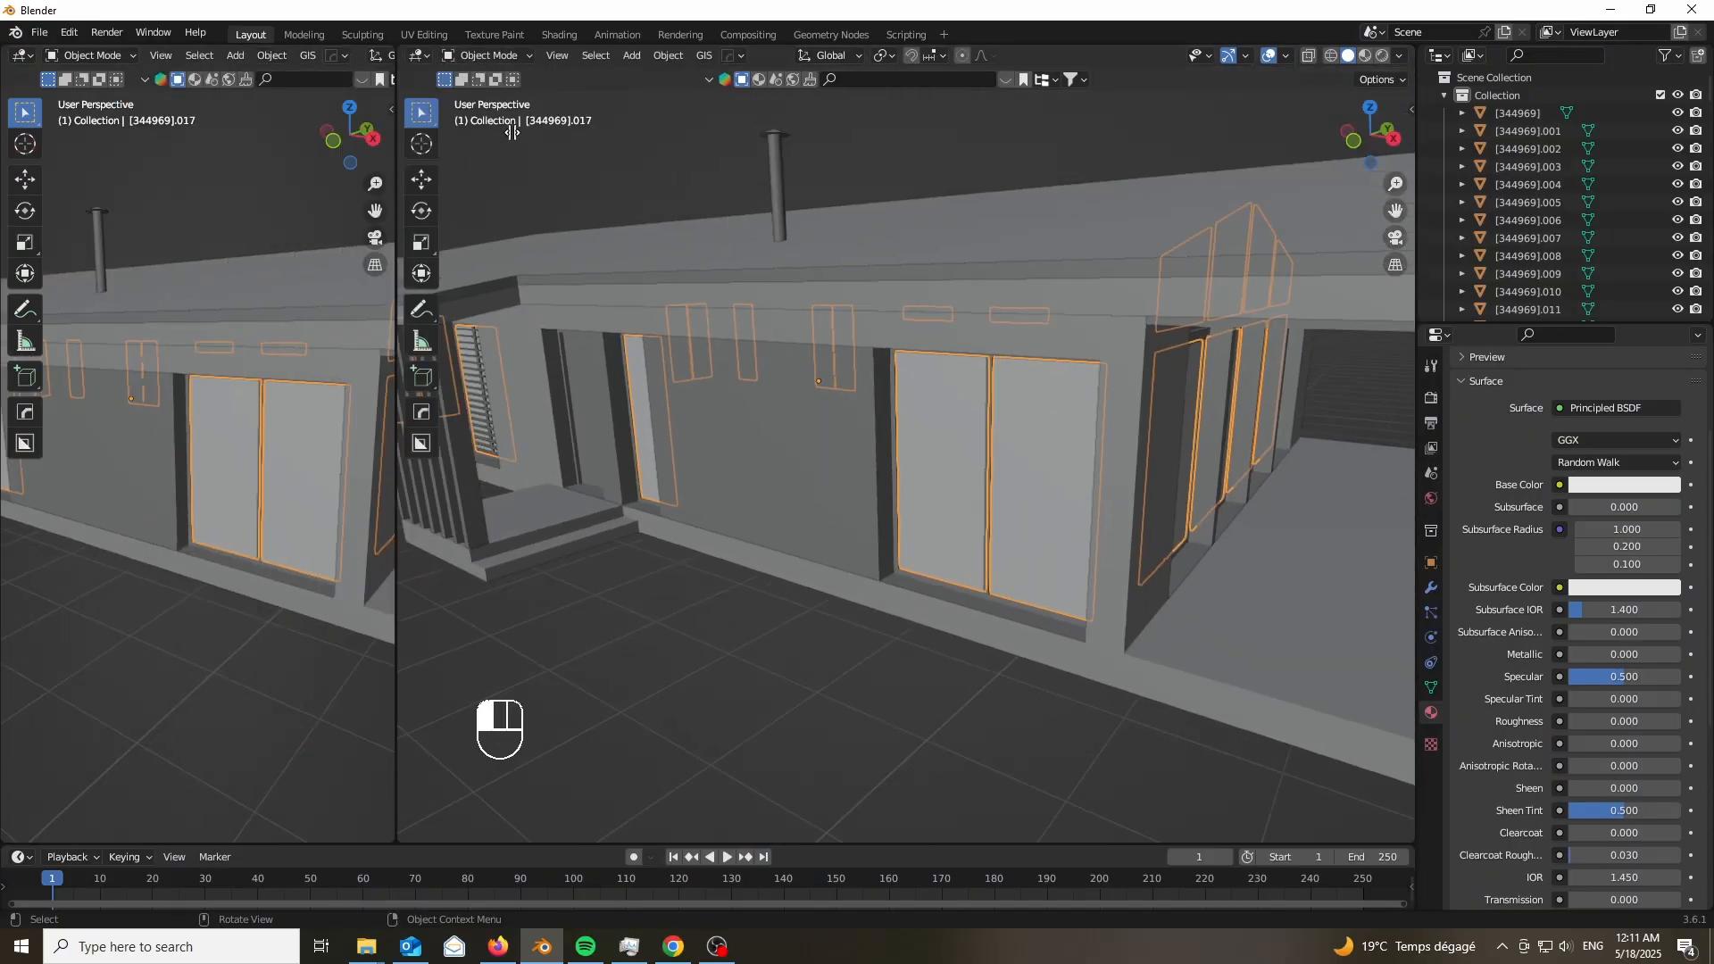
Change the left area to the Shader Editor to show the cabin material's nodes.
{"action": "left_click", "coordinate": [20, 55]}
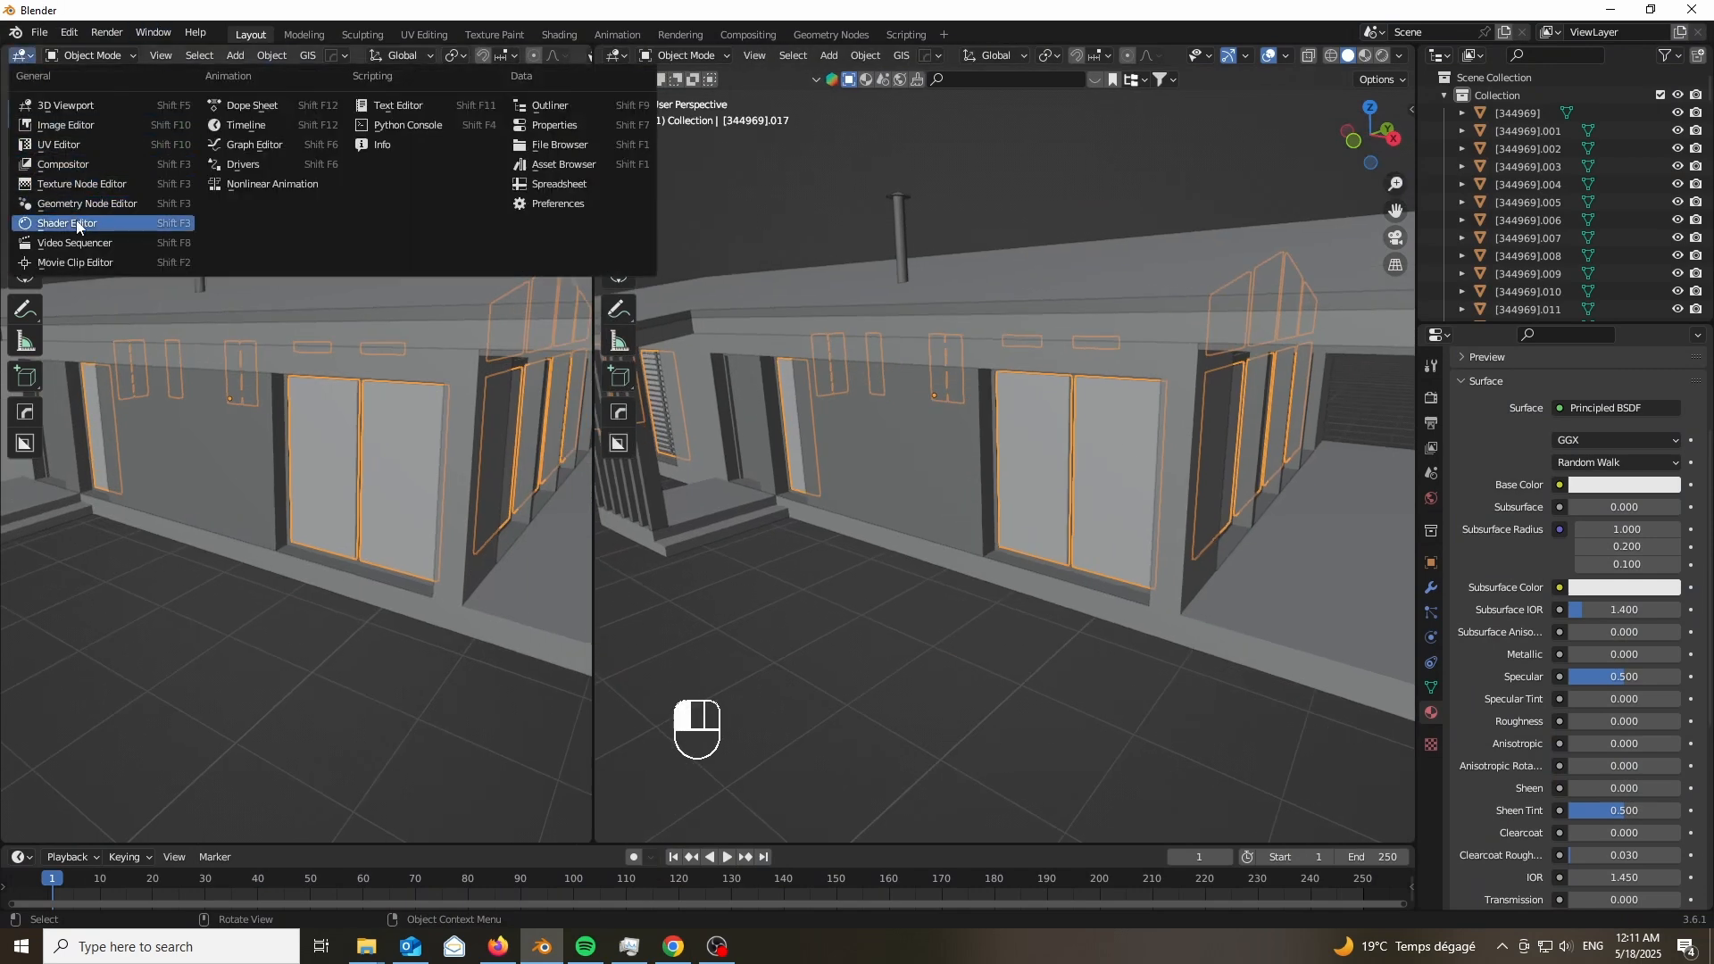
{"action": "left_click", "coordinate": [65, 223]}
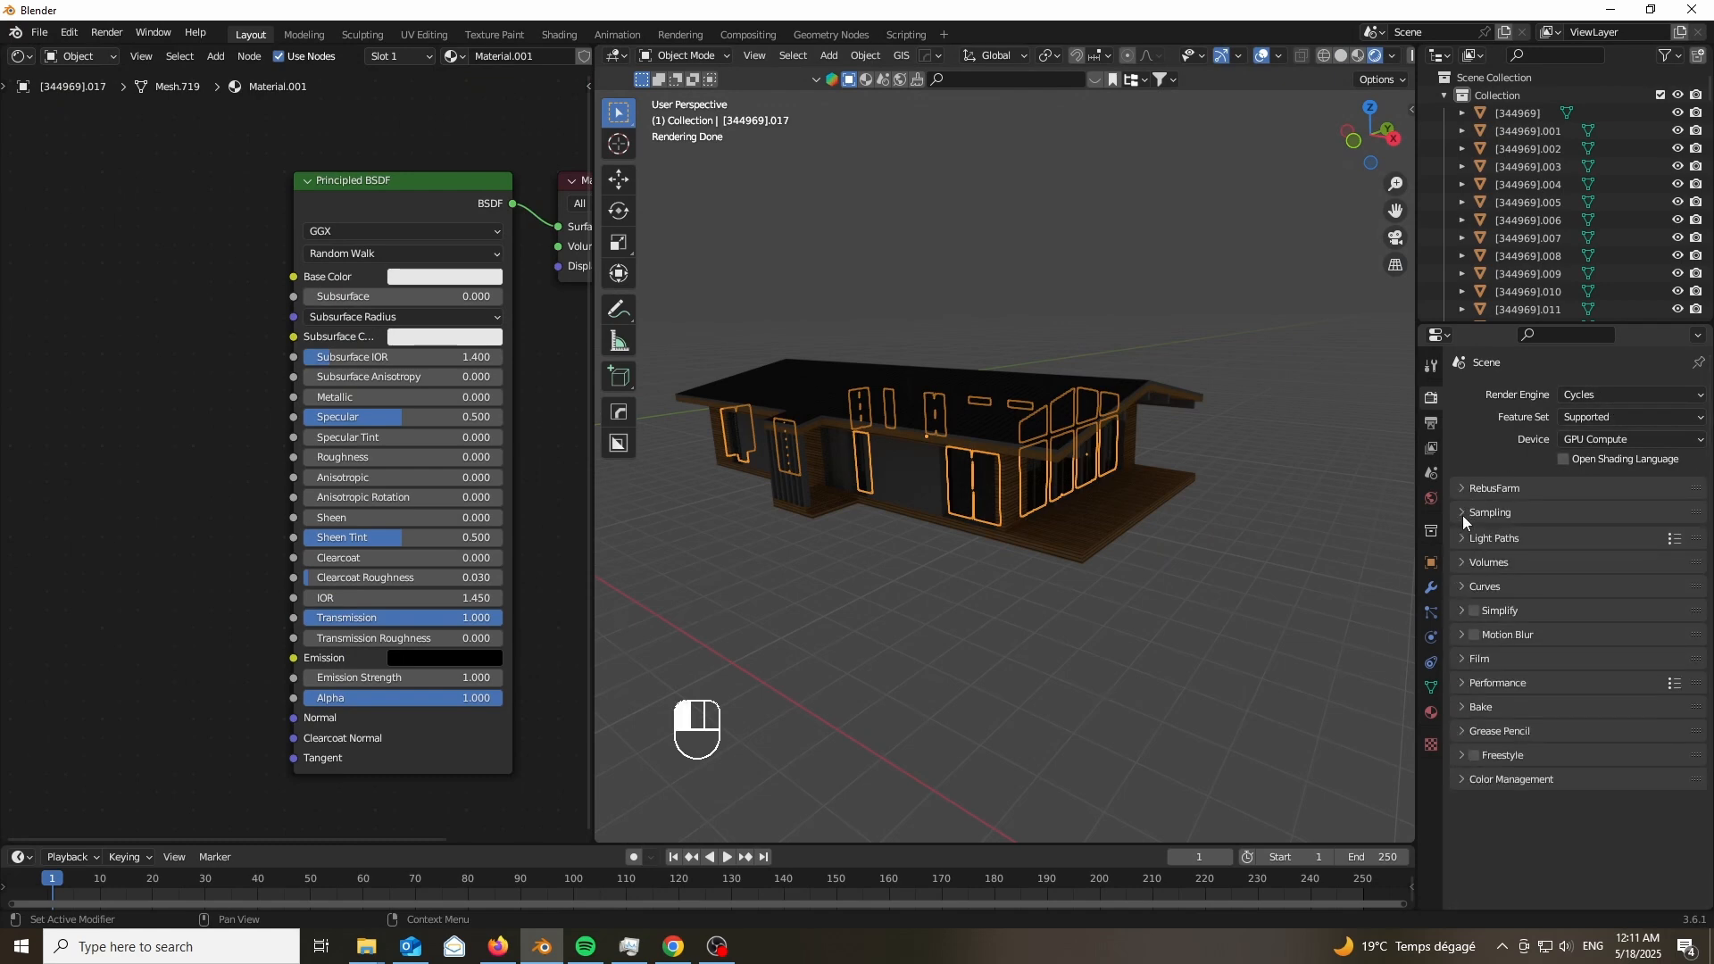
Isolate wall frame object .004, merge its duplicate vertices by distance, and apply its transforms.
{"action": "left_click", "coordinate": [1431, 500]}
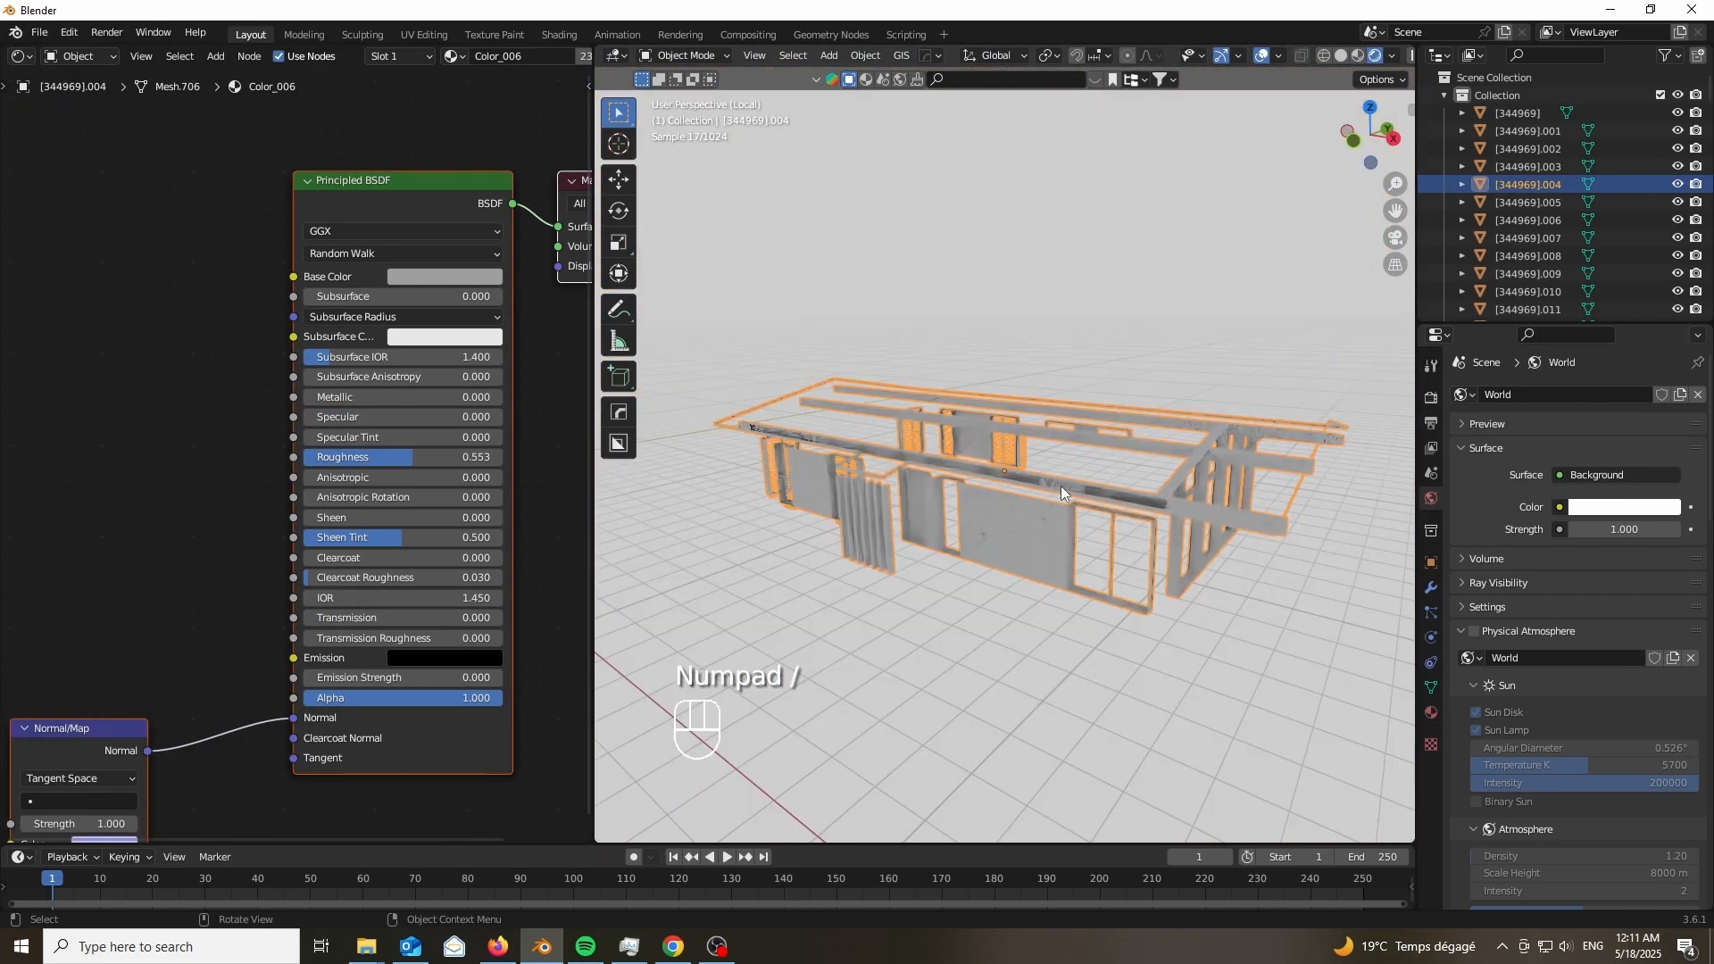
{"action": "key", "text": "Tab"}
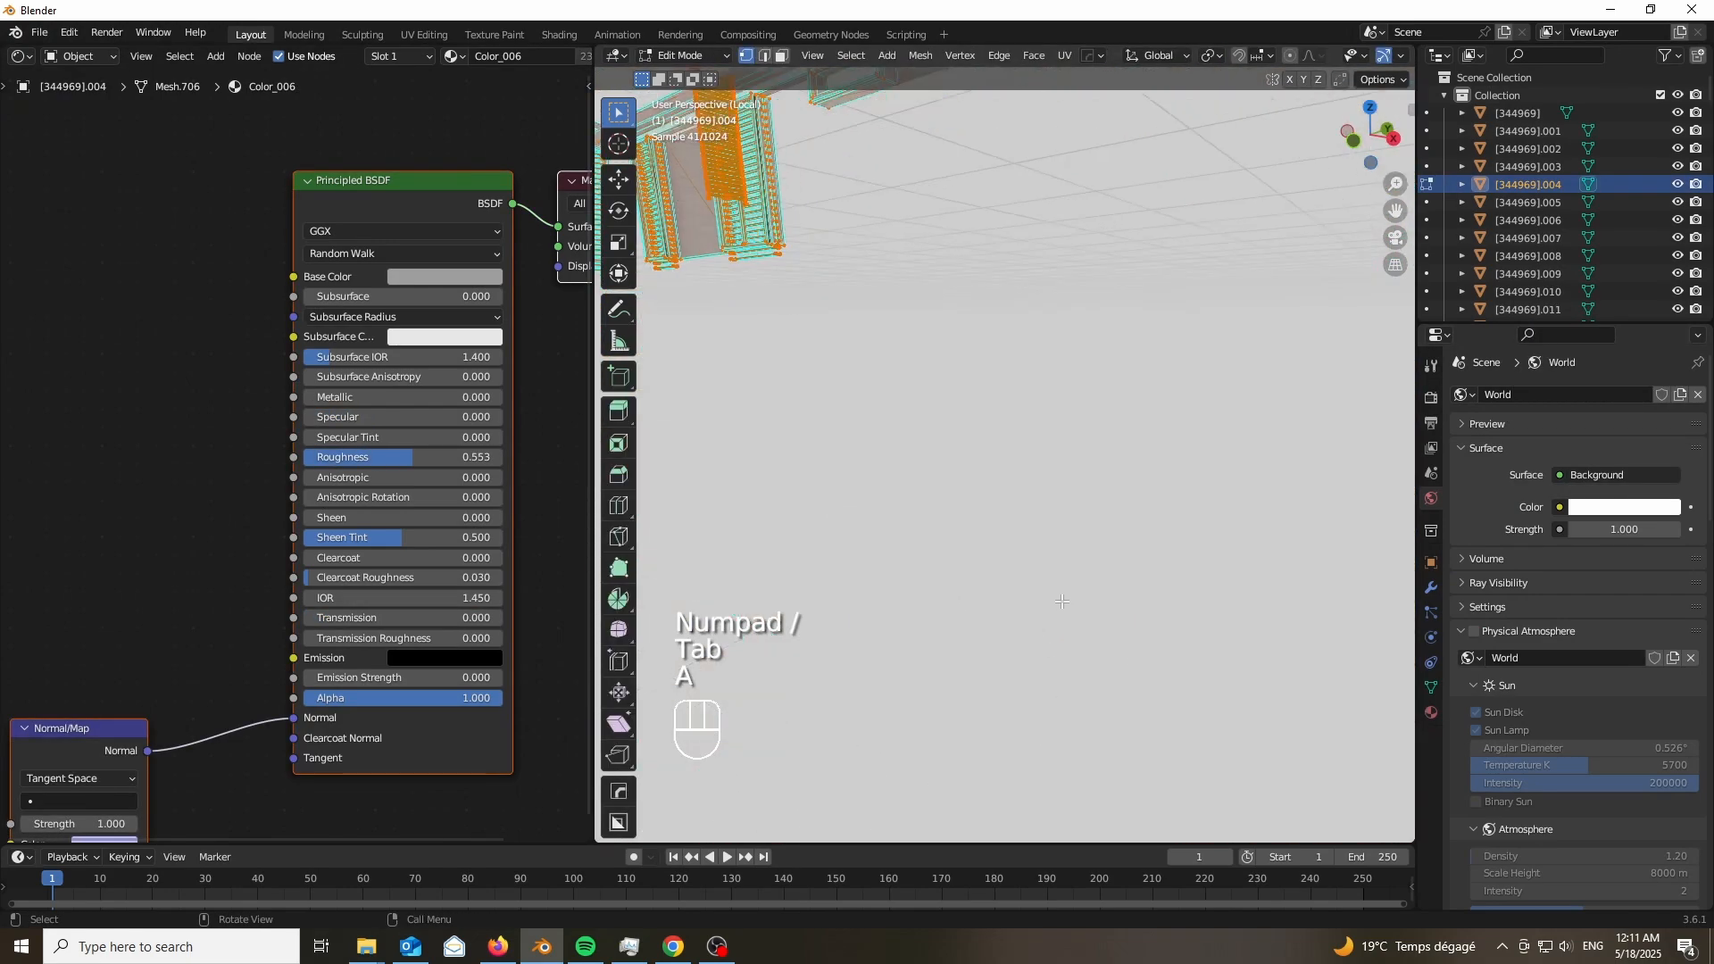
{"action": "key", "text": "m"}
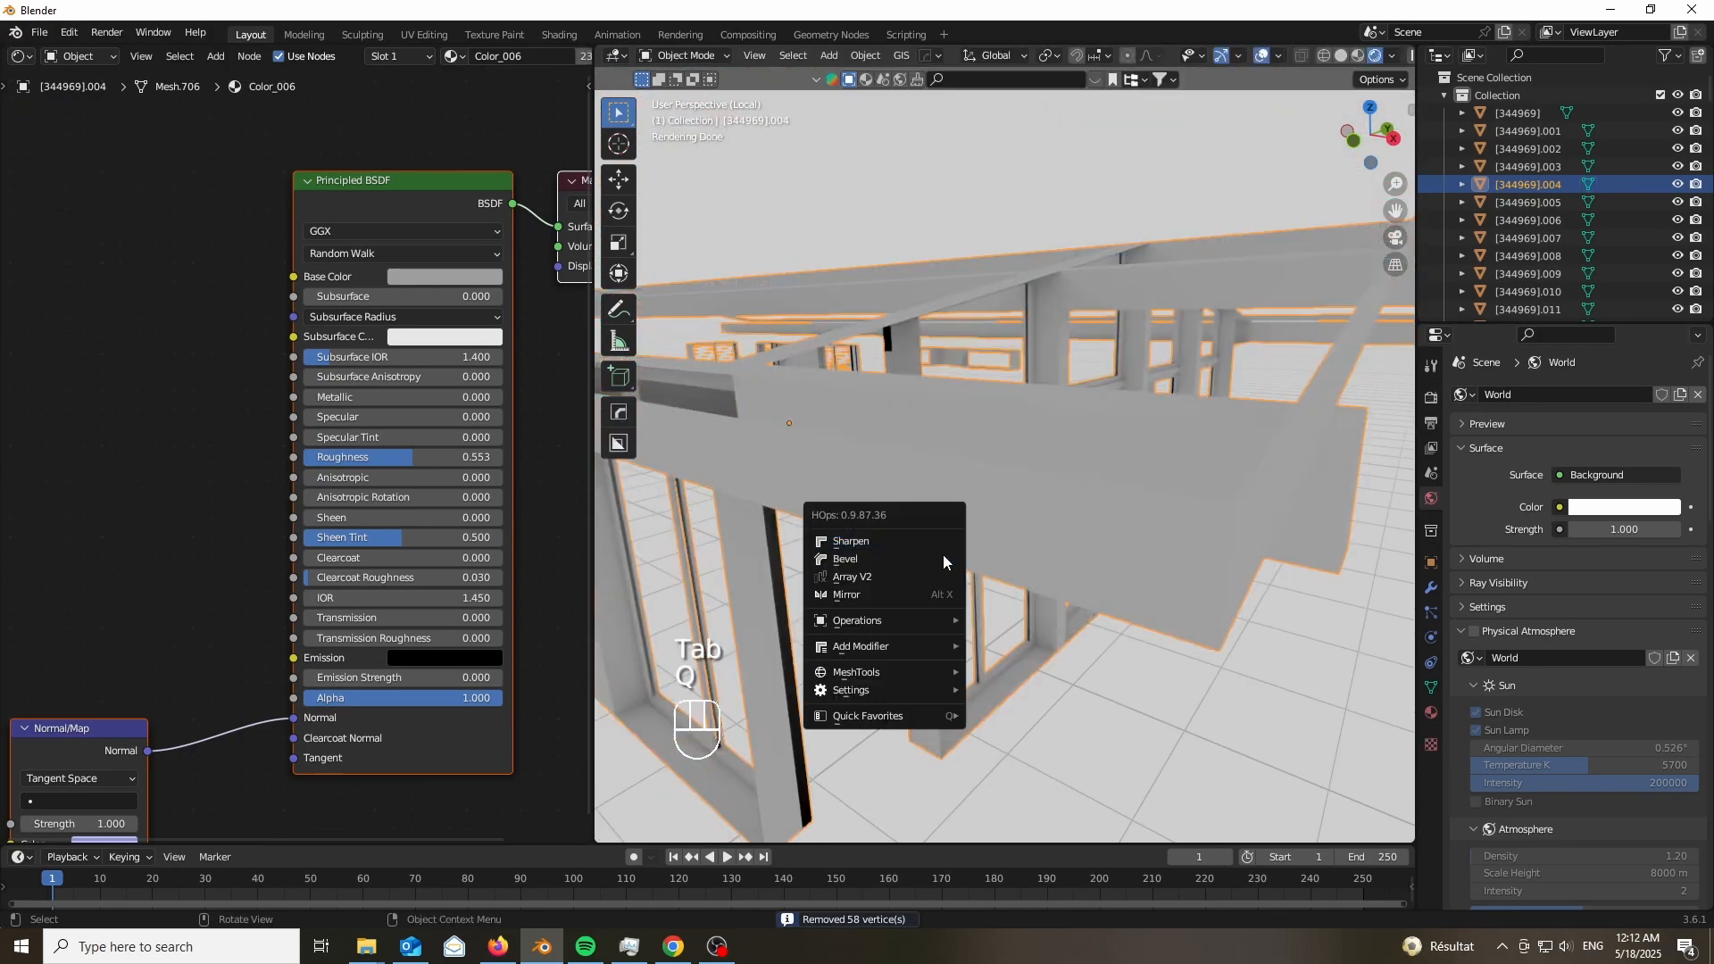
{"action": "left_click", "coordinate": [846, 559]}
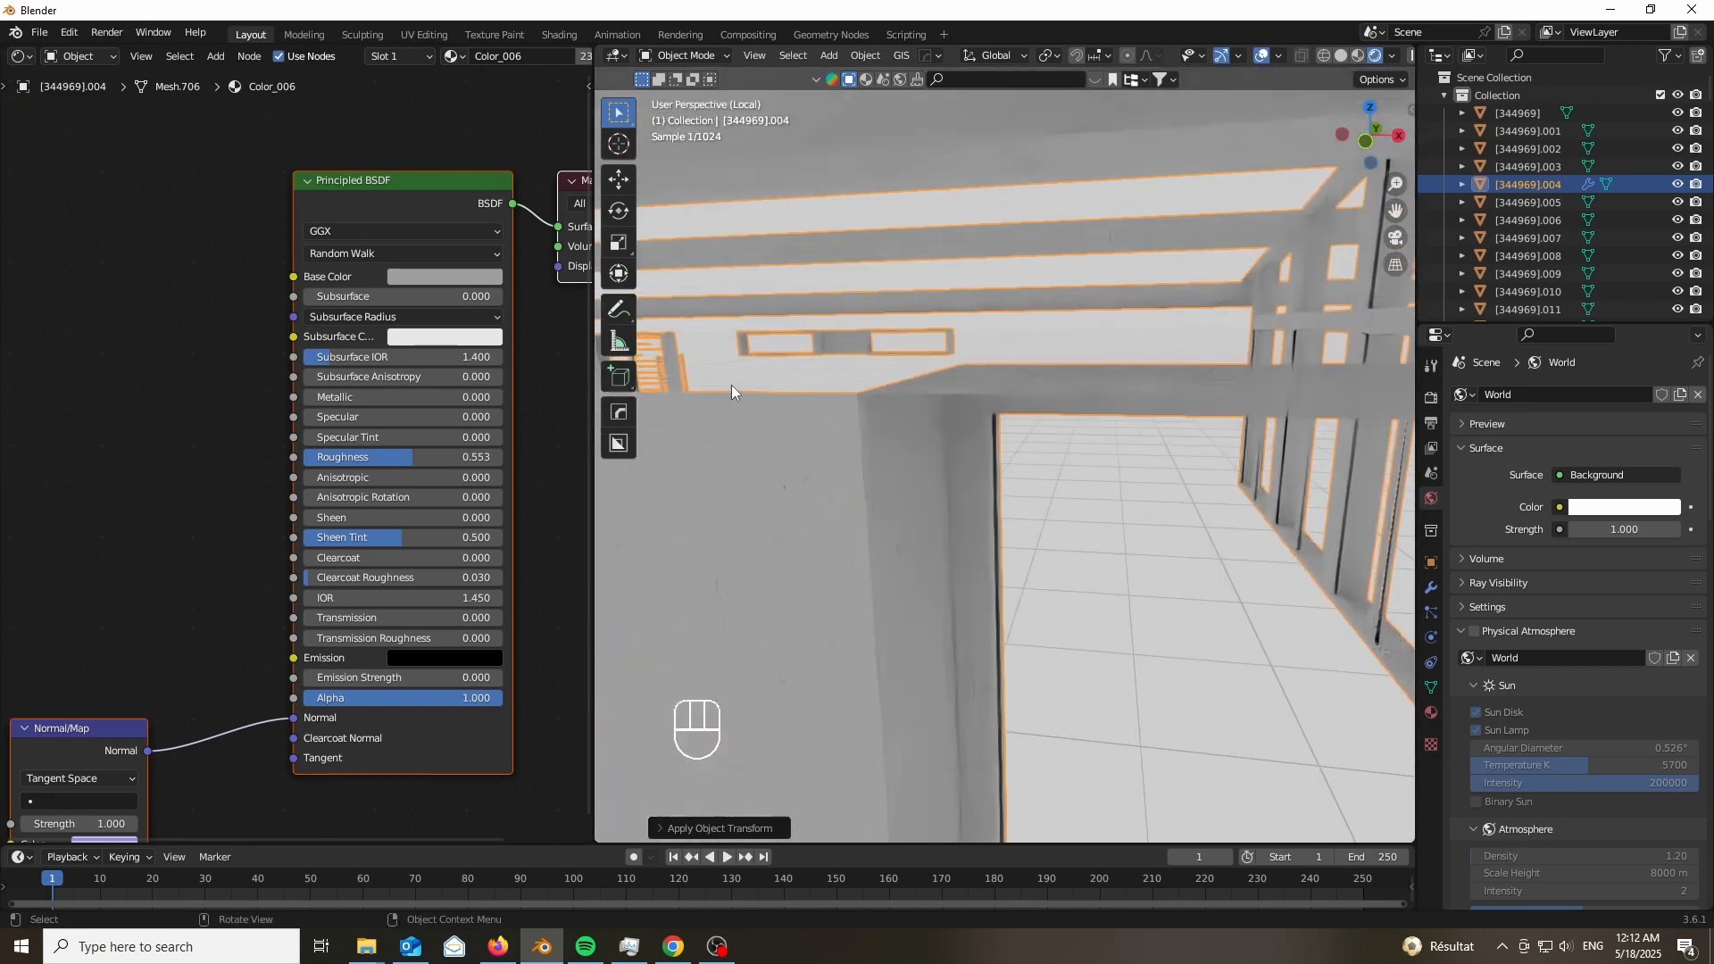
Add a 30° angle-limited, three-segment Bevel modifier to the frame and orbit to check it.
{"action": "key", "text": "Tab"}
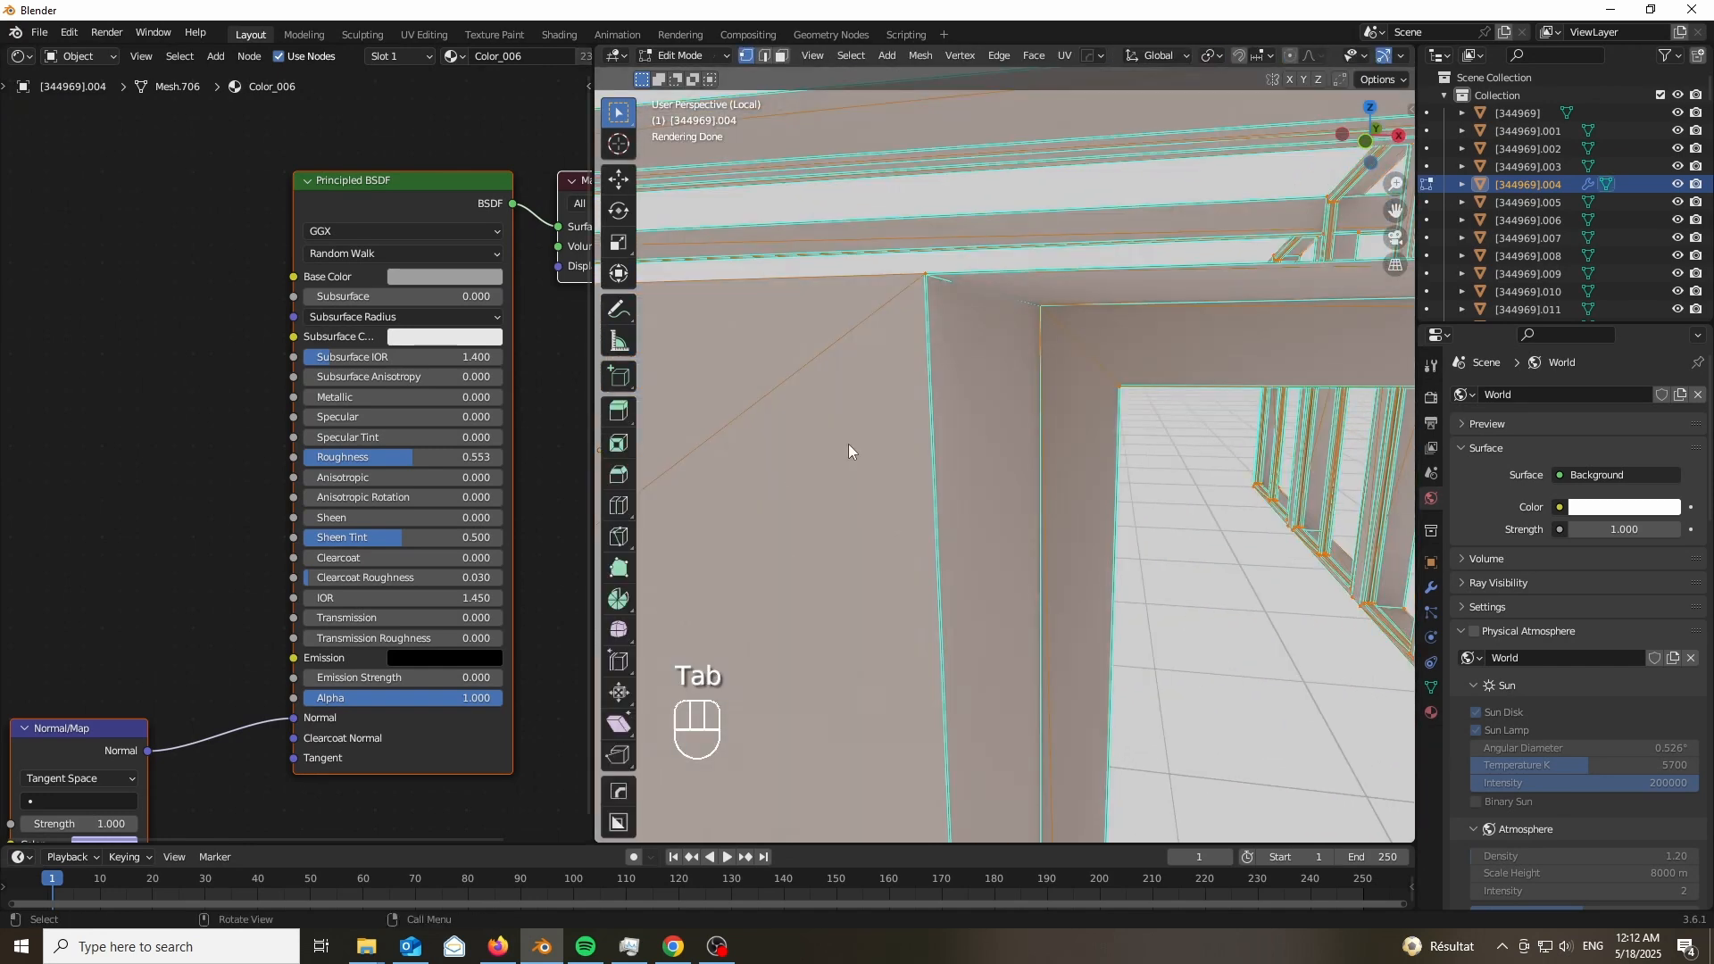
{"action": "key", "text": "Tab"}
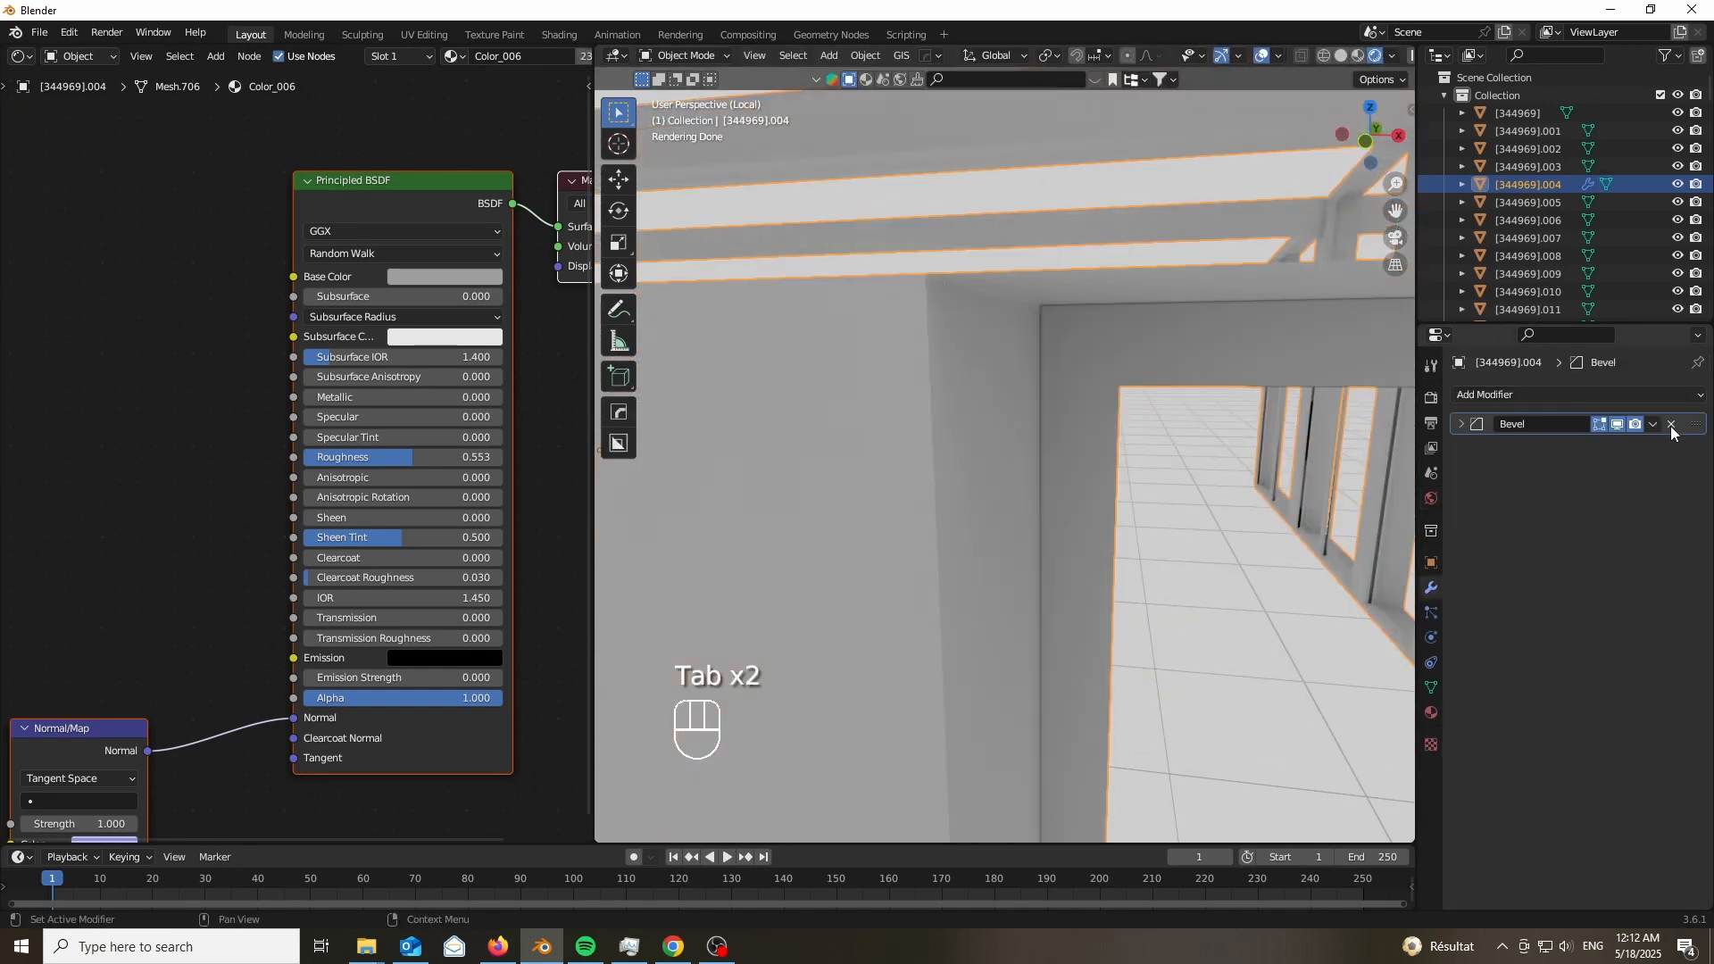
{"action": "key", "text": "Tab"}
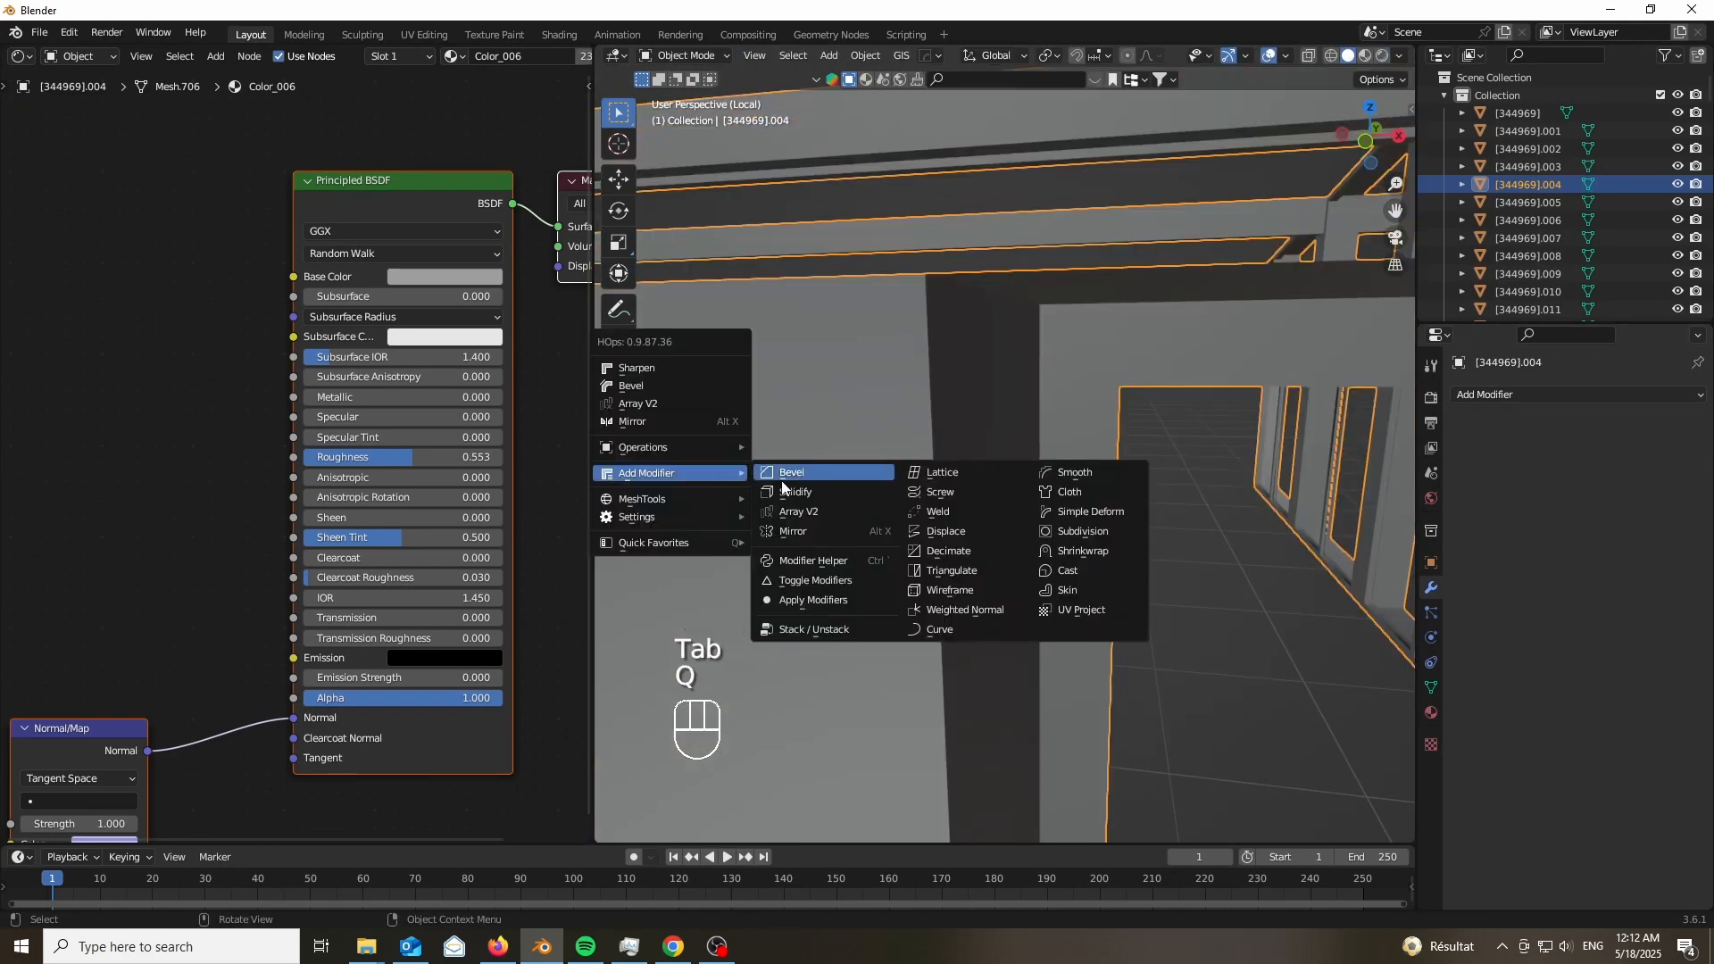
{"action": "left_click", "coordinate": [790, 472]}
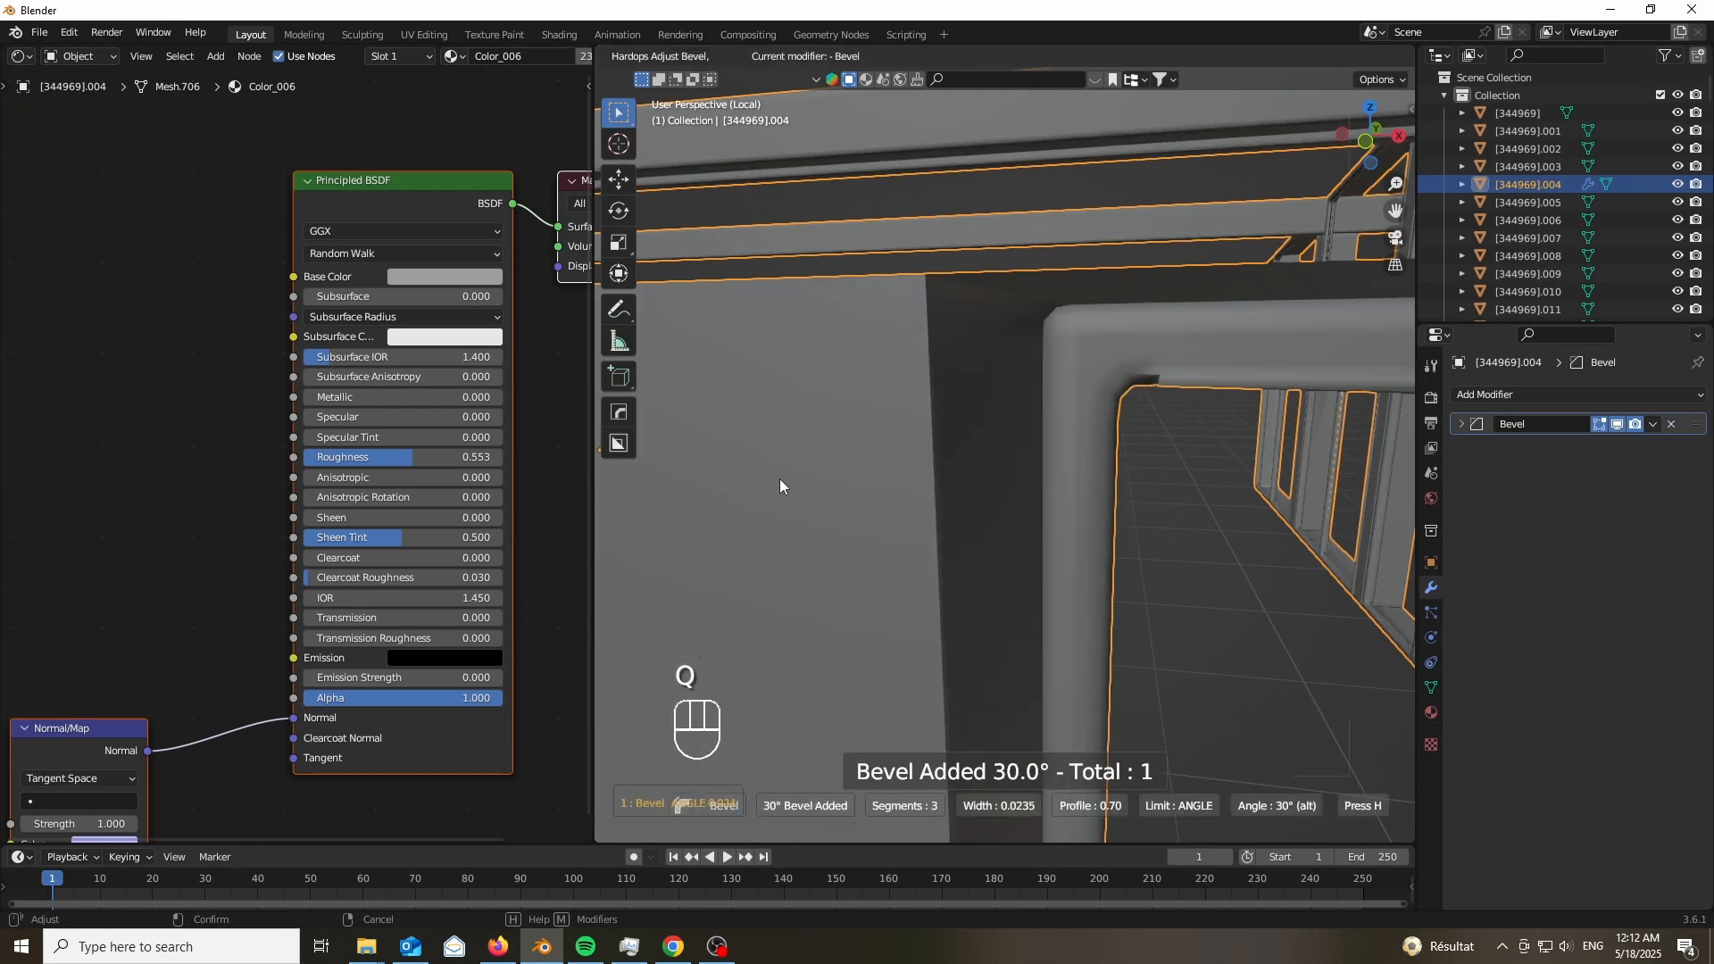
{"action": "key", "text": "shift"}
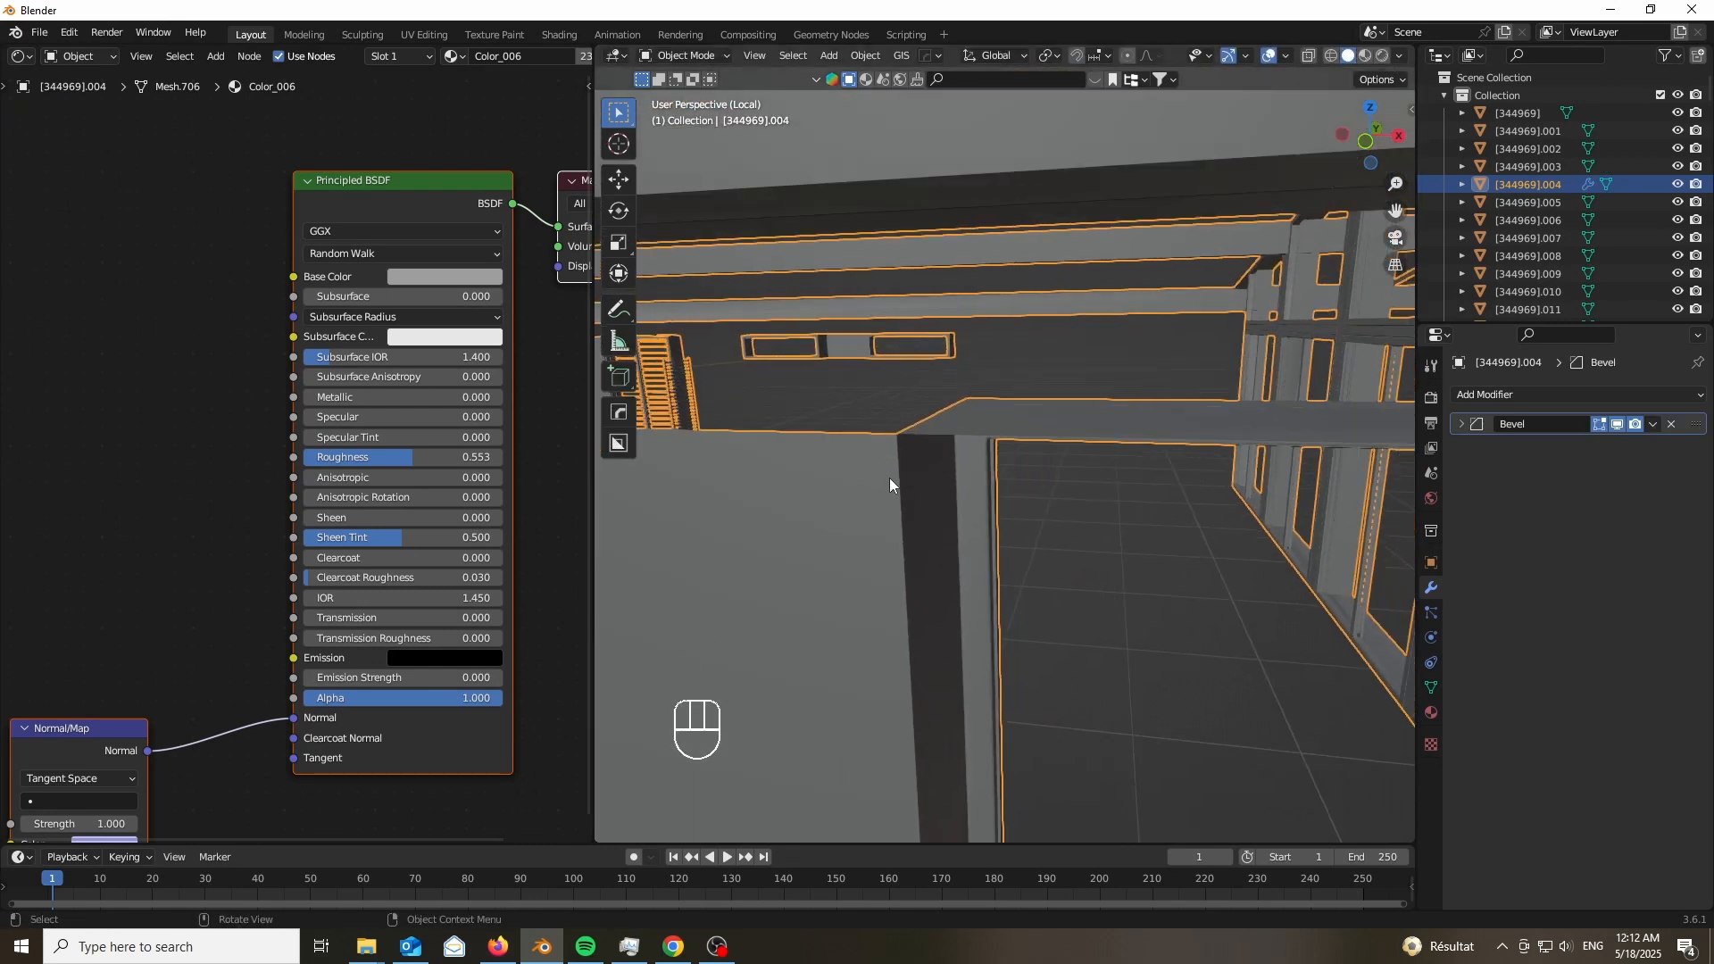
{"action": "left_click_drag", "start_coordinate": [892, 487], "coordinate": [989, 515]}
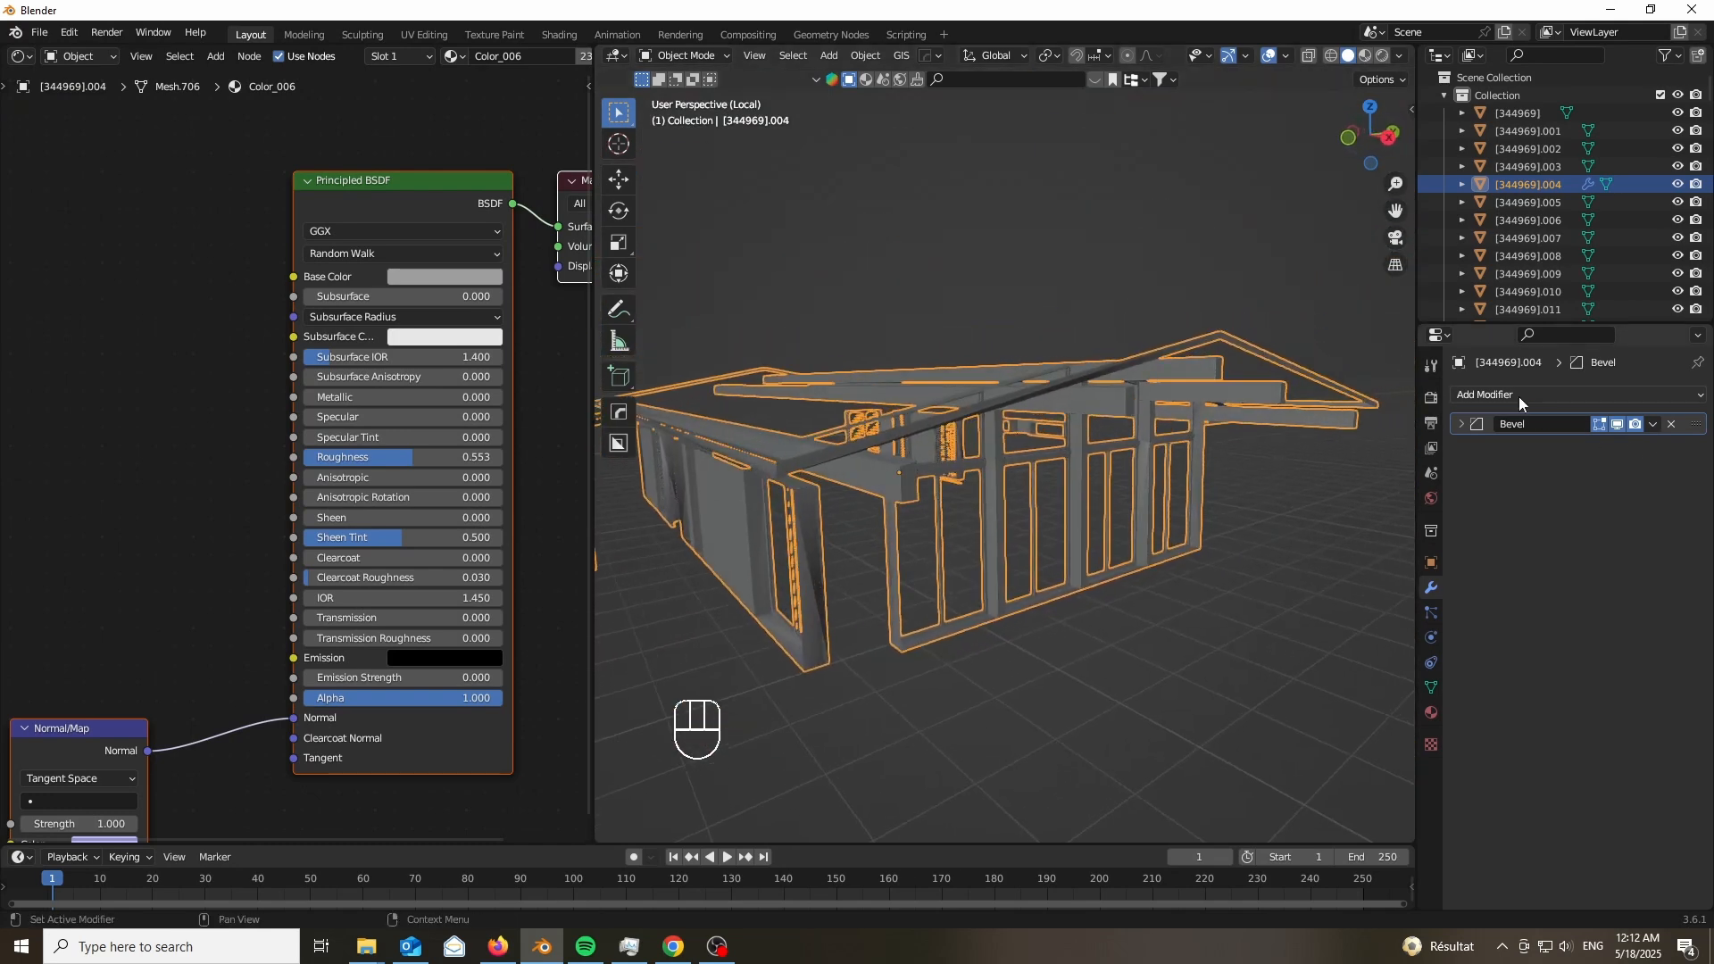
Add a Weighted Normal modifier to the wall frame.
{"action": "left_click", "coordinate": [1518, 394]}
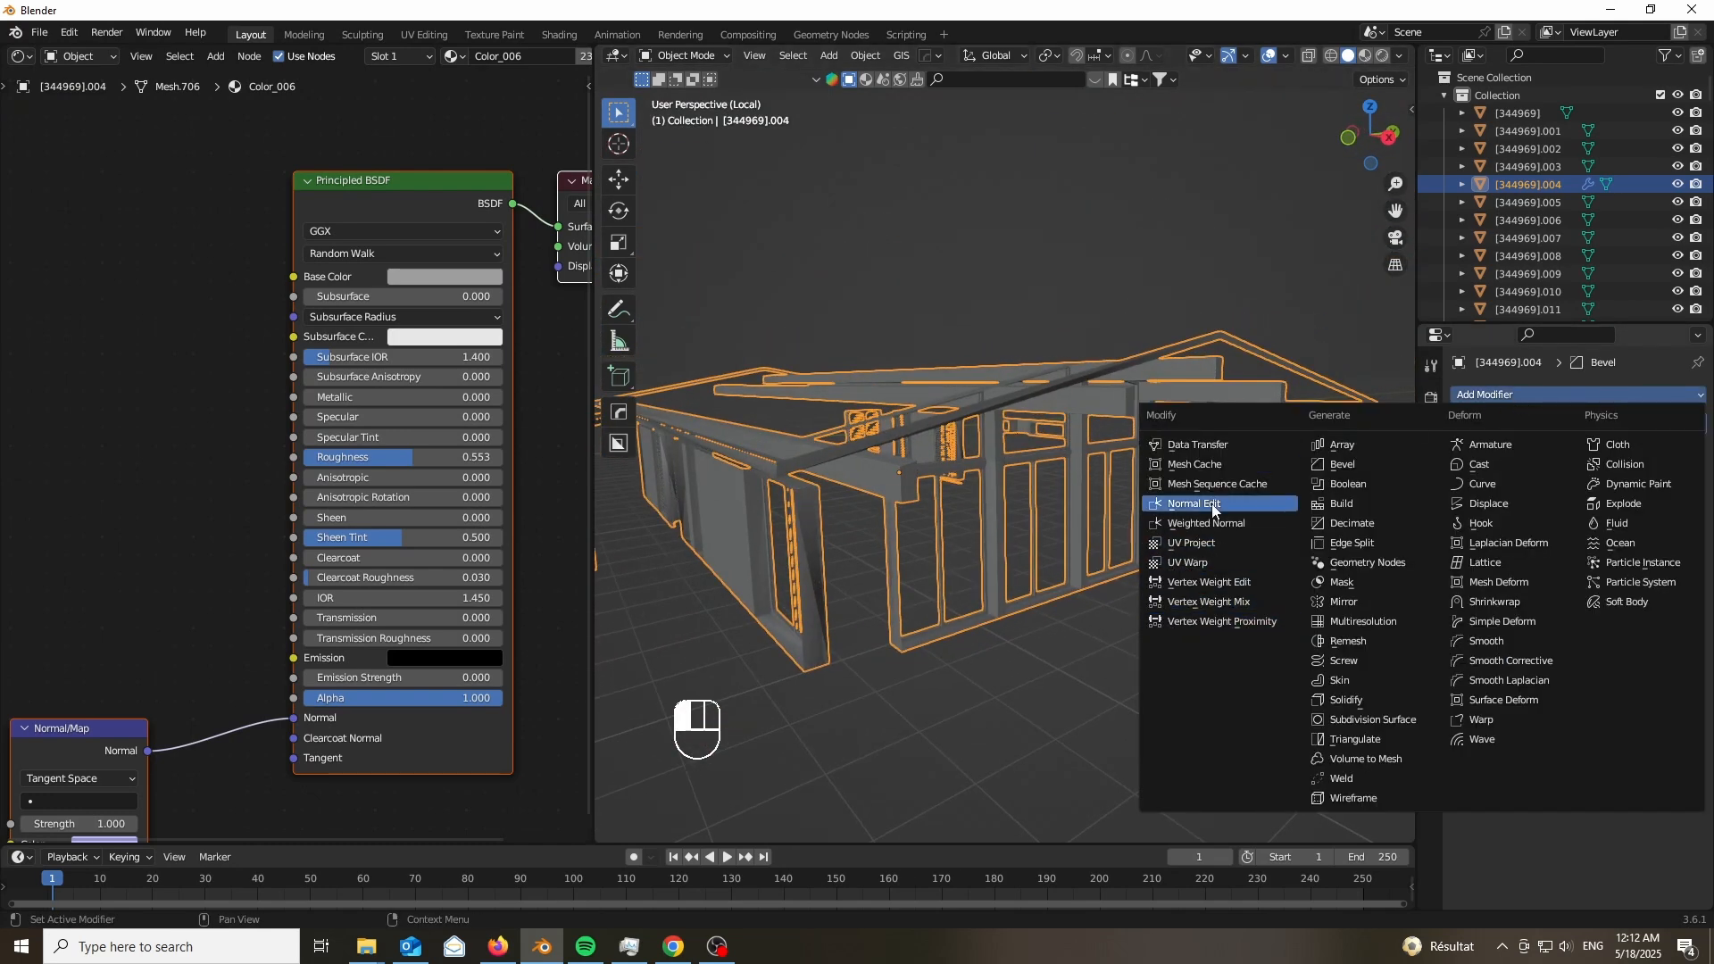
{"action": "left_click", "coordinate": [1208, 522]}
{"action": "type", "text": "colo"}
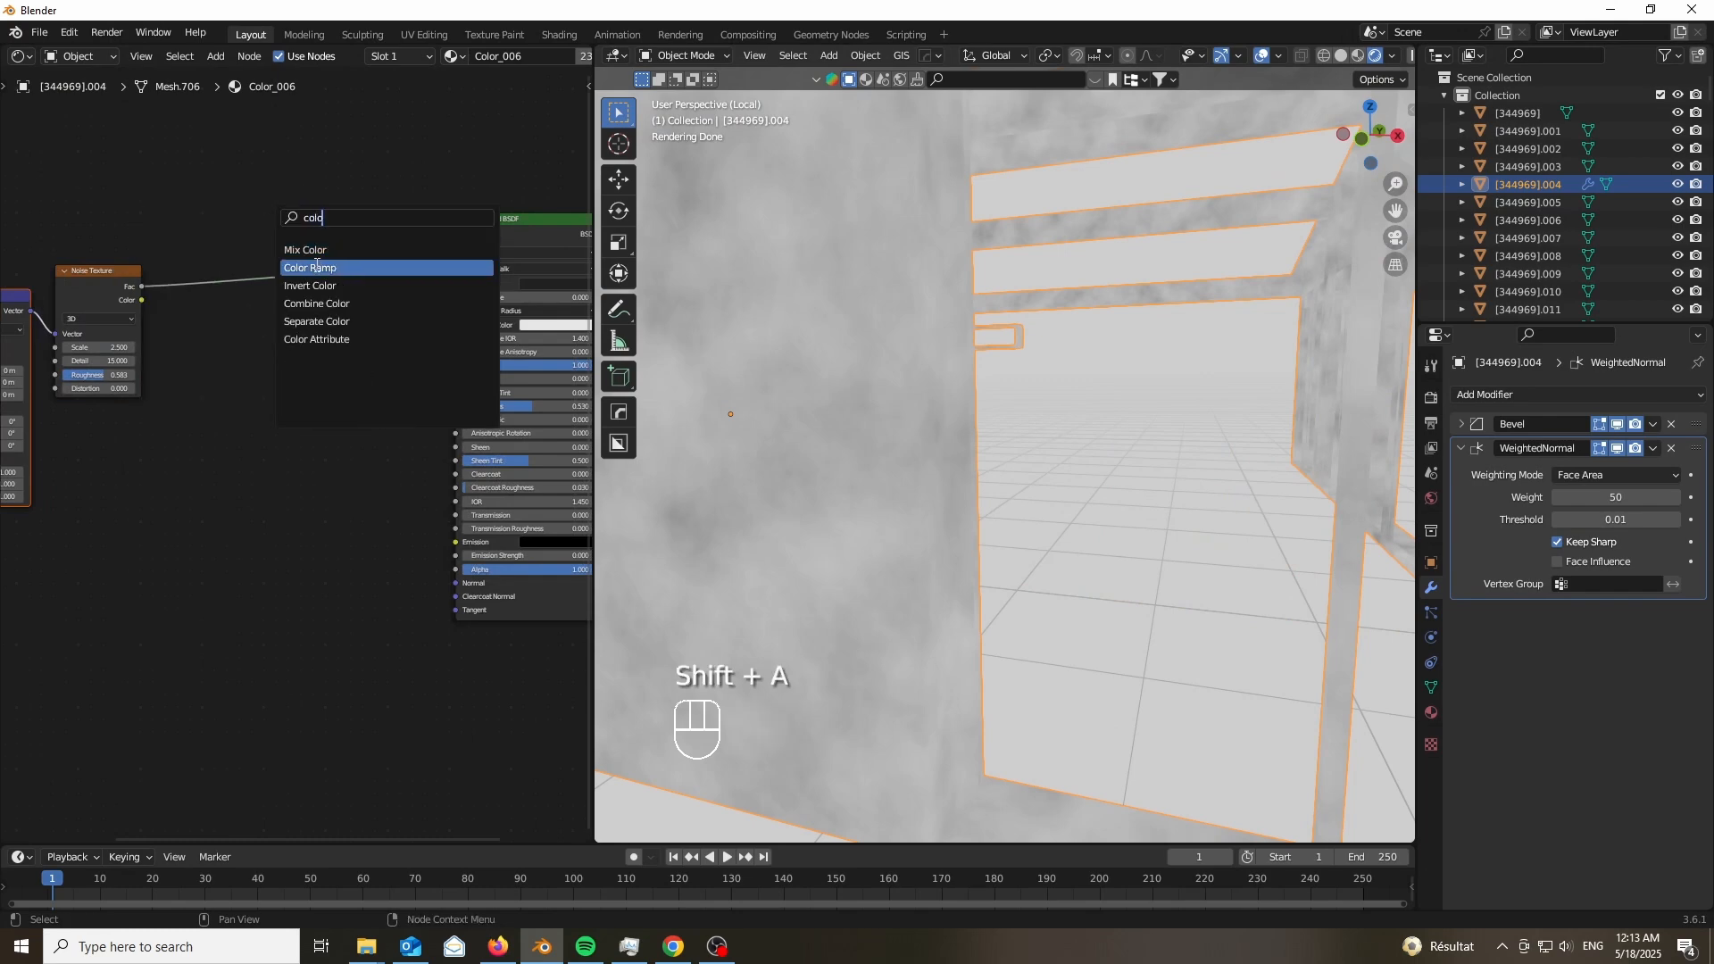
Insert a Color Ramp after the Noise Texture, darken its color stop, and rearrange the nodes.
{"action": "left_click", "coordinate": [310, 267]}
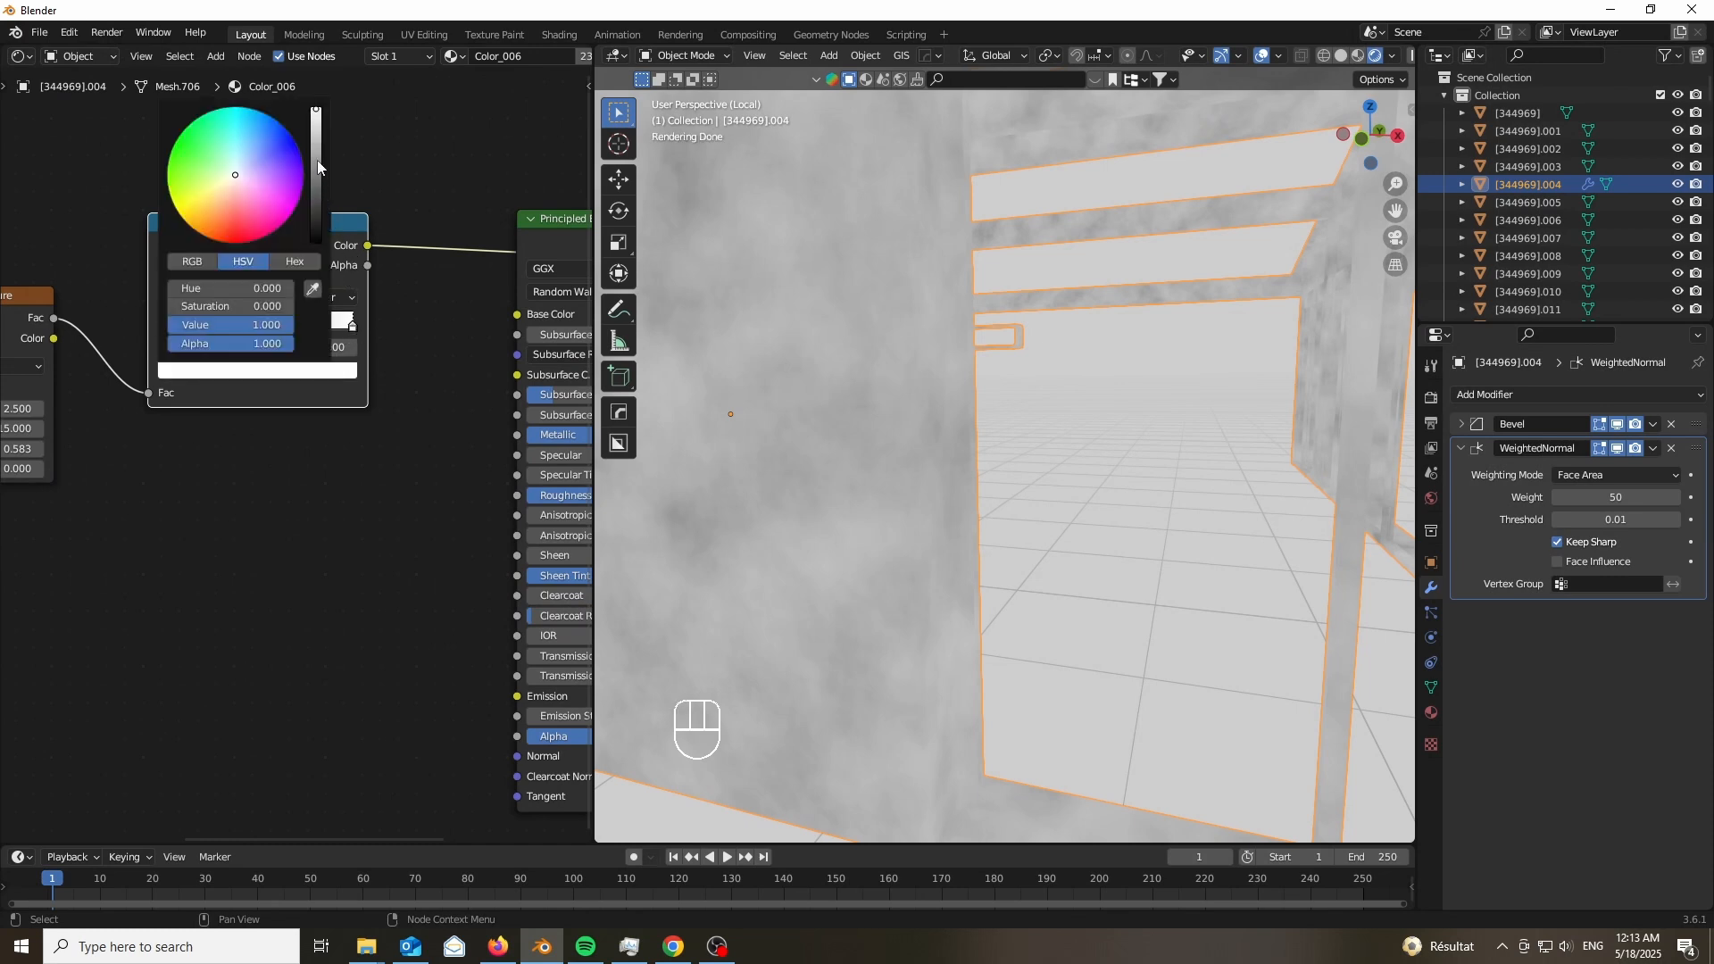
{"action": "left_click_drag", "start_coordinate": [316, 121], "coordinate": [316, 196]}
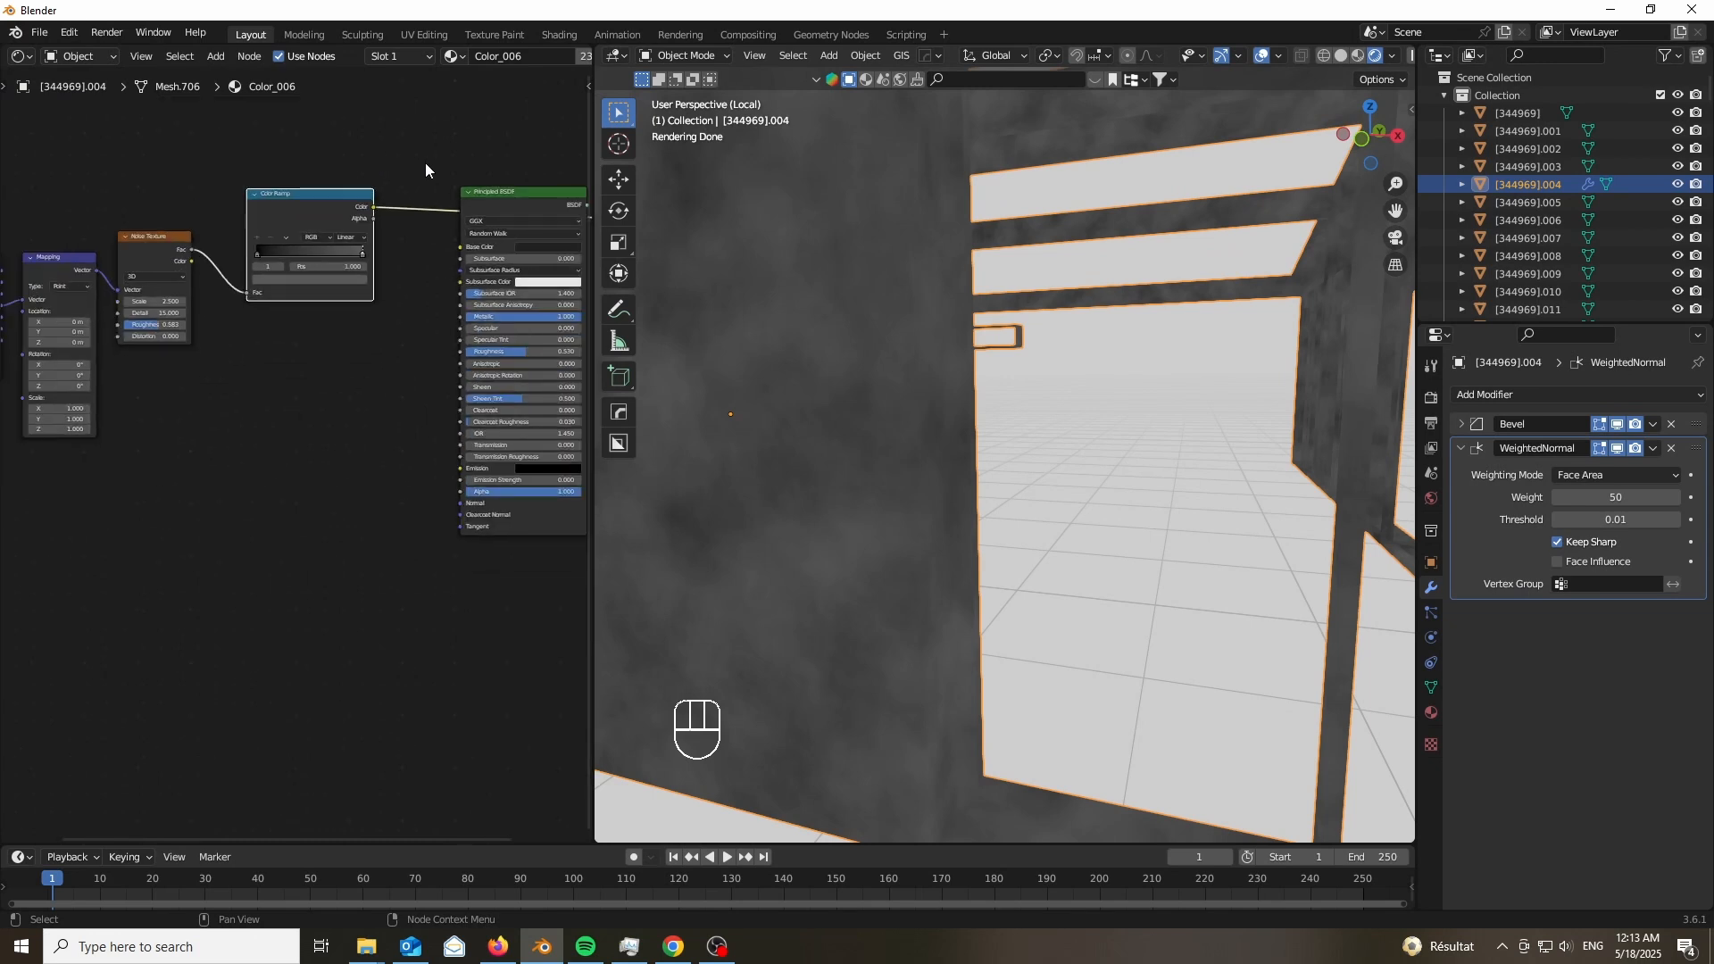
{"action": "mouse_move", "coordinate": [427, 175]}
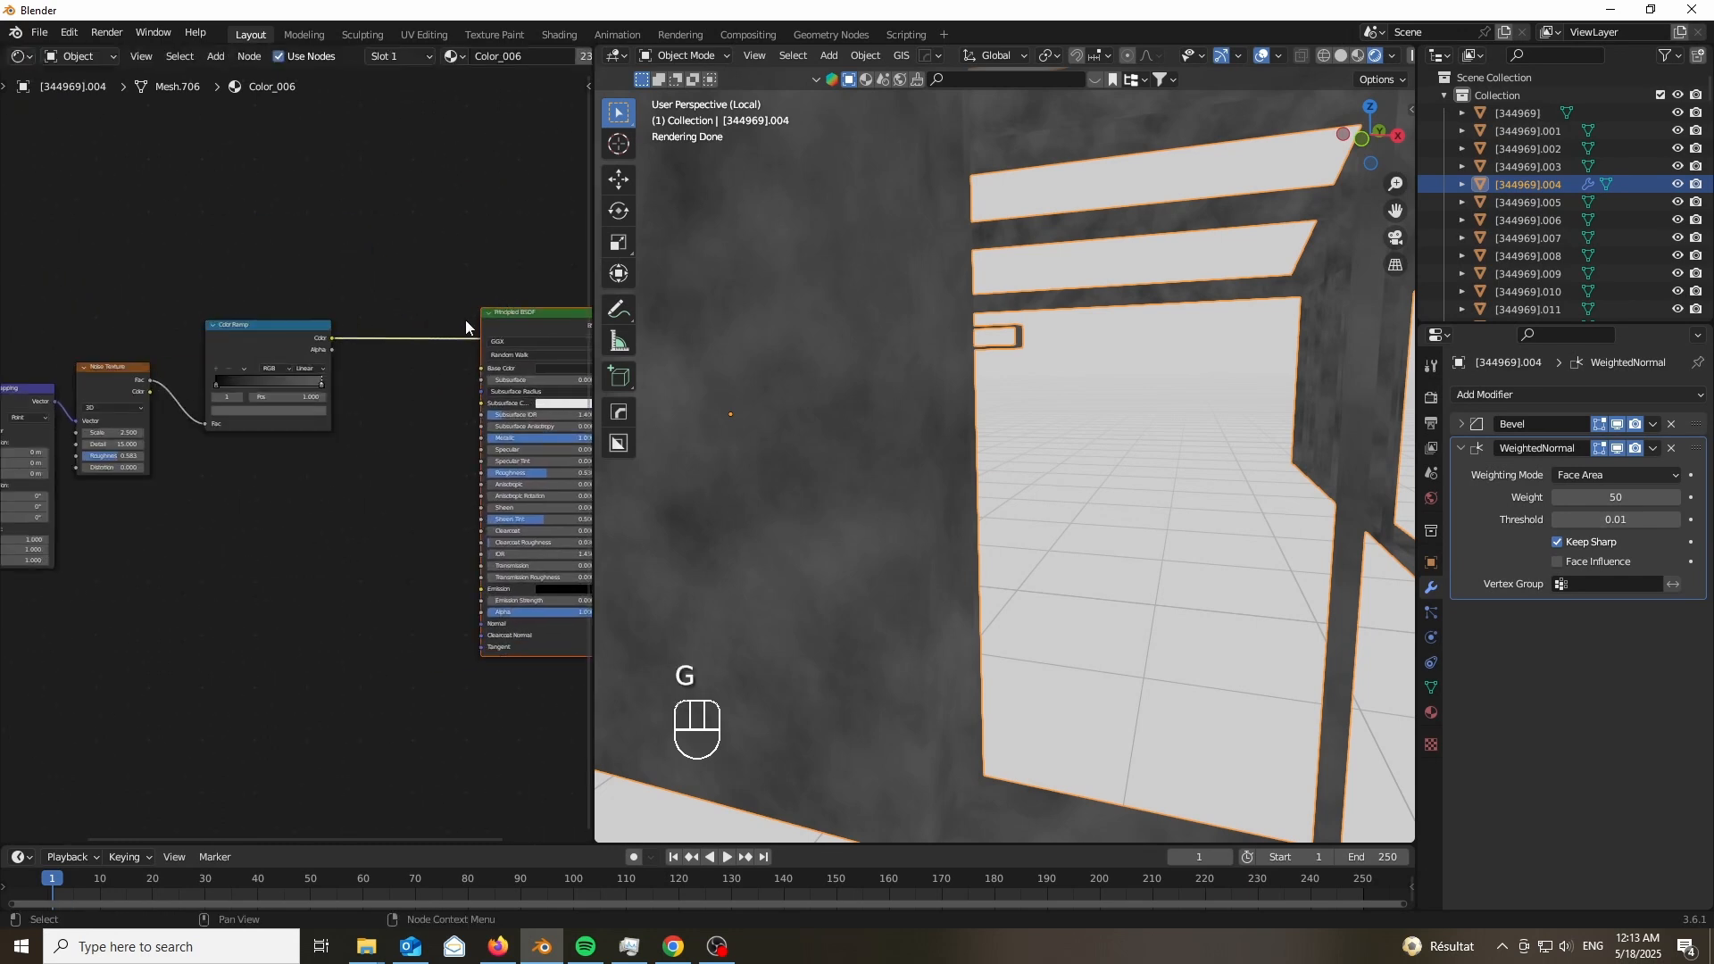
{"action": "left_click_drag", "start_coordinate": [471, 328], "coordinate": [196, 415]}
{"action": "type", "text": "math"}
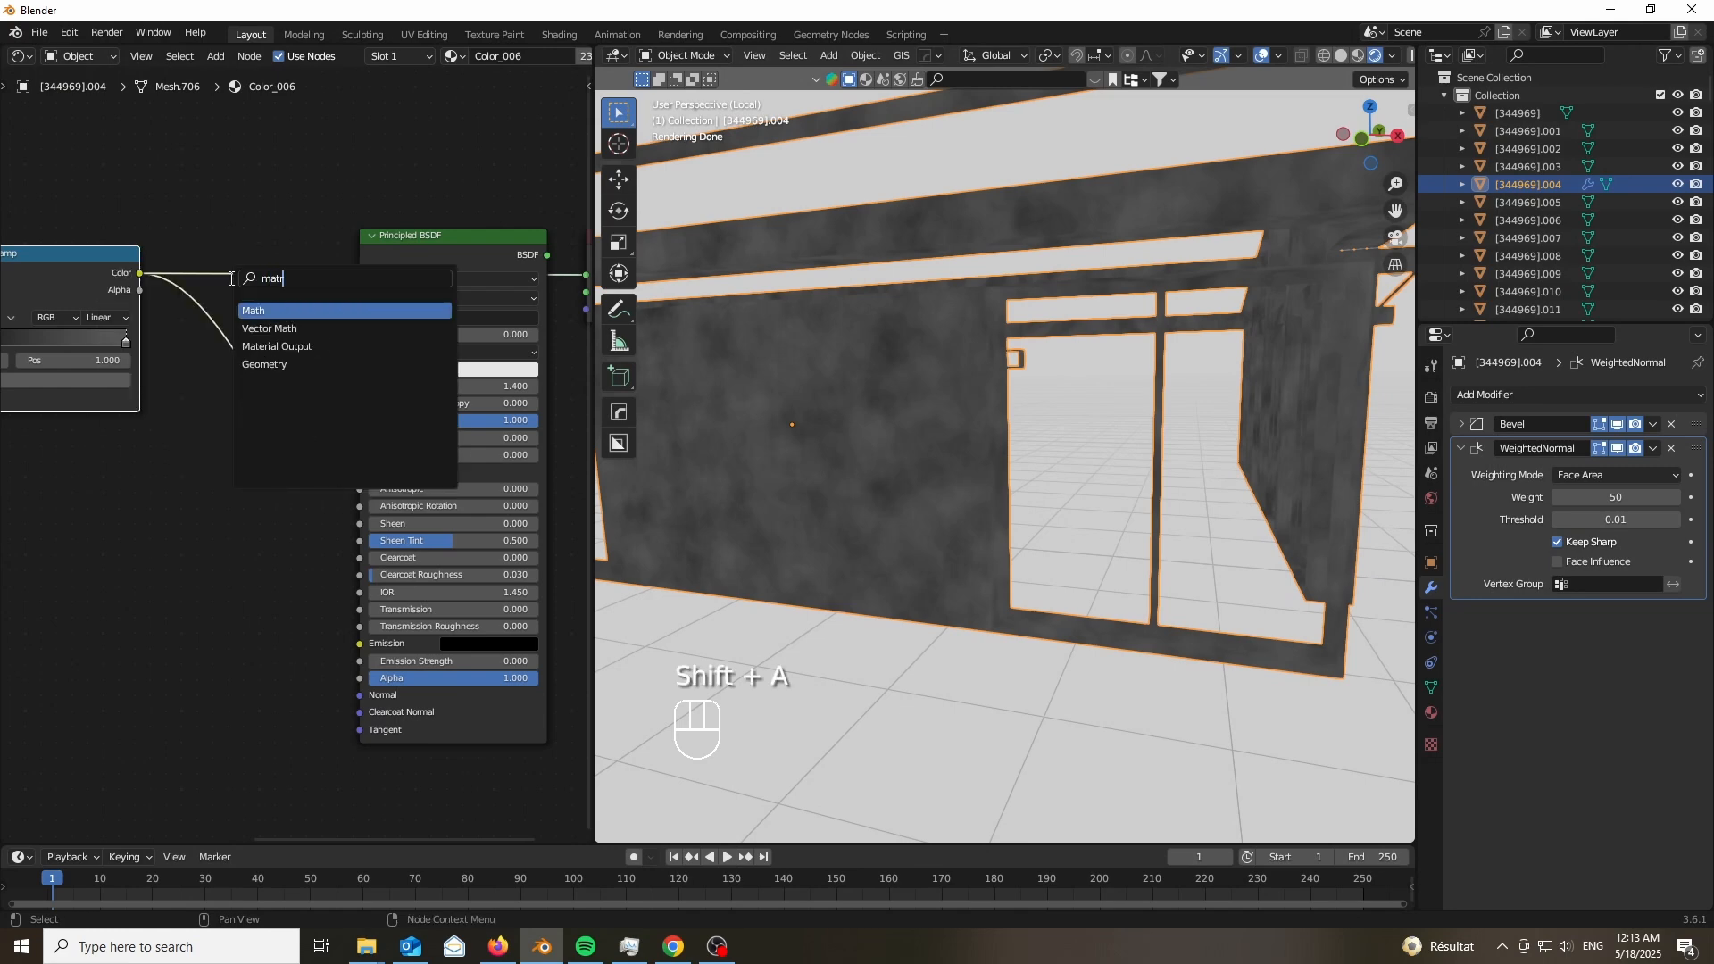
Add a Math node set to Multiply (1.6) after the Color Ramp and adjust the ramp's dark stop.
{"action": "key", "text": "Backspace"}
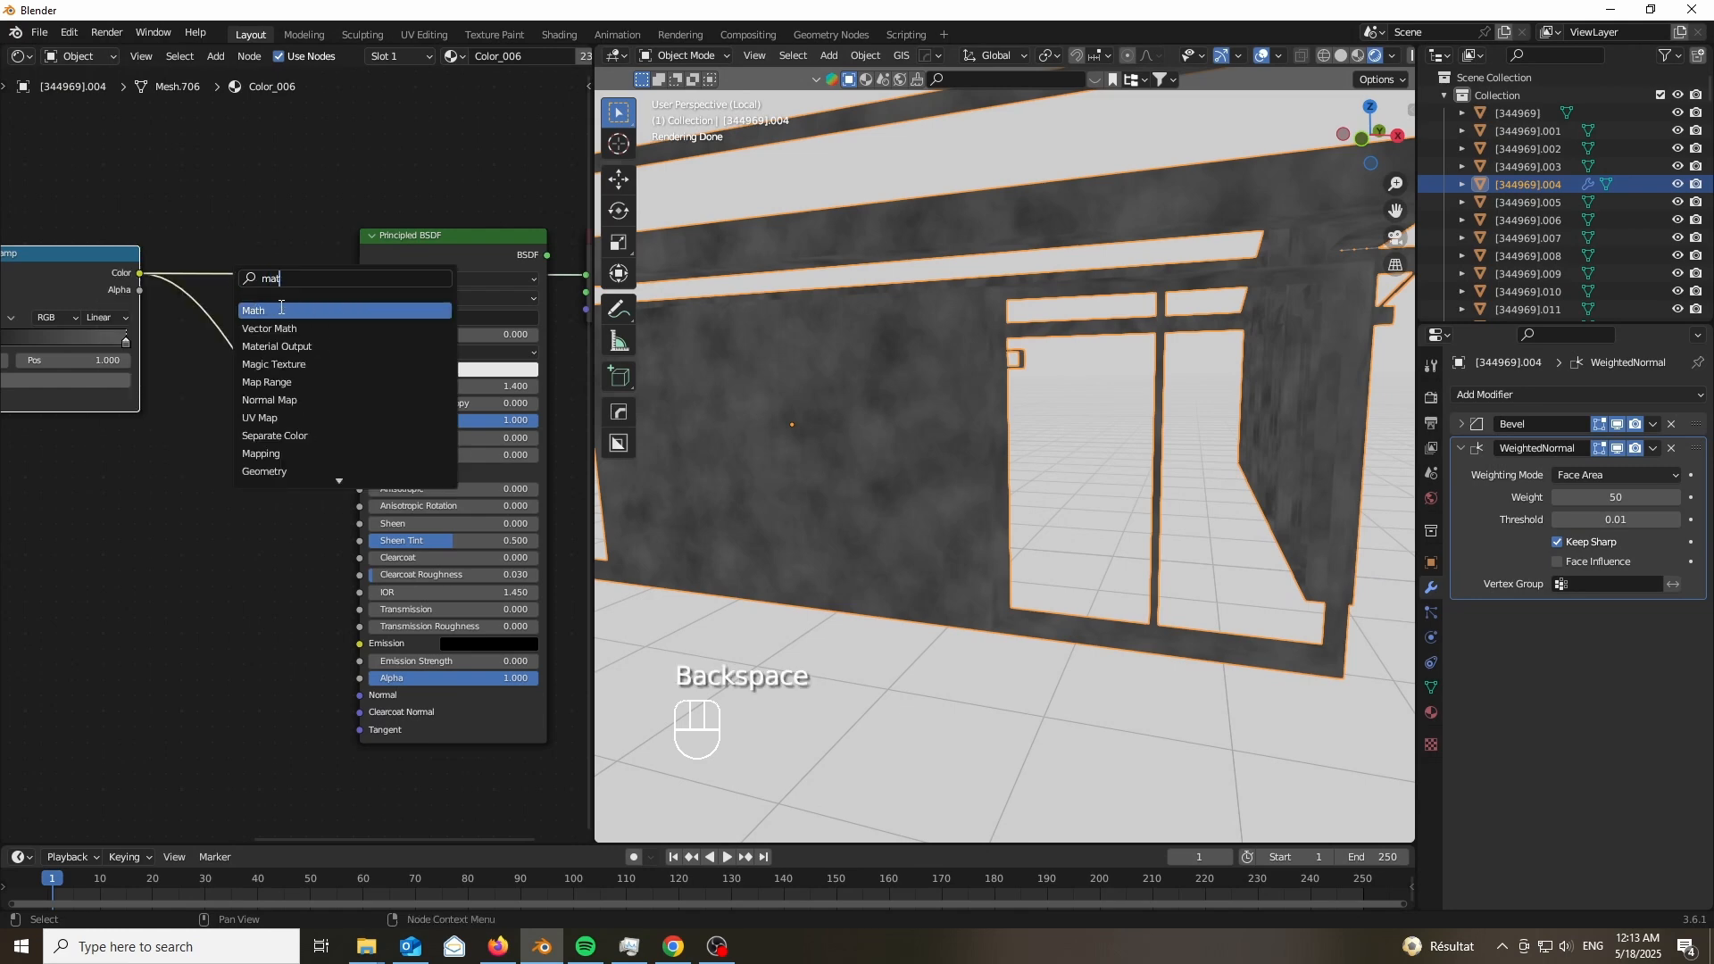
{"action": "type", "text": "h"}
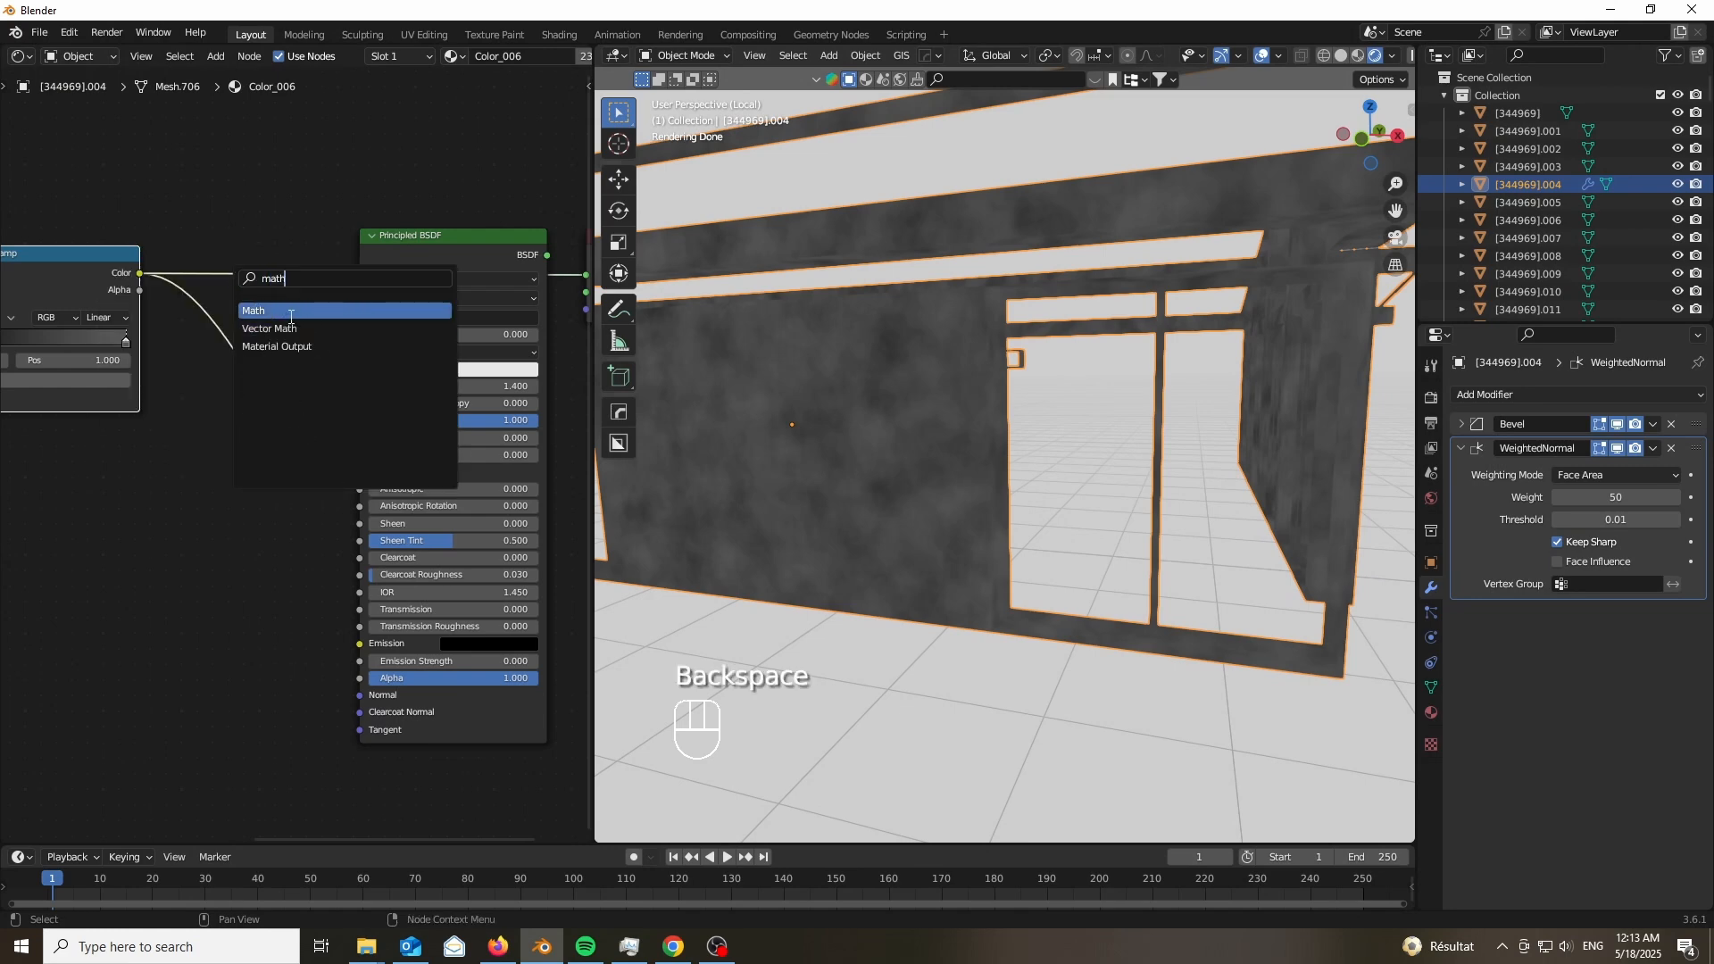
{"action": "left_click", "coordinate": [253, 310]}
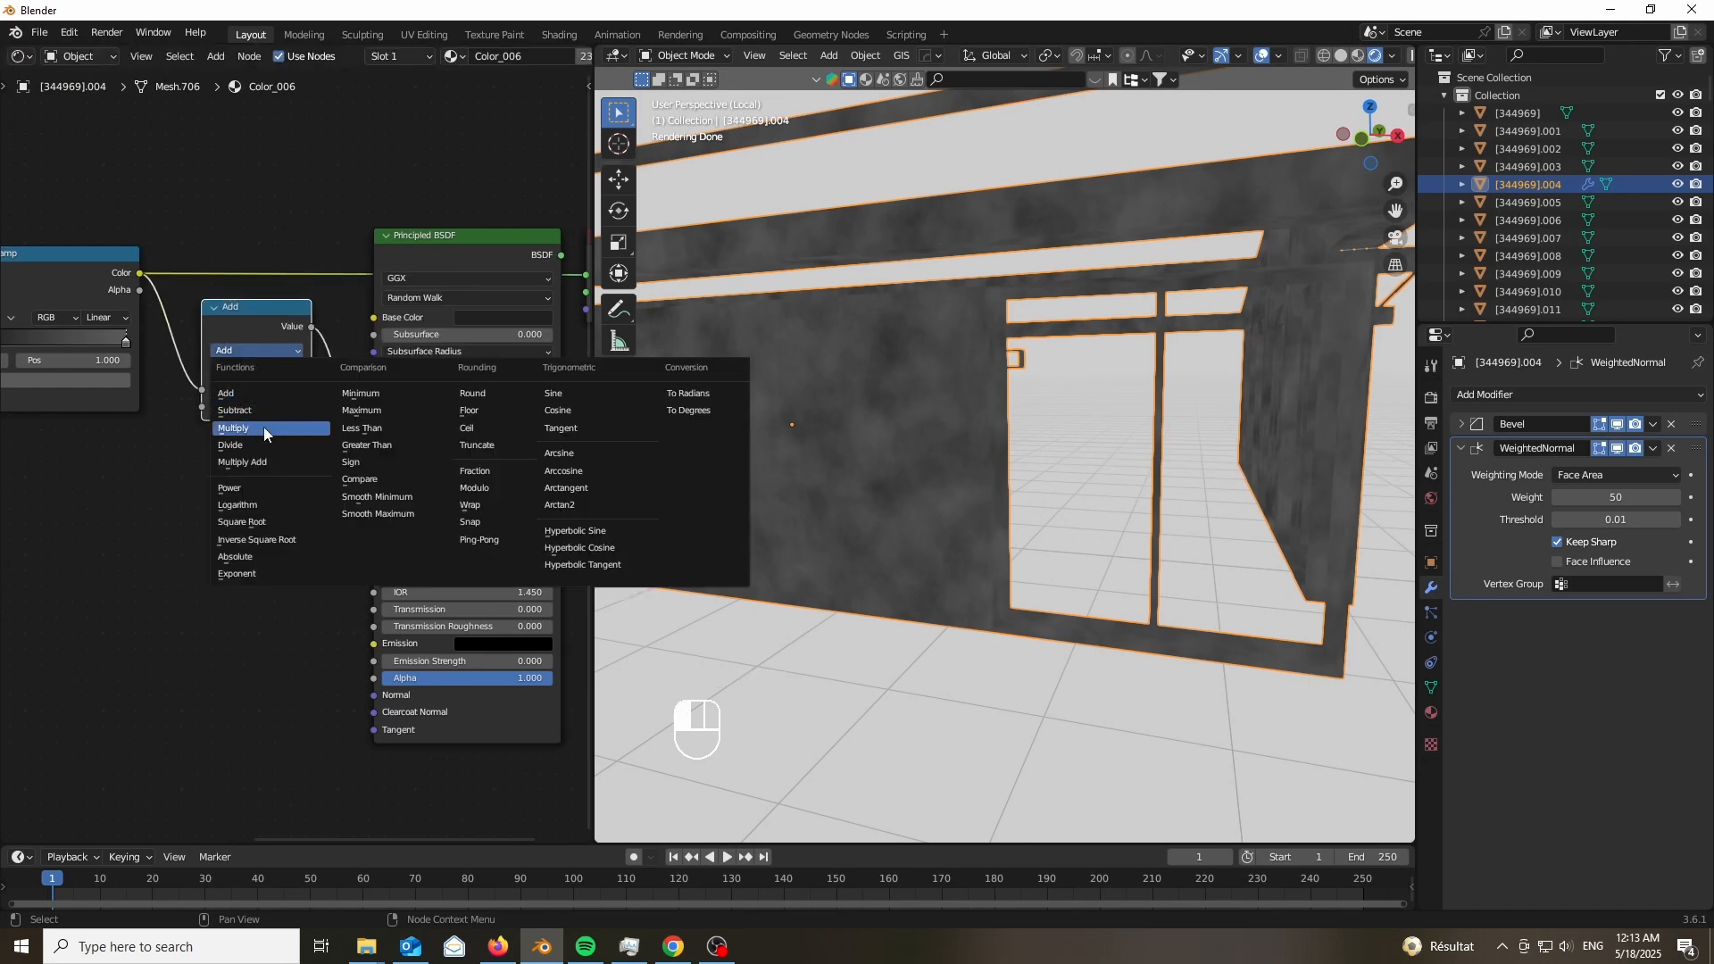
{"action": "left_click", "coordinate": [233, 428]}
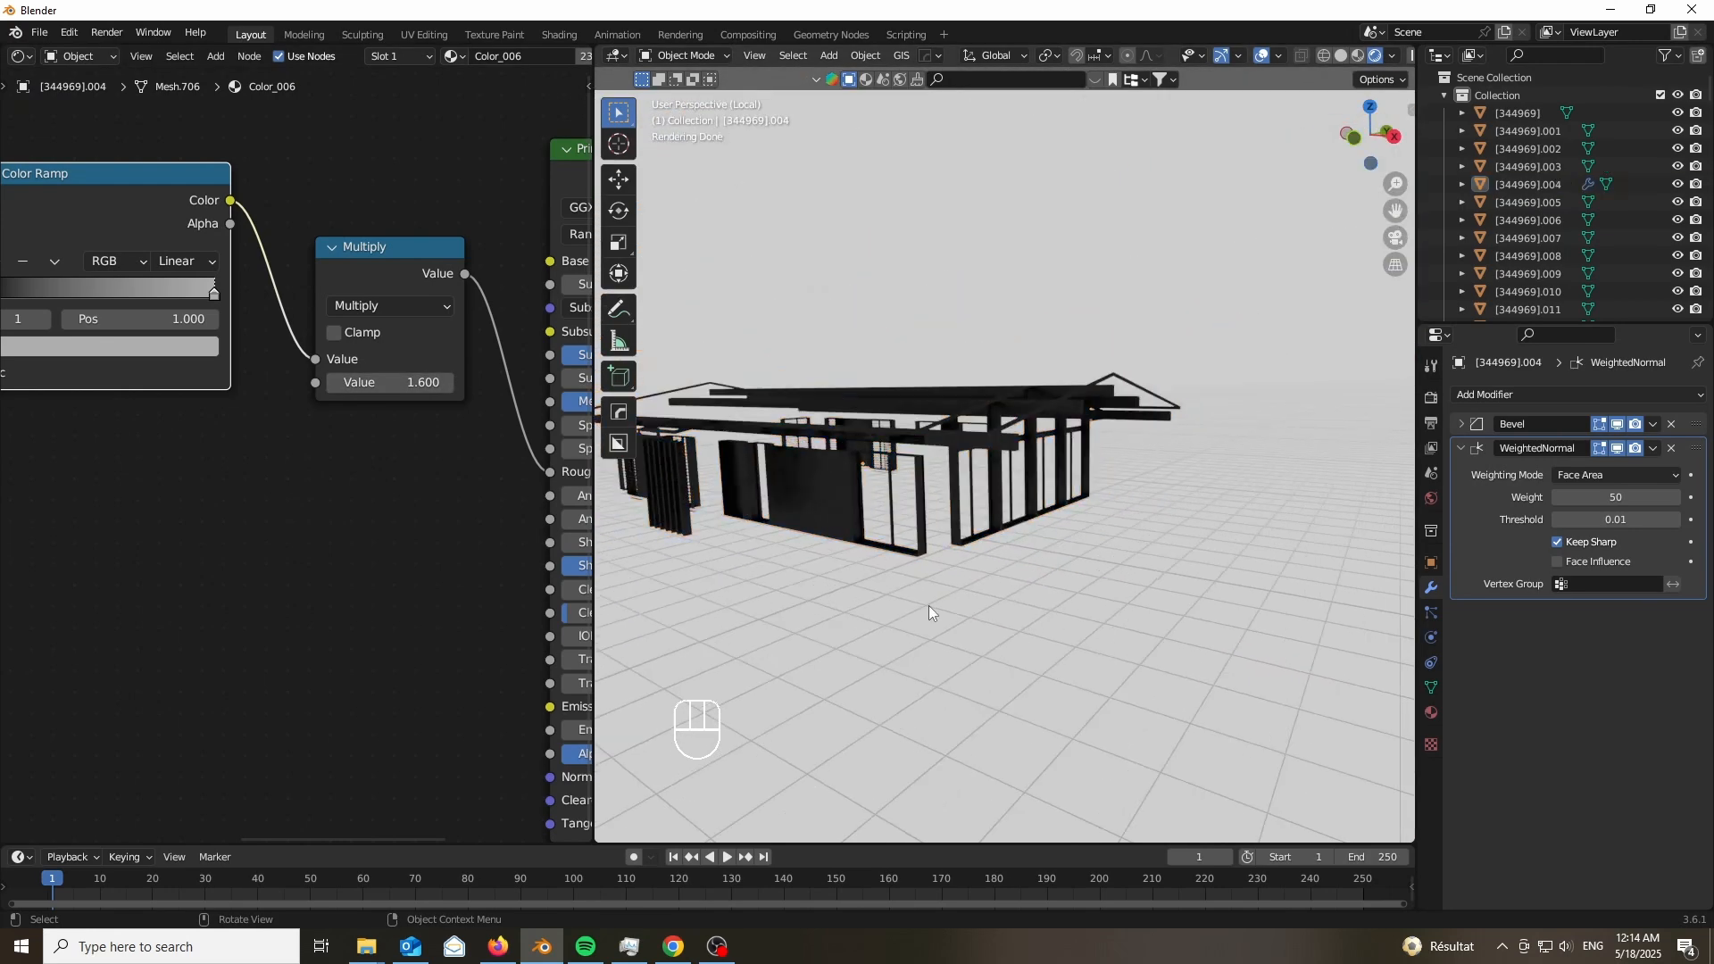
{"action": "key", "text": "KP_Divide"}
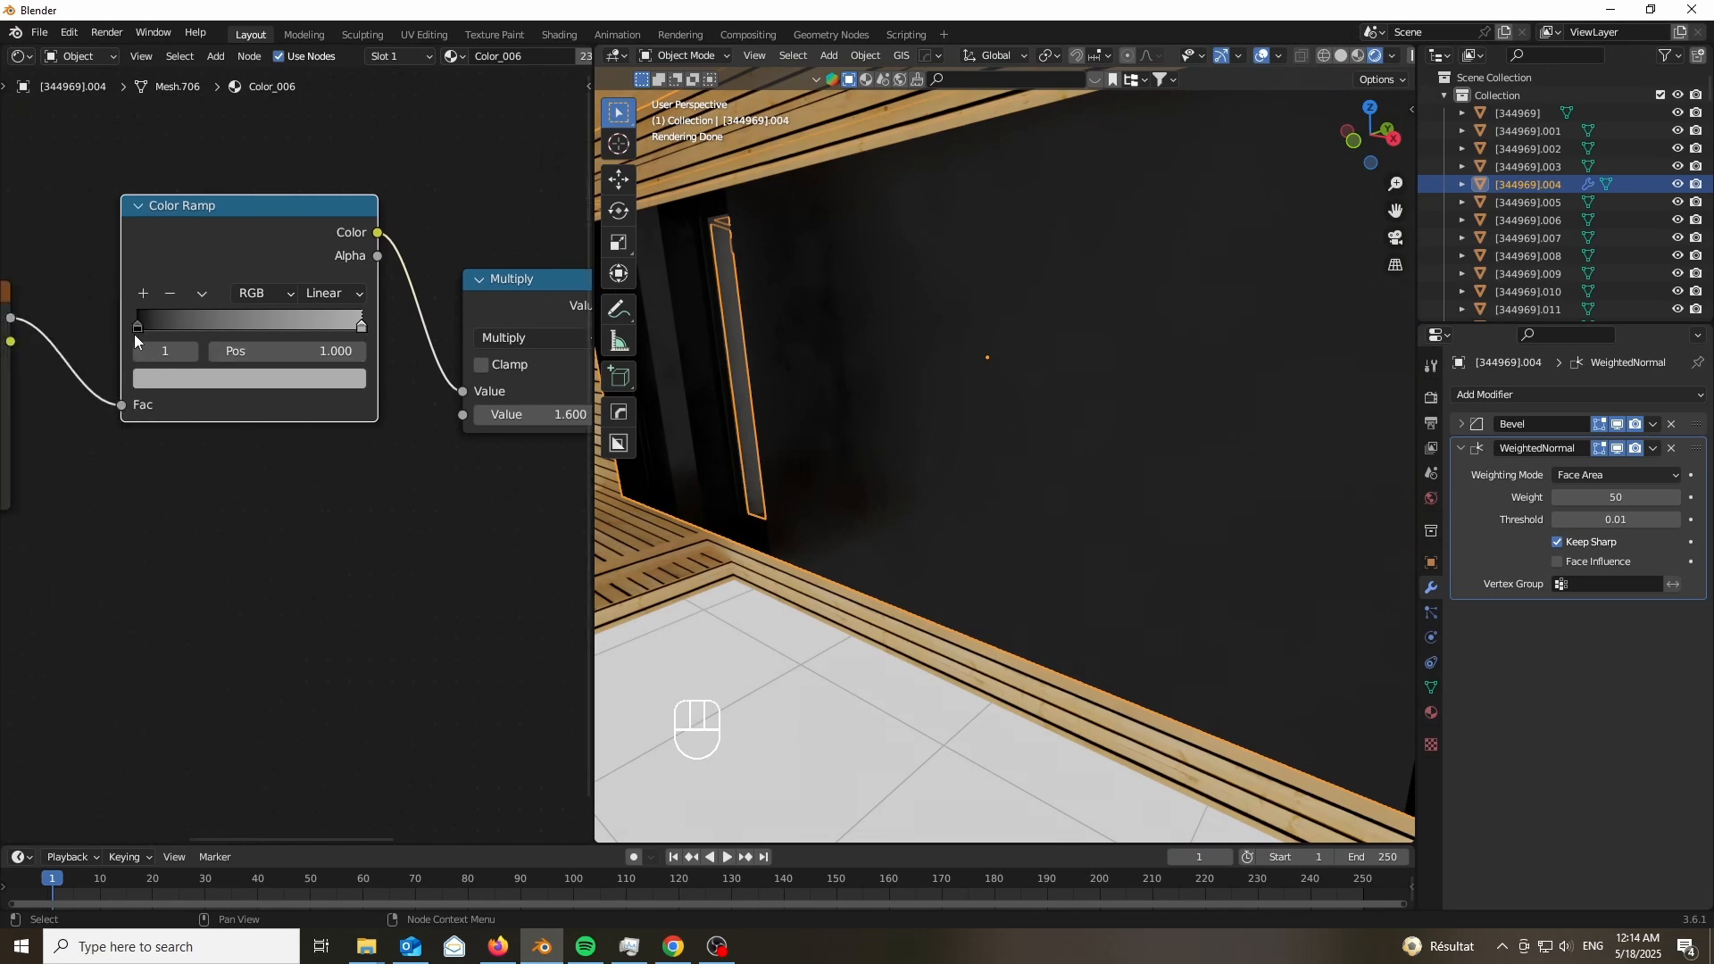
{"action": "left_click", "coordinate": [248, 377]}
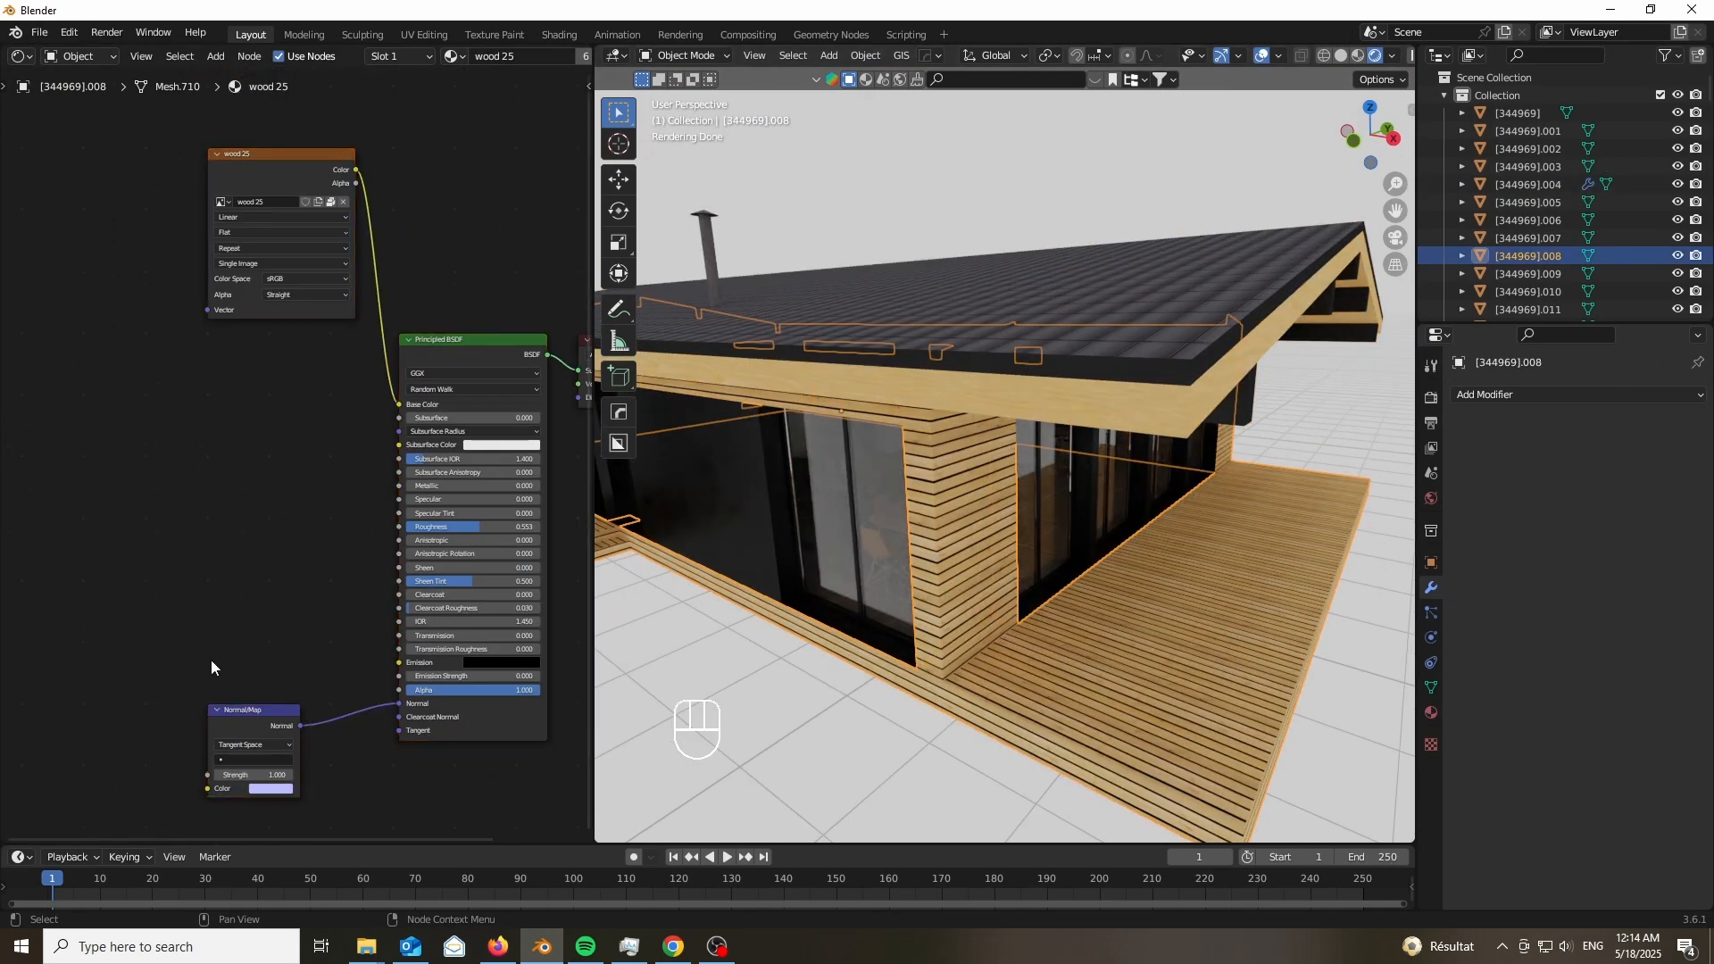
Move the wood texture node aside and add a Bump node to the wood material.
{"action": "left_click_drag", "start_coordinate": [281, 152], "coordinate": [93, 250]}
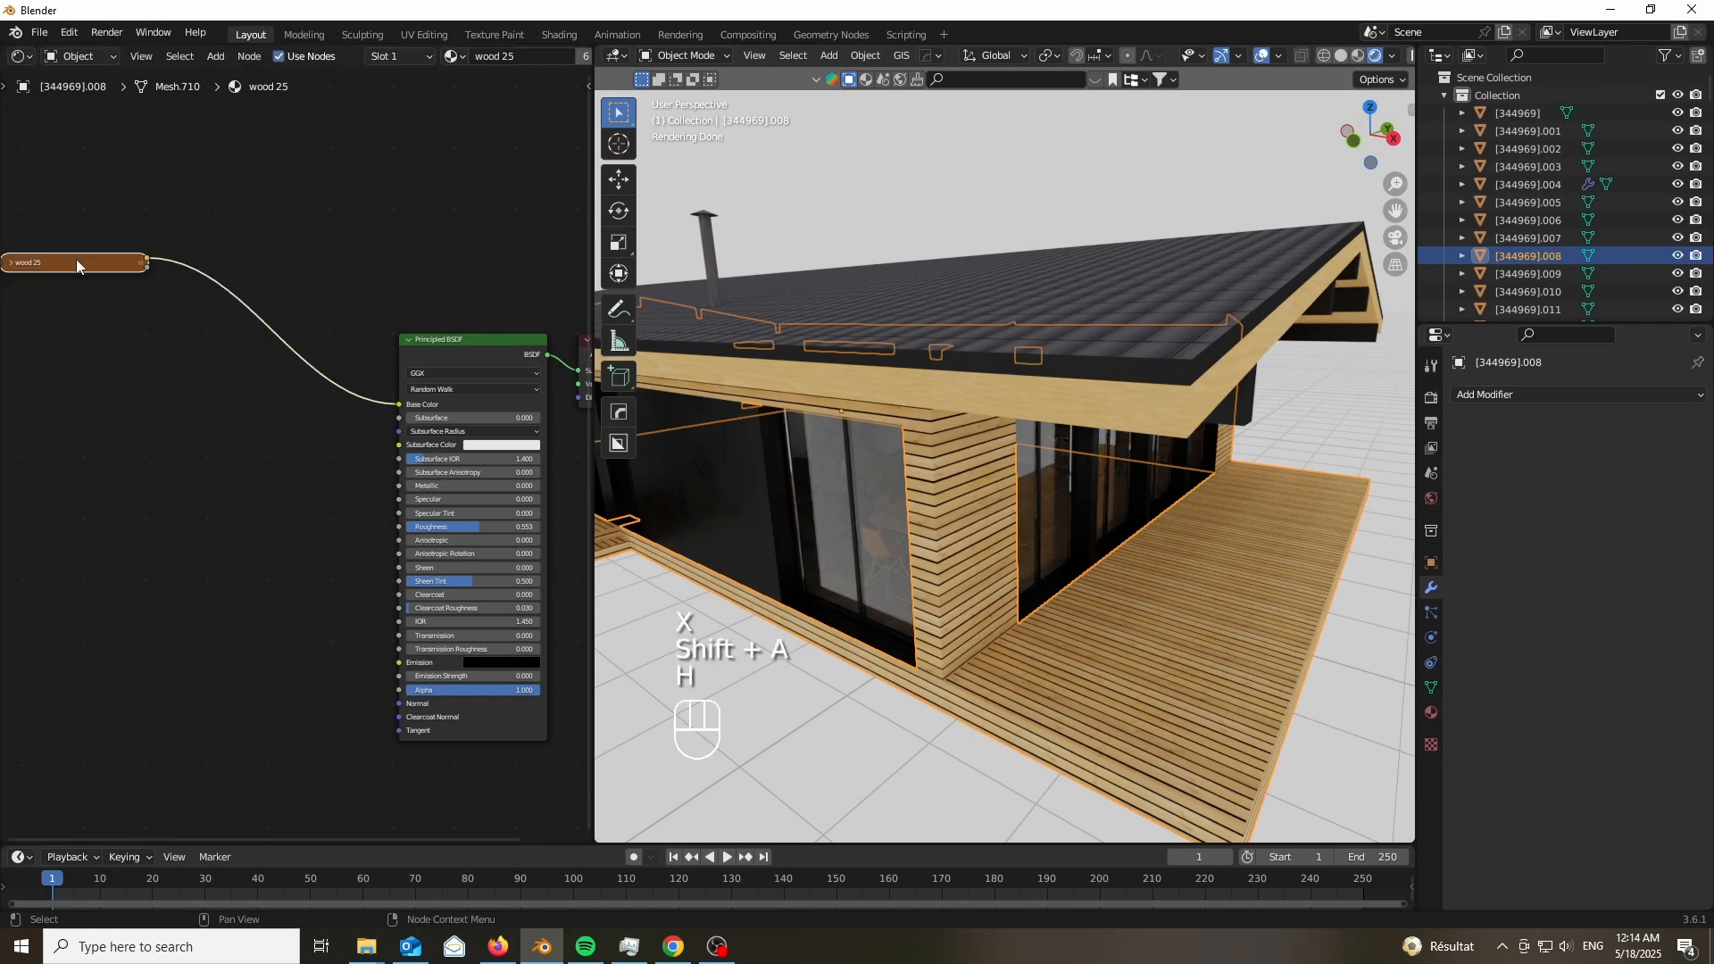
{"action": "key", "text": "shift+a"}
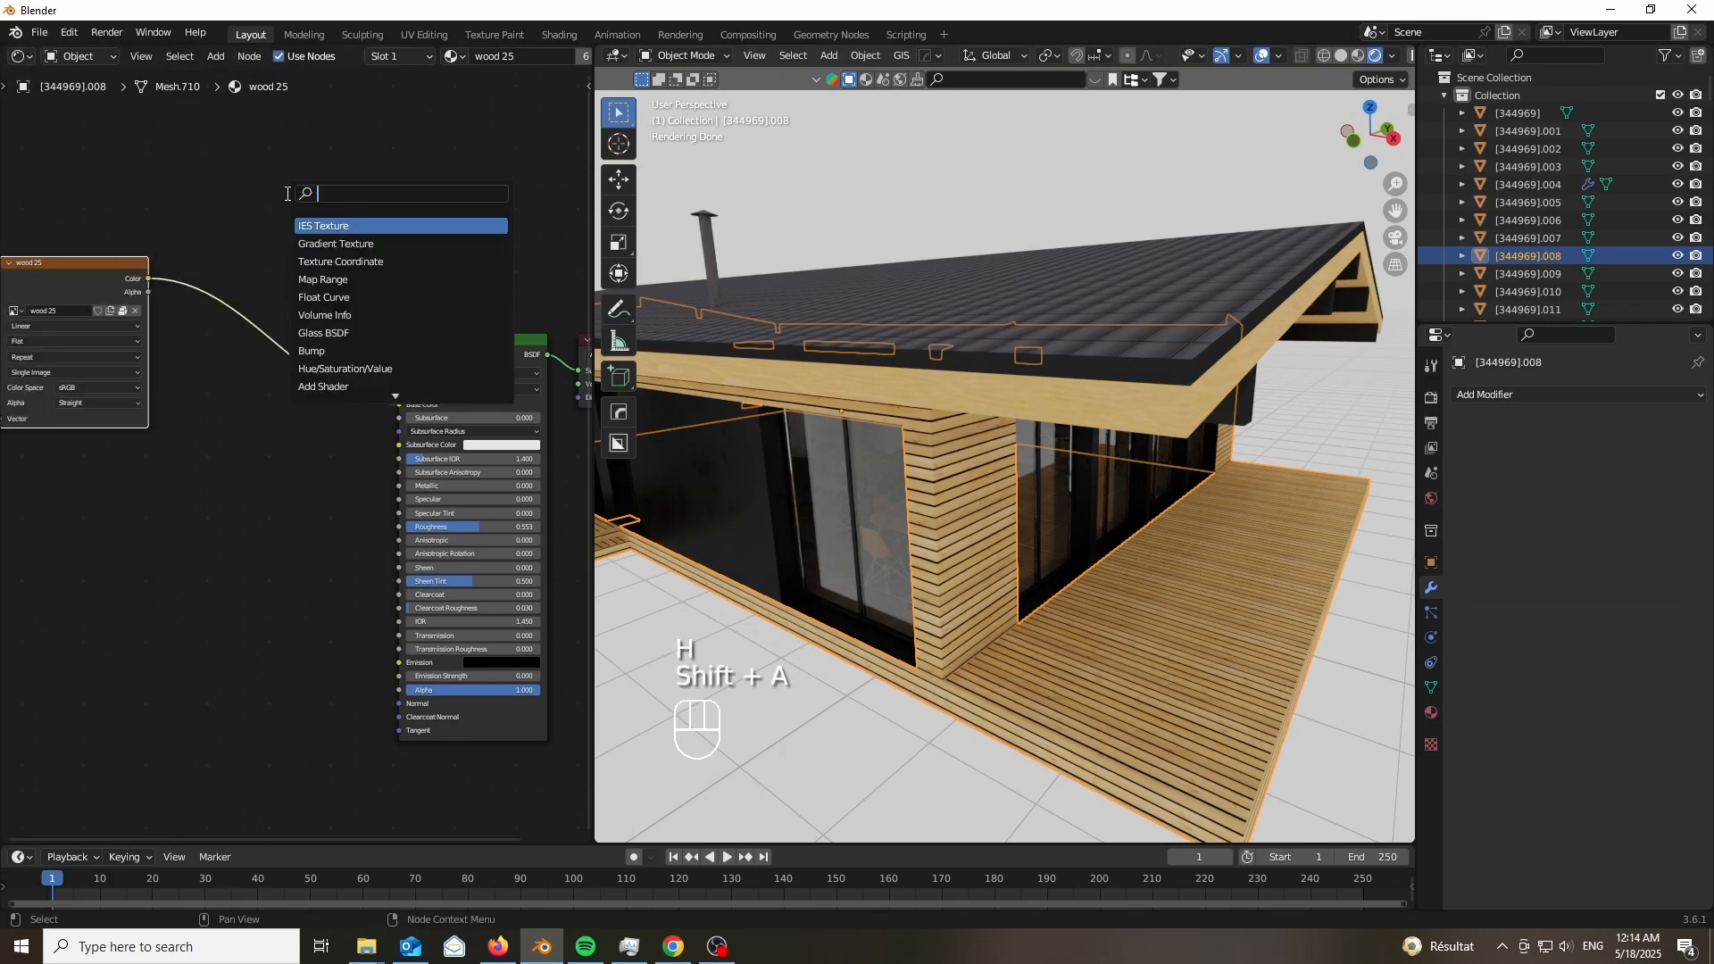
{"action": "left_click", "coordinate": [345, 369]}
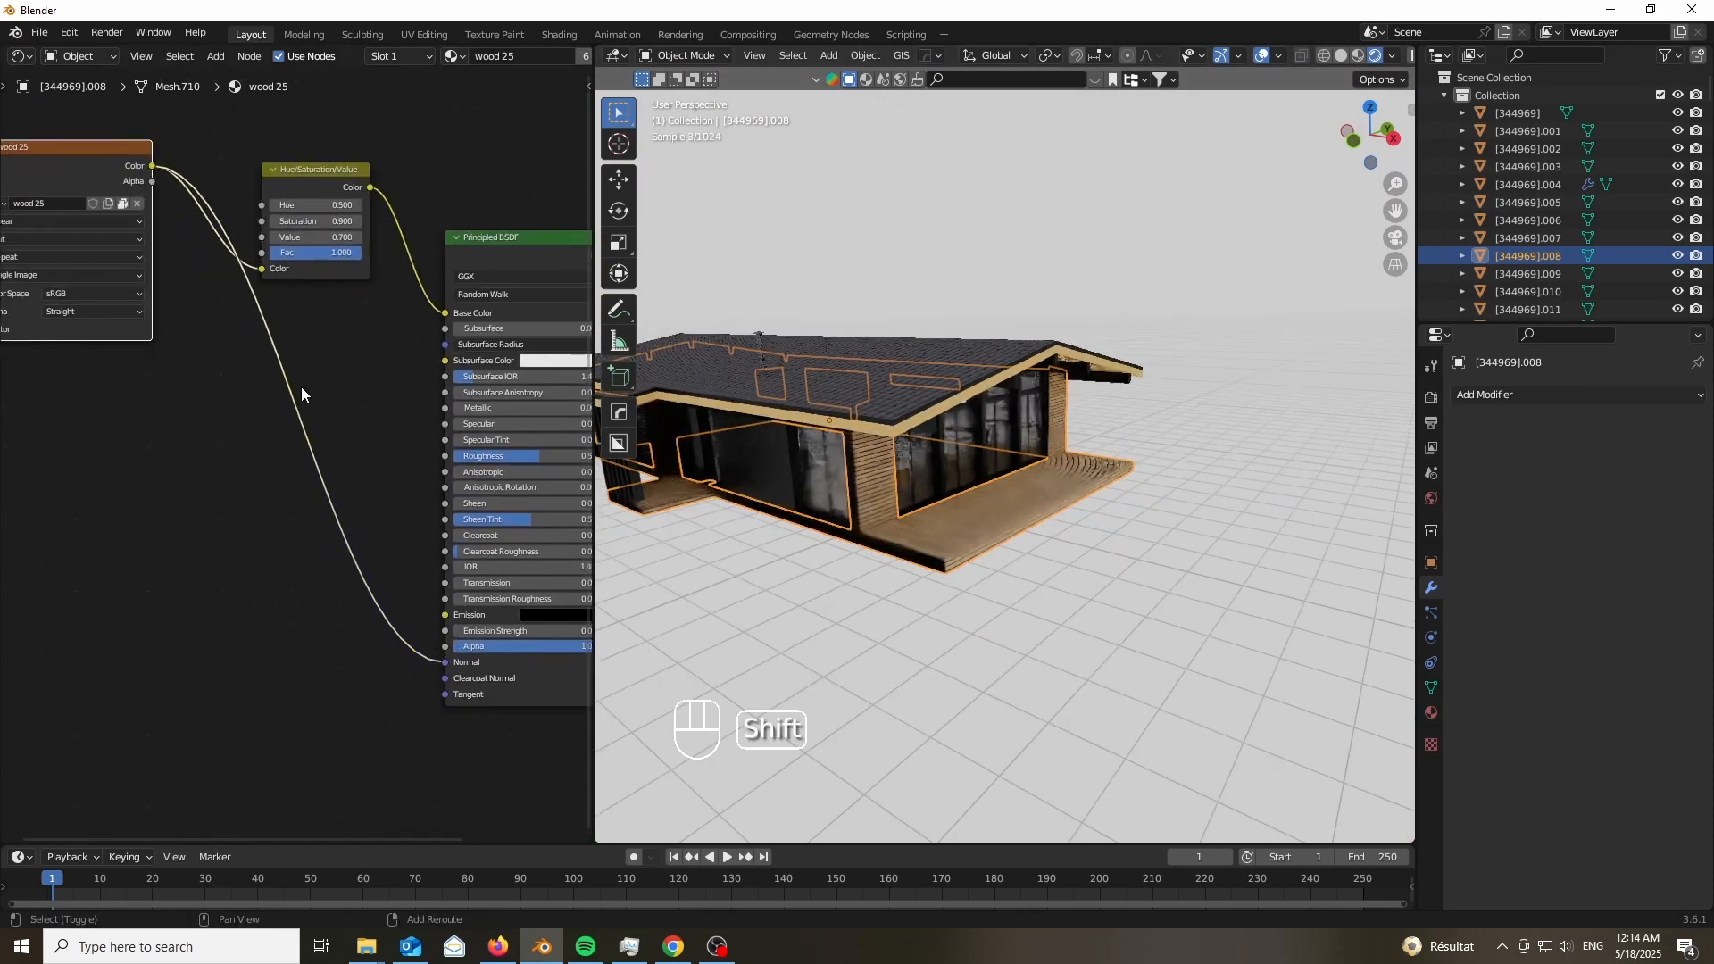
{"action": "type", "text": "bum"}
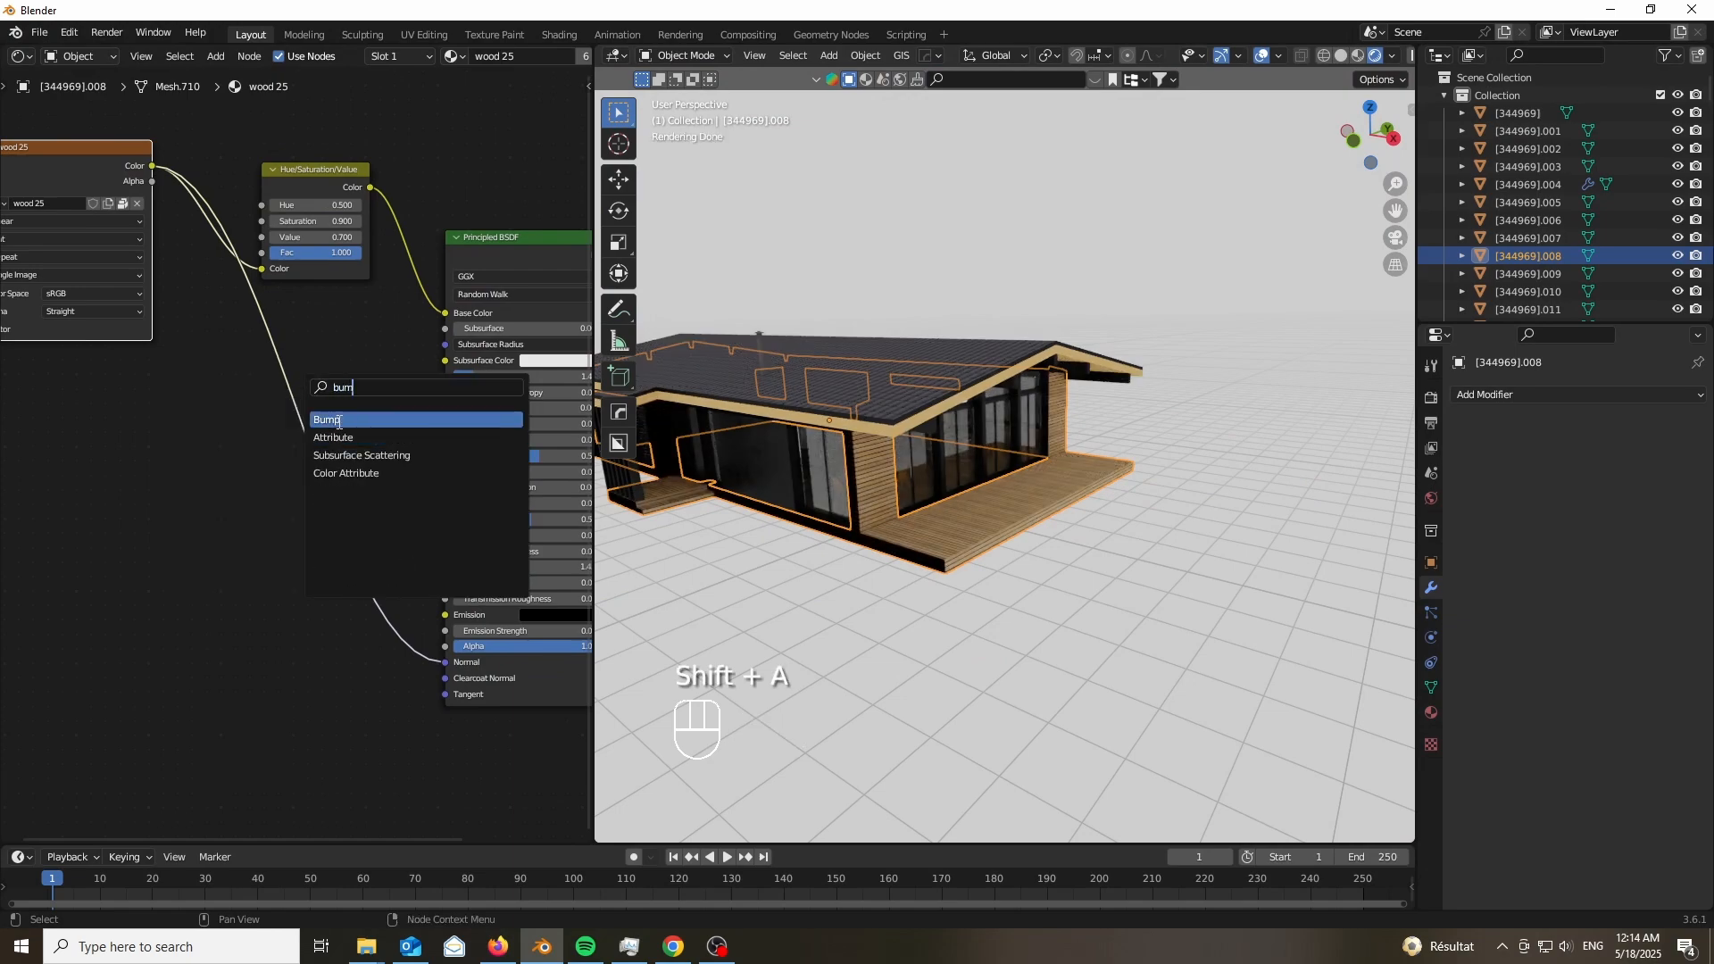
{"action": "left_click", "coordinate": [327, 419]}
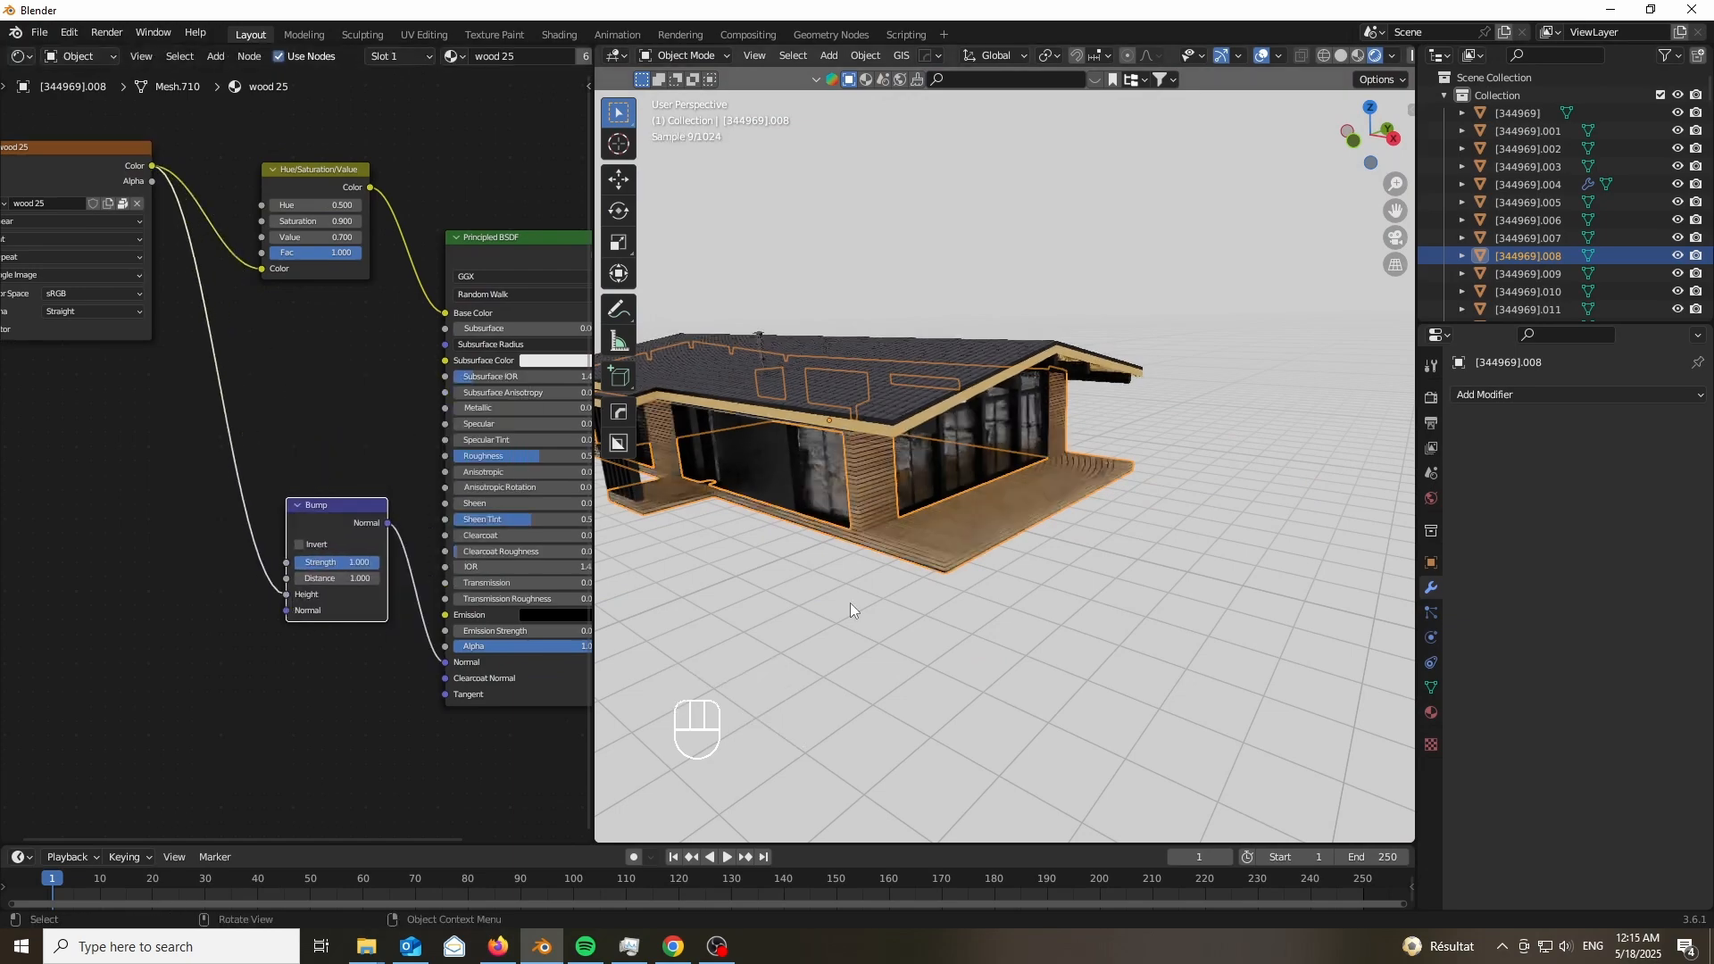
{"action": "scroll", "scroll_direction": "up", "scroll_amount": 3}
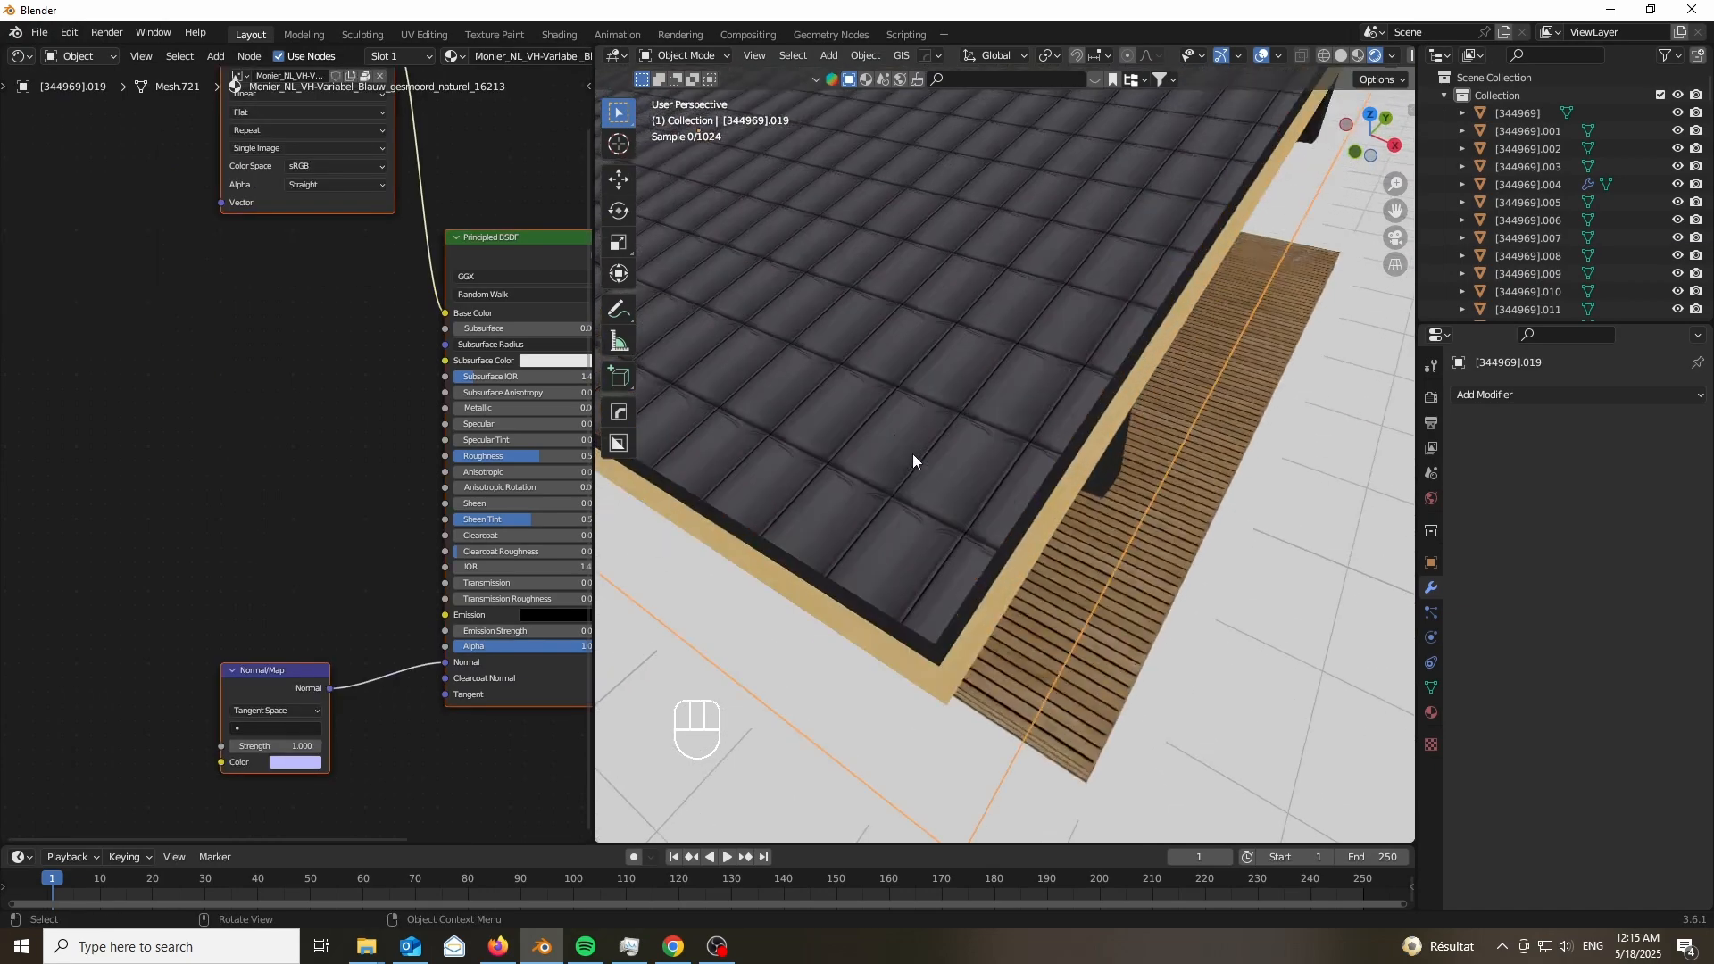
Isolate the roof in Edit Mode and apply a Limited Dissolve to its faces.
{"action": "key", "text": "Tab"}
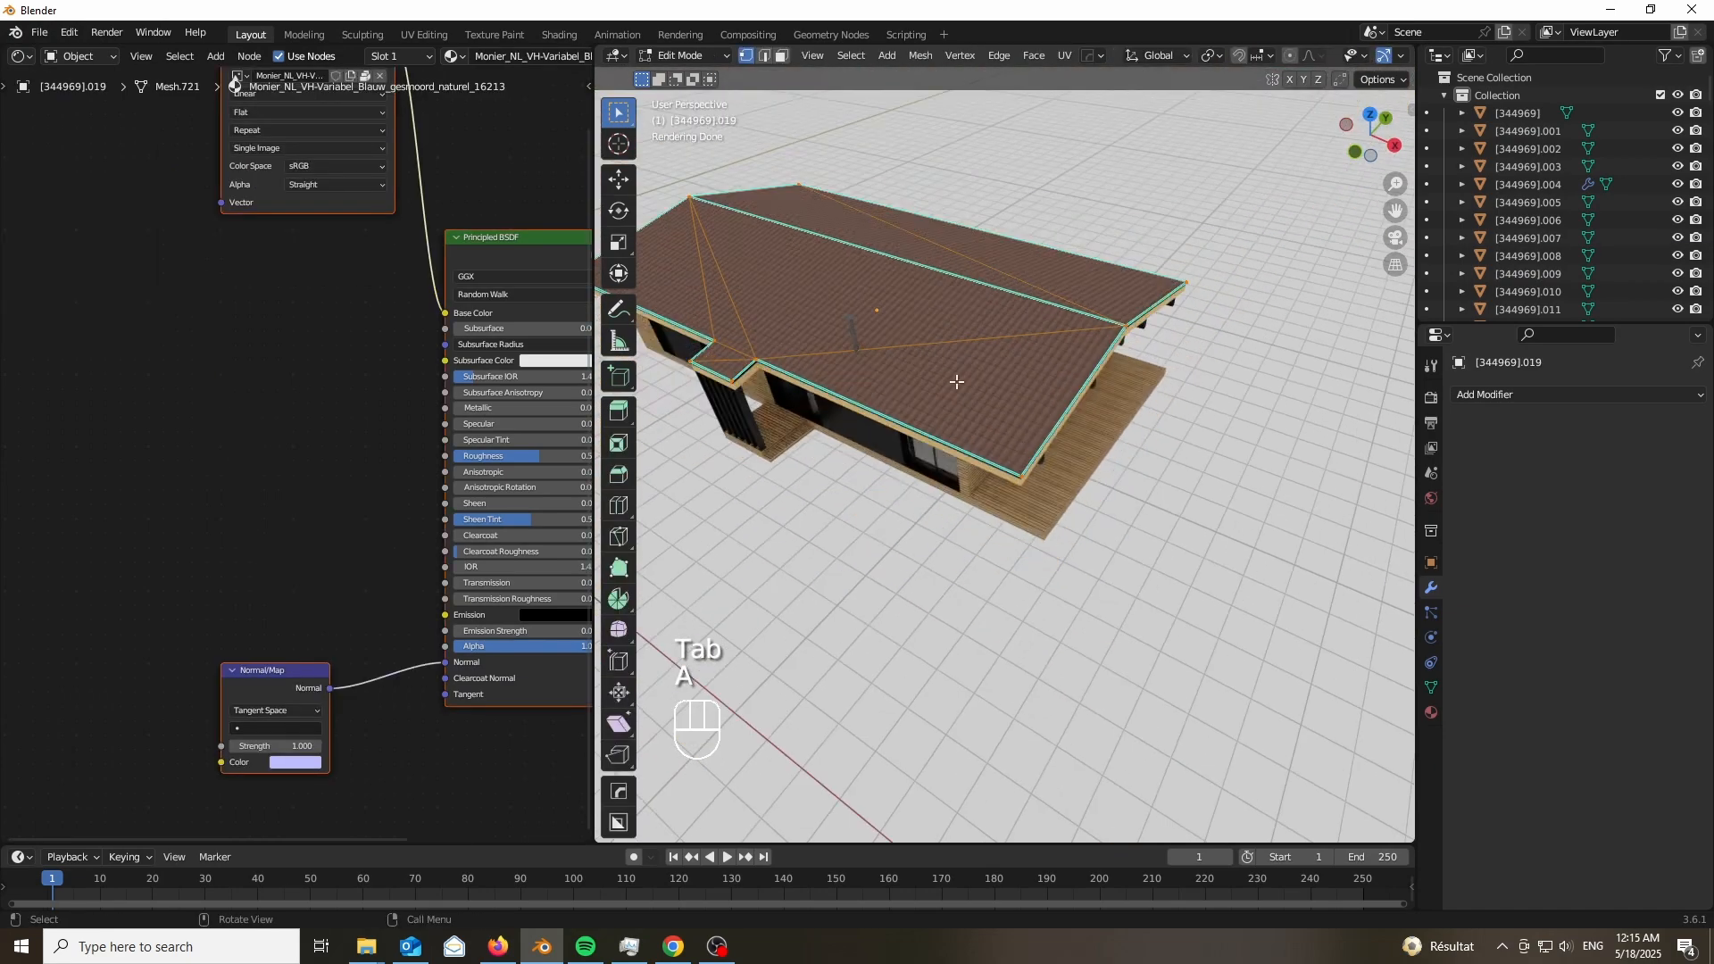
{"action": "key", "text": "Tab"}
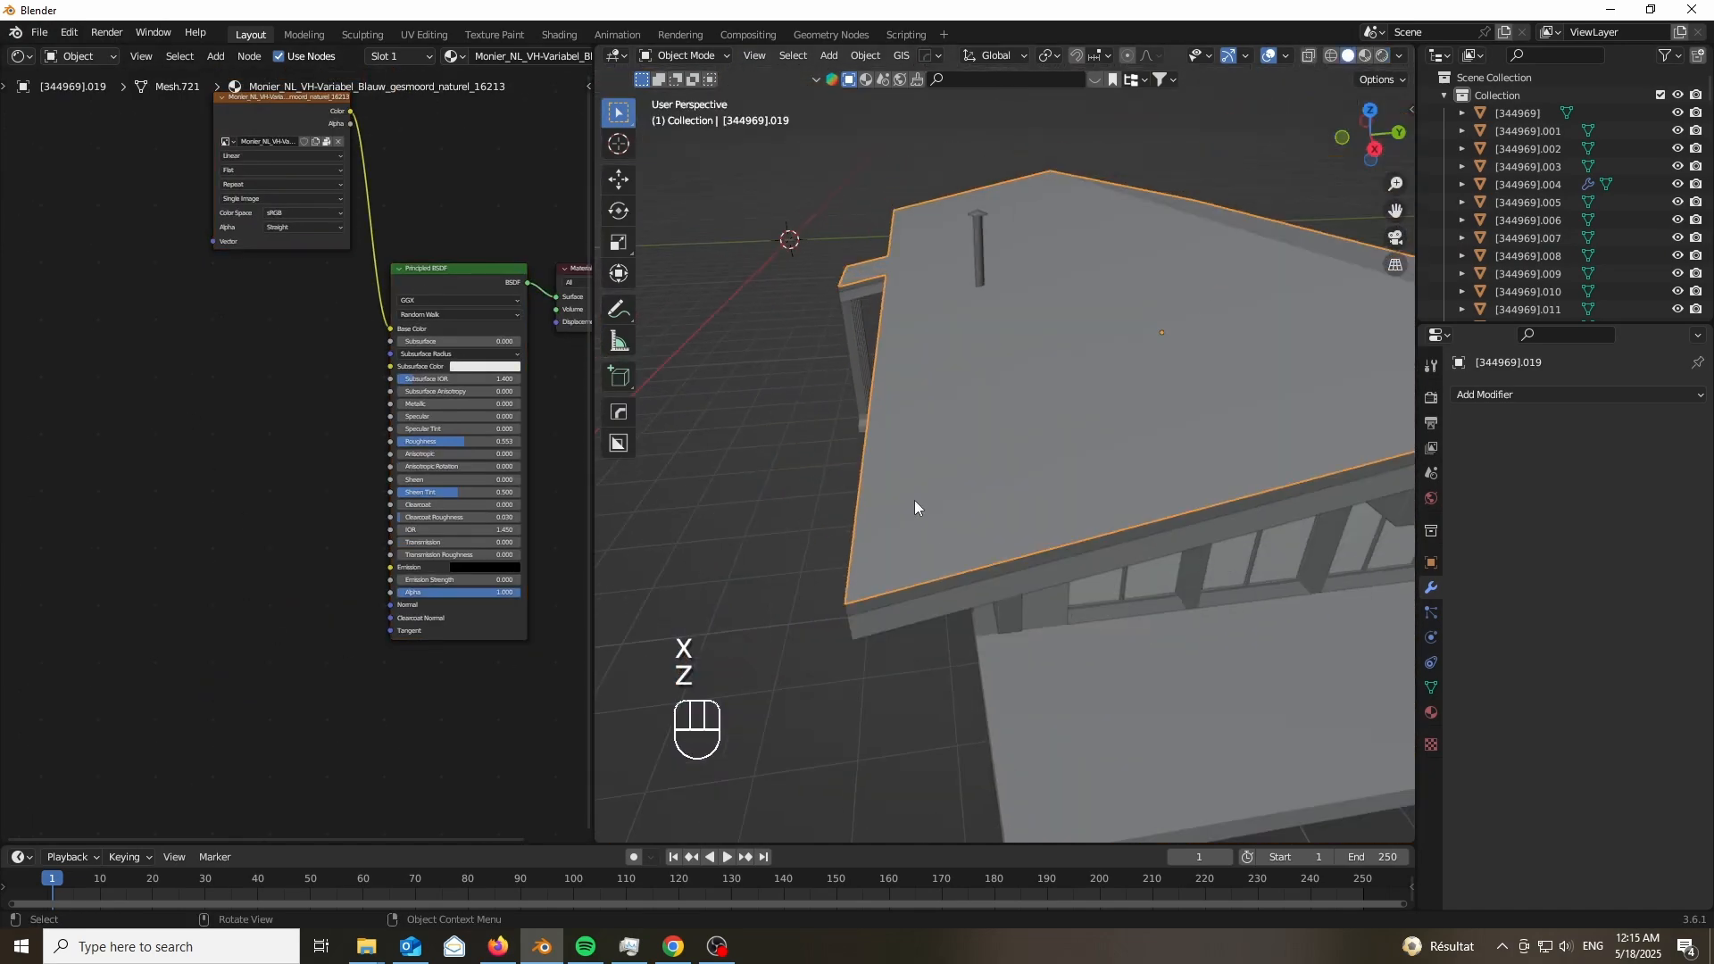
{"action": "key", "text": "Tab"}
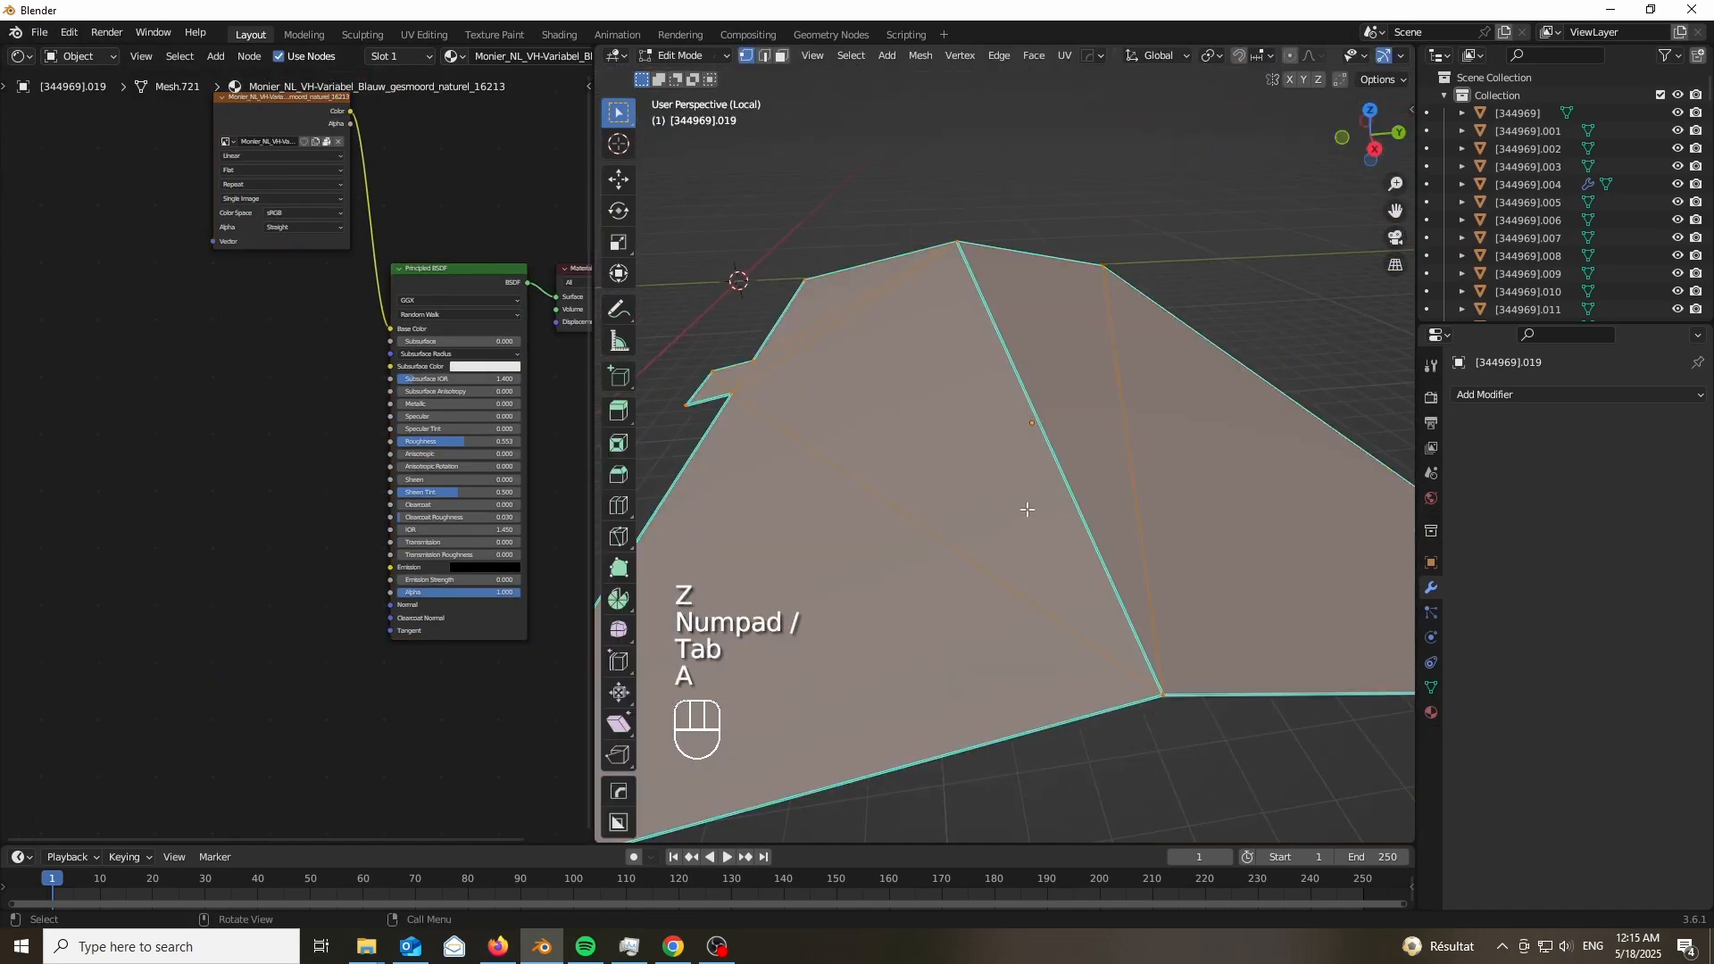
{"action": "key", "text": "x"}
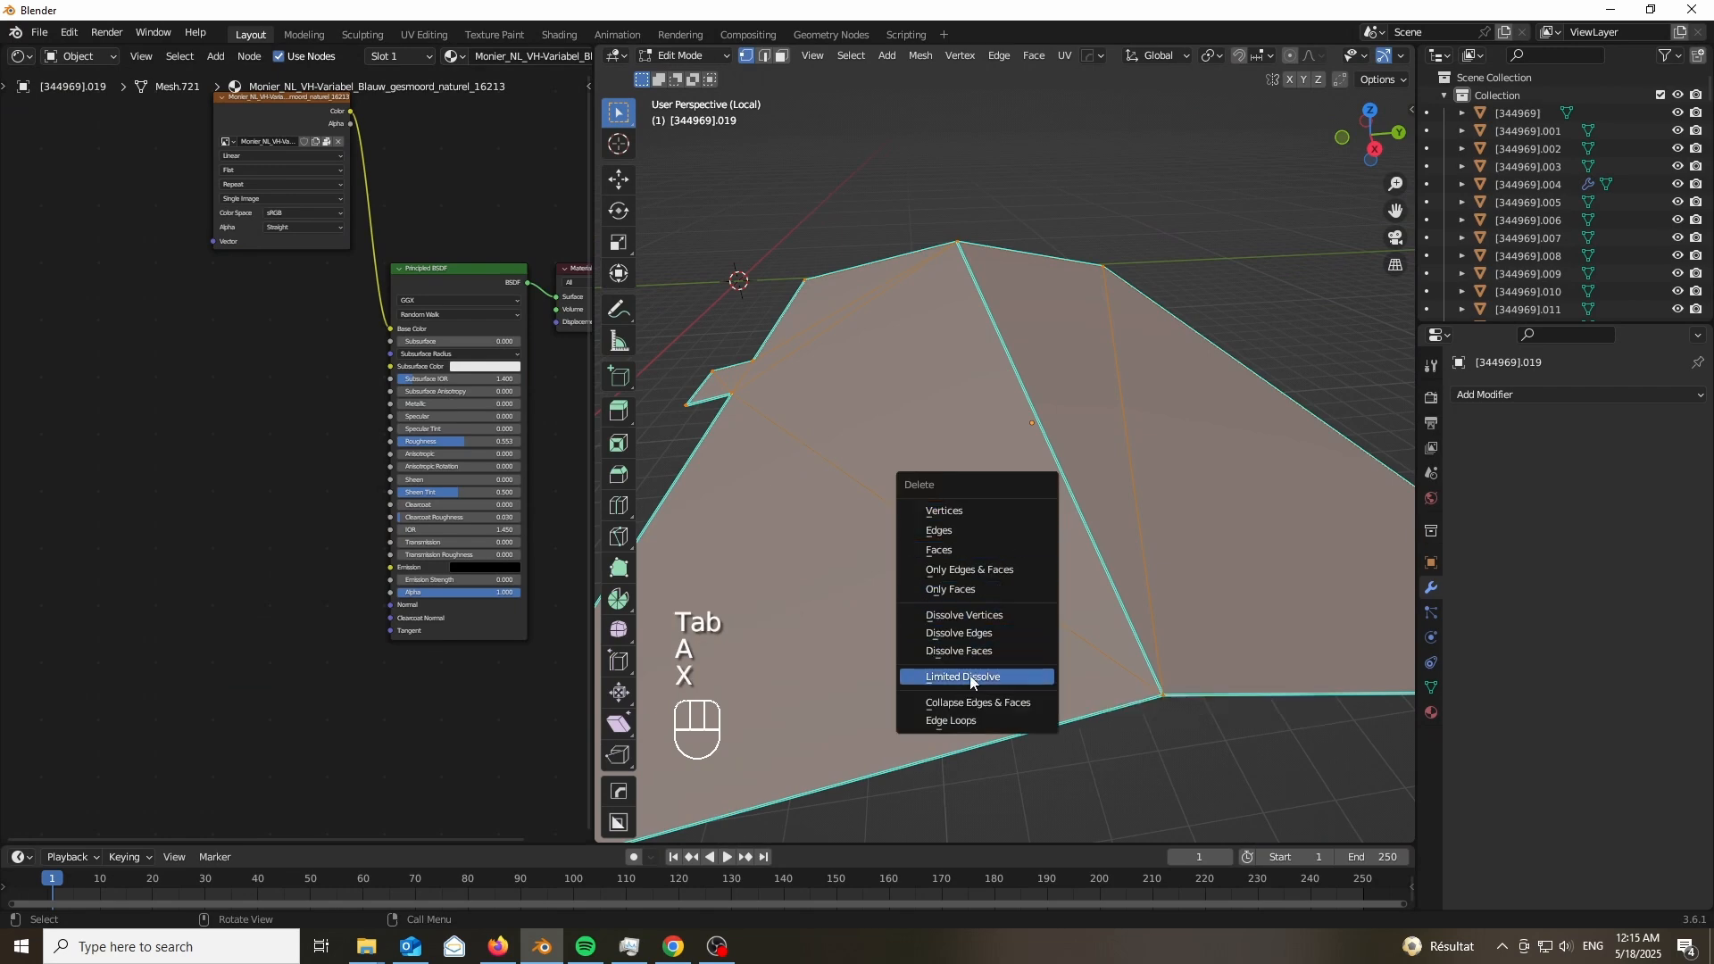
{"action": "left_click", "coordinate": [960, 676]}
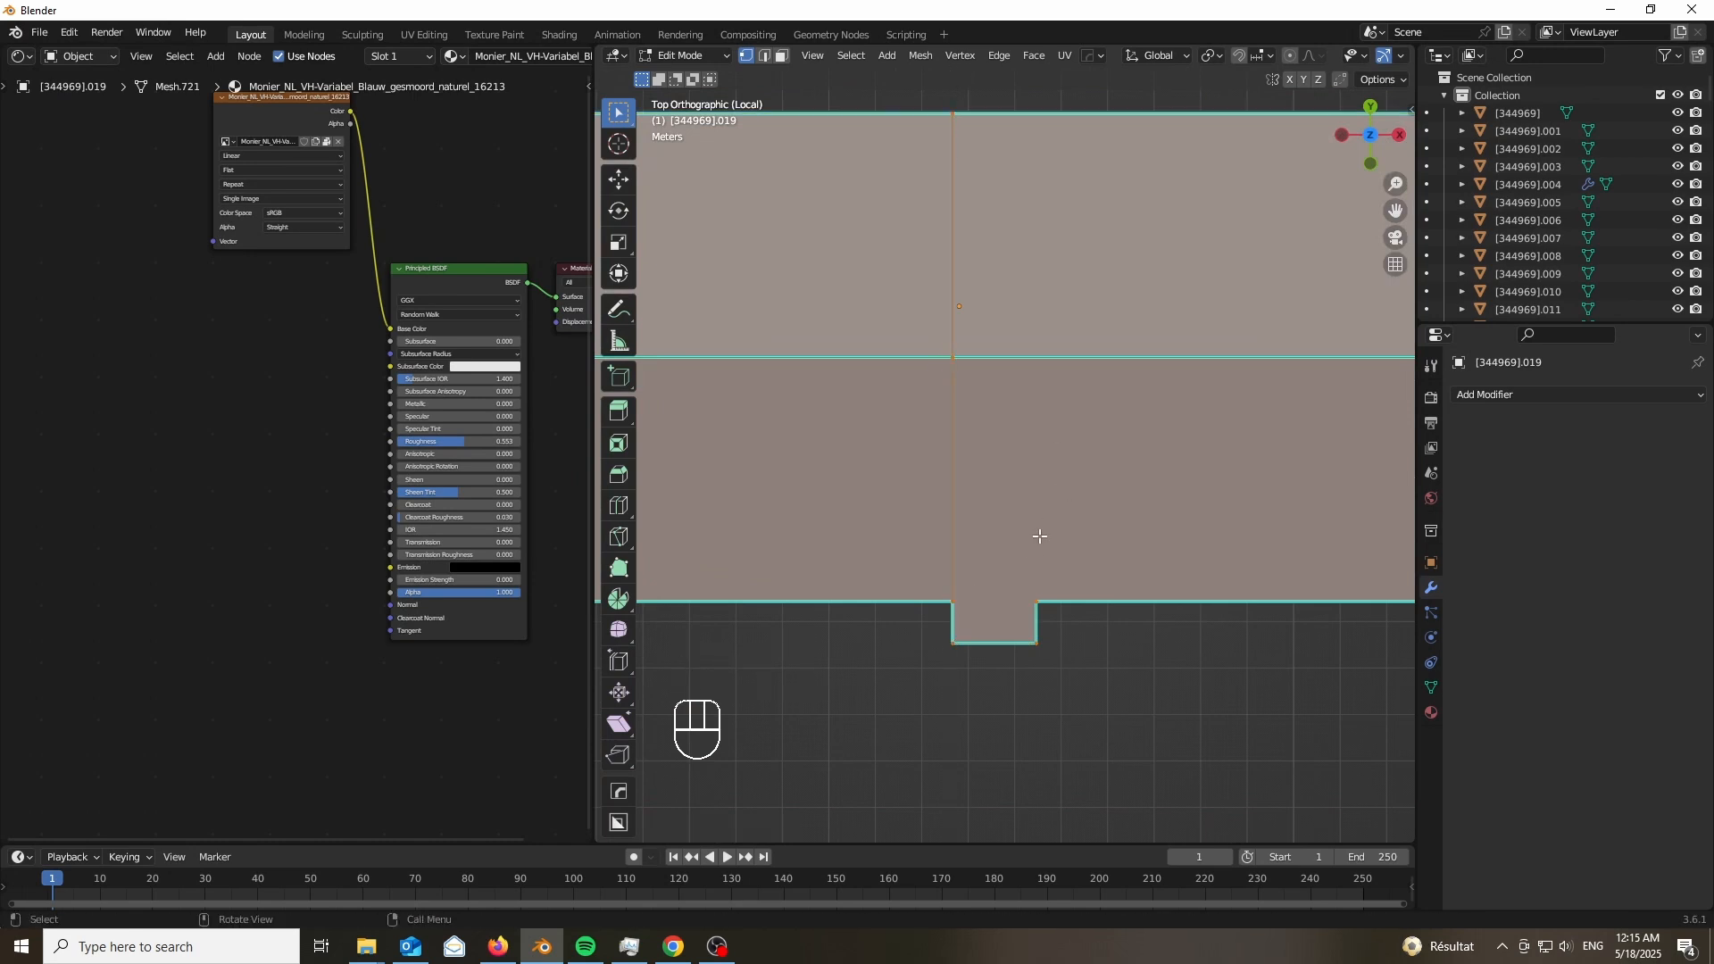
Add knife and loop cuts across the roof and subdivide it densely.
{"action": "key", "text": "k"}
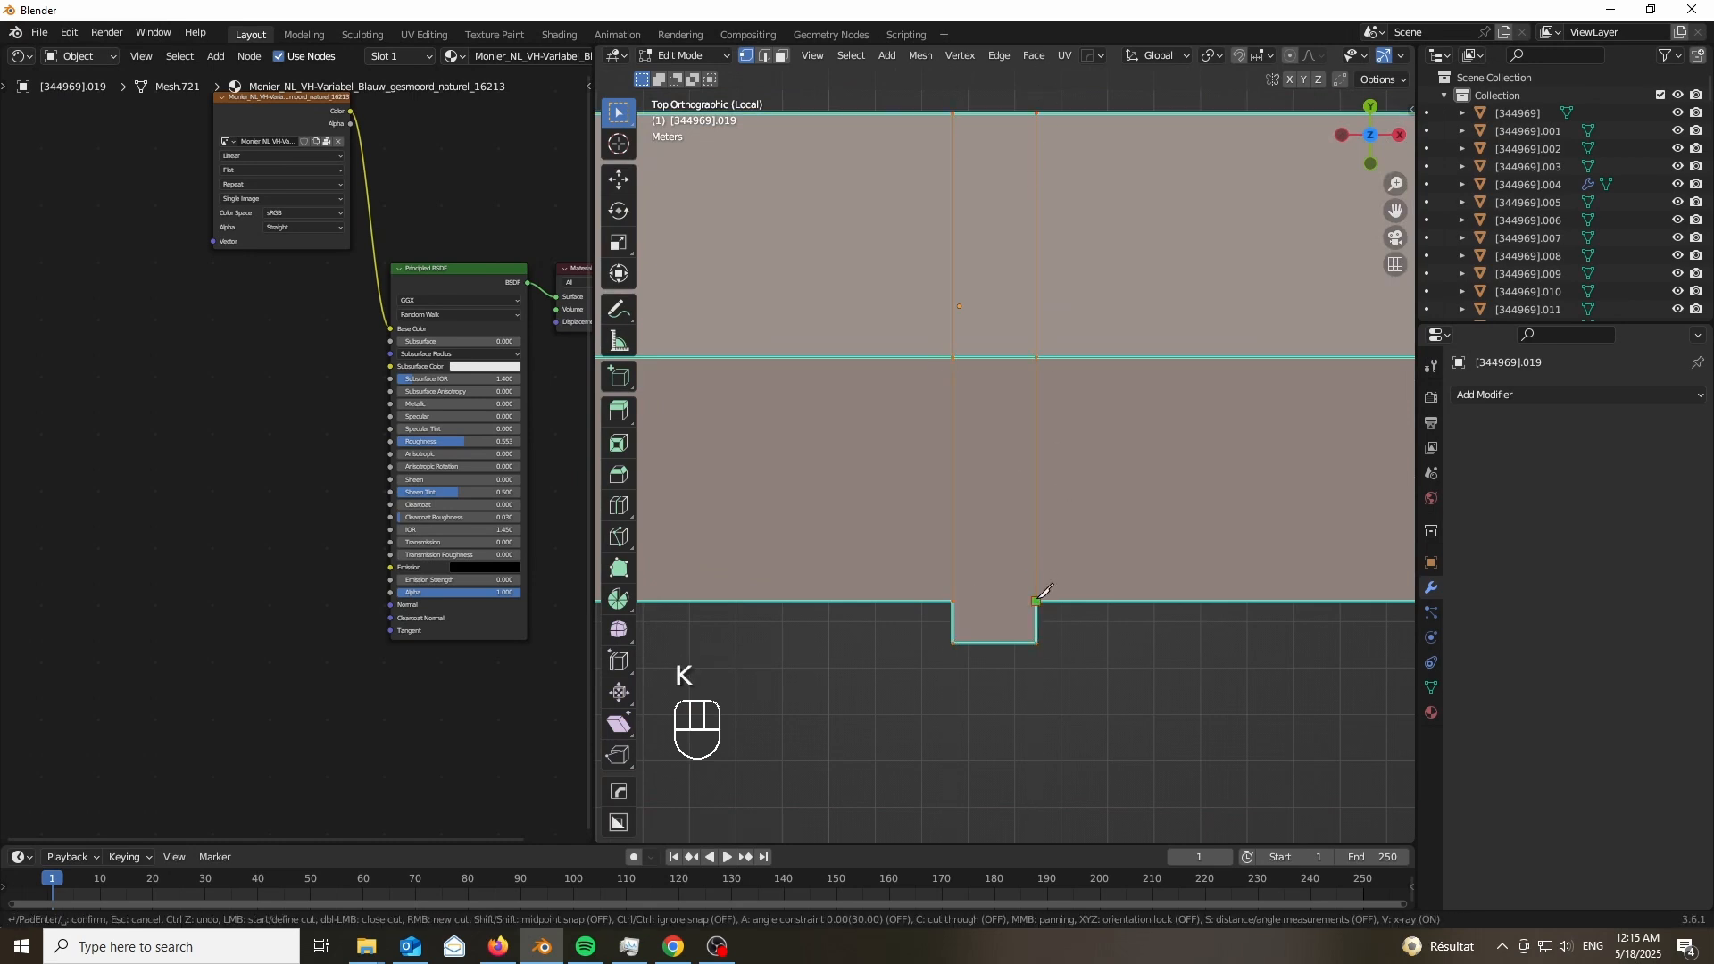
{"action": "key", "text": "ctrl+r"}
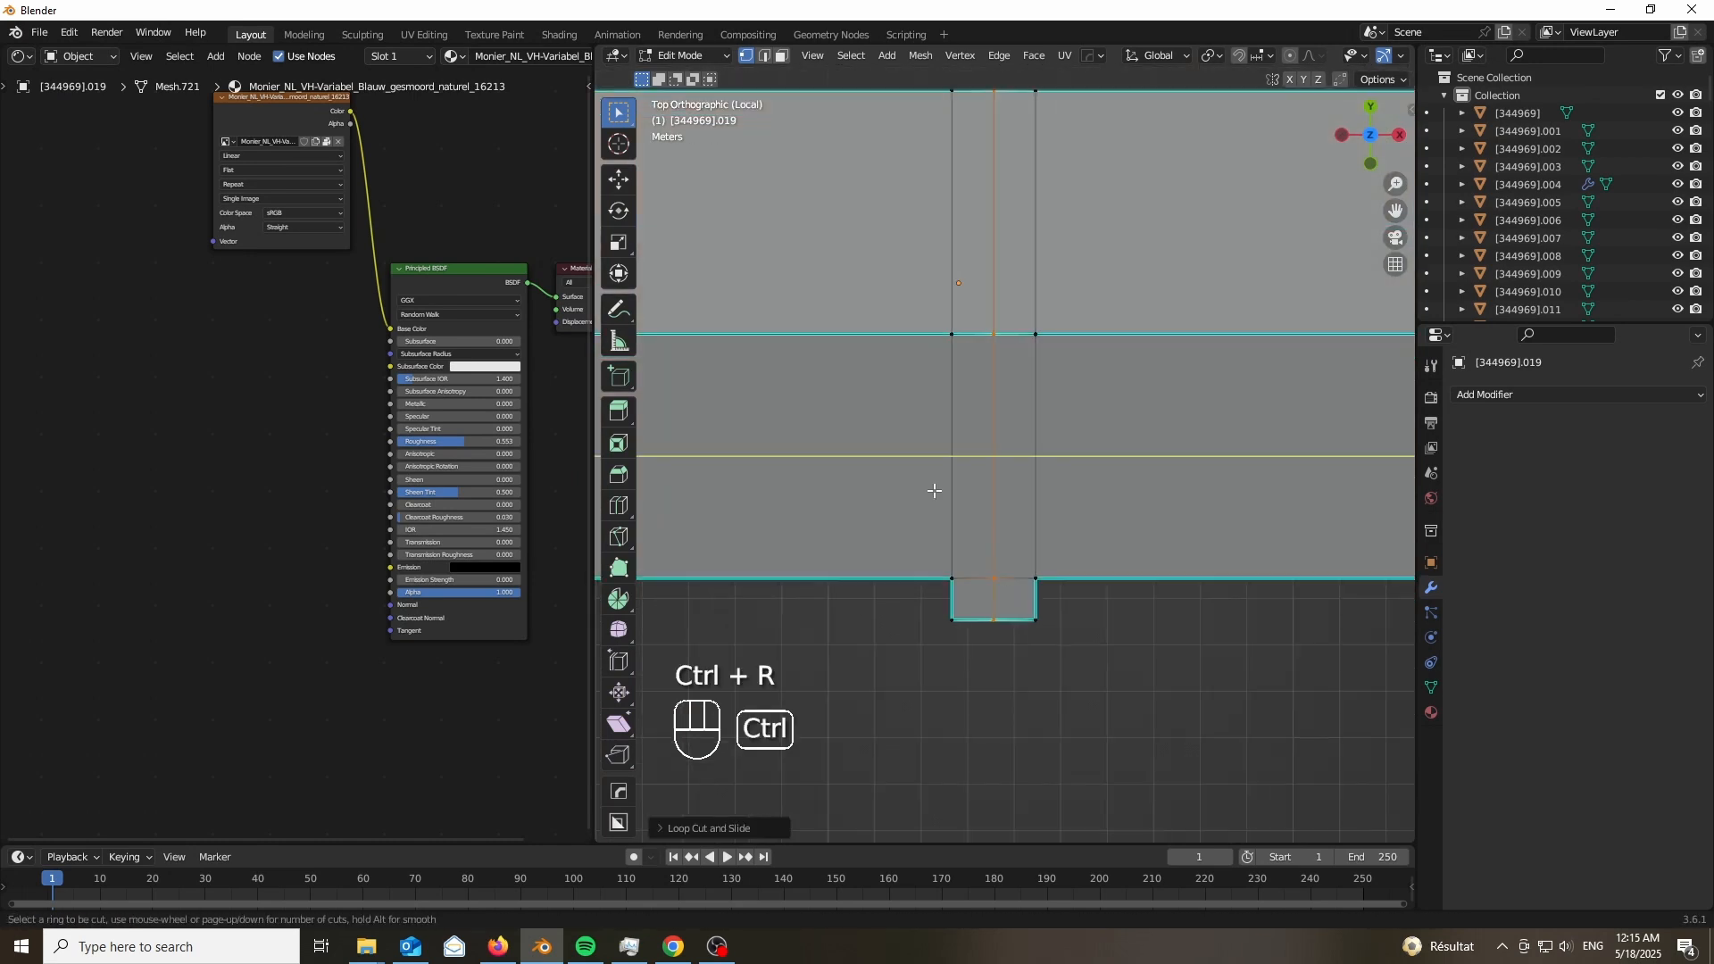
{"action": "left_click", "coordinate": [935, 491]}
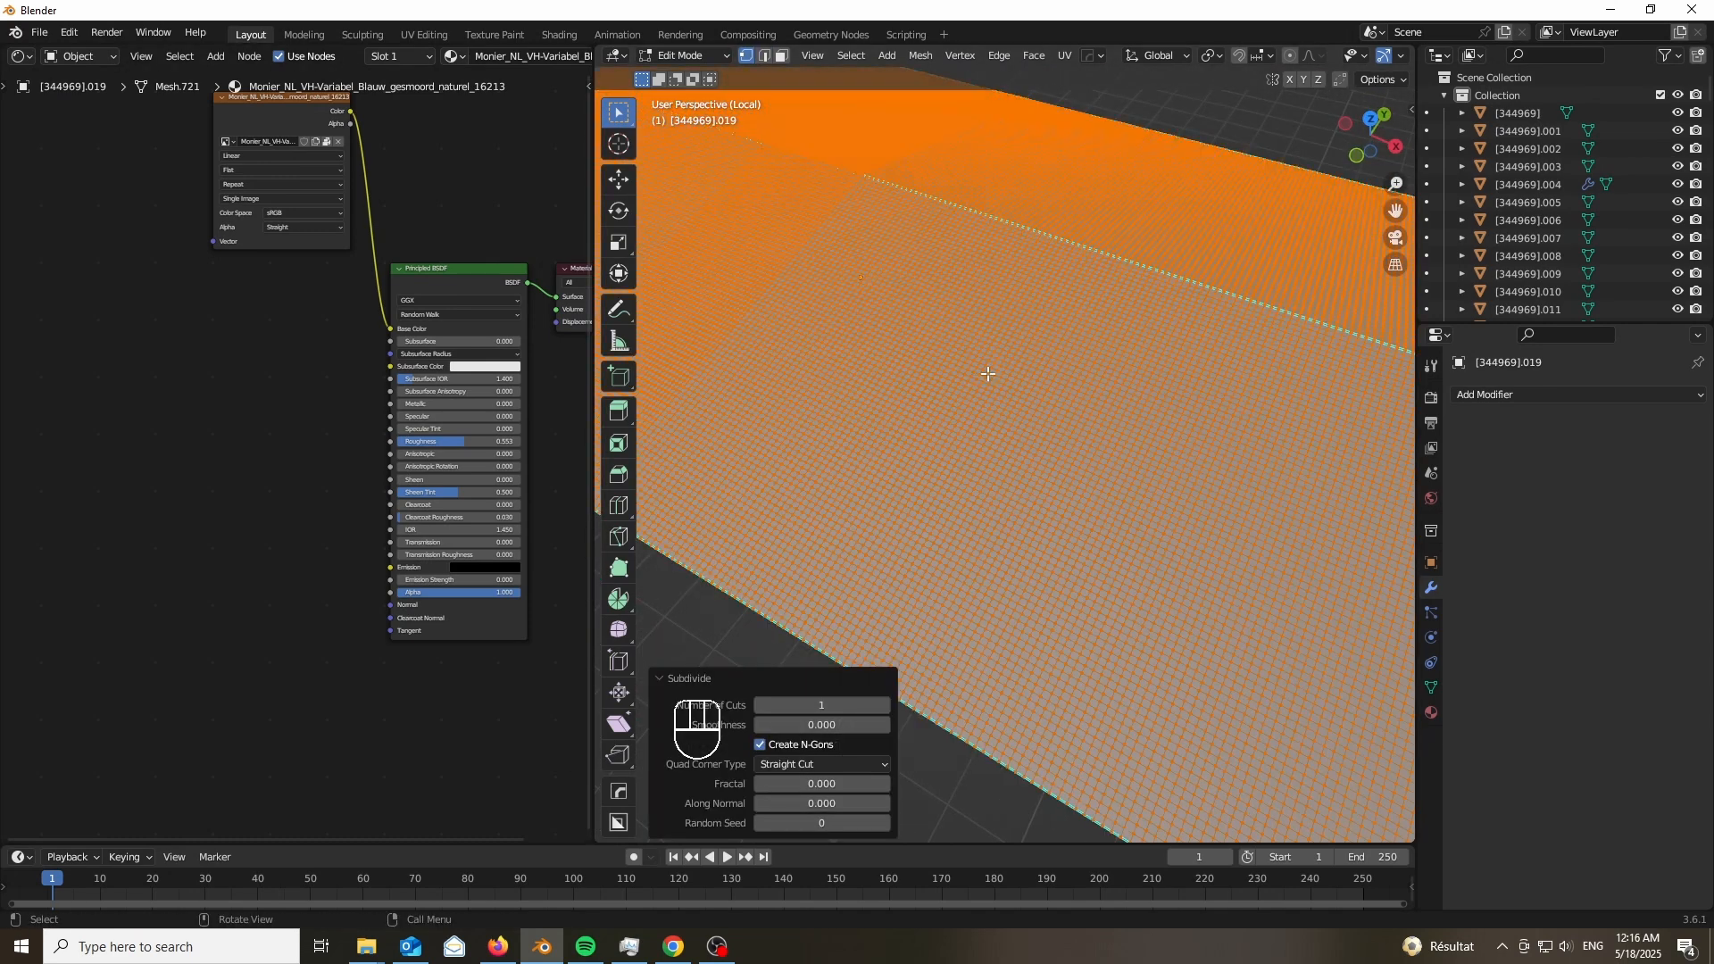
{"action": "key", "text": "Tab"}
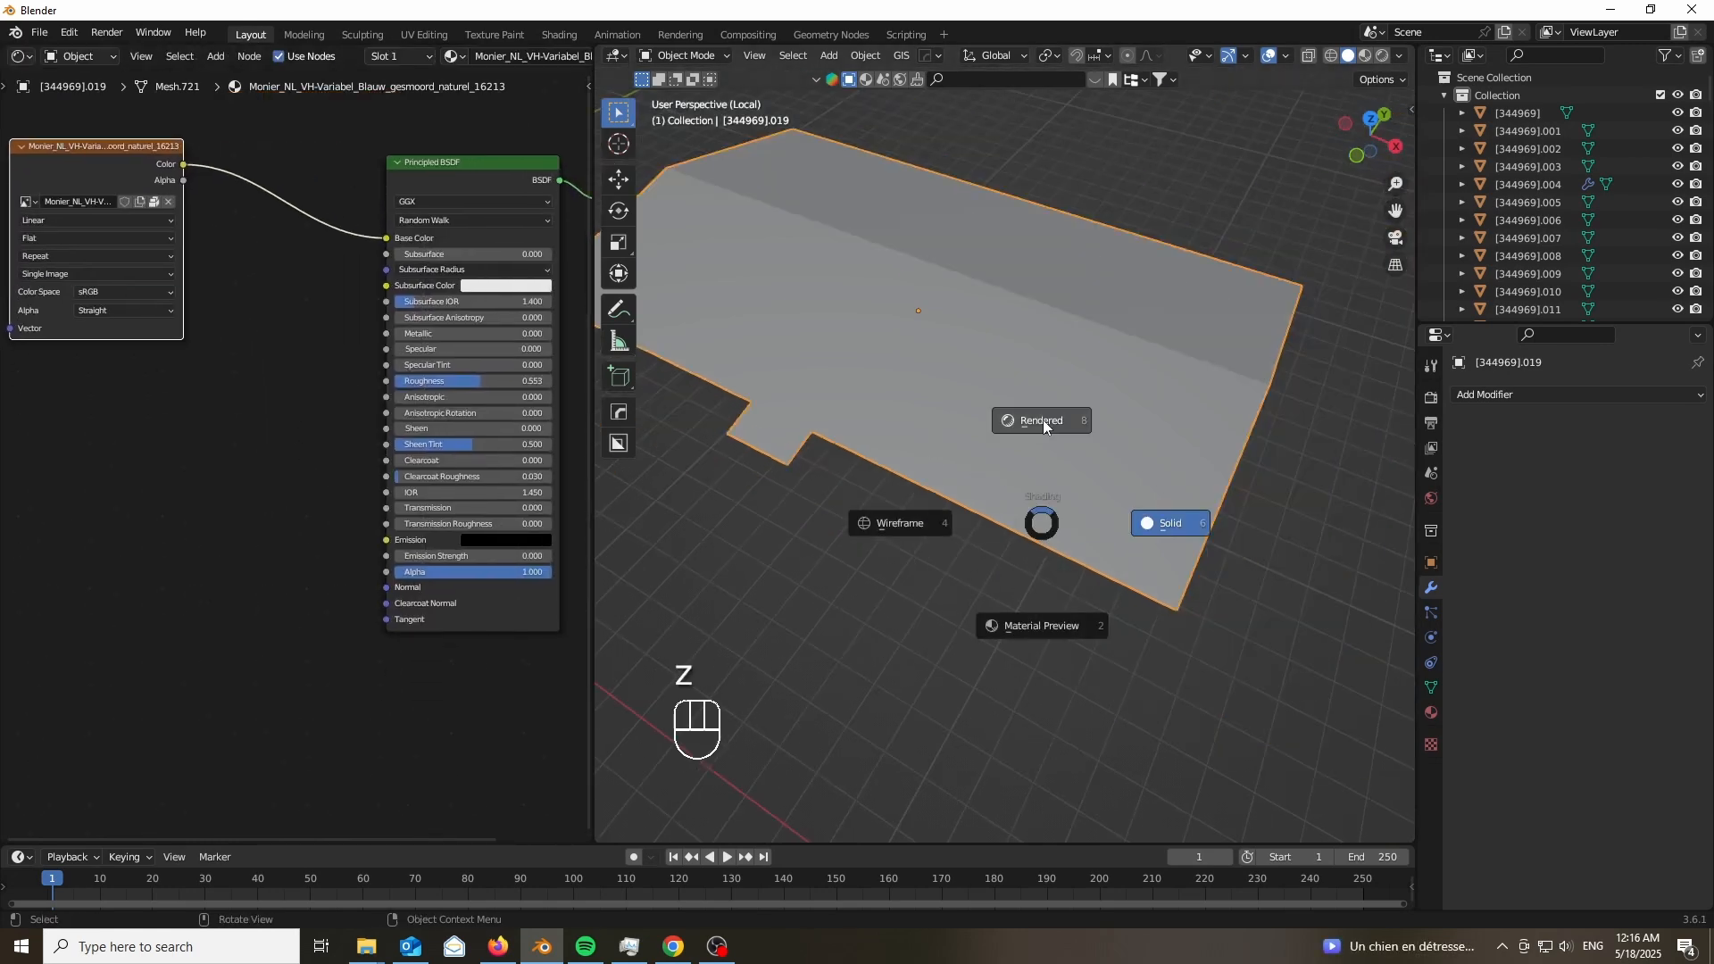
Add a Displace modifier using the roof tile image with UV texture coordinates.
{"action": "left_click", "coordinate": [1039, 420]}
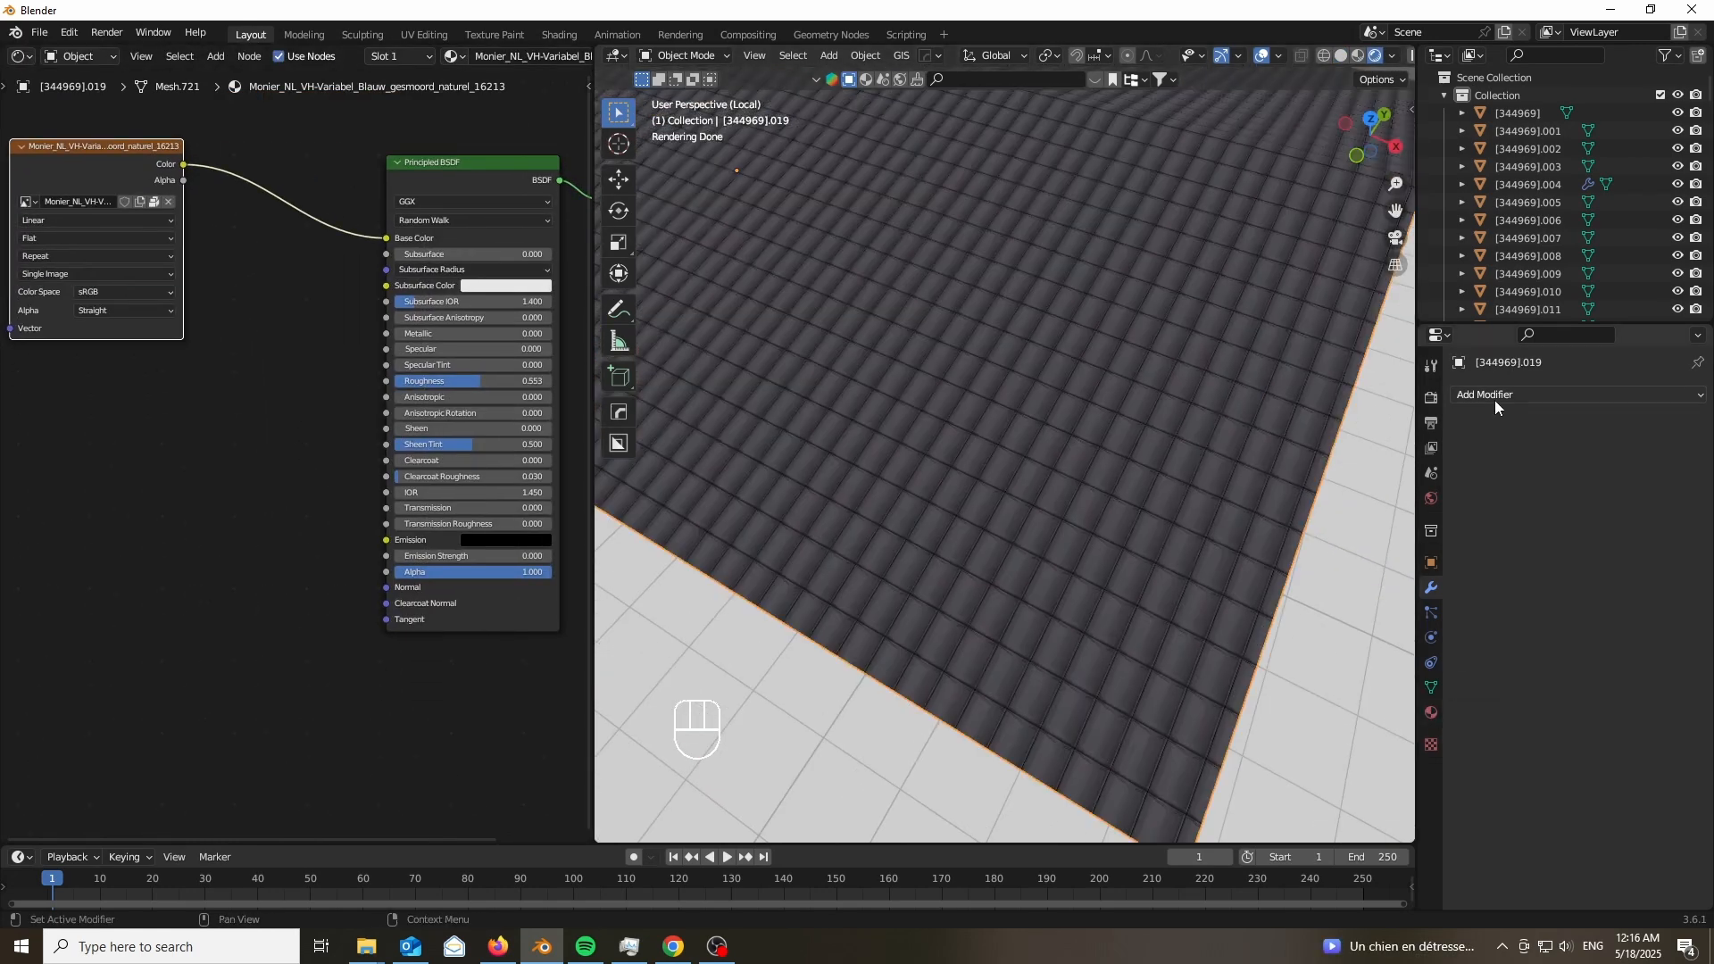
{"action": "left_click", "coordinate": [1523, 395]}
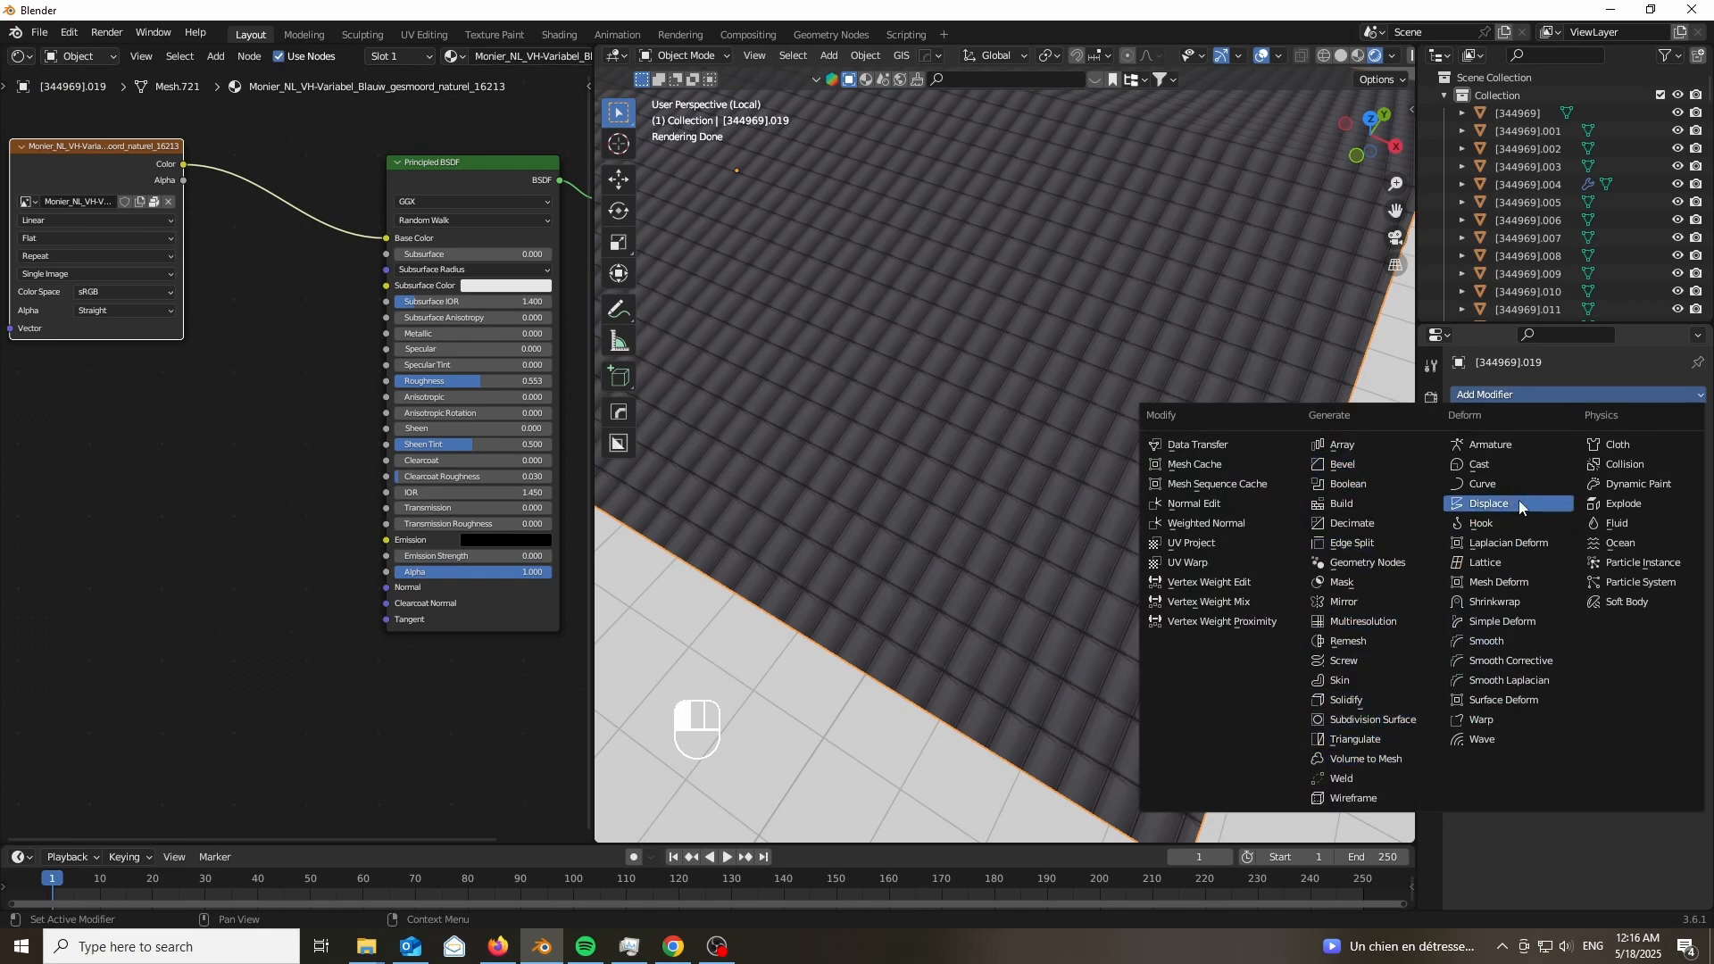
{"action": "left_click", "coordinate": [1489, 504]}
{"action": "type", "text": "mo"}
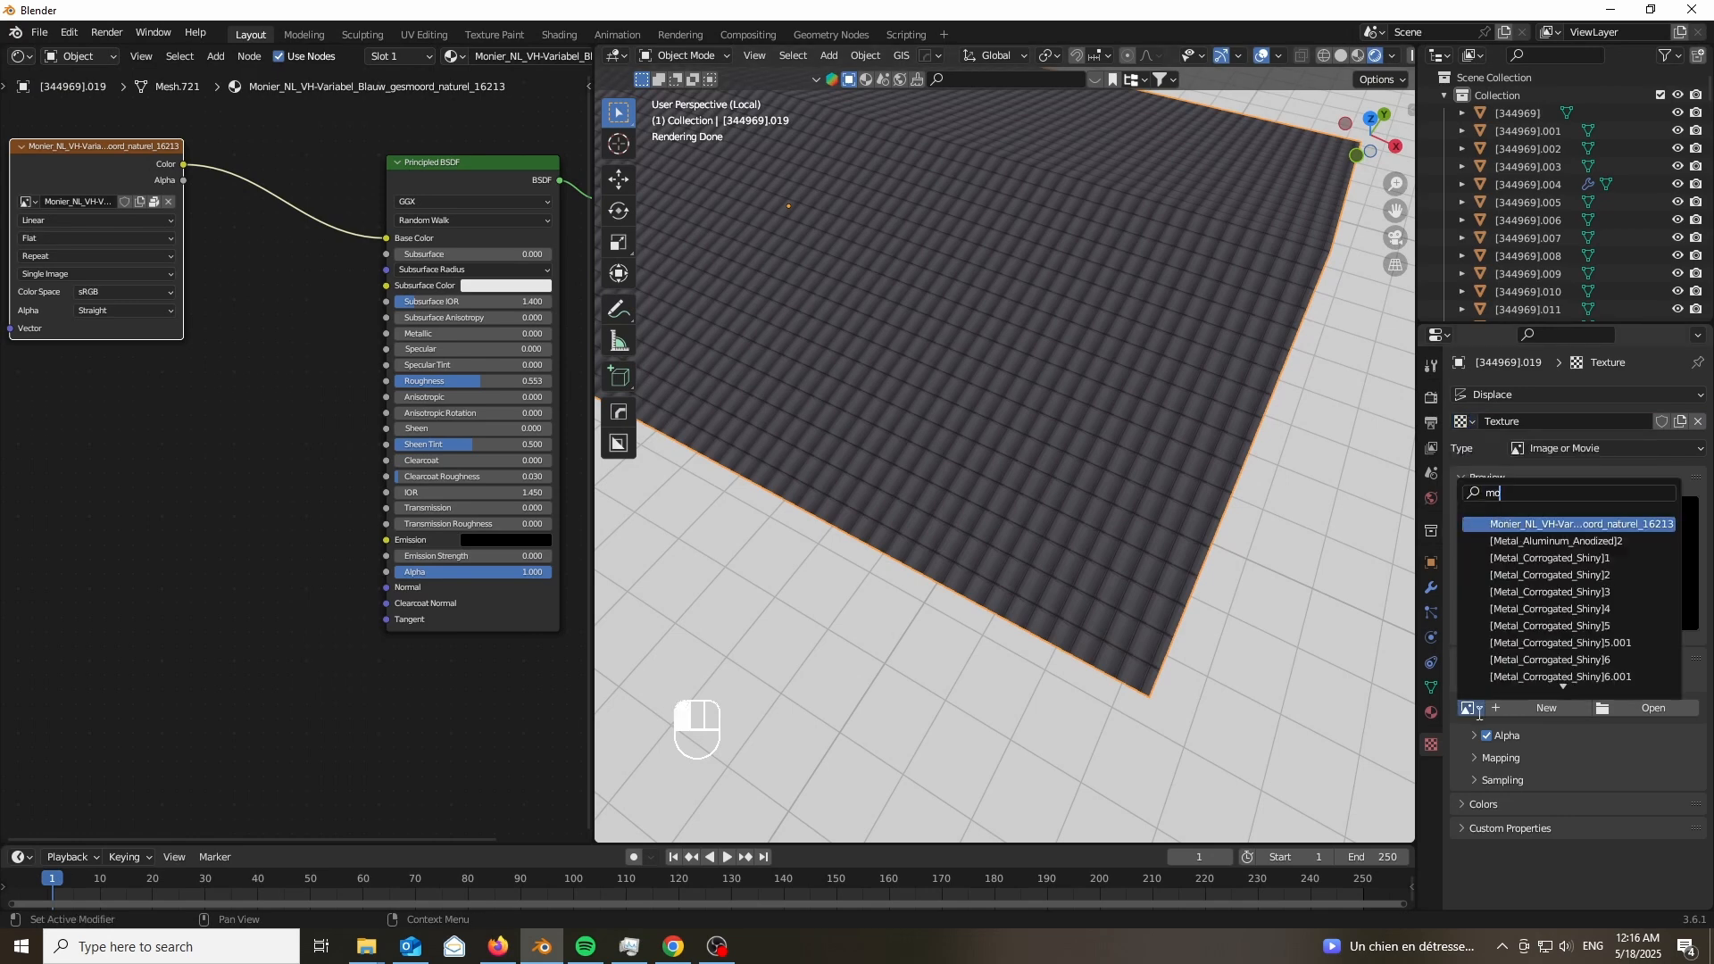
{"action": "left_click", "coordinate": [1578, 524]}
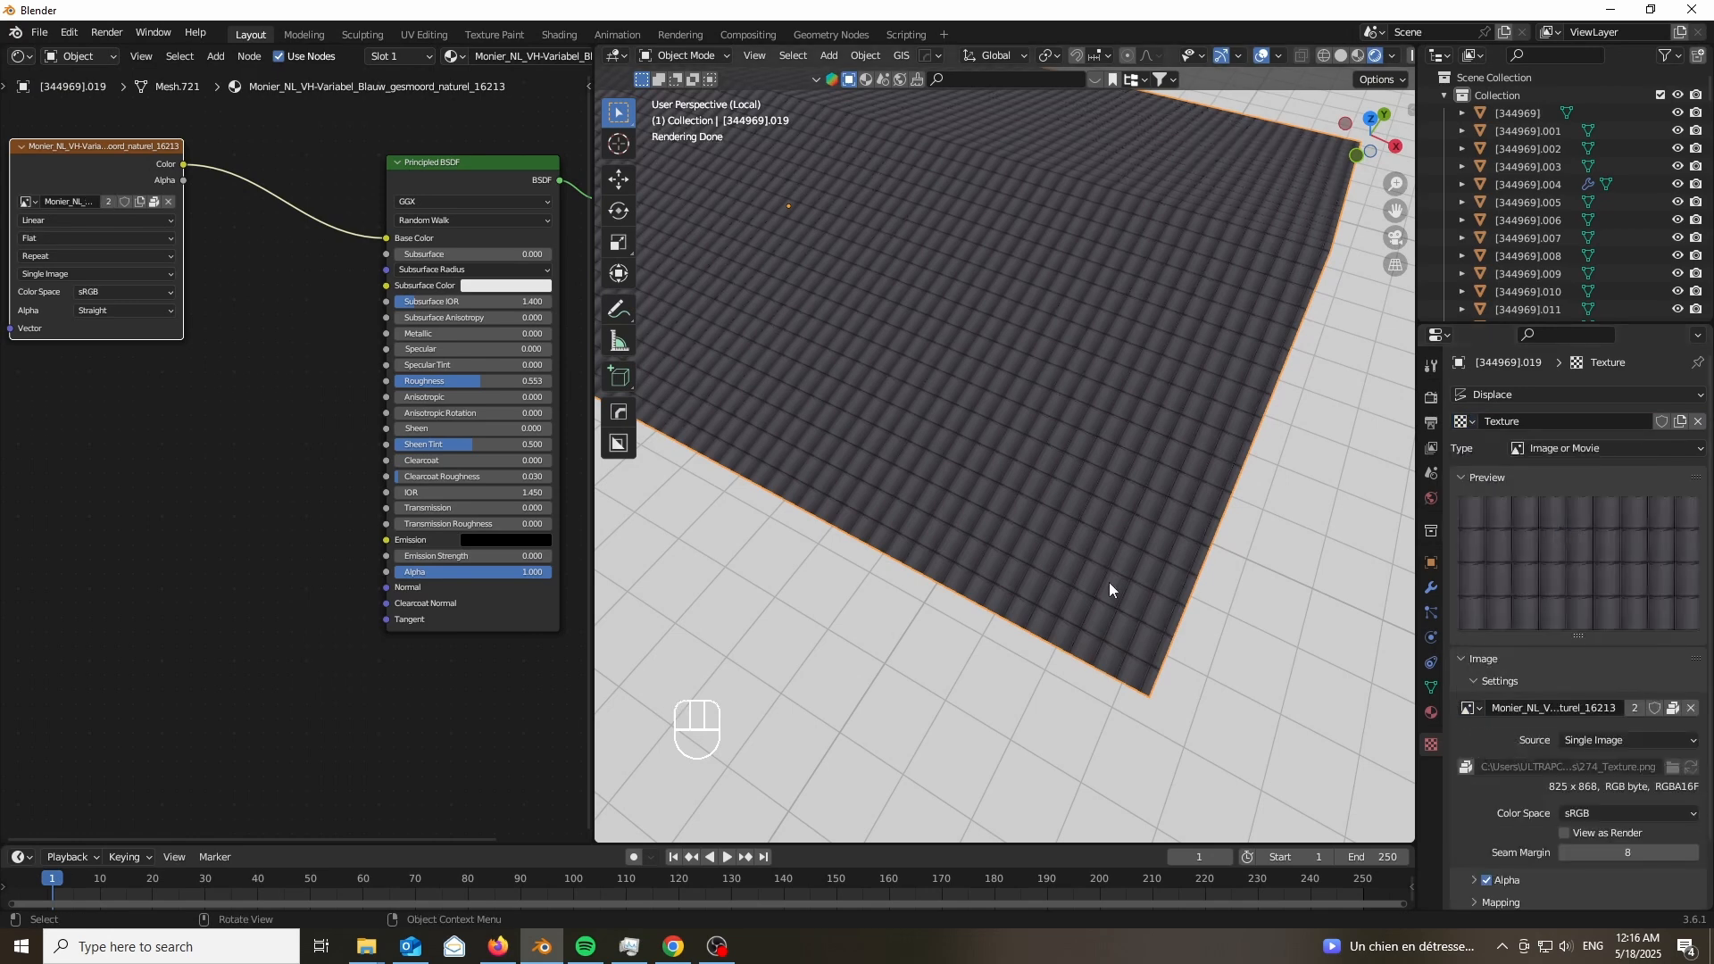
{"action": "left_click", "coordinate": [1613, 472]}
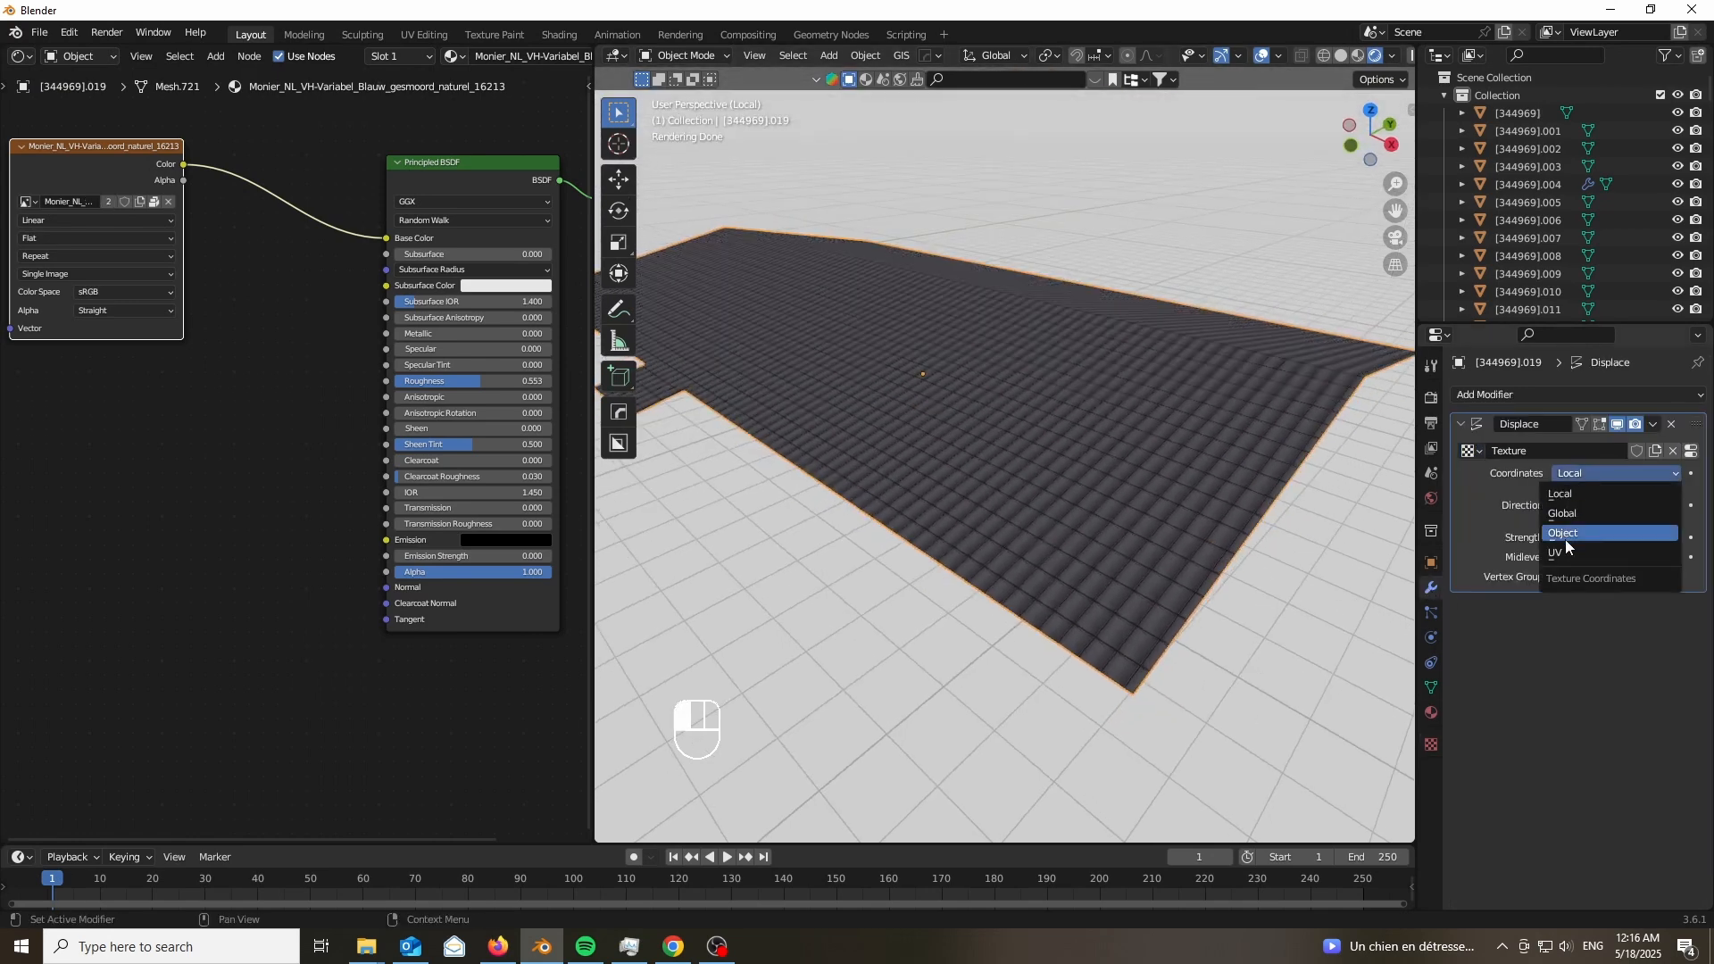
{"action": "left_click", "coordinate": [1557, 551]}
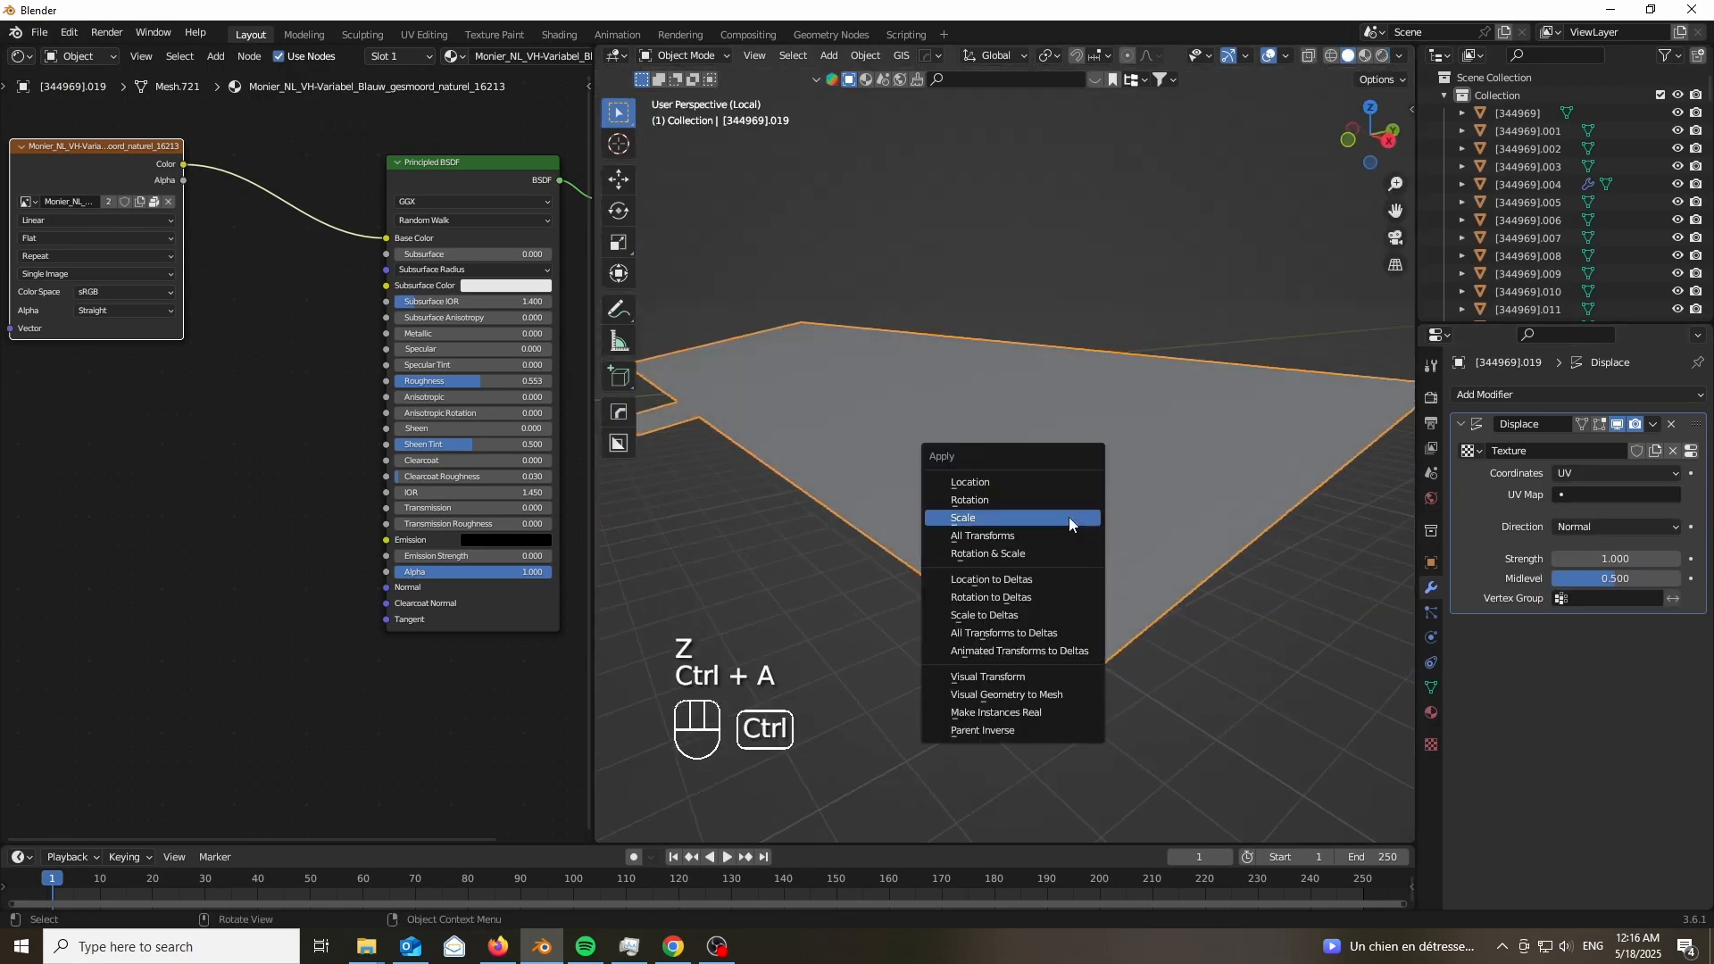
Apply the roof's scale and shade the displaced roof smooth.
{"action": "left_click", "coordinate": [961, 517]}
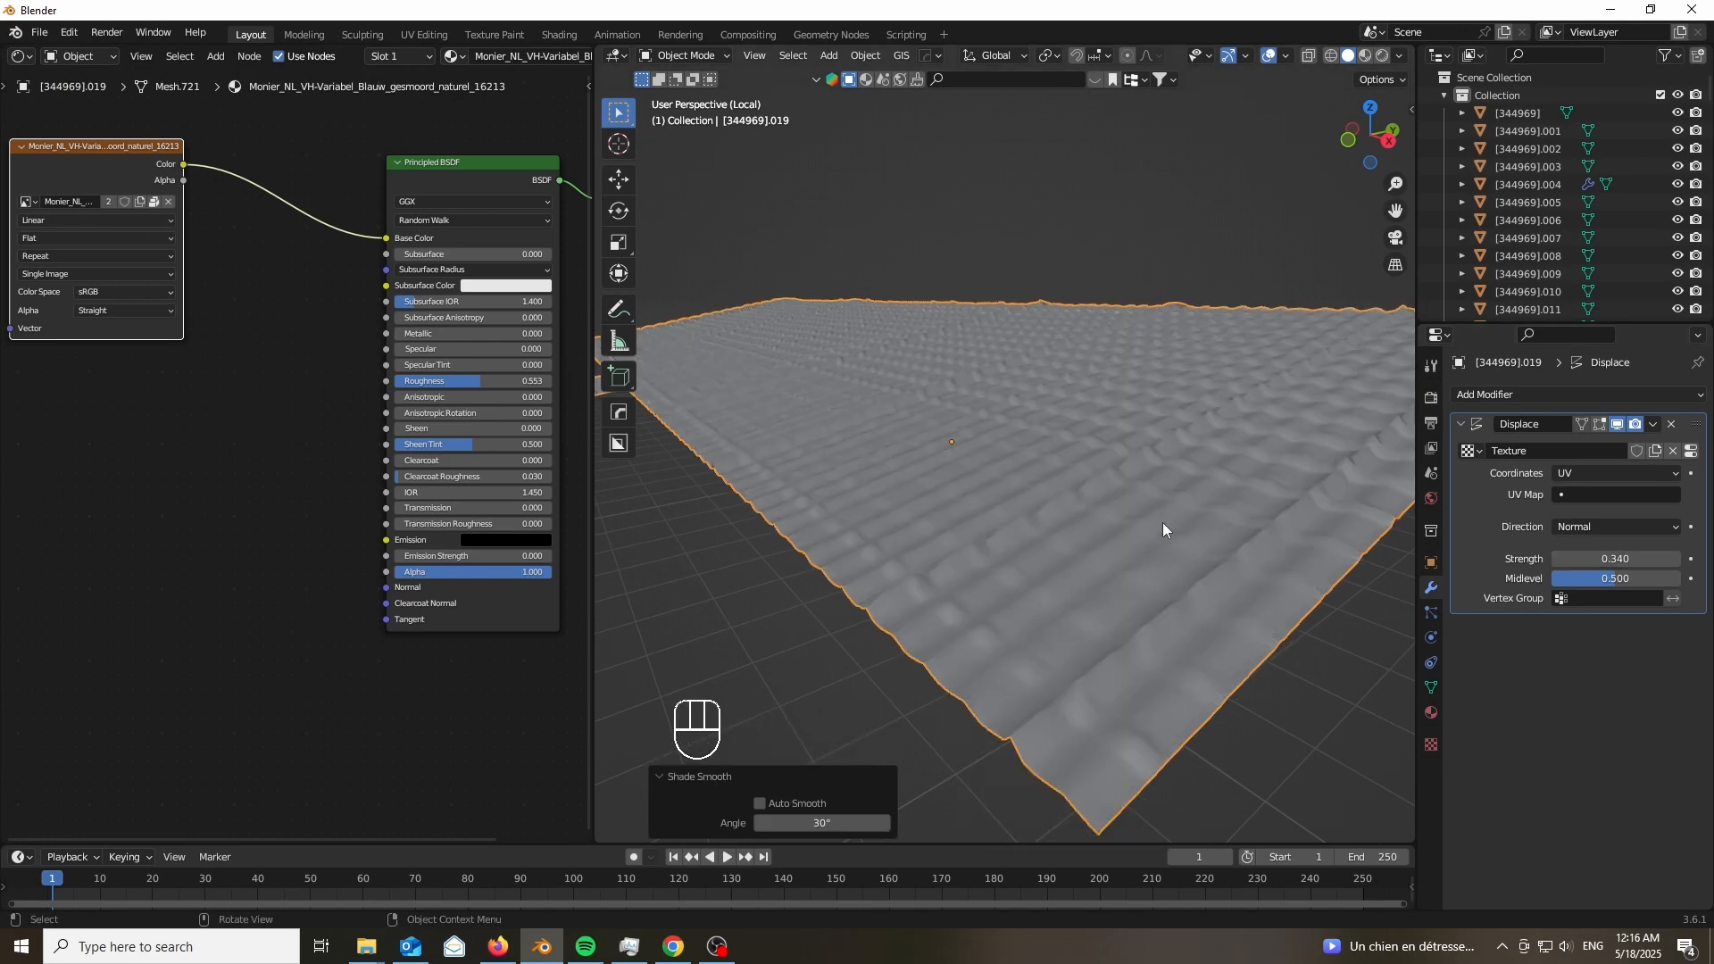
{"action": "left_click", "coordinate": [1530, 395]}
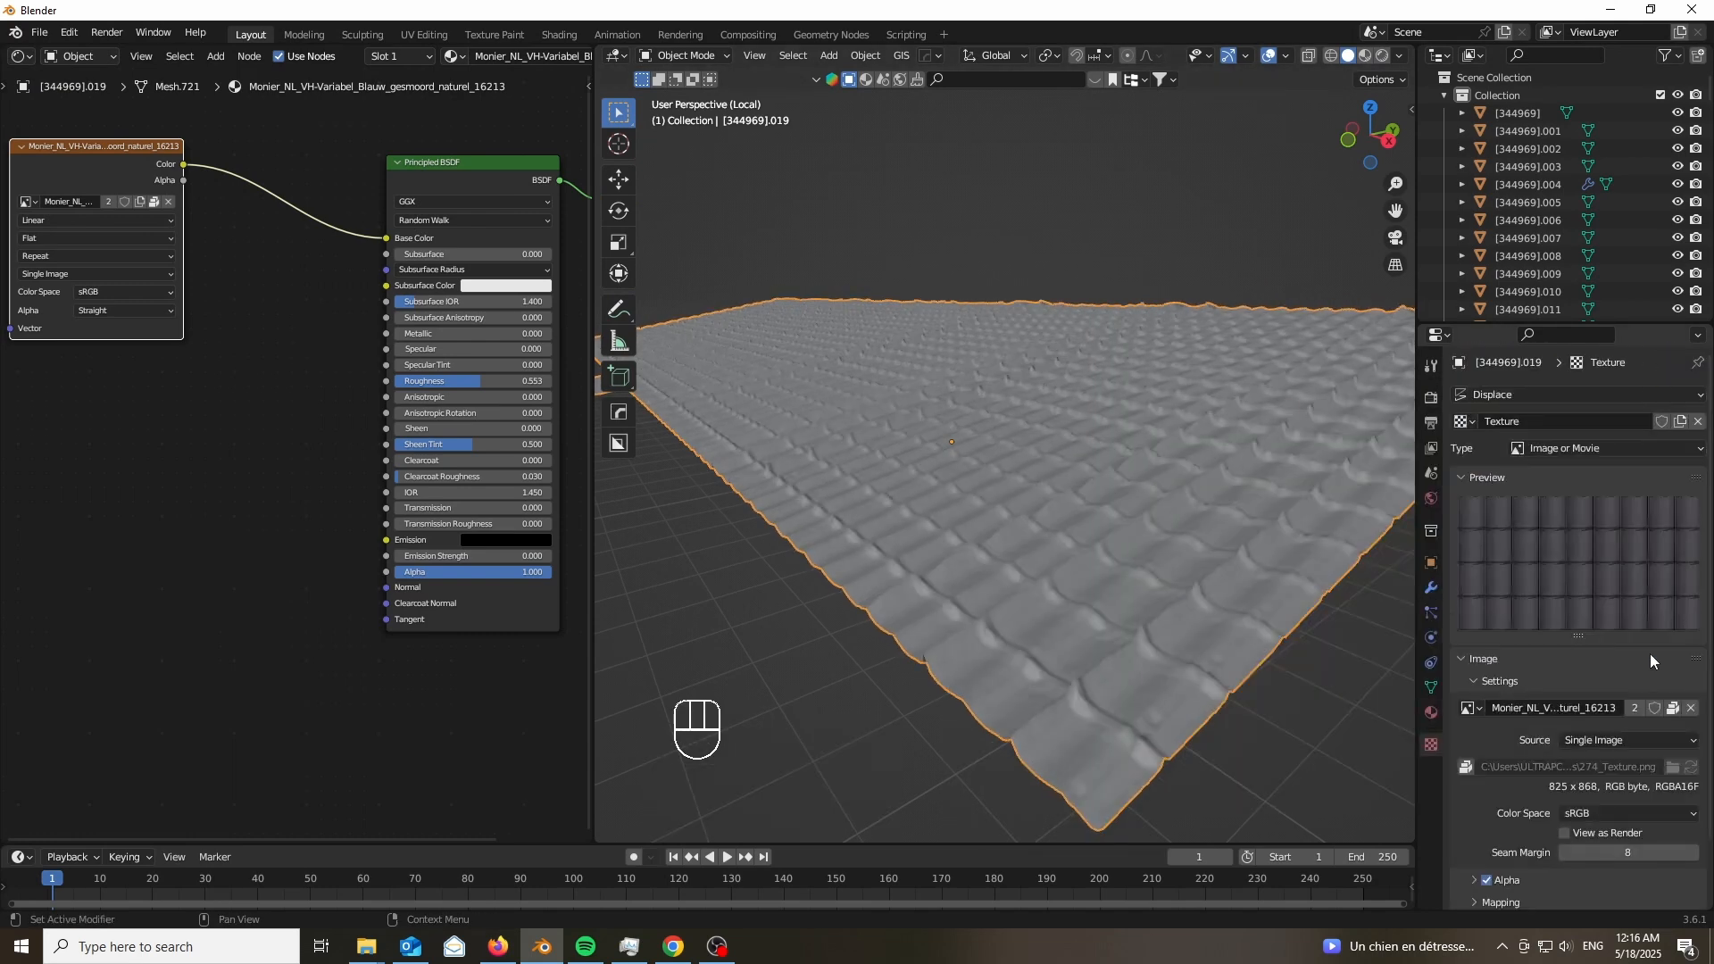
{"action": "scroll", "scroll_direction": "down", "scroll_amount": 3}
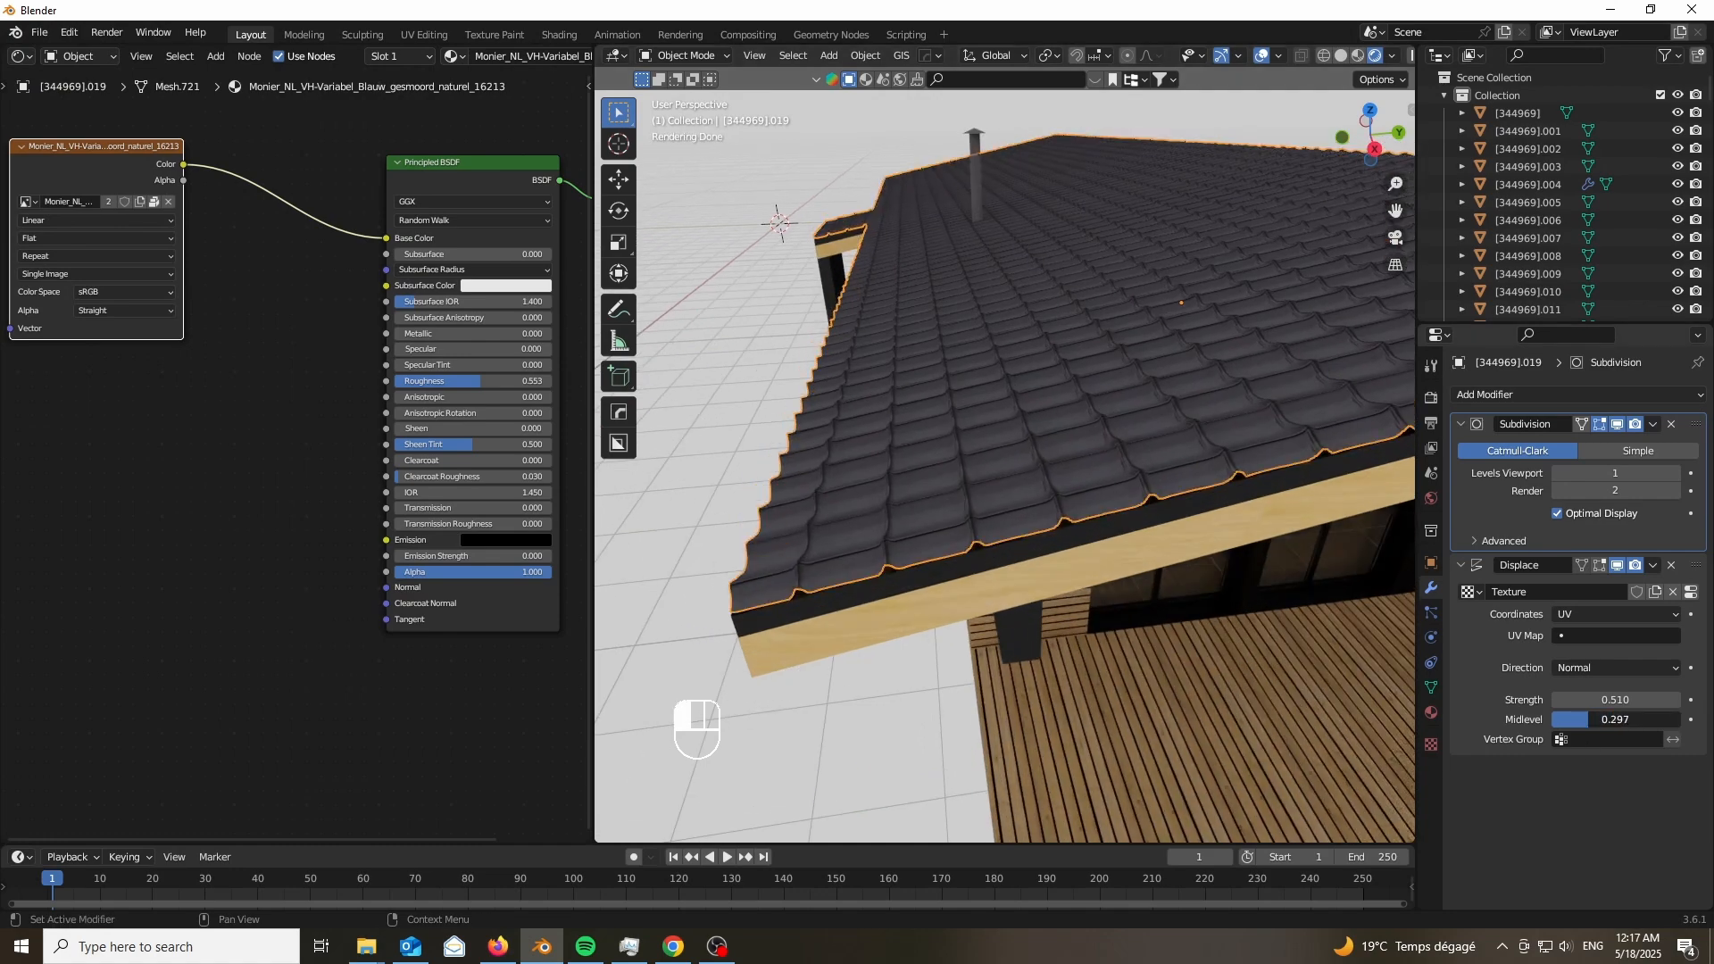
Drag in the right-side panel and enter Edit Mode to check the chimney mesh.
{"action": "left_click_drag", "start_coordinate": [1615, 719], "coordinate": [1574, 720]}
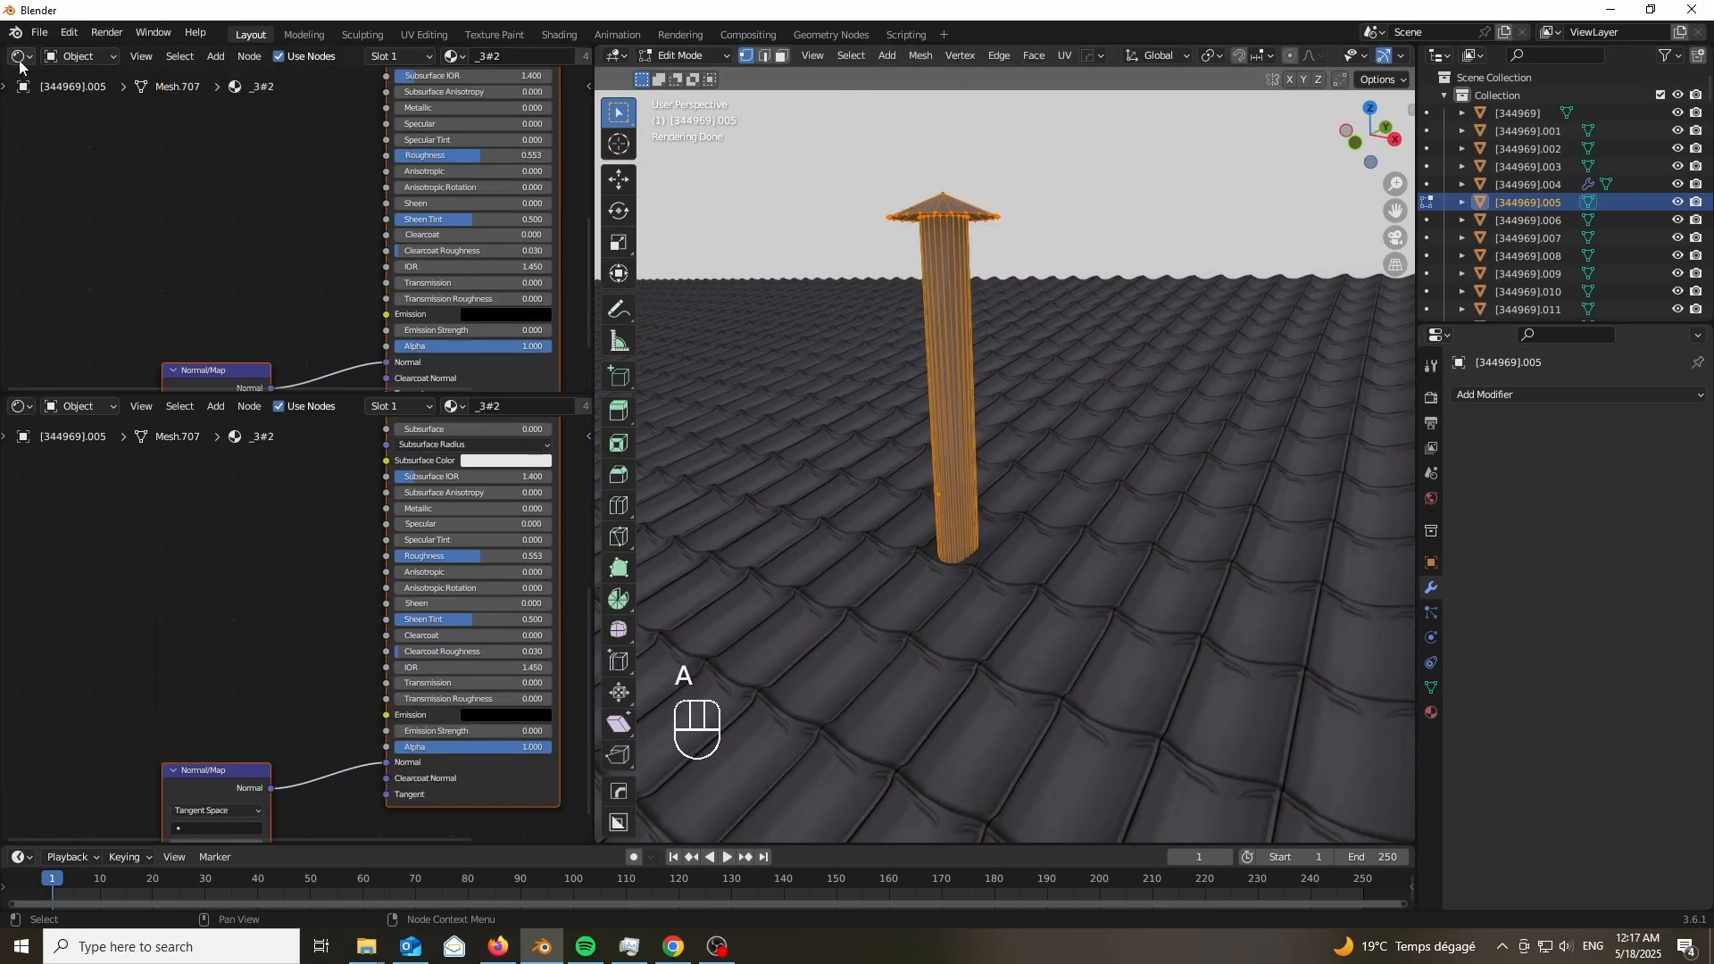
{"action": "key", "text": "Tab"}
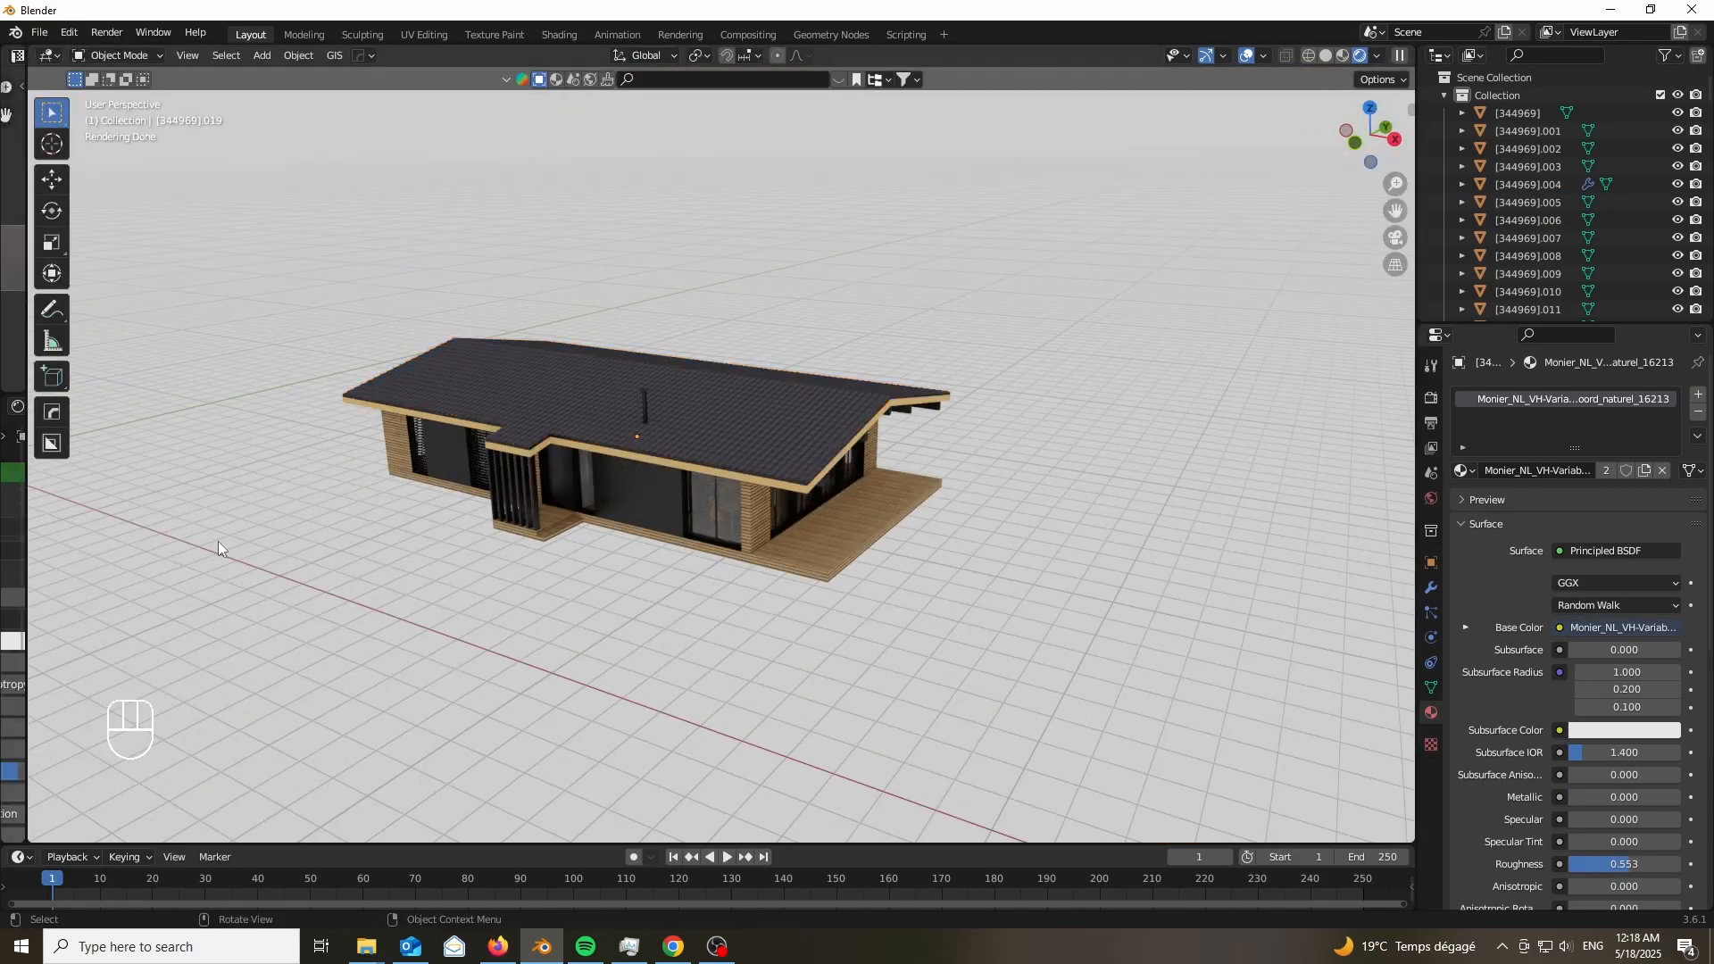
Add an ANT Landscape terrain mesh and shape the ground around the cabin with proportional editing.
{"action": "key", "text": "shift+a"}
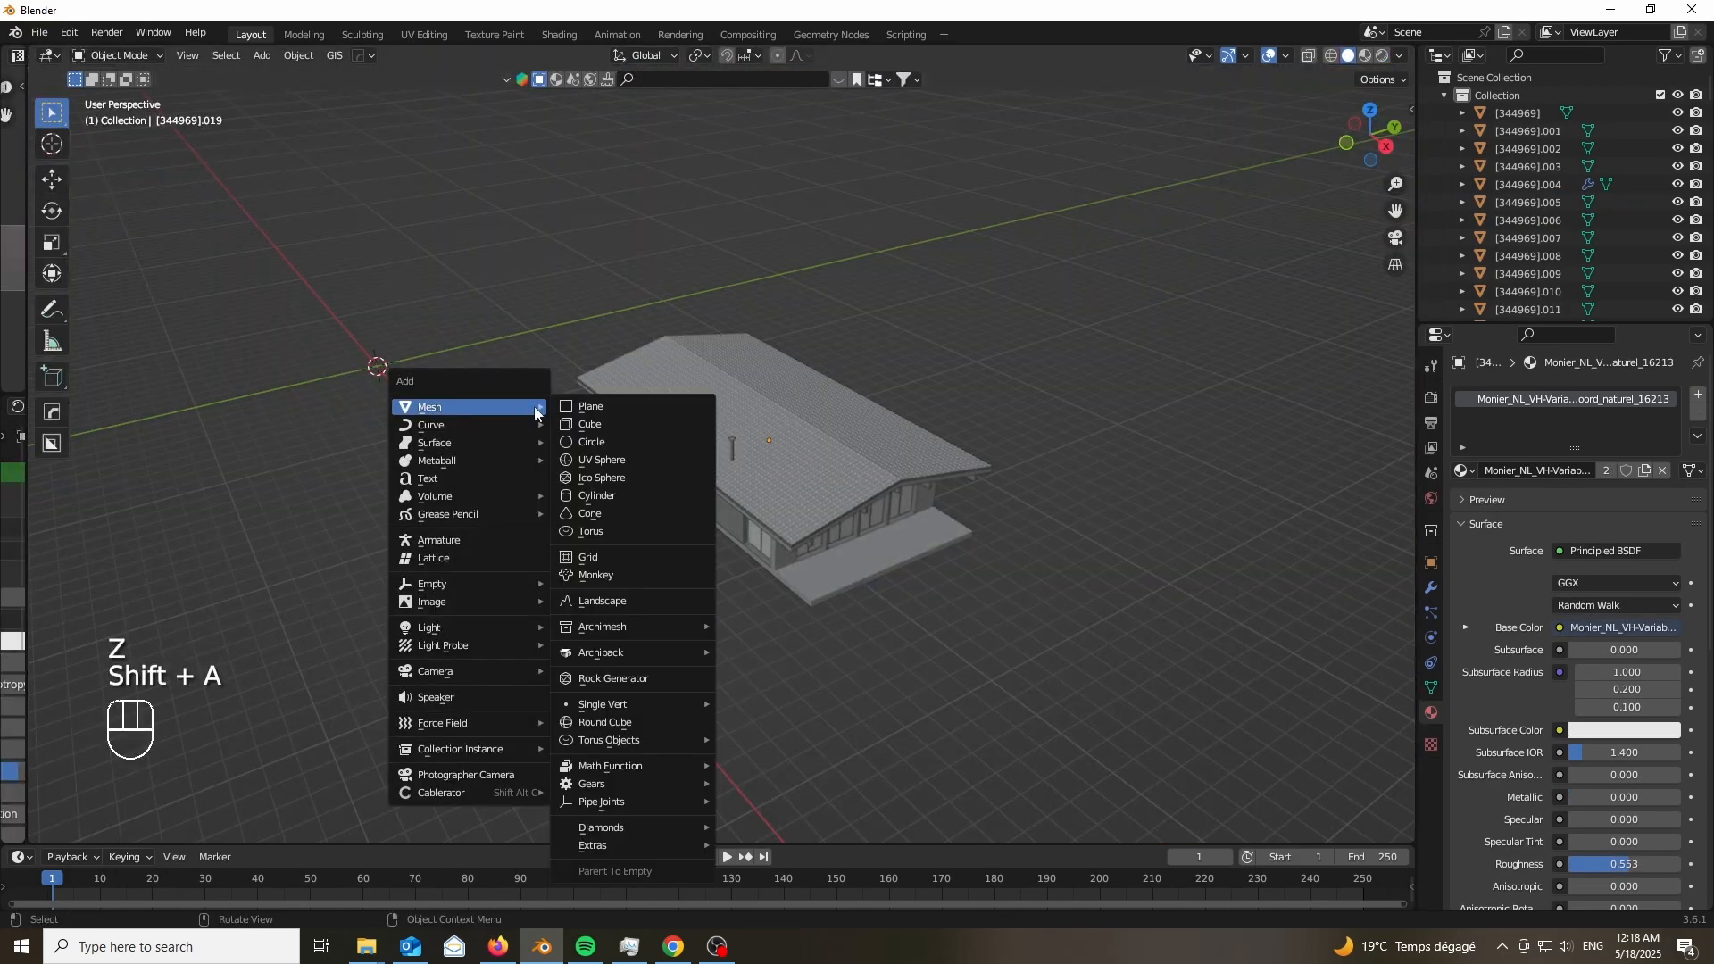
{"action": "left_click", "coordinate": [601, 600]}
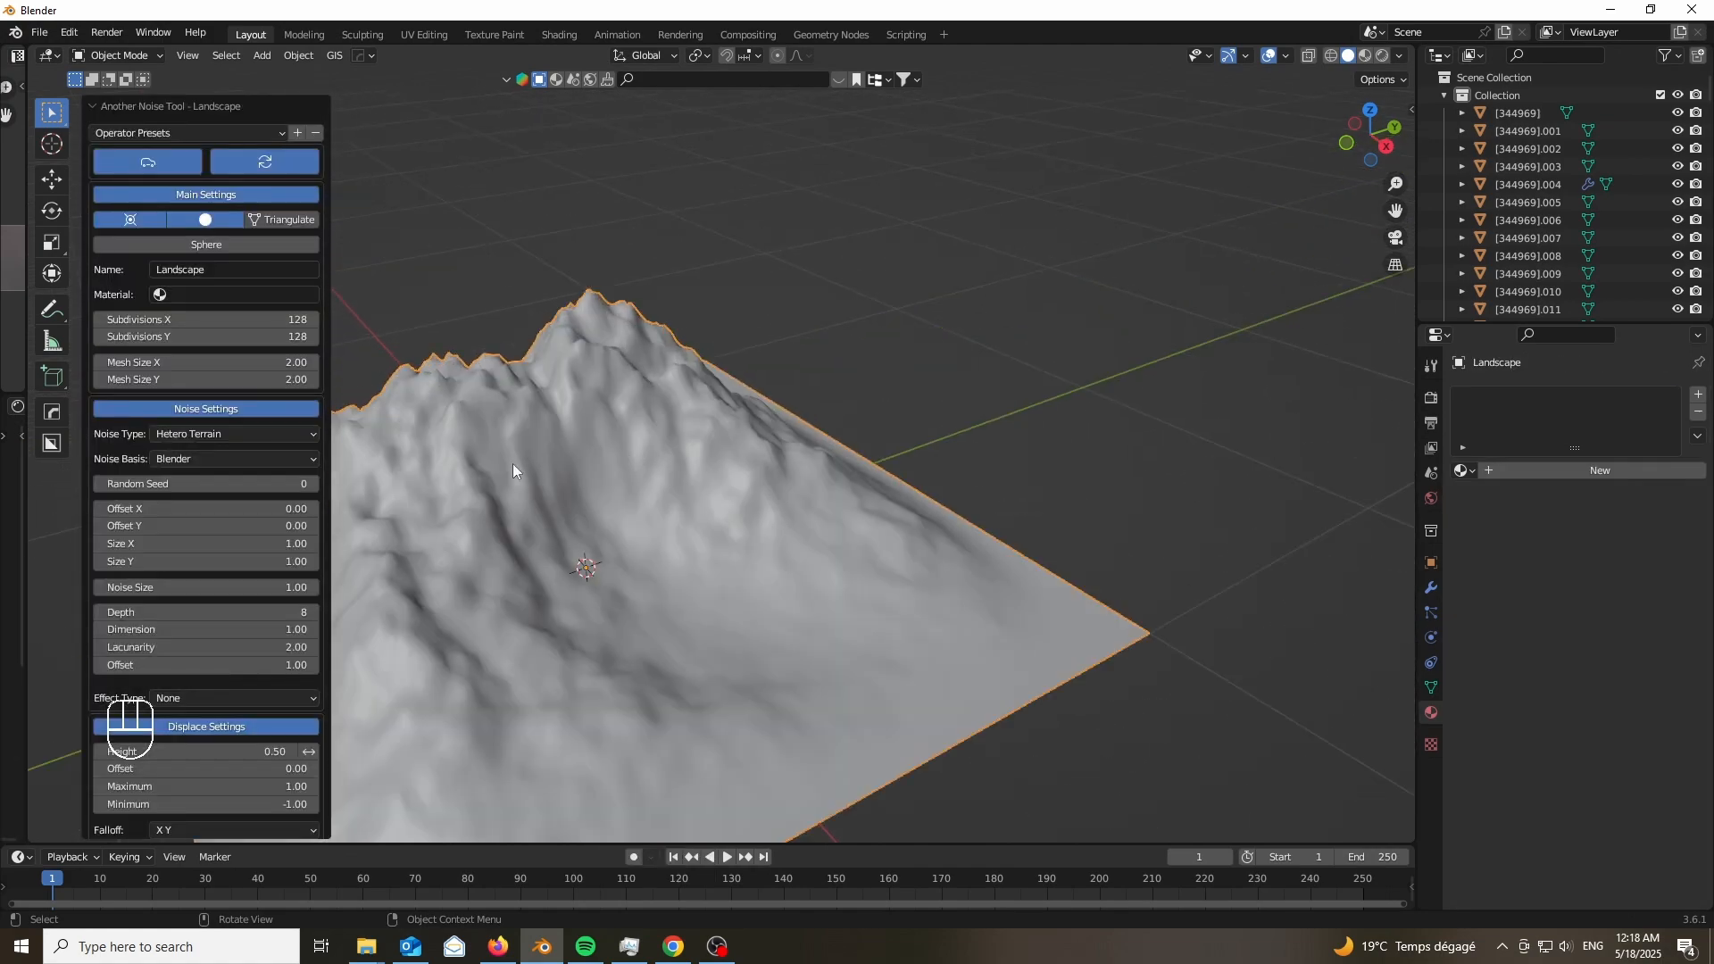
{"action": "left_click", "coordinate": [185, 132]}
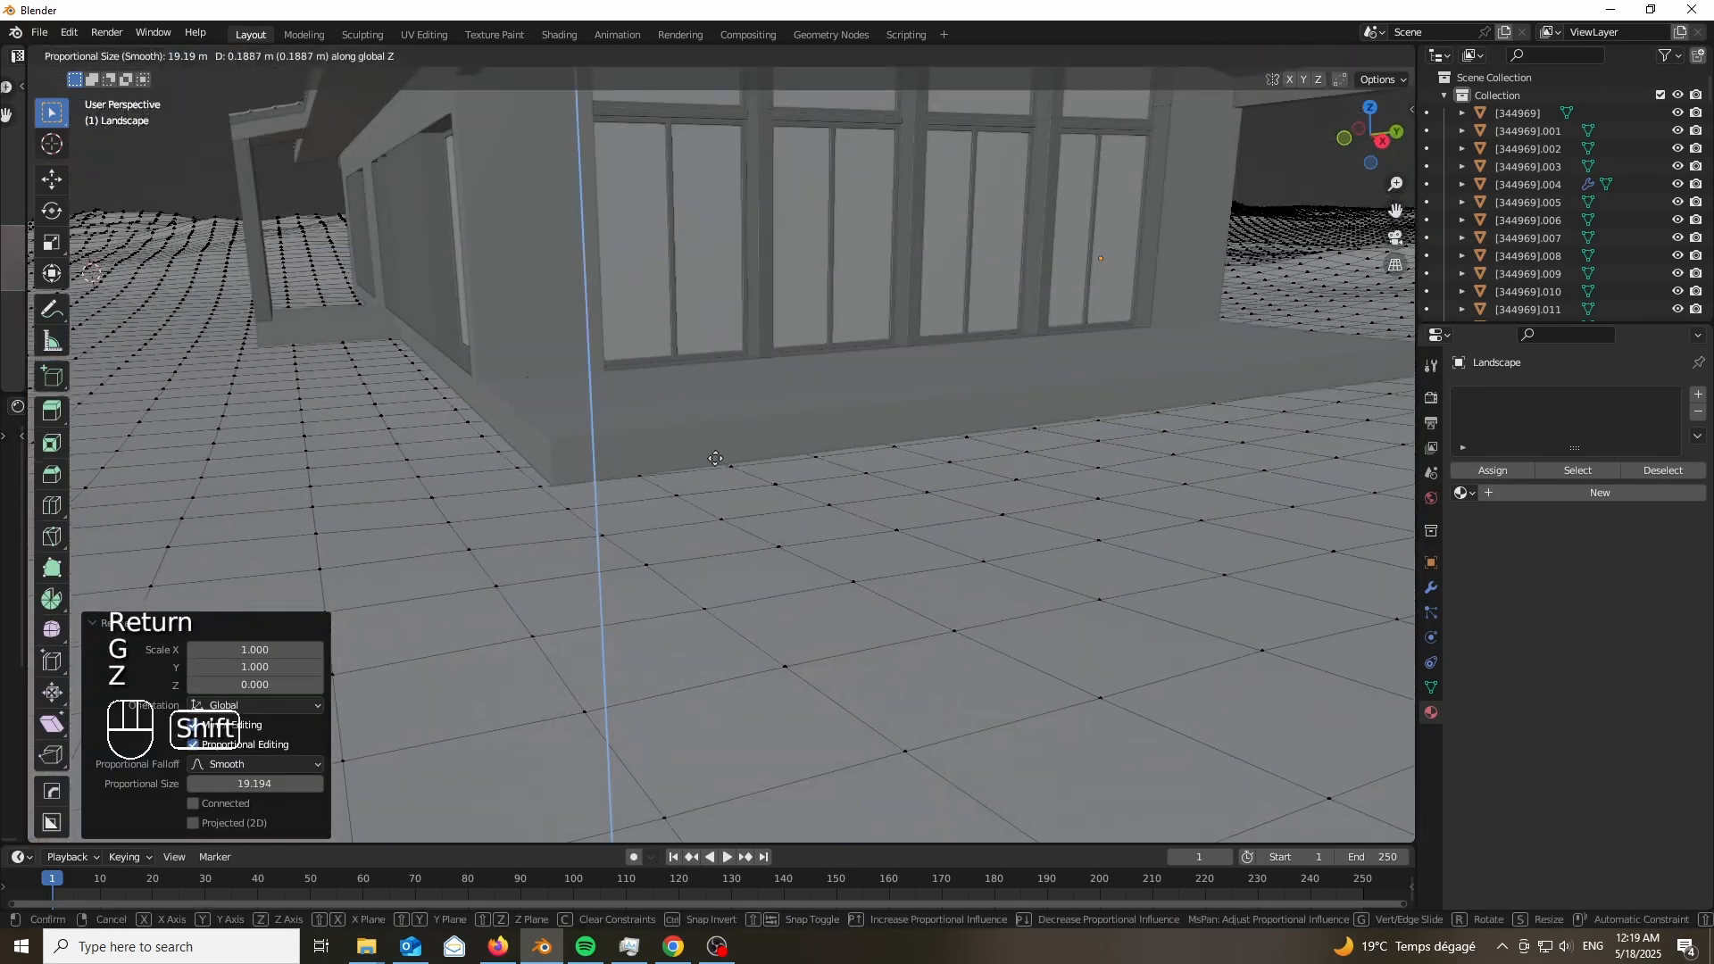
{"action": "key", "text": "shift+a"}
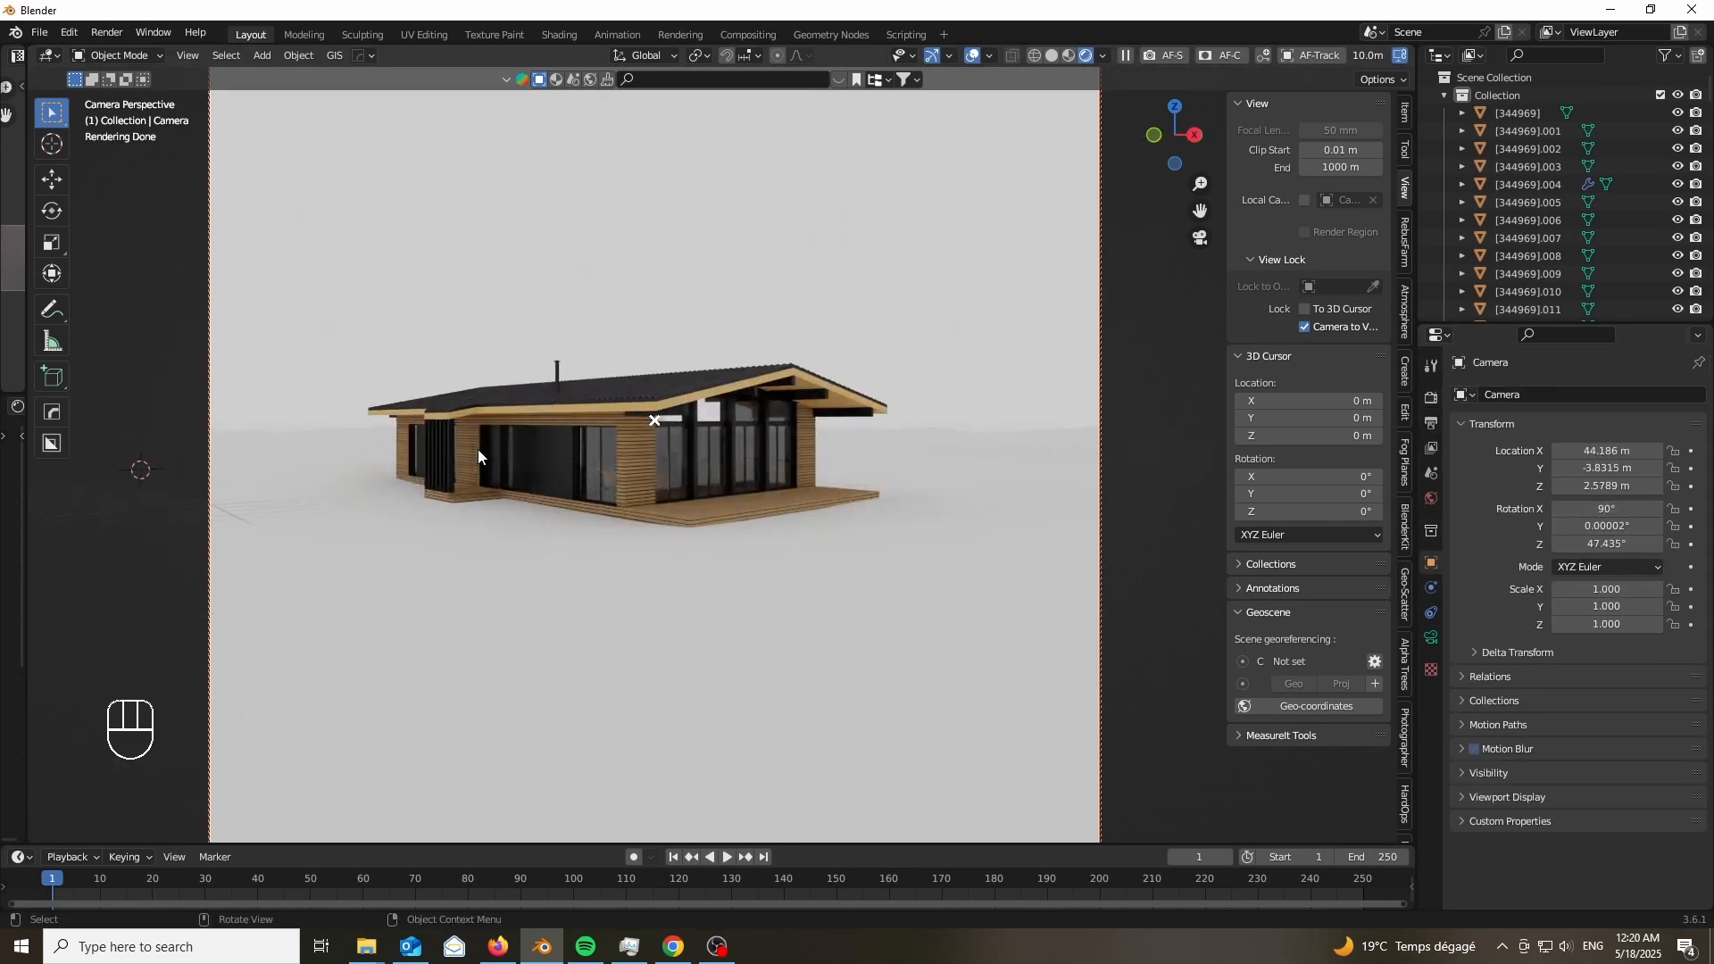
Add Camera.001 with a 24 mm focal length, framing the cabin in portrait.
{"action": "key", "text": "a"}
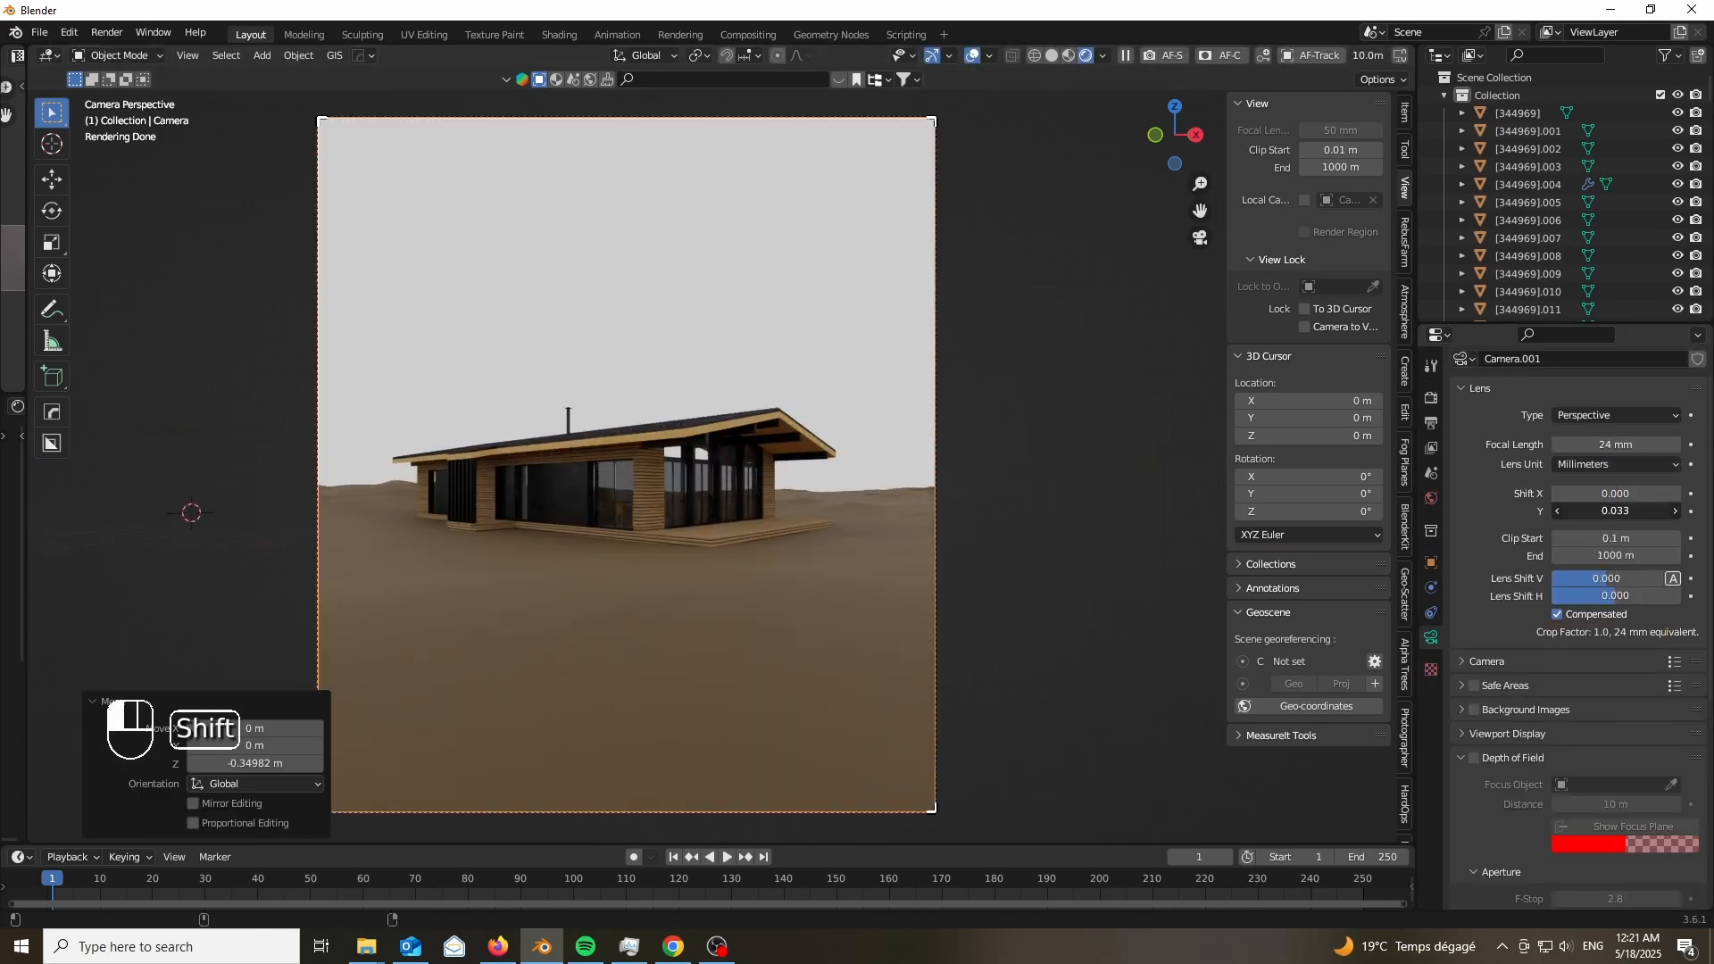
{"action": "key", "text": "Tab"}
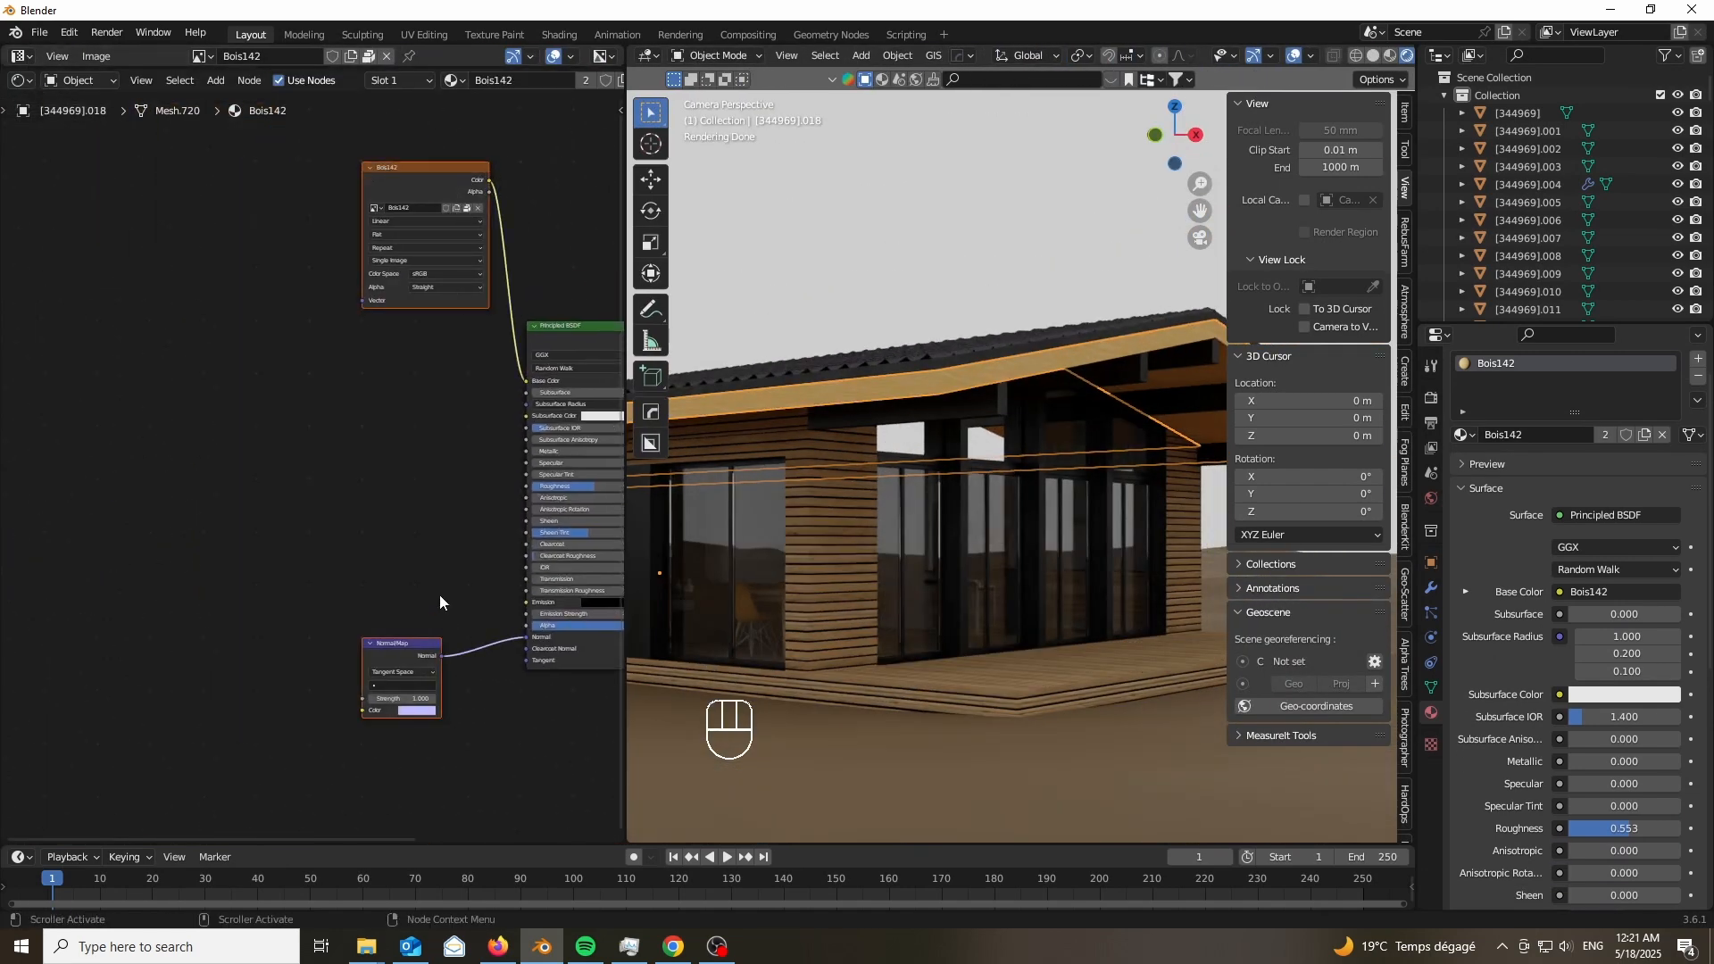
Load 'wood panels oak 03.jpg' into Bois142's Image Texture and rotate the roof UVs 90°.
{"action": "left_click", "coordinate": [366, 947]}
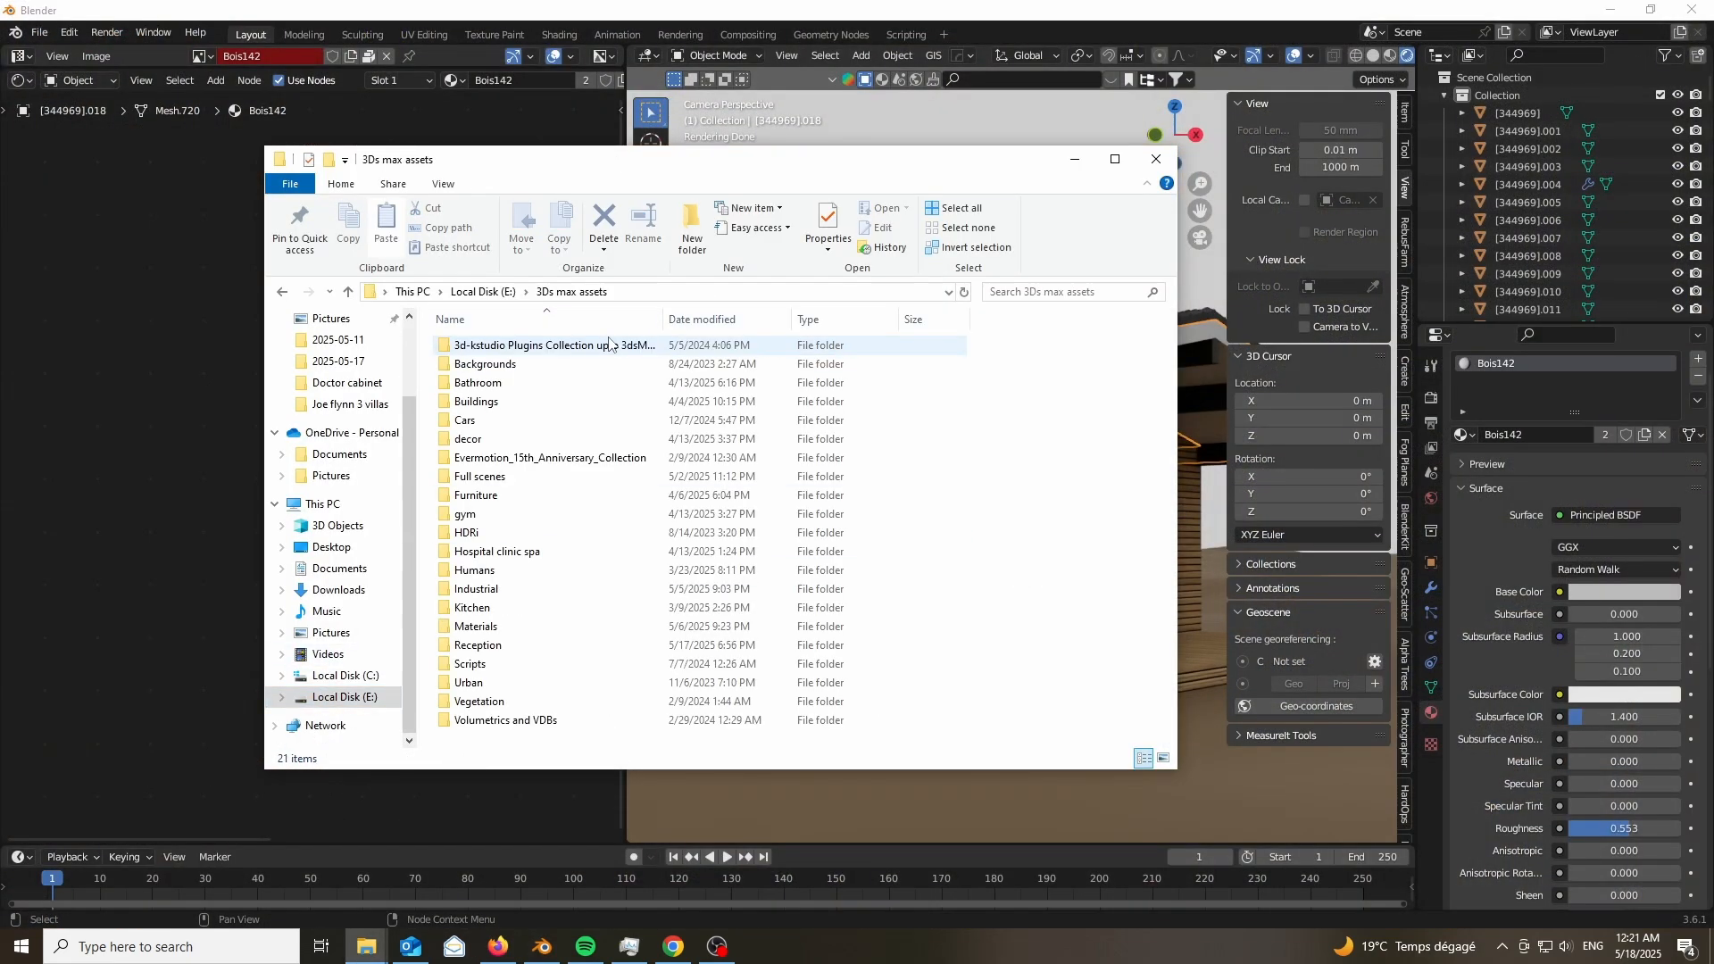
{"action": "type", "text": "wood"}
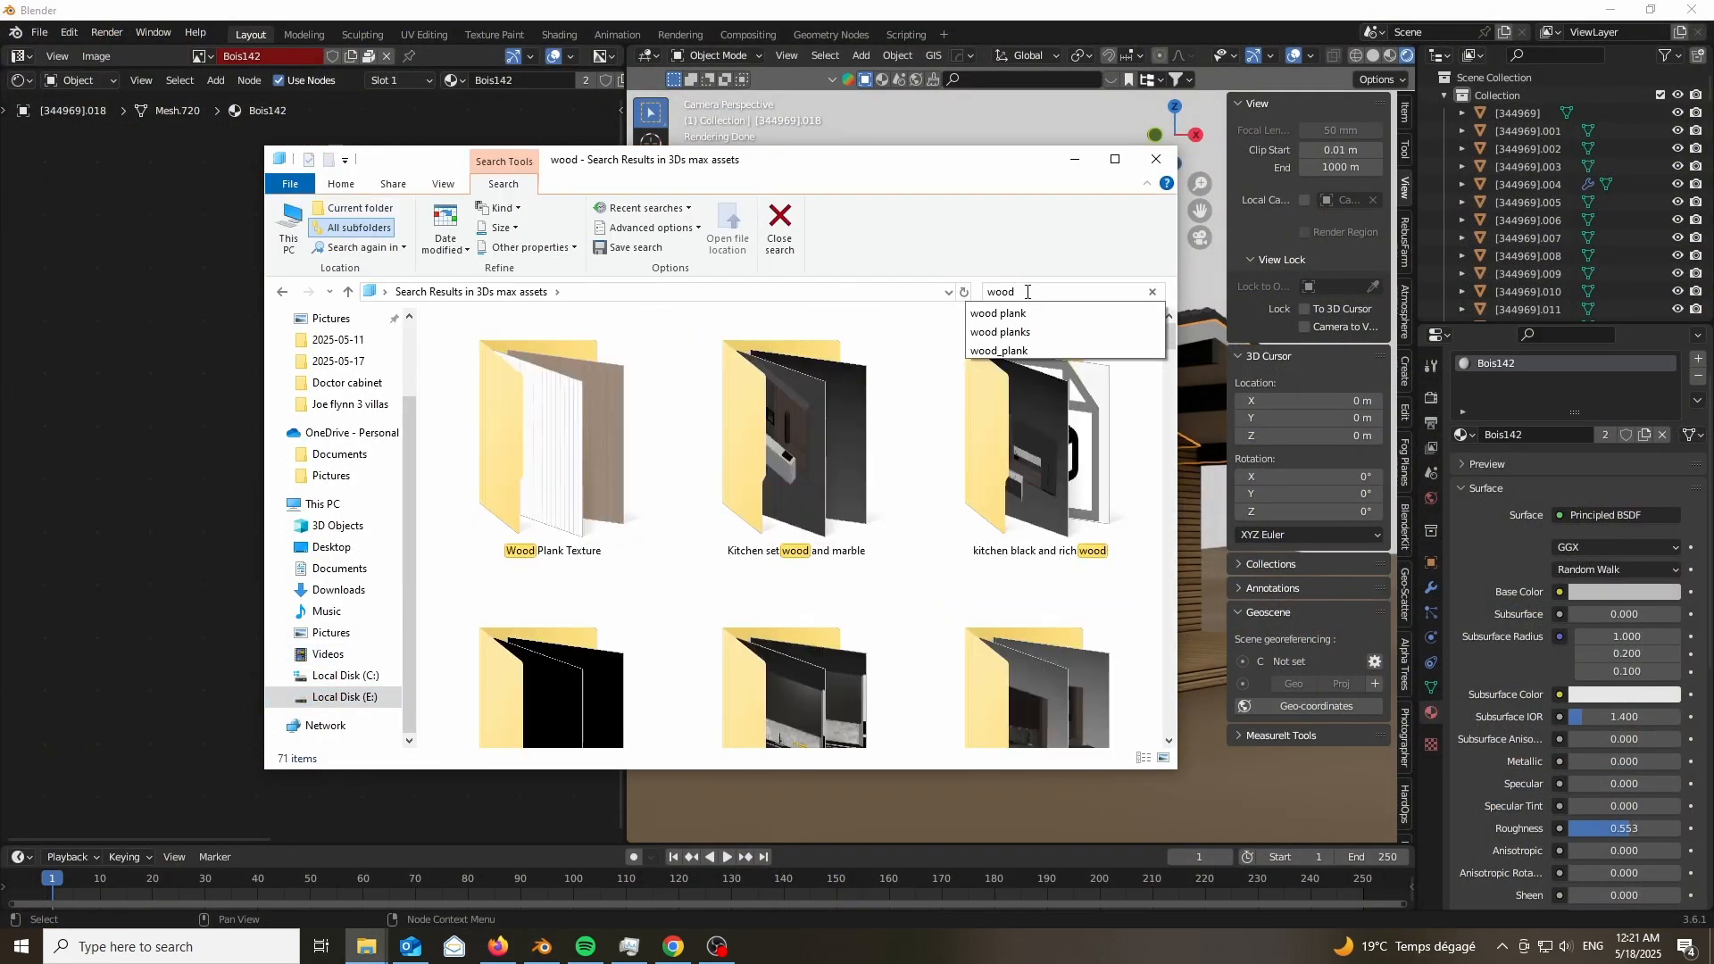
{"action": "scroll", "scroll_direction": "down", "scroll_amount": 3}
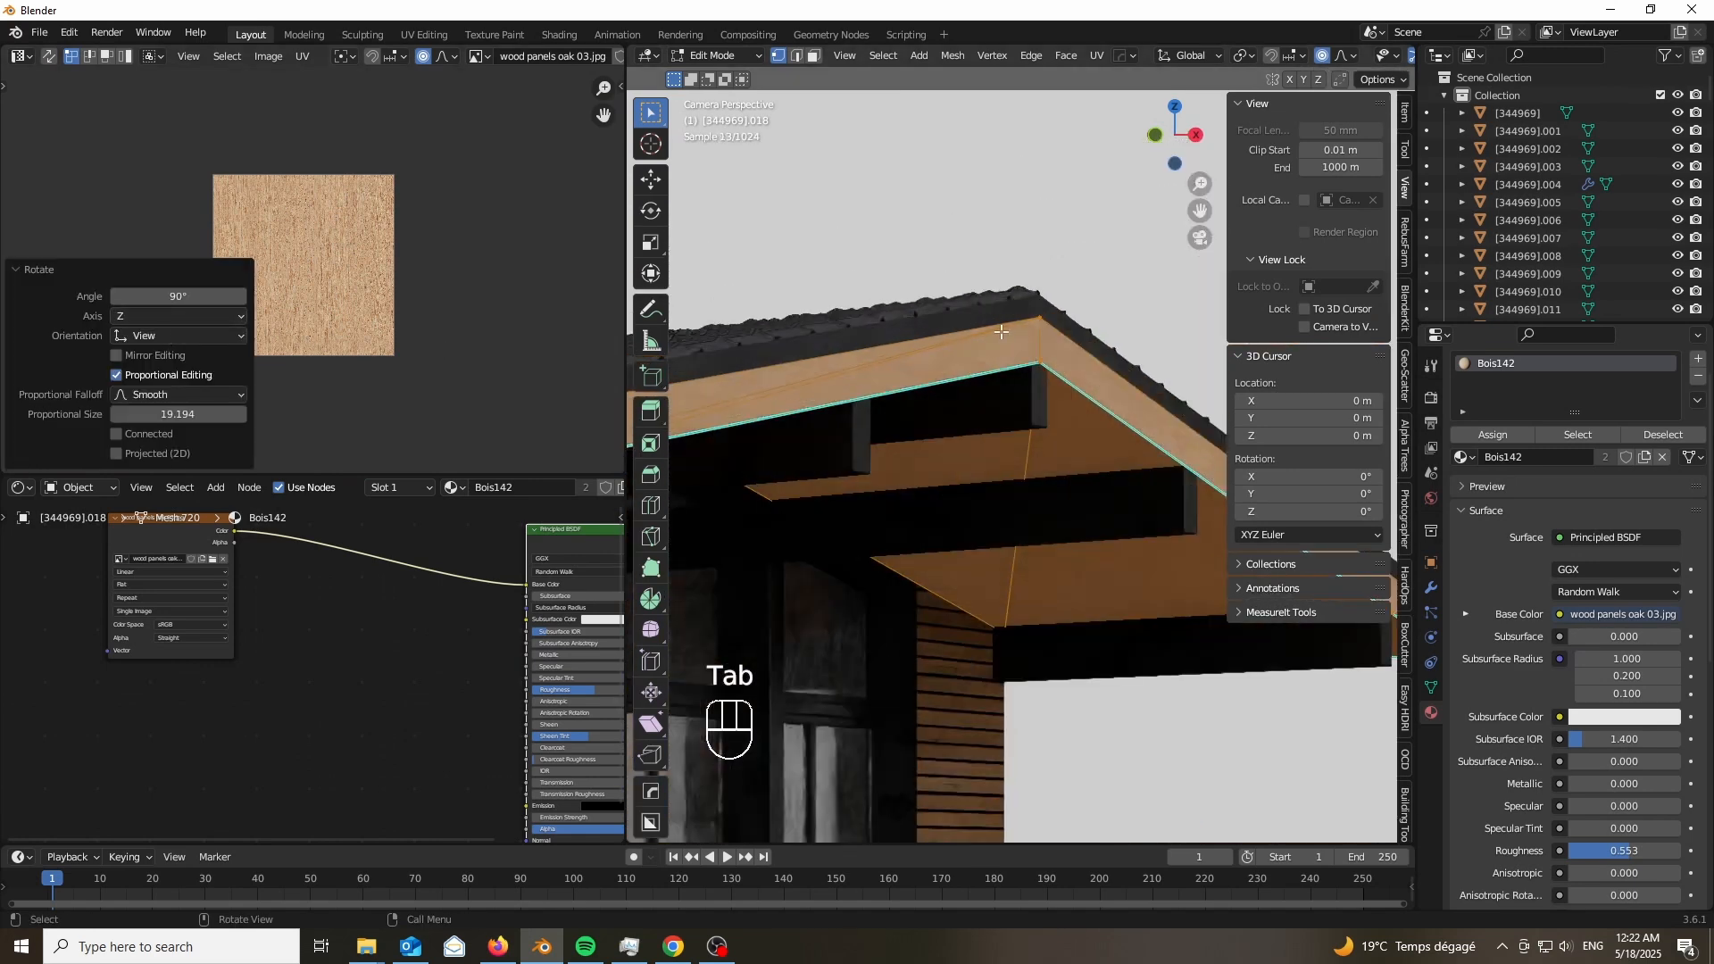
{"action": "key", "text": "shift+a"}
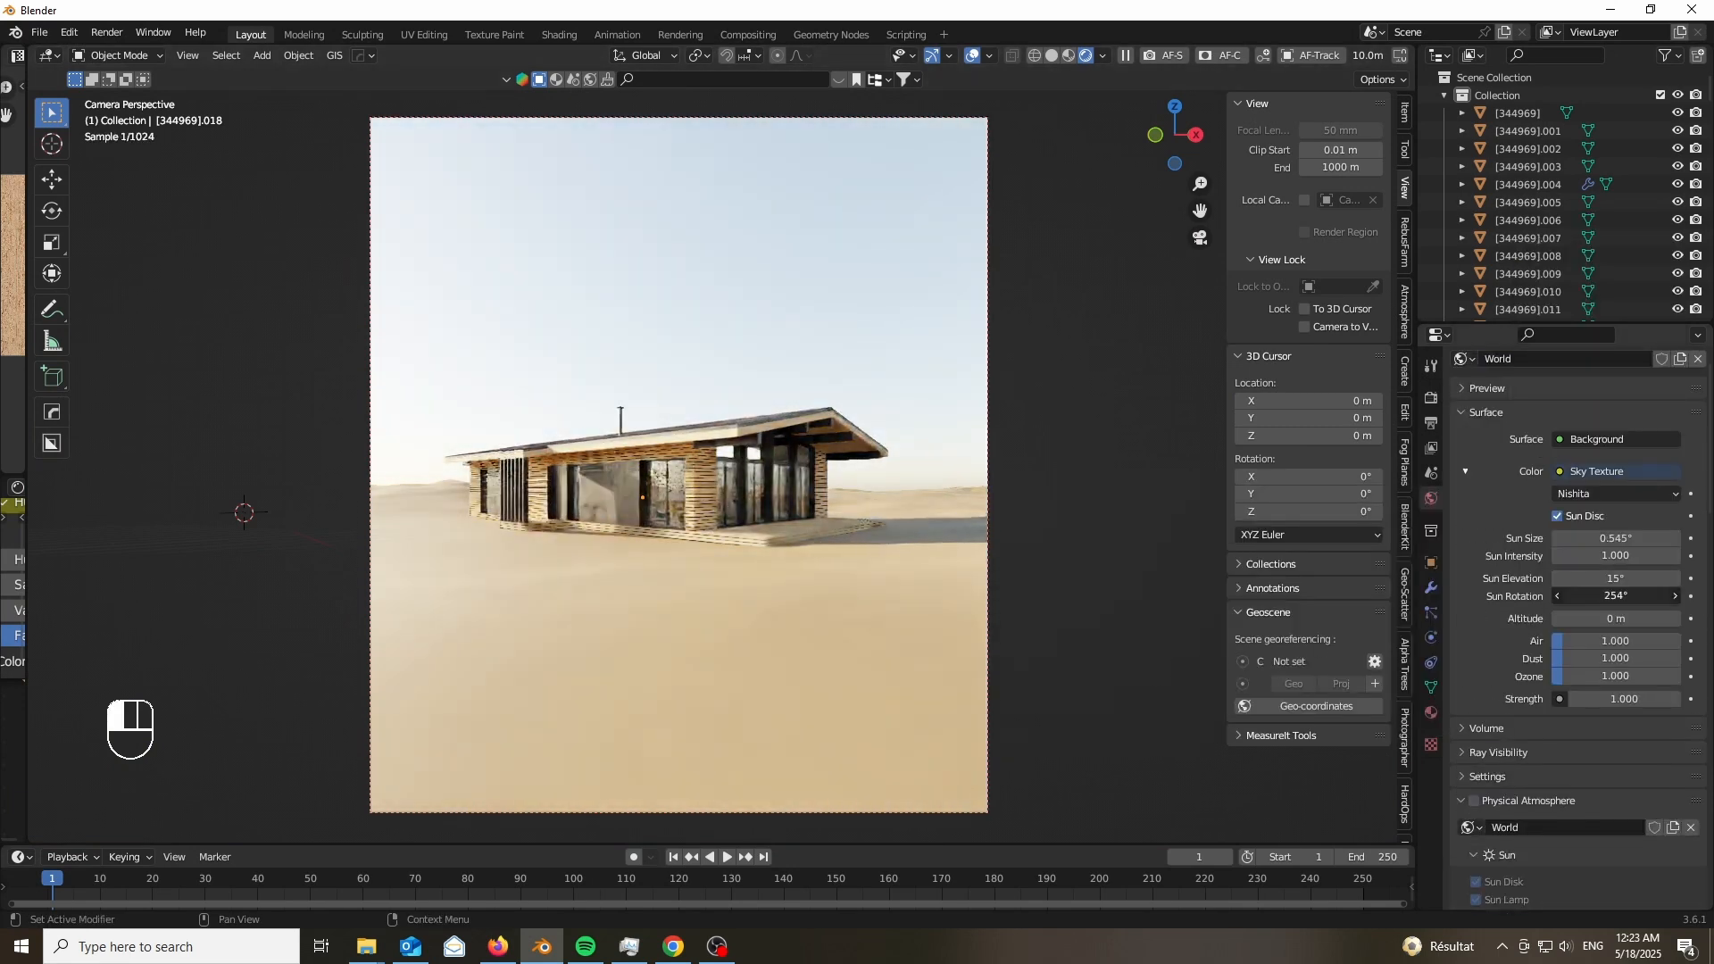
Turn the sun rotation to 233° and add a Landscape plane scaled to 0.1.
{"action": "left_click_drag", "start_coordinate": [1619, 595], "coordinate": [1575, 596]}
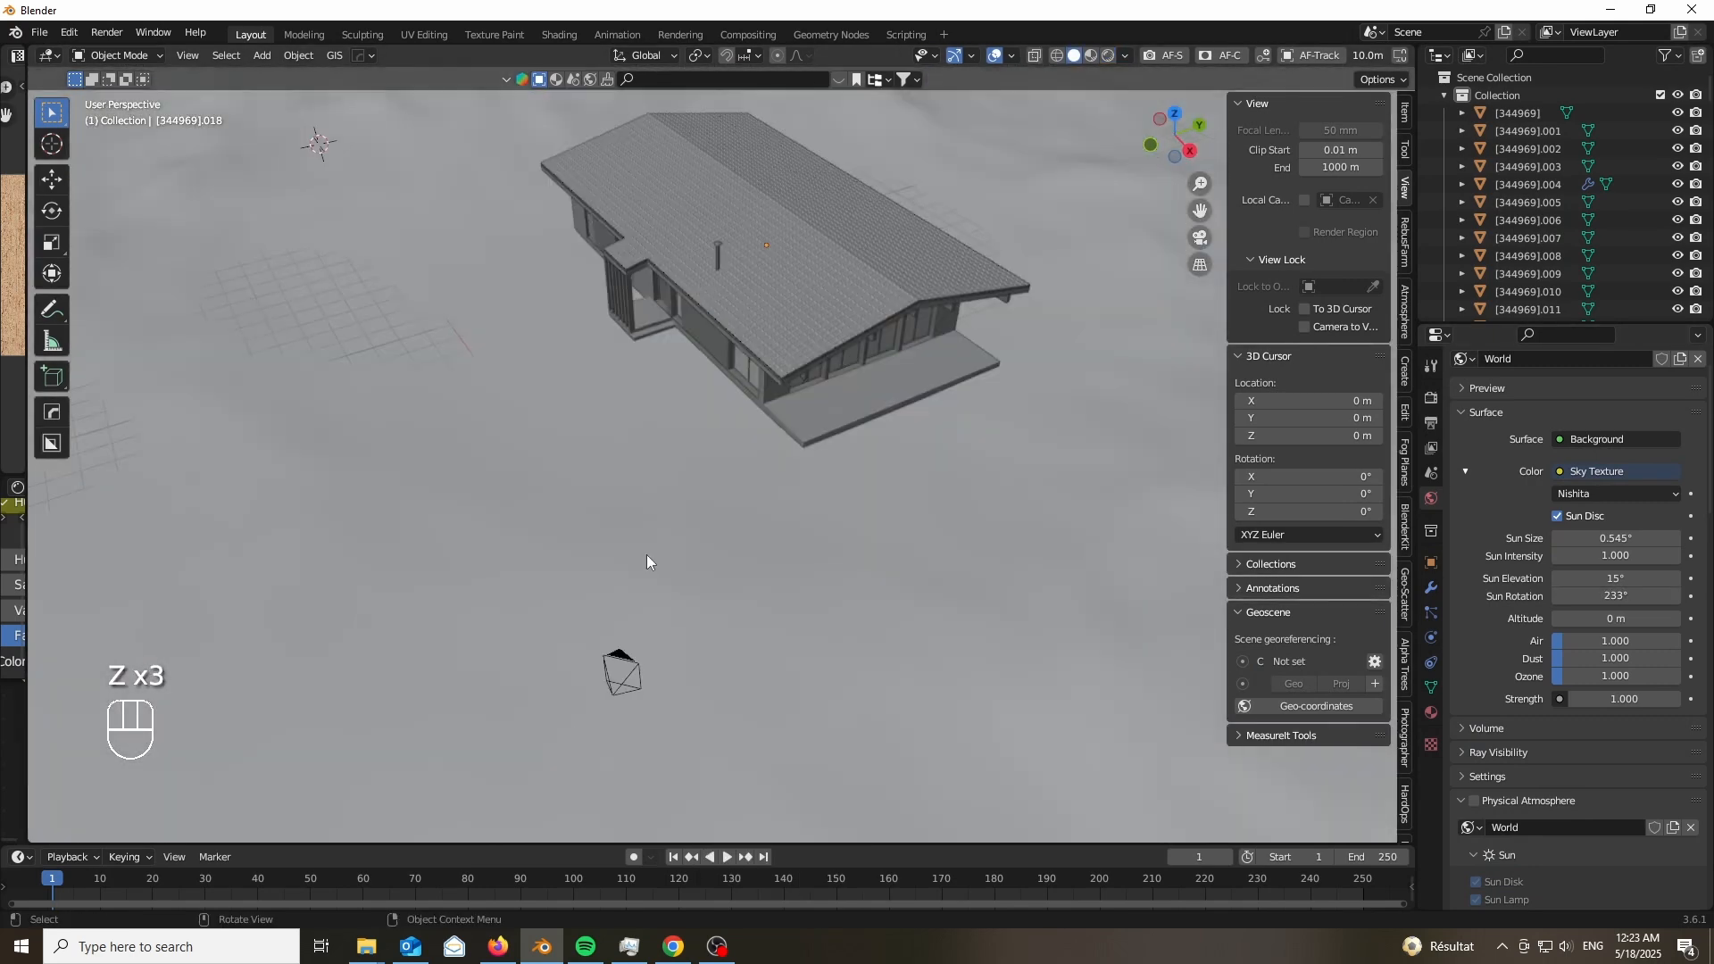
{"action": "key", "text": "tab"}
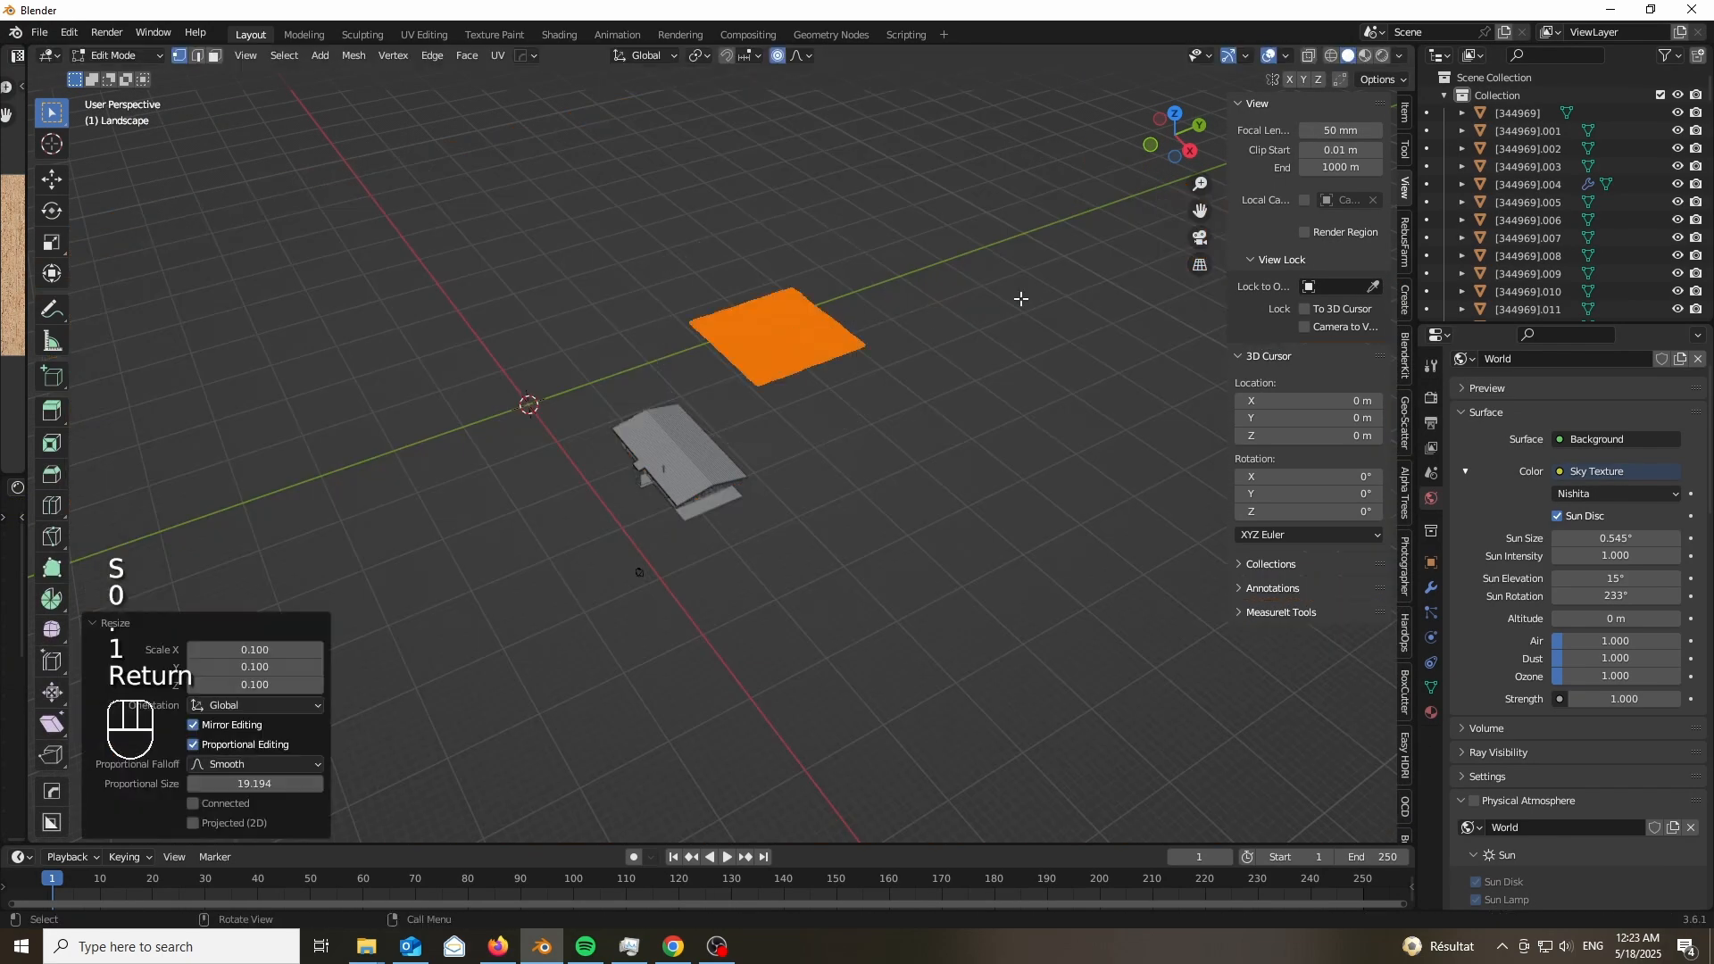
{"action": "key", "text": "Tab"}
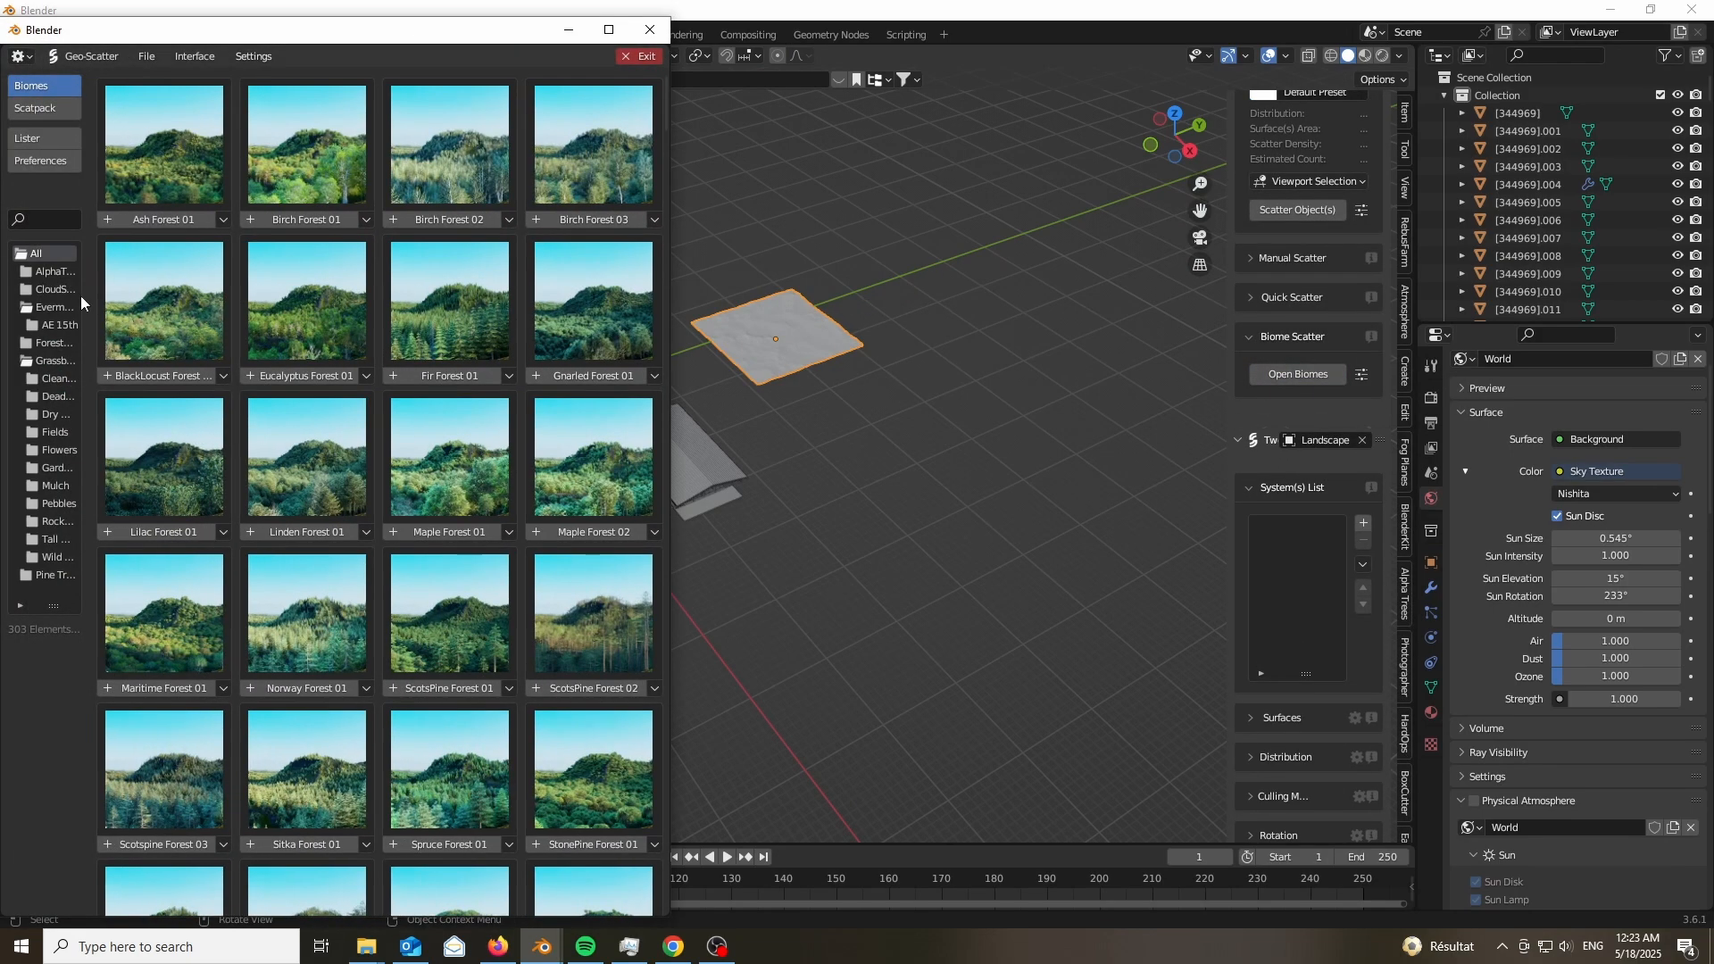
Apply the 15th Geo-Scatter forest biome to Landscape and scale the plane up by 10.
{"action": "left_click", "coordinate": [58, 323]}
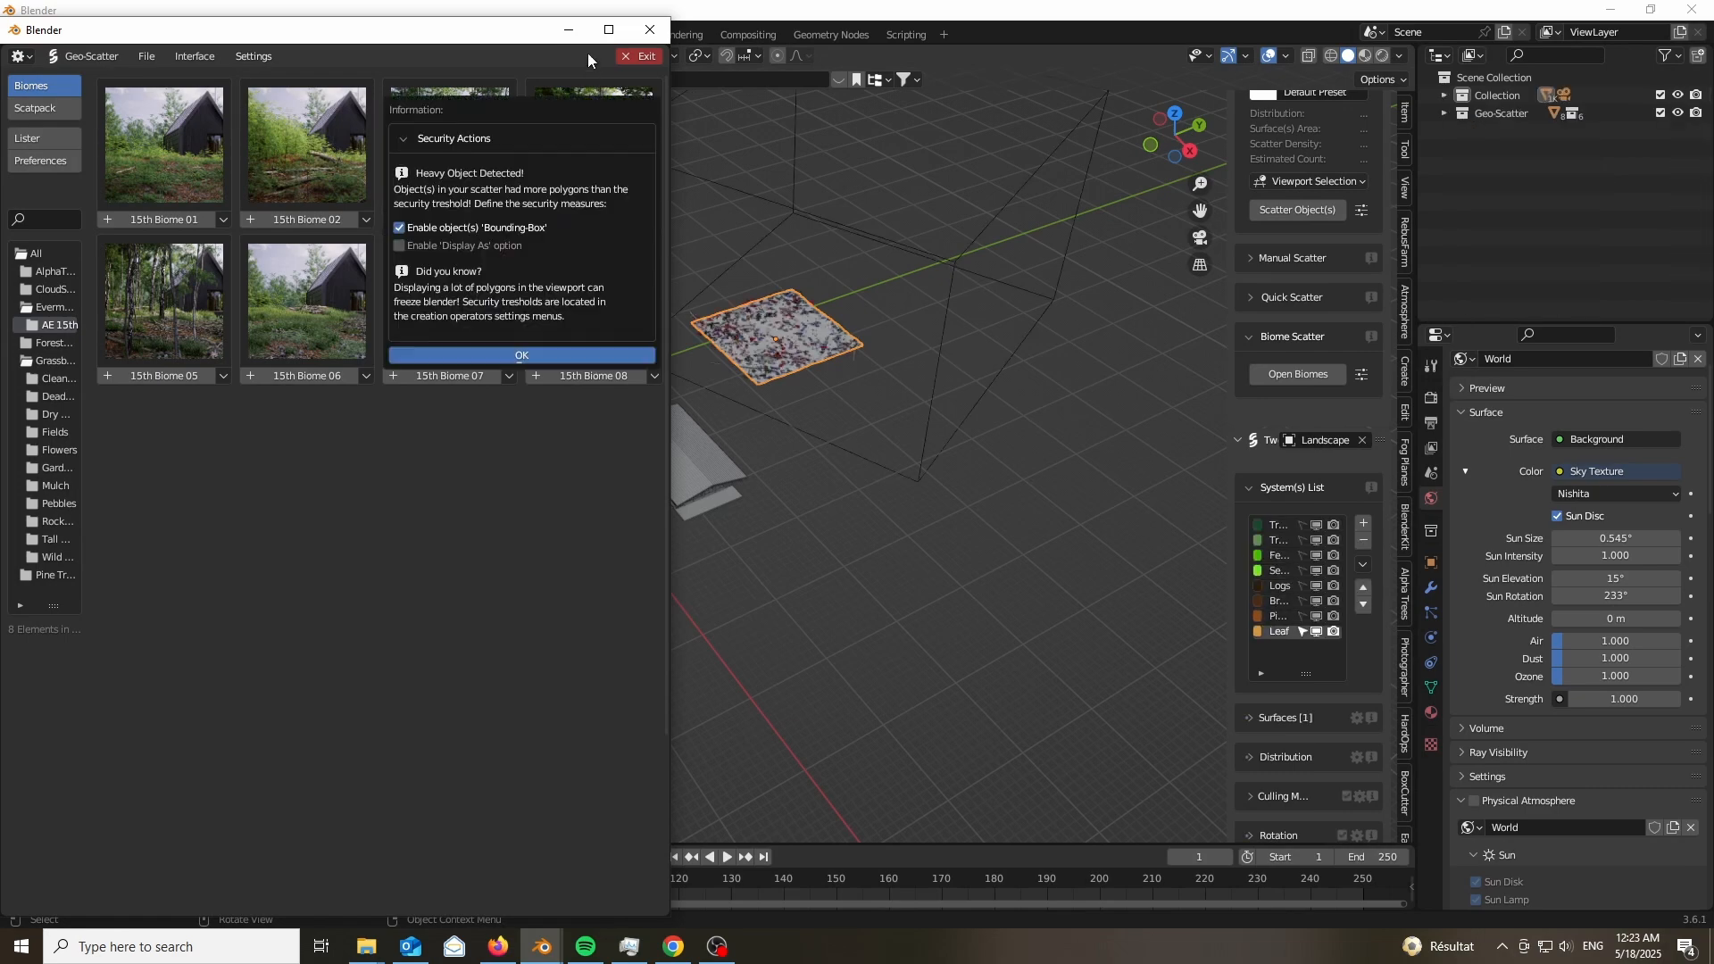
{"action": "left_click", "coordinate": [522, 355]}
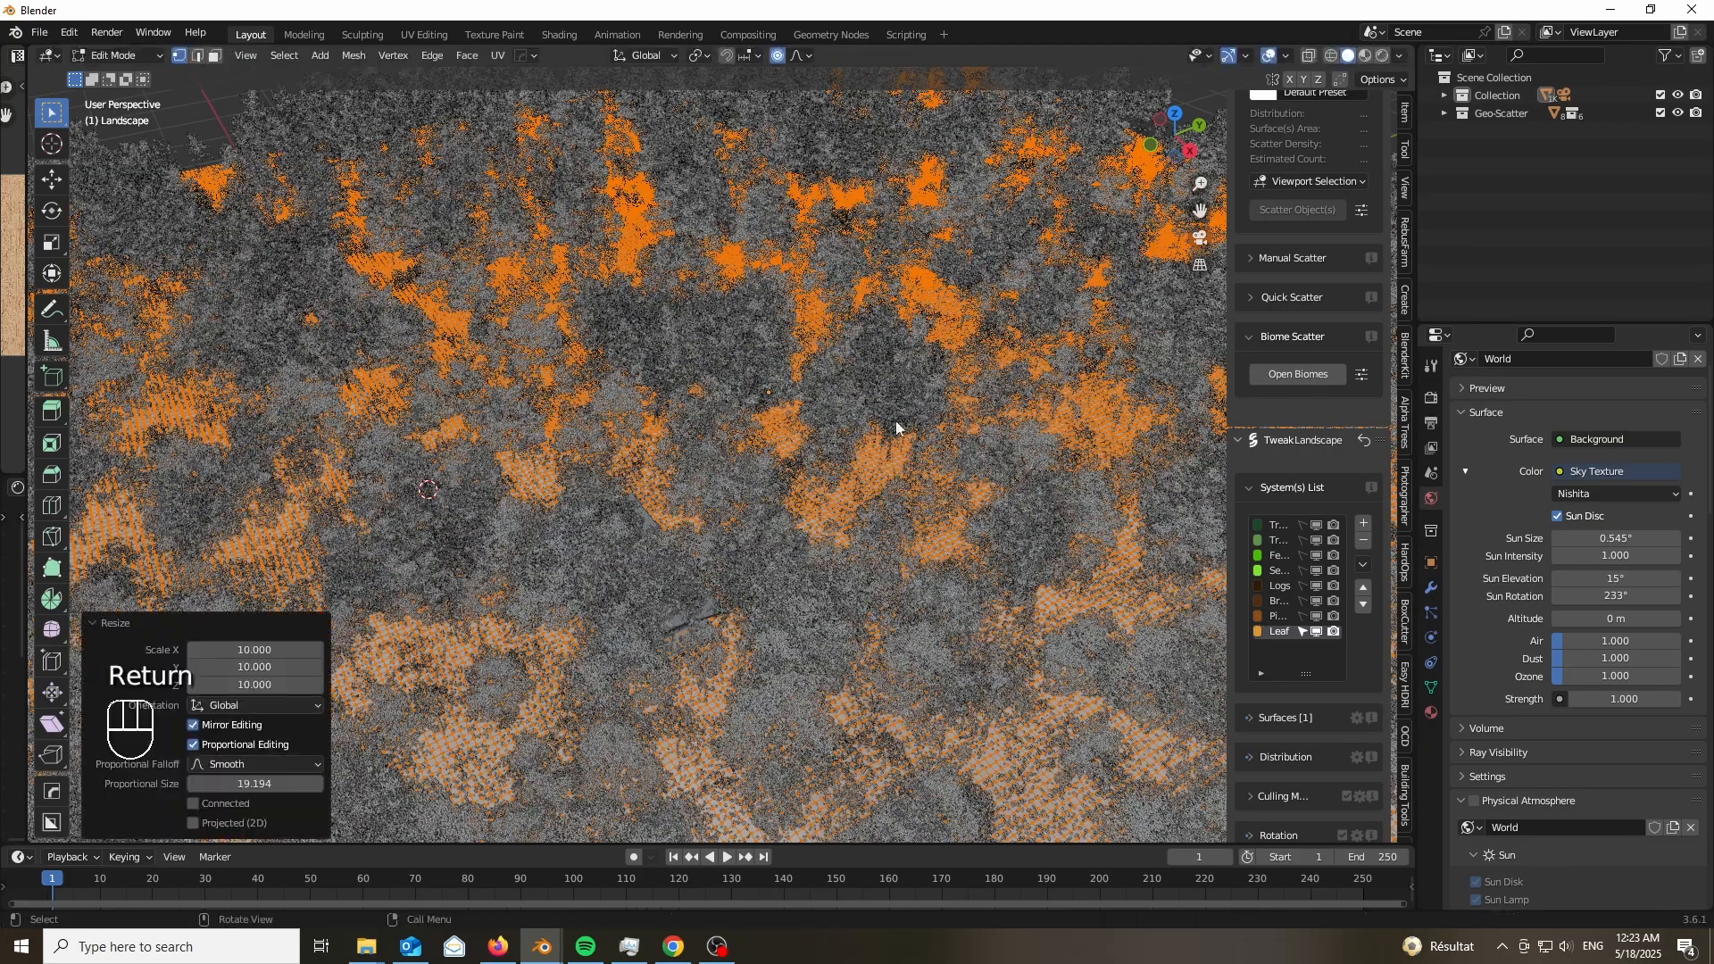
{"action": "key", "text": "Tab"}
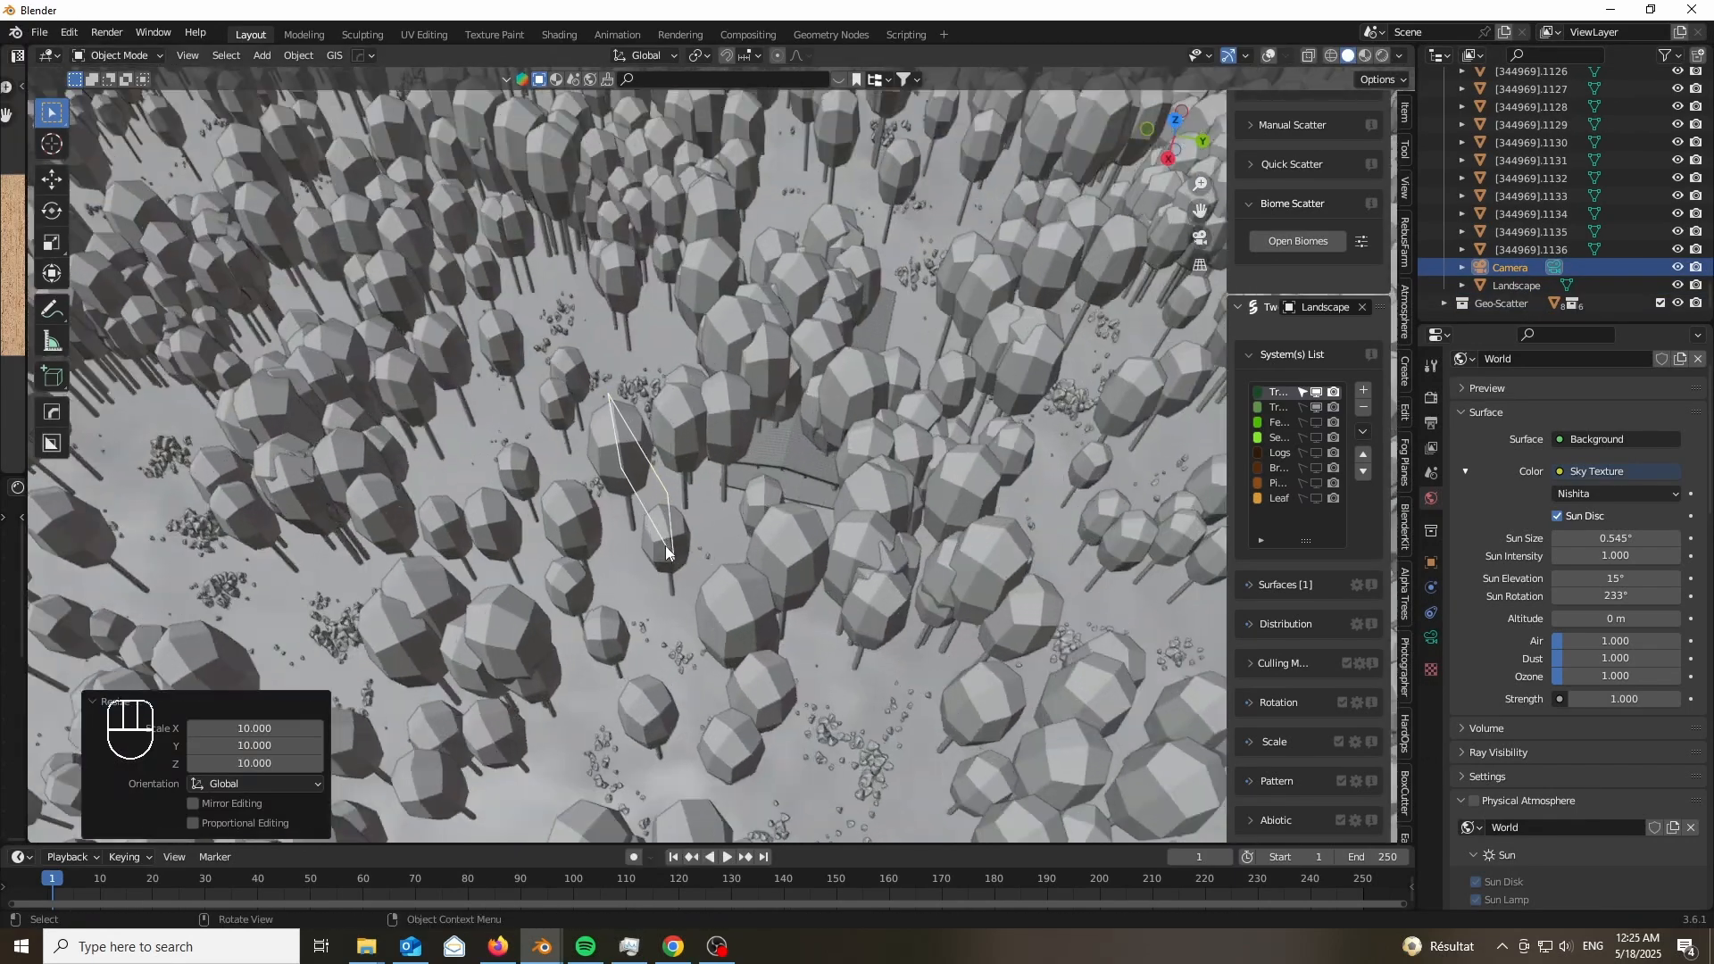
Paint a culling vertex group around the cabin, then view the clearing rendered through the camera.
{"action": "key", "text": "Tab"}
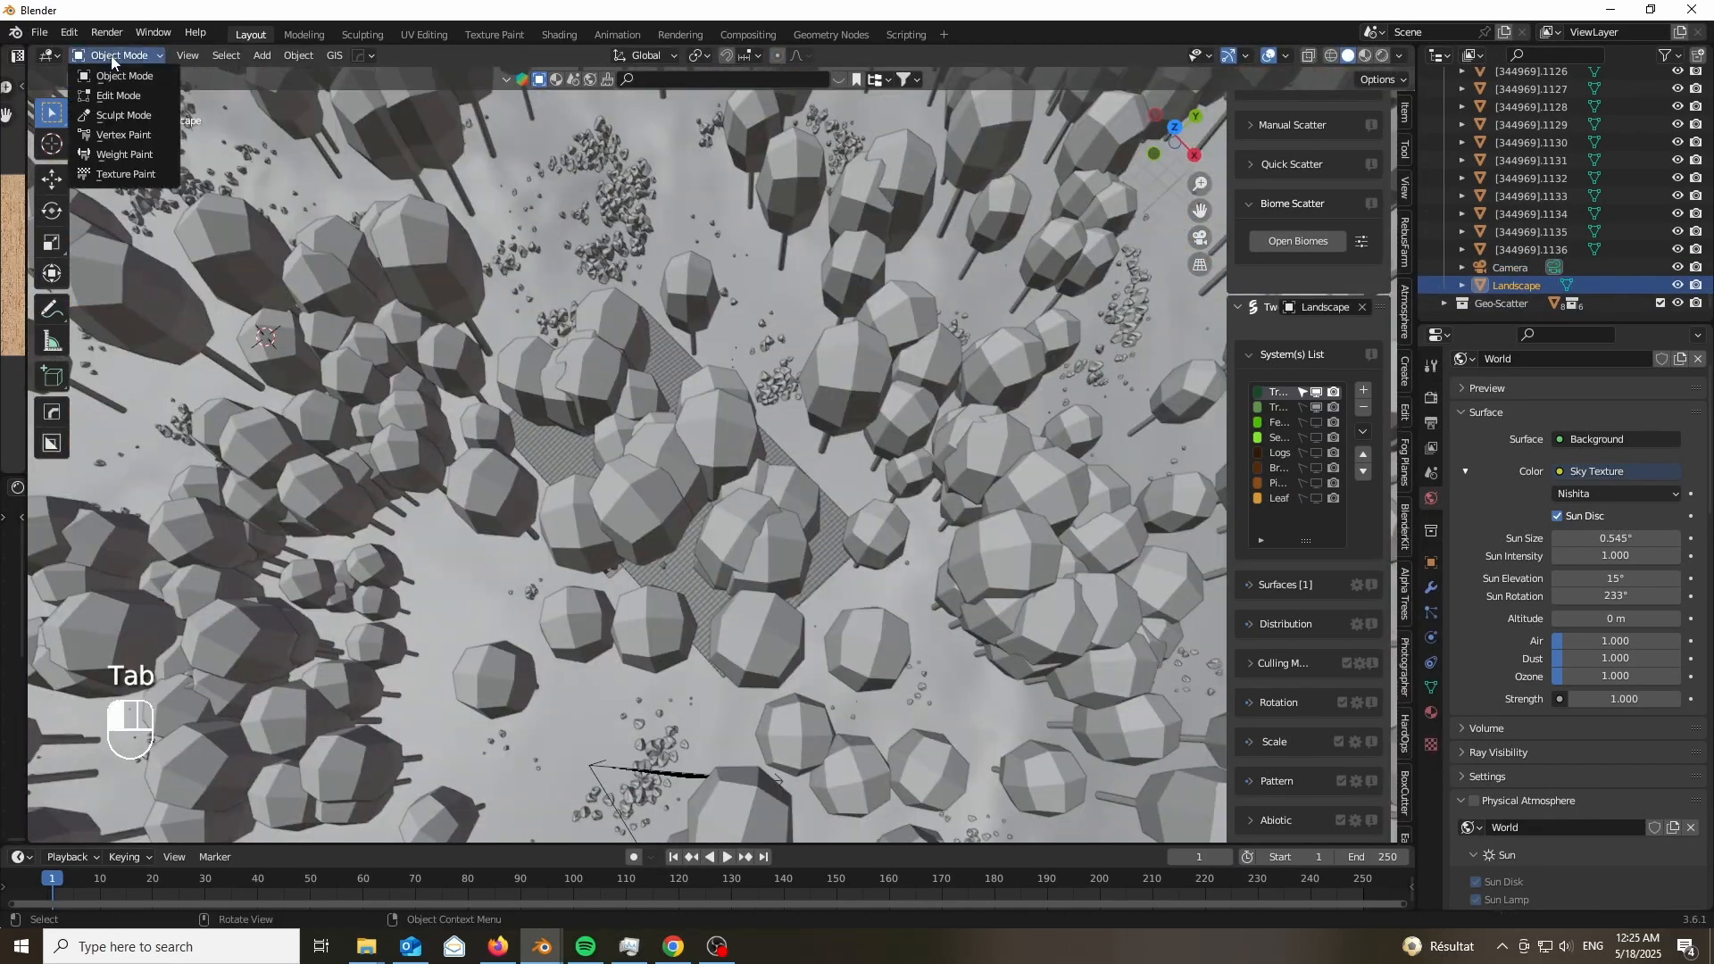
{"action": "left_click", "coordinate": [122, 135]}
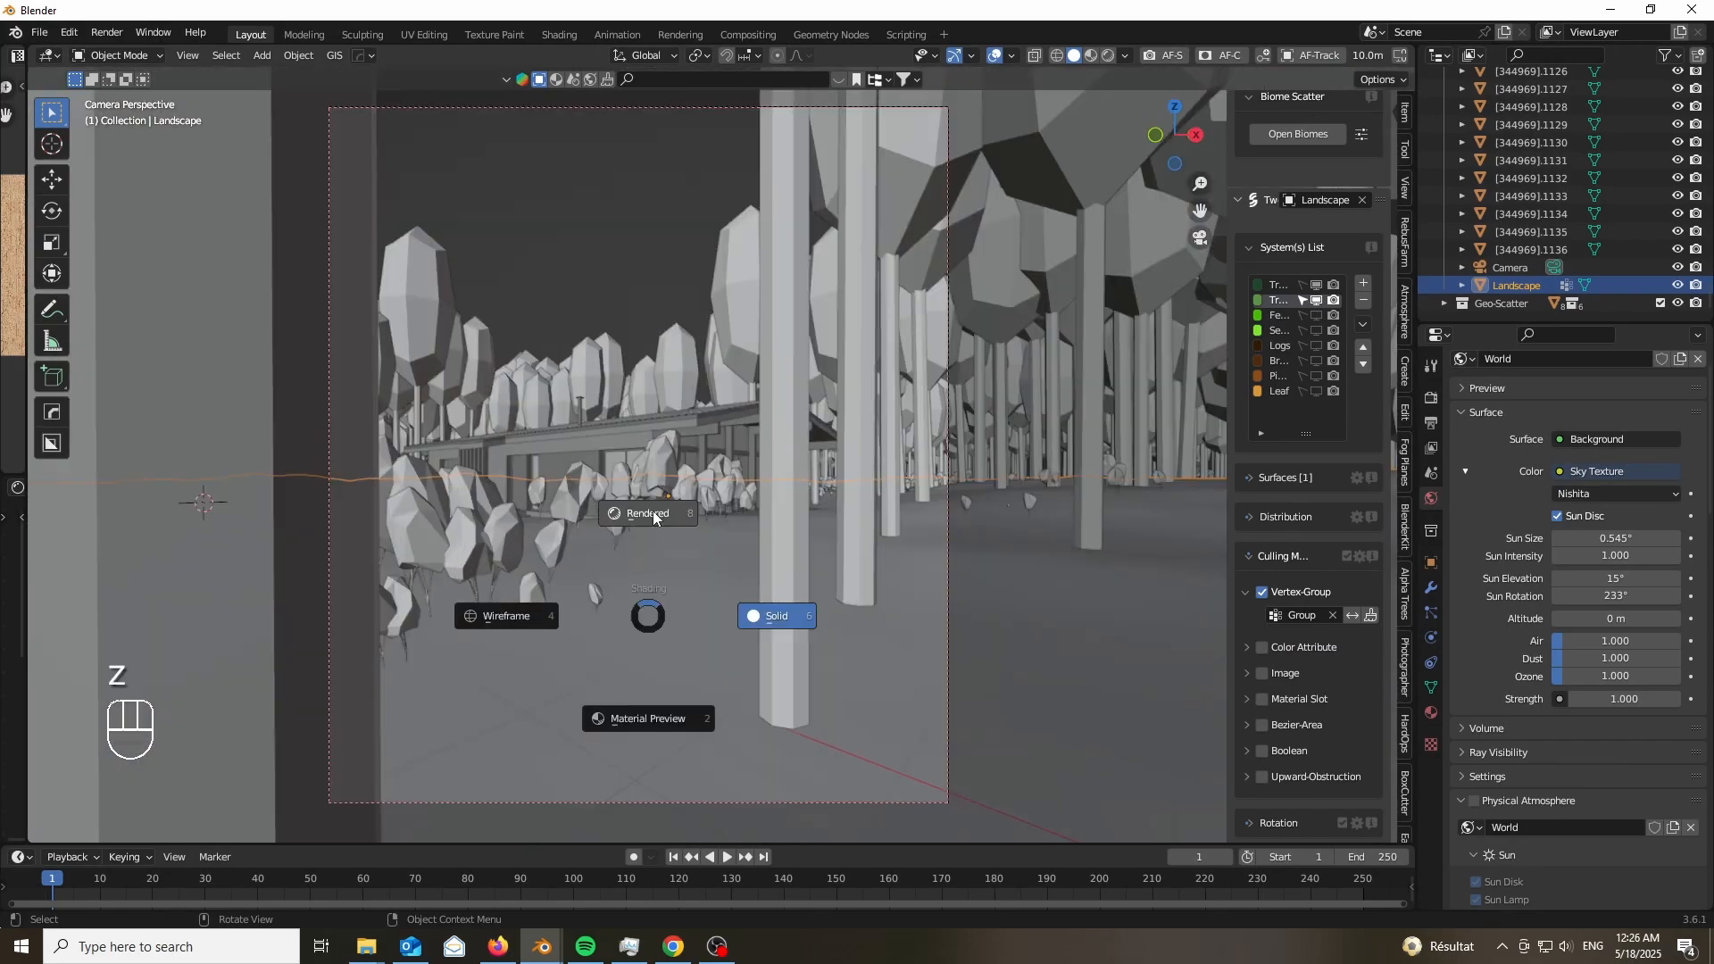
{"action": "left_click", "coordinate": [646, 513]}
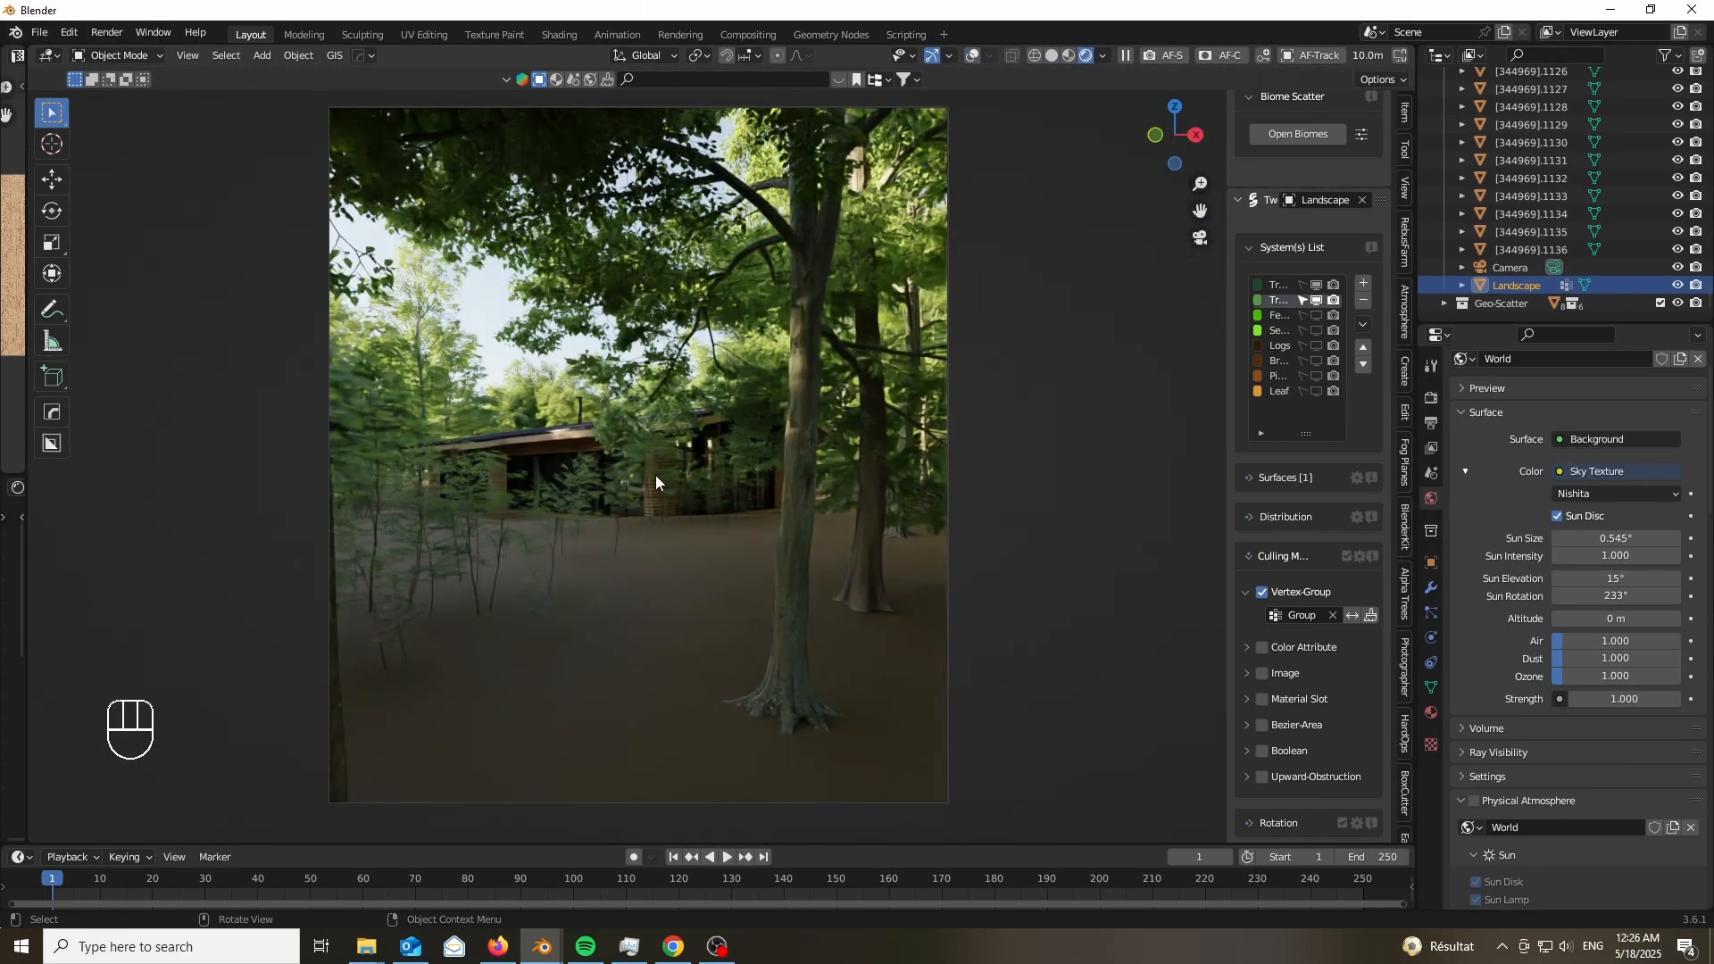
{"action": "left_click", "coordinate": [117, 55]}
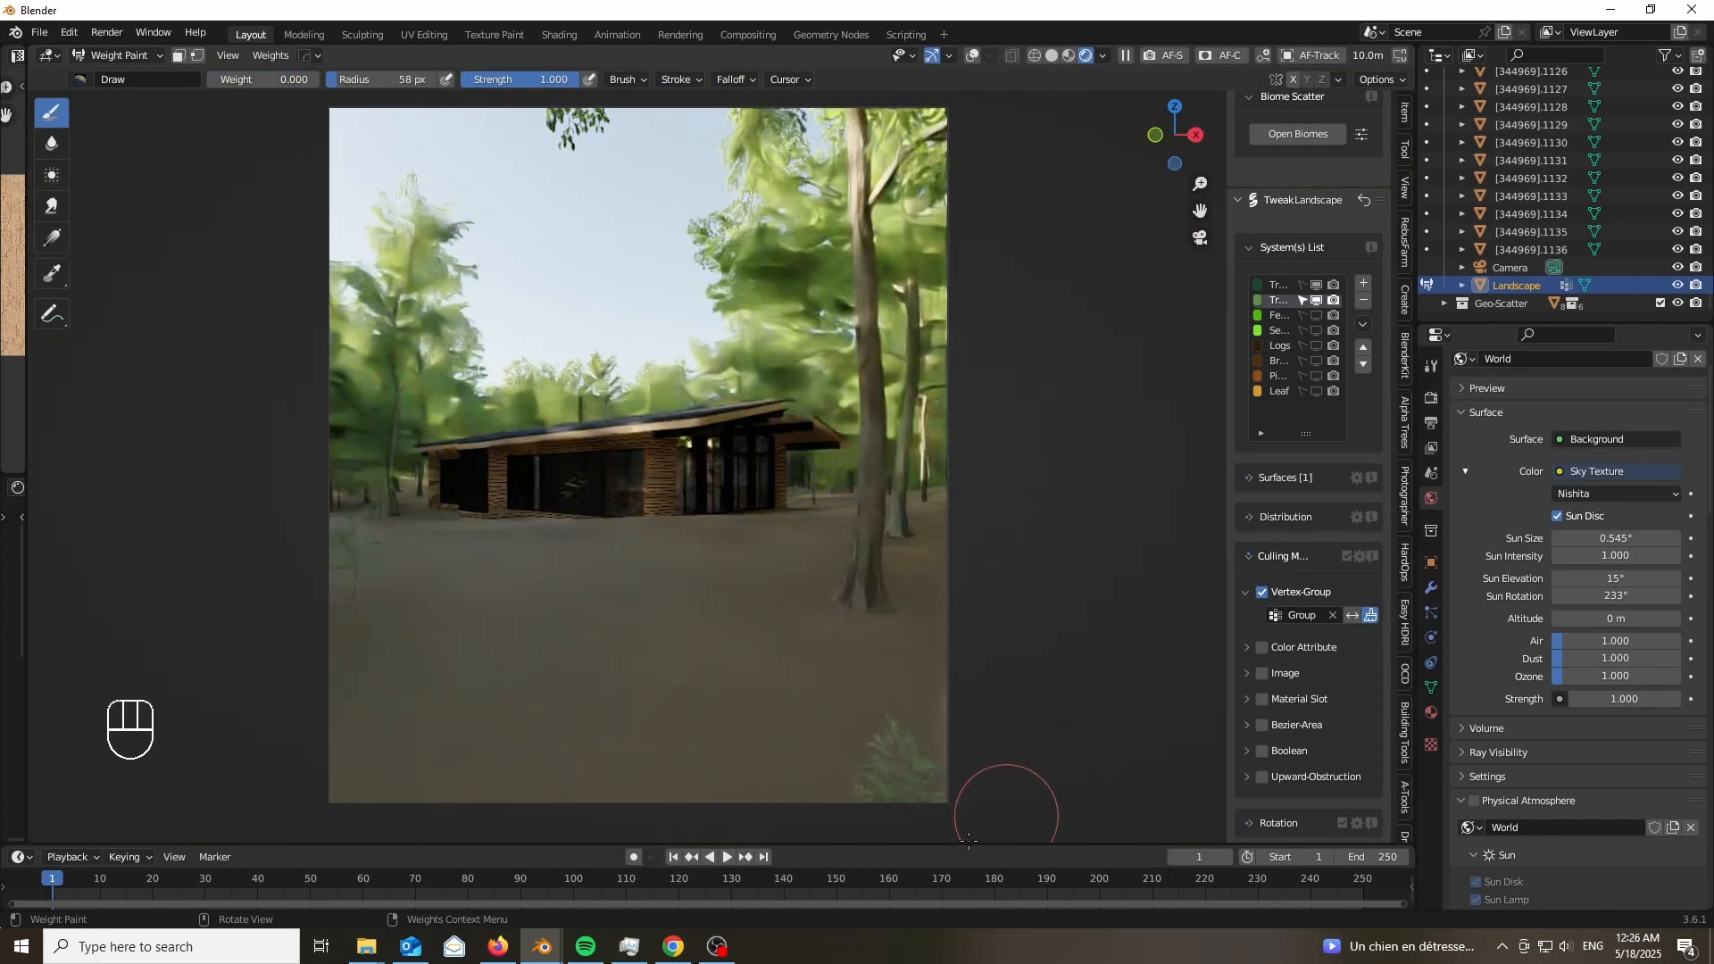
{"action": "scroll", "scroll_direction": "down", "scroll_amount": 3}
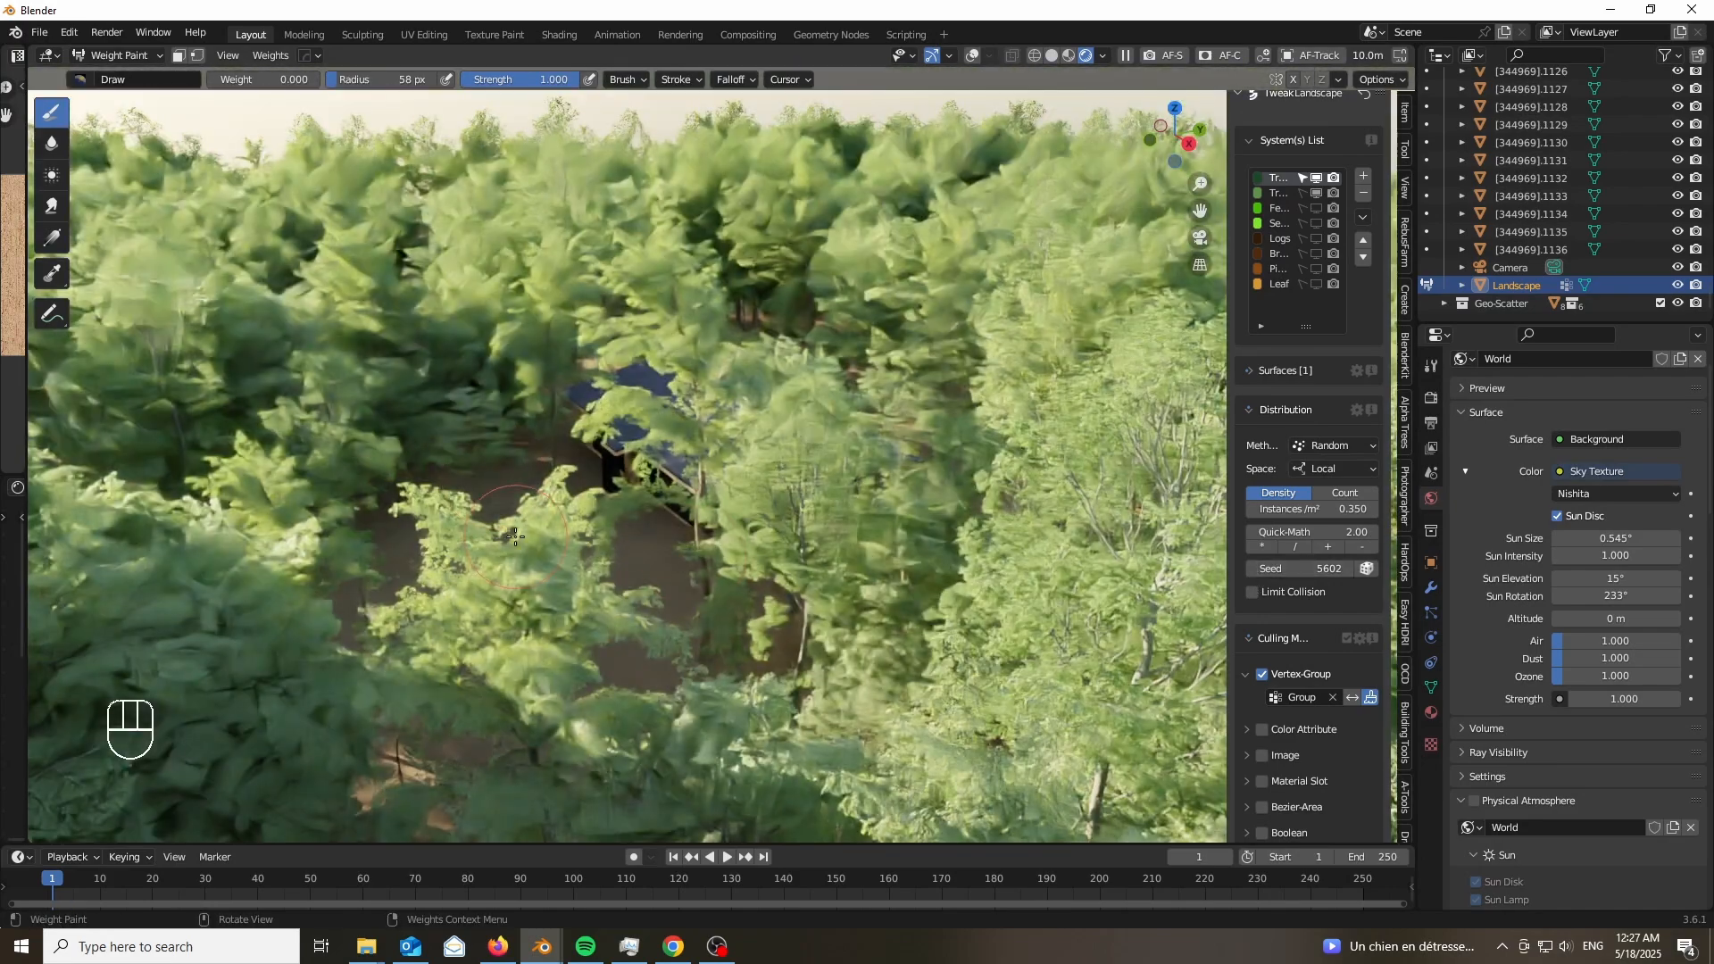
{"action": "scroll", "scroll_direction": "down", "scroll_amount": 3}
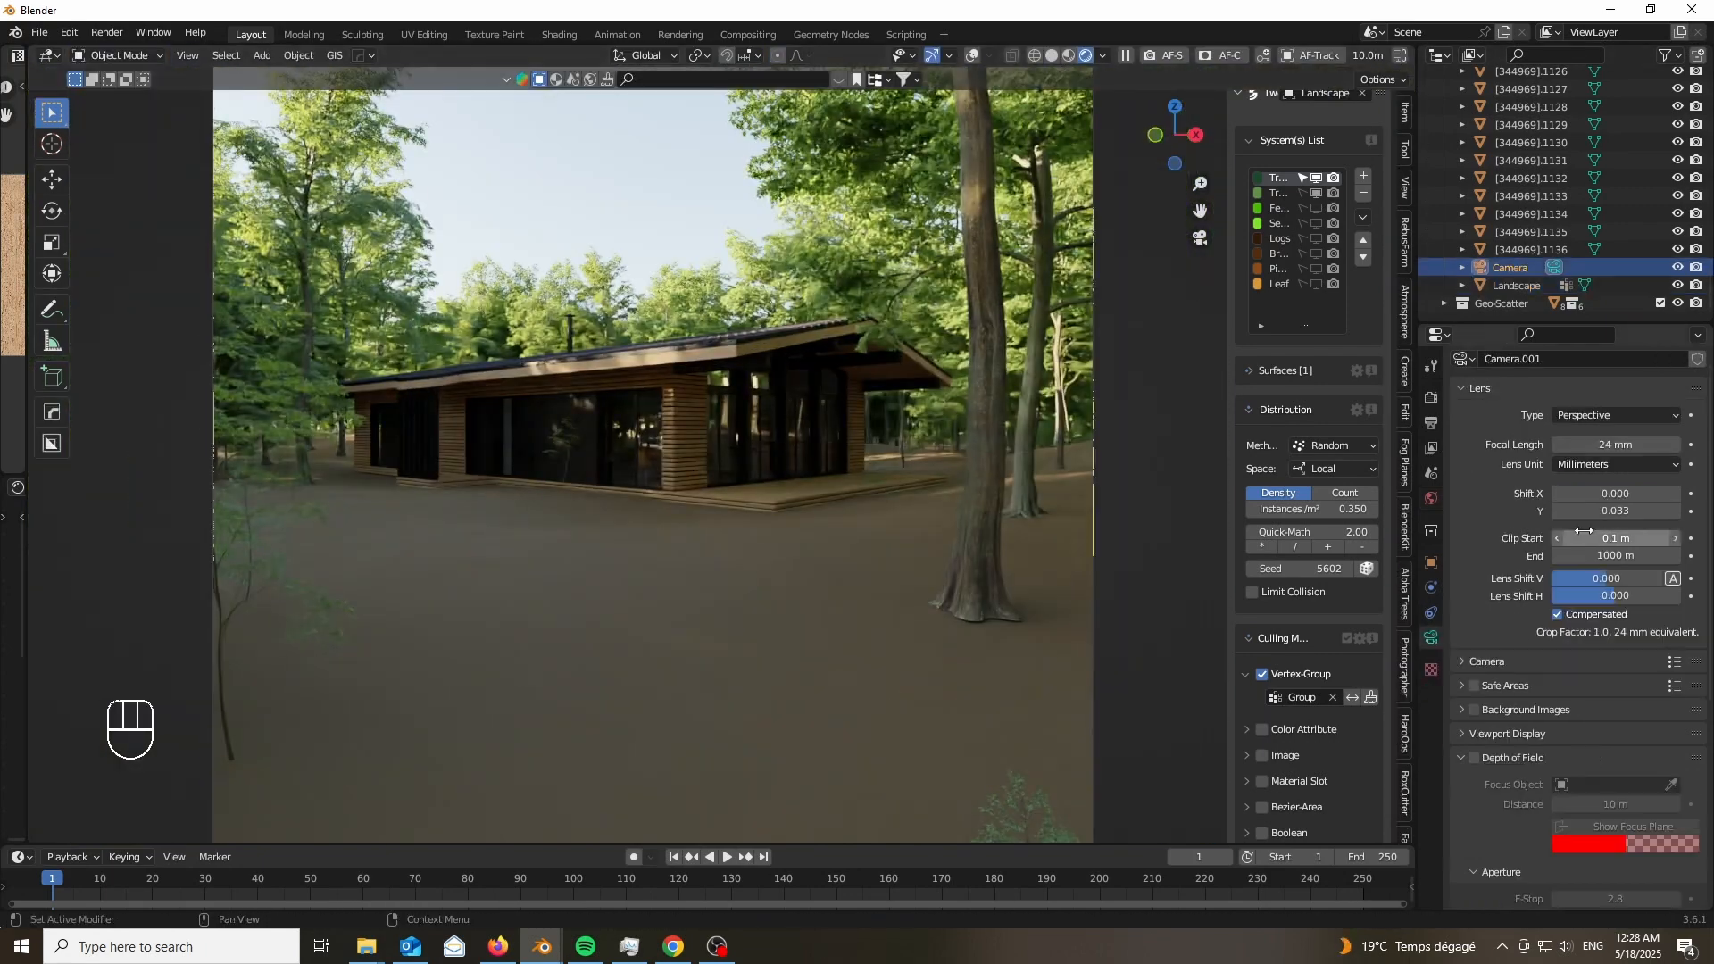
Set Sky Texture sun elevation 28.2°, rotation 197°, altitude 4000 m and ozone 4.
{"action": "left_click_drag", "start_coordinate": [1615, 444], "coordinate": [1629, 443]}
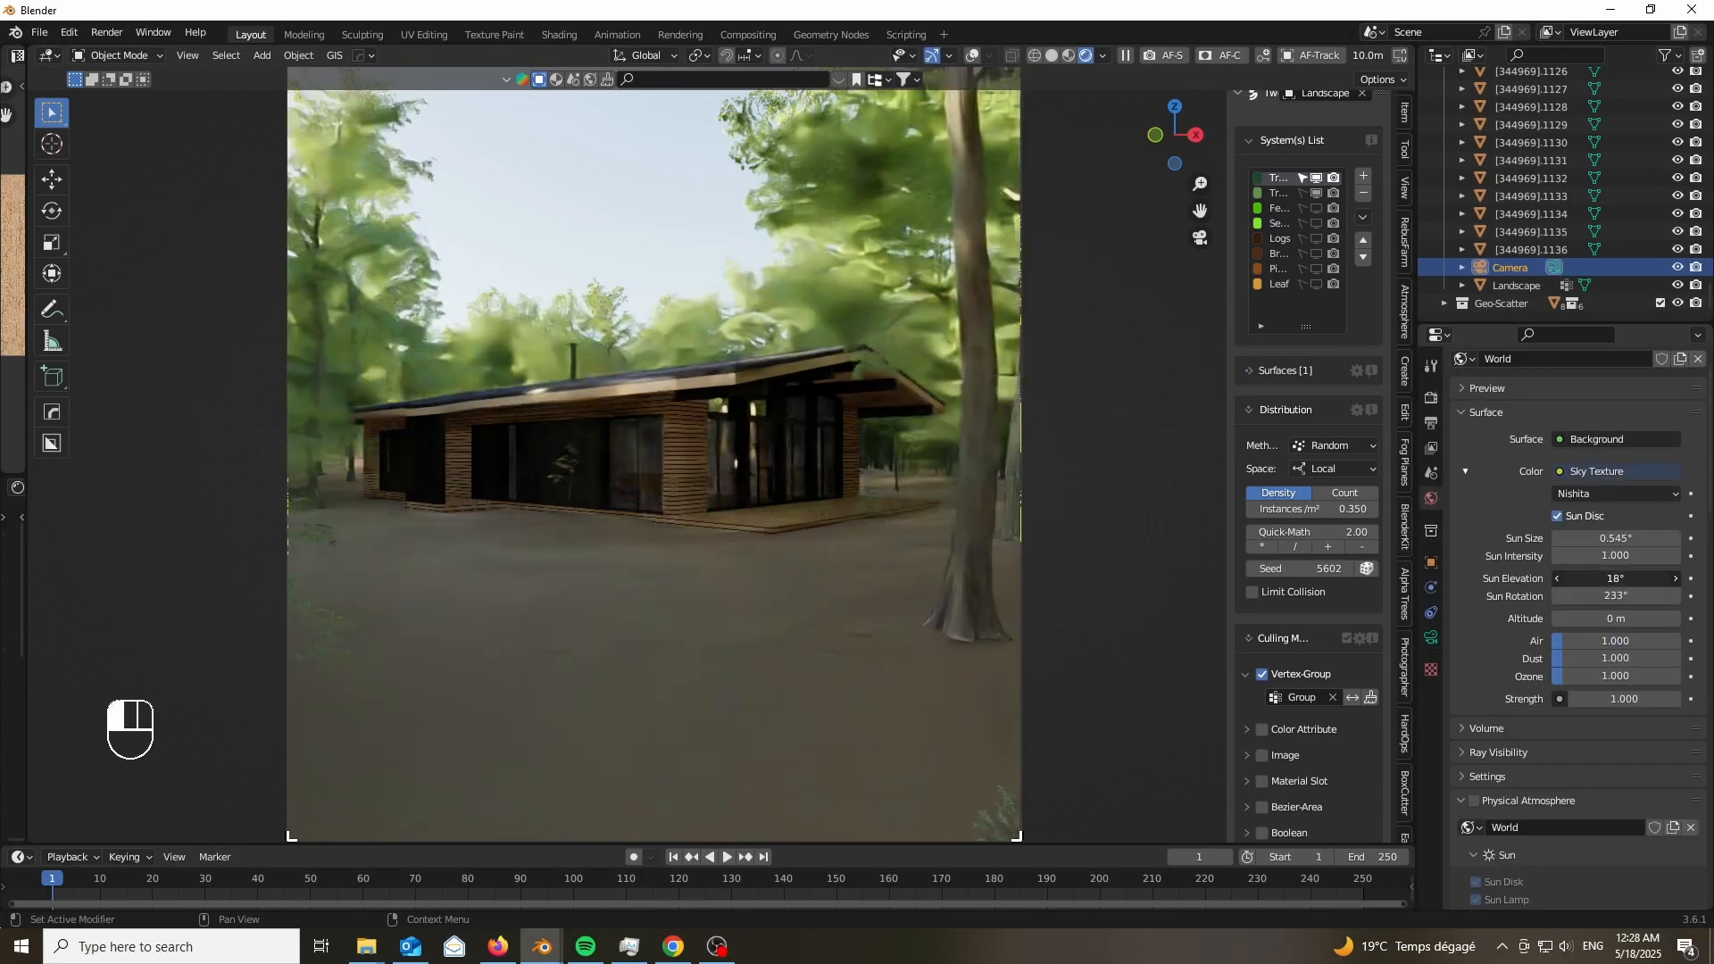
{"action": "left_click_drag", "start_coordinate": [1614, 578], "coordinate": [1662, 577]}
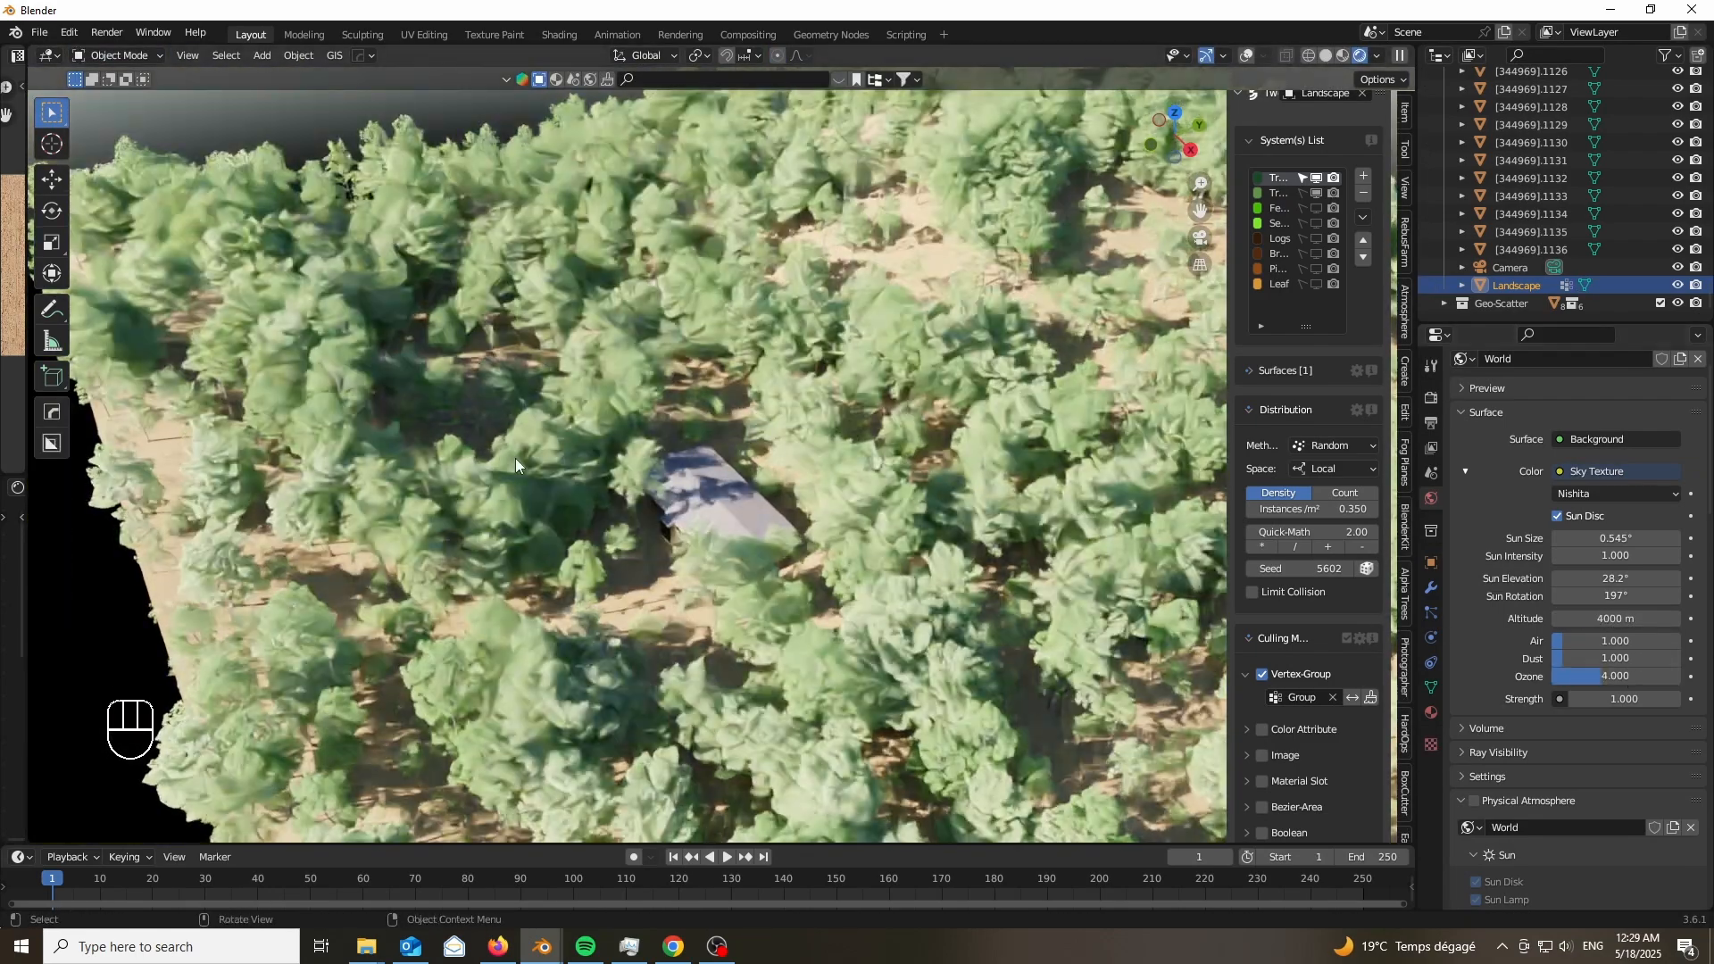
Add a large plane and raise it about 52.78 m above the landscape.
{"action": "key", "text": "shift+a"}
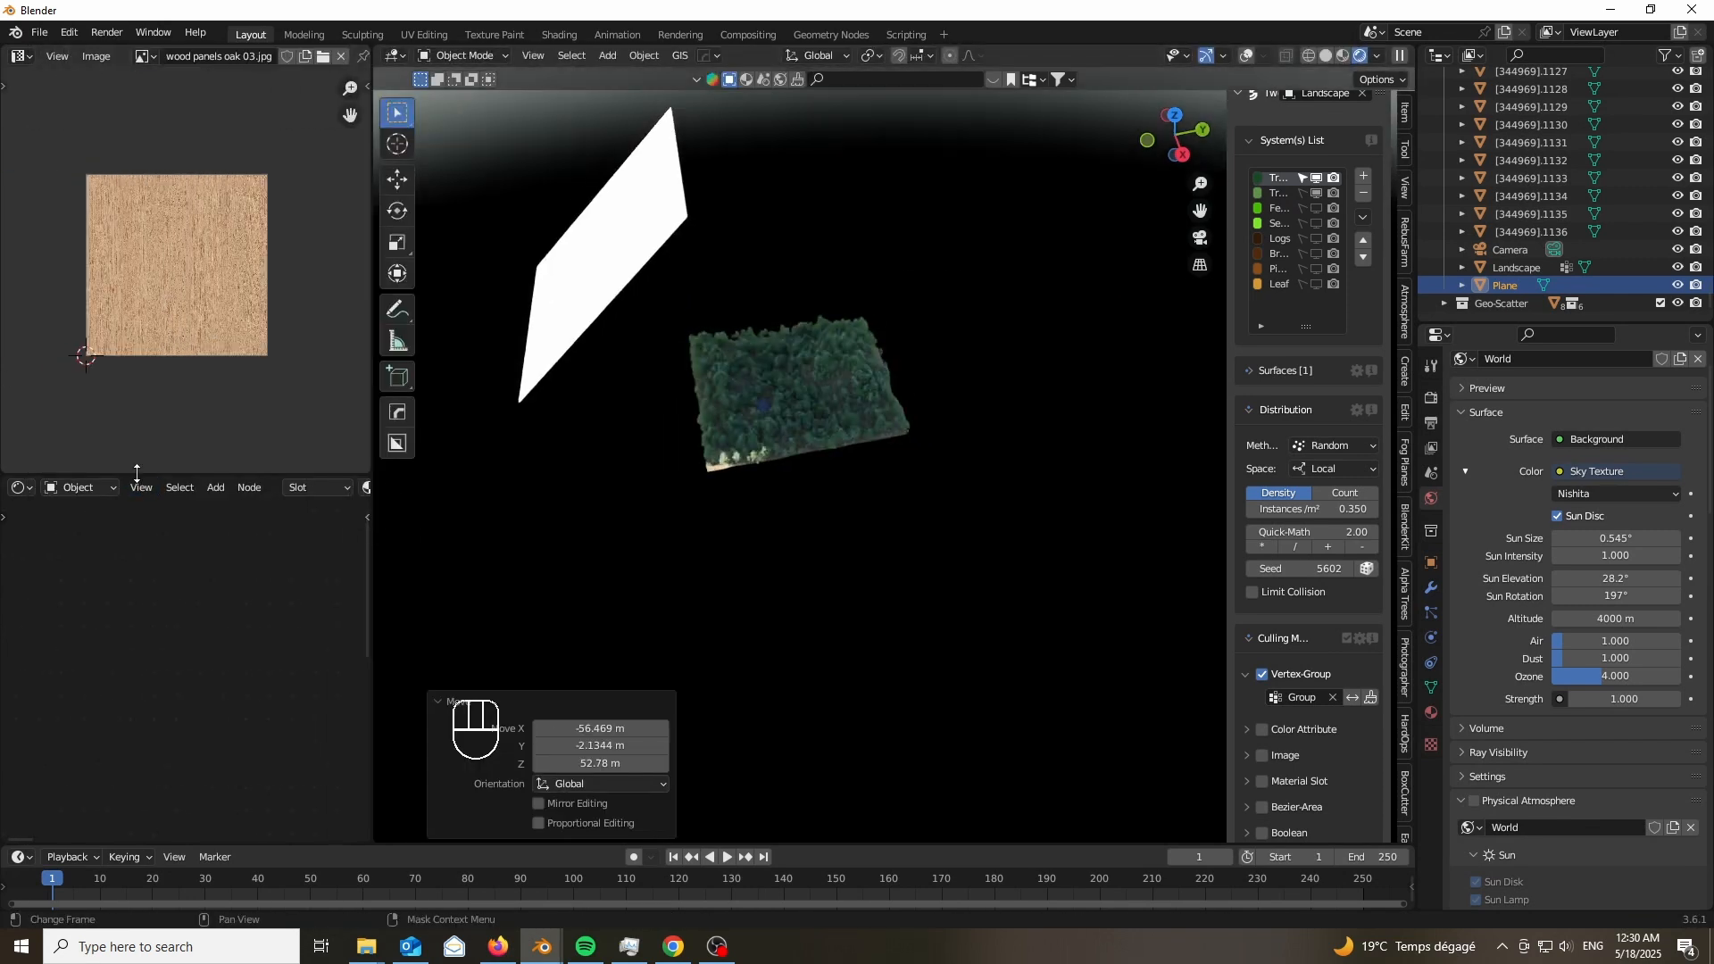
Create Material.003 for the plane, feeding a Noise Texture through a Color Ramp into the BSDF.
{"action": "key", "text": "shift+a"}
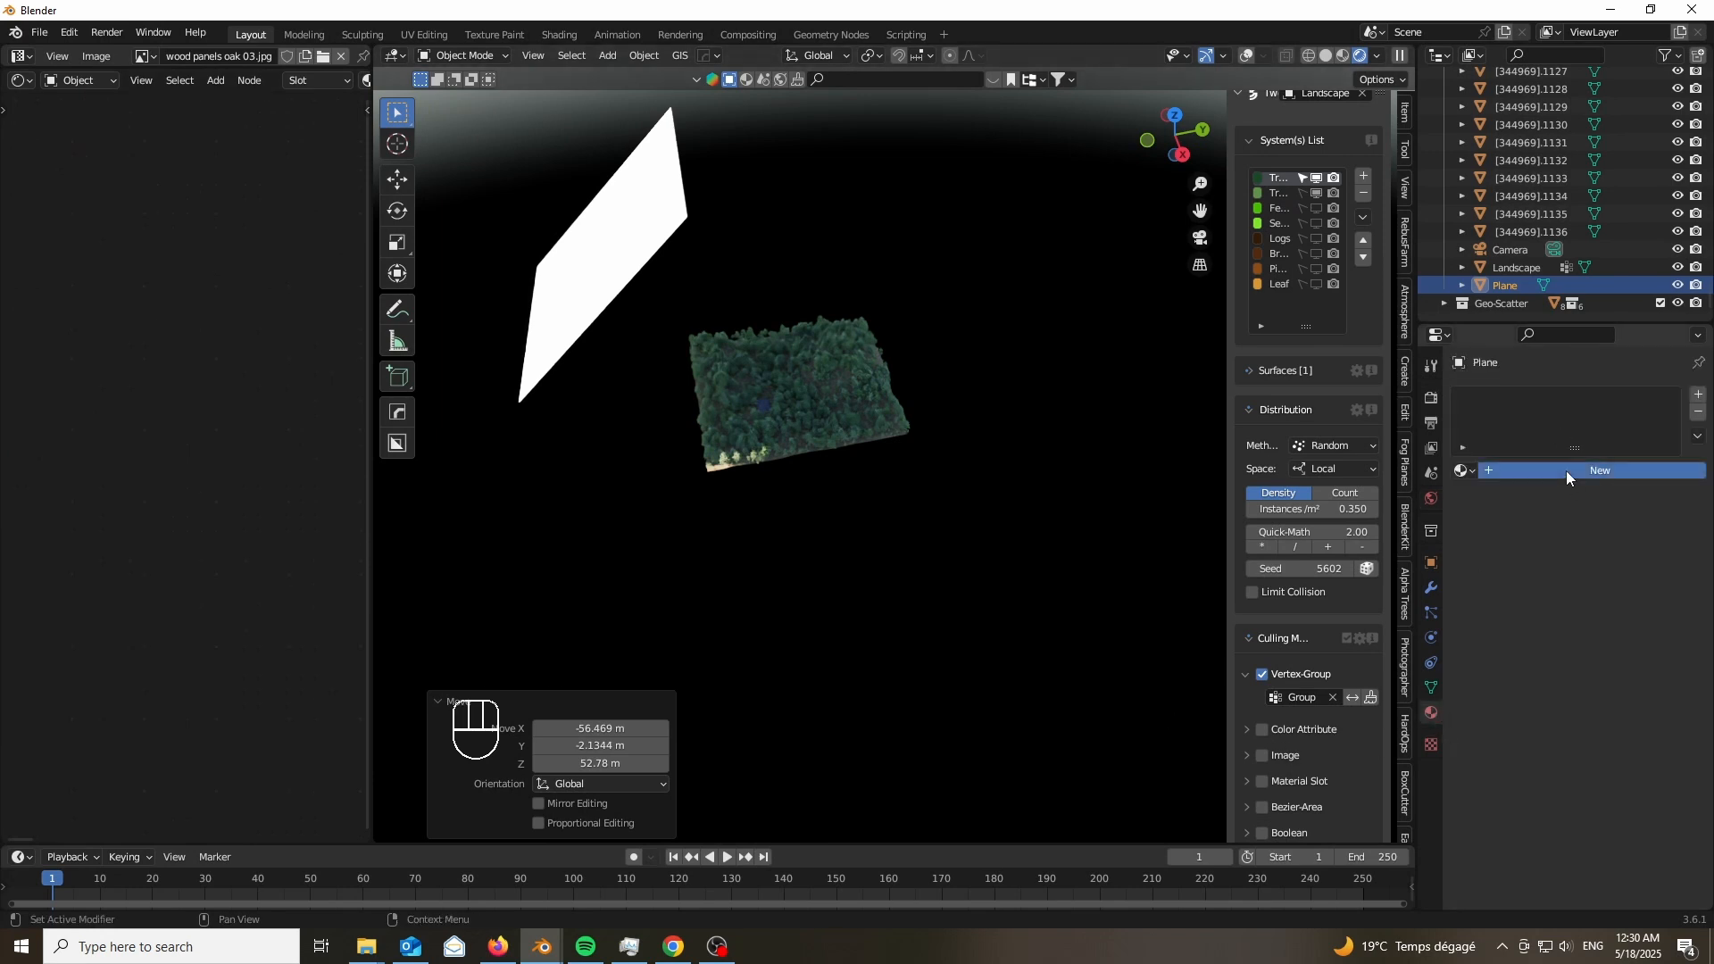
{"action": "key", "text": "shift+a"}
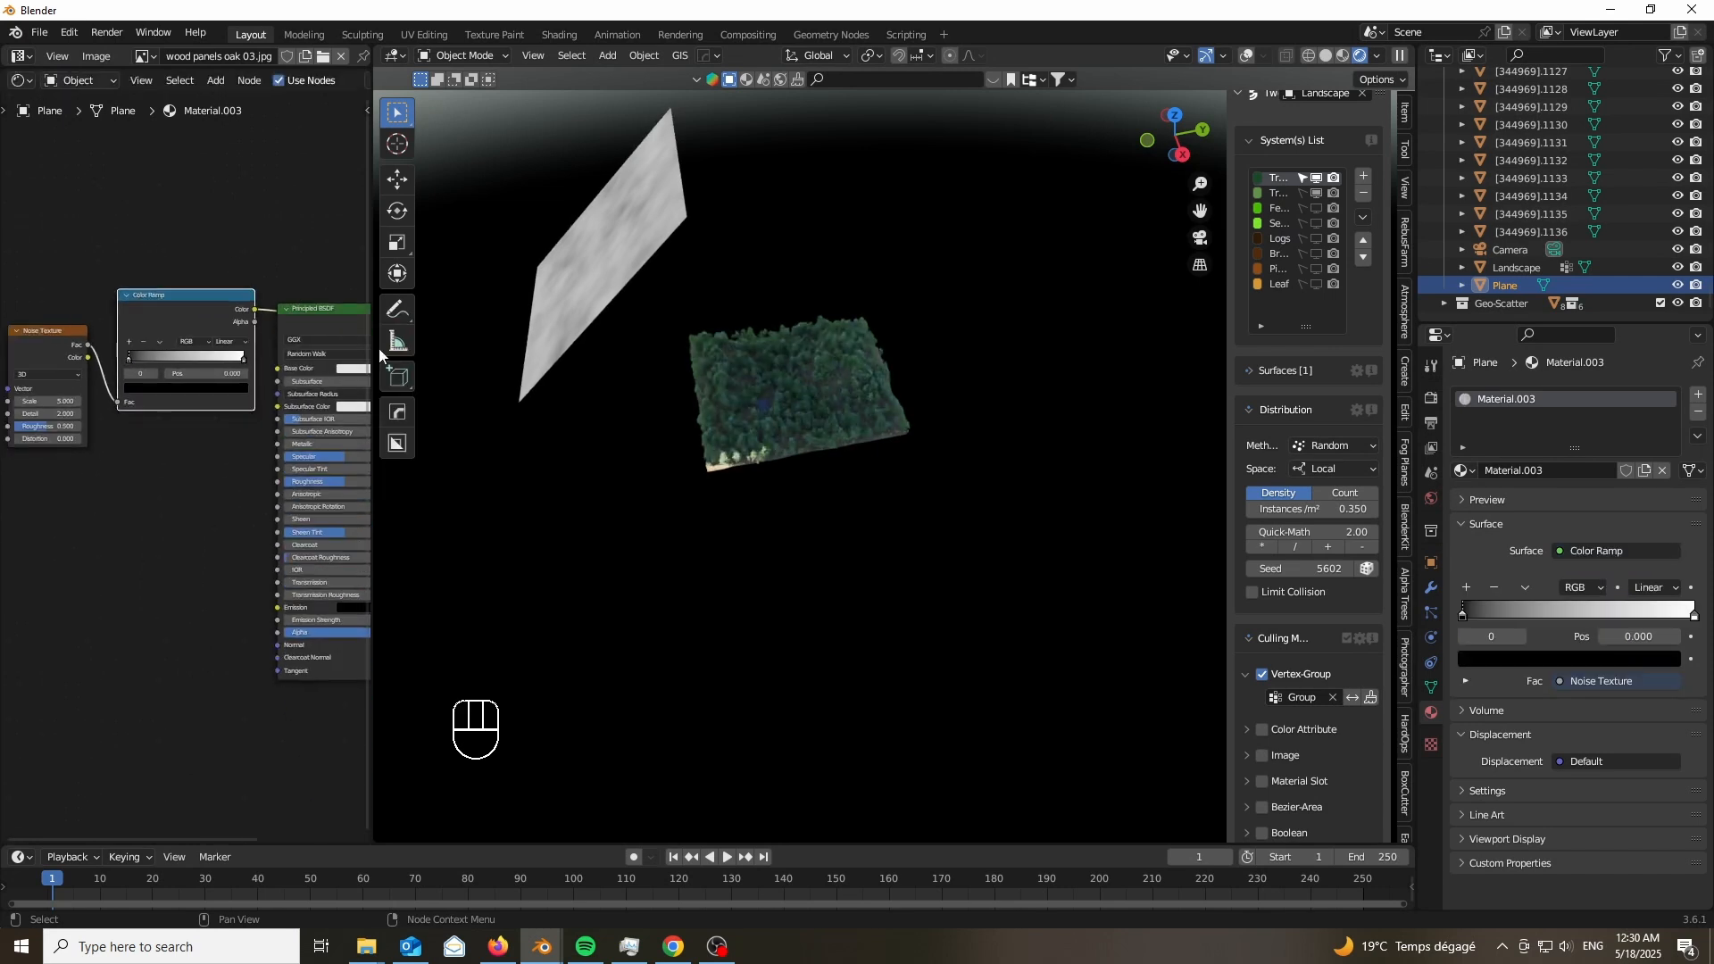
{"action": "key", "text": "g"}
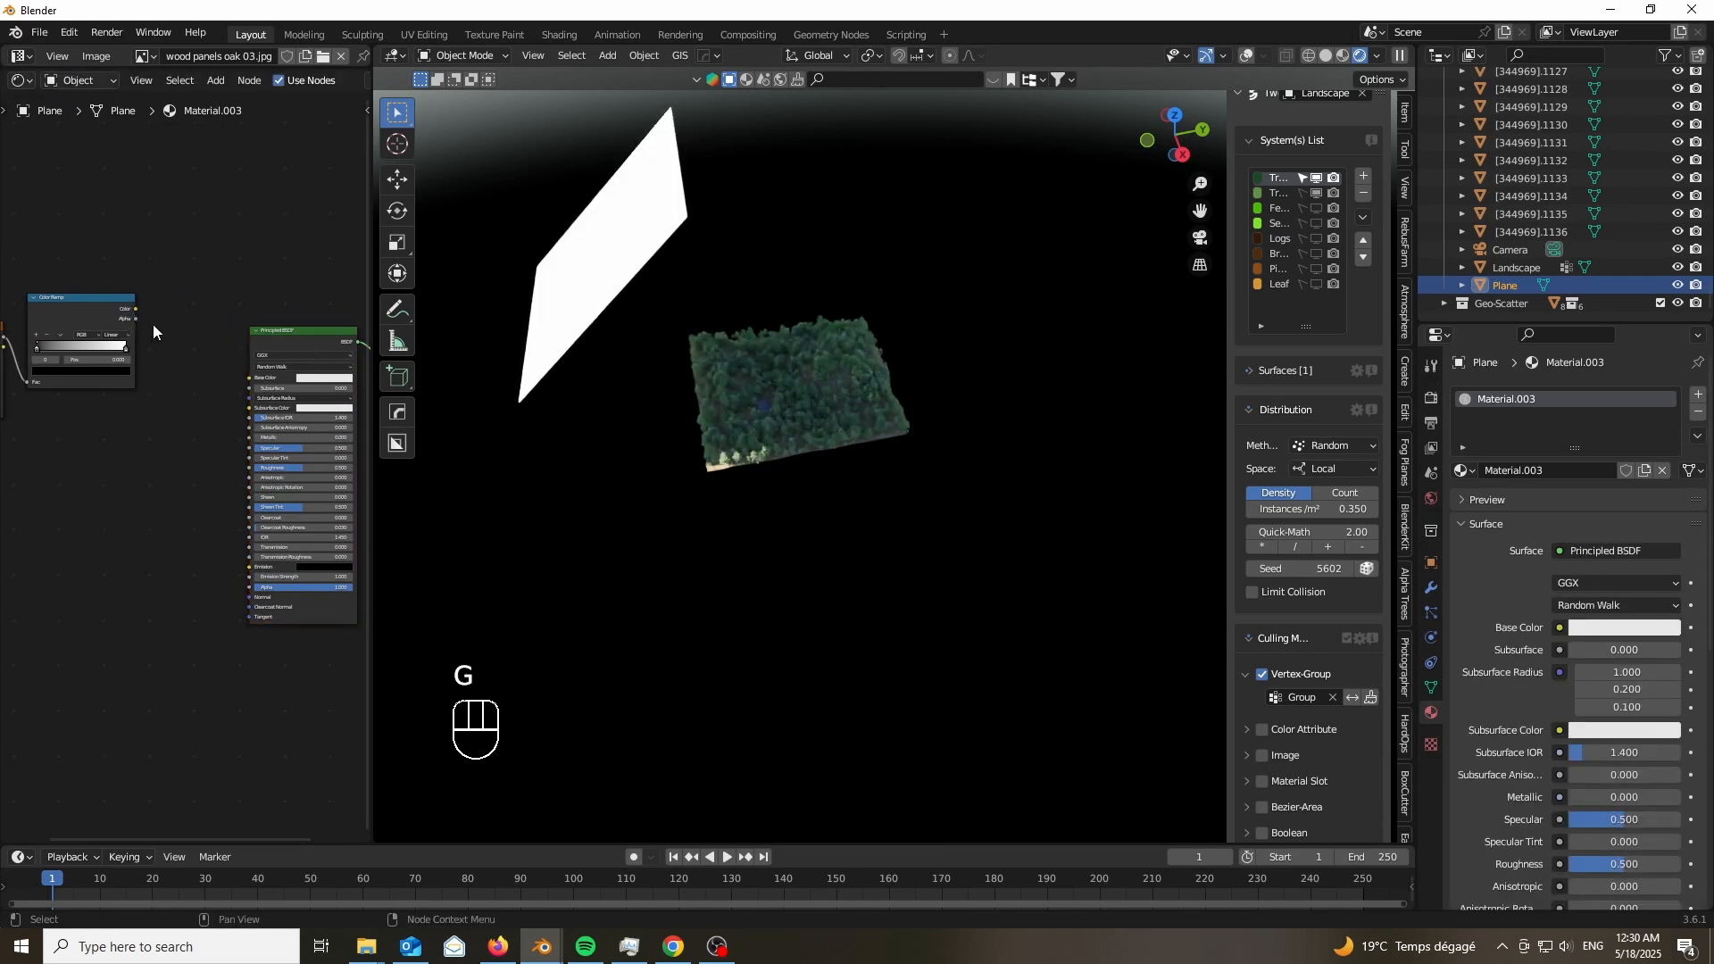
{"action": "key", "text": "shift+a"}
{"action": "type", "text": "mi"}
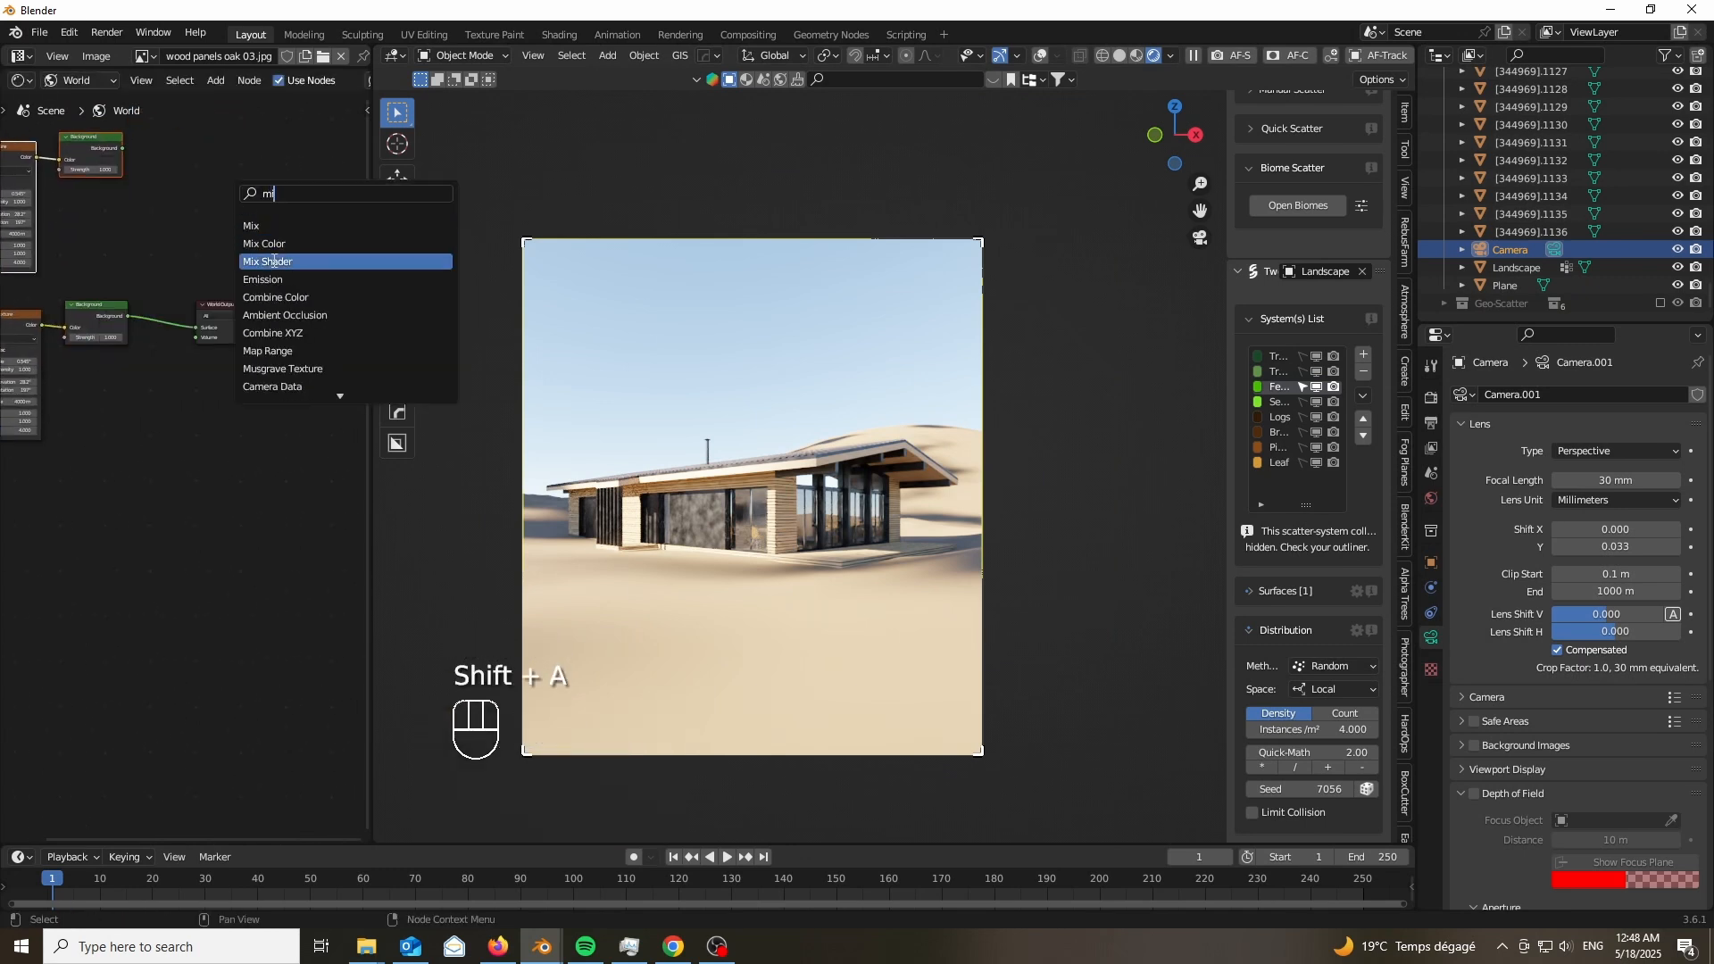
Add Mix Shader, Light Path and Hue/Saturation/Value world nodes with saturation 1.19, value 0.57.
{"action": "left_click", "coordinate": [266, 260]}
{"action": "type", "text": "h"}
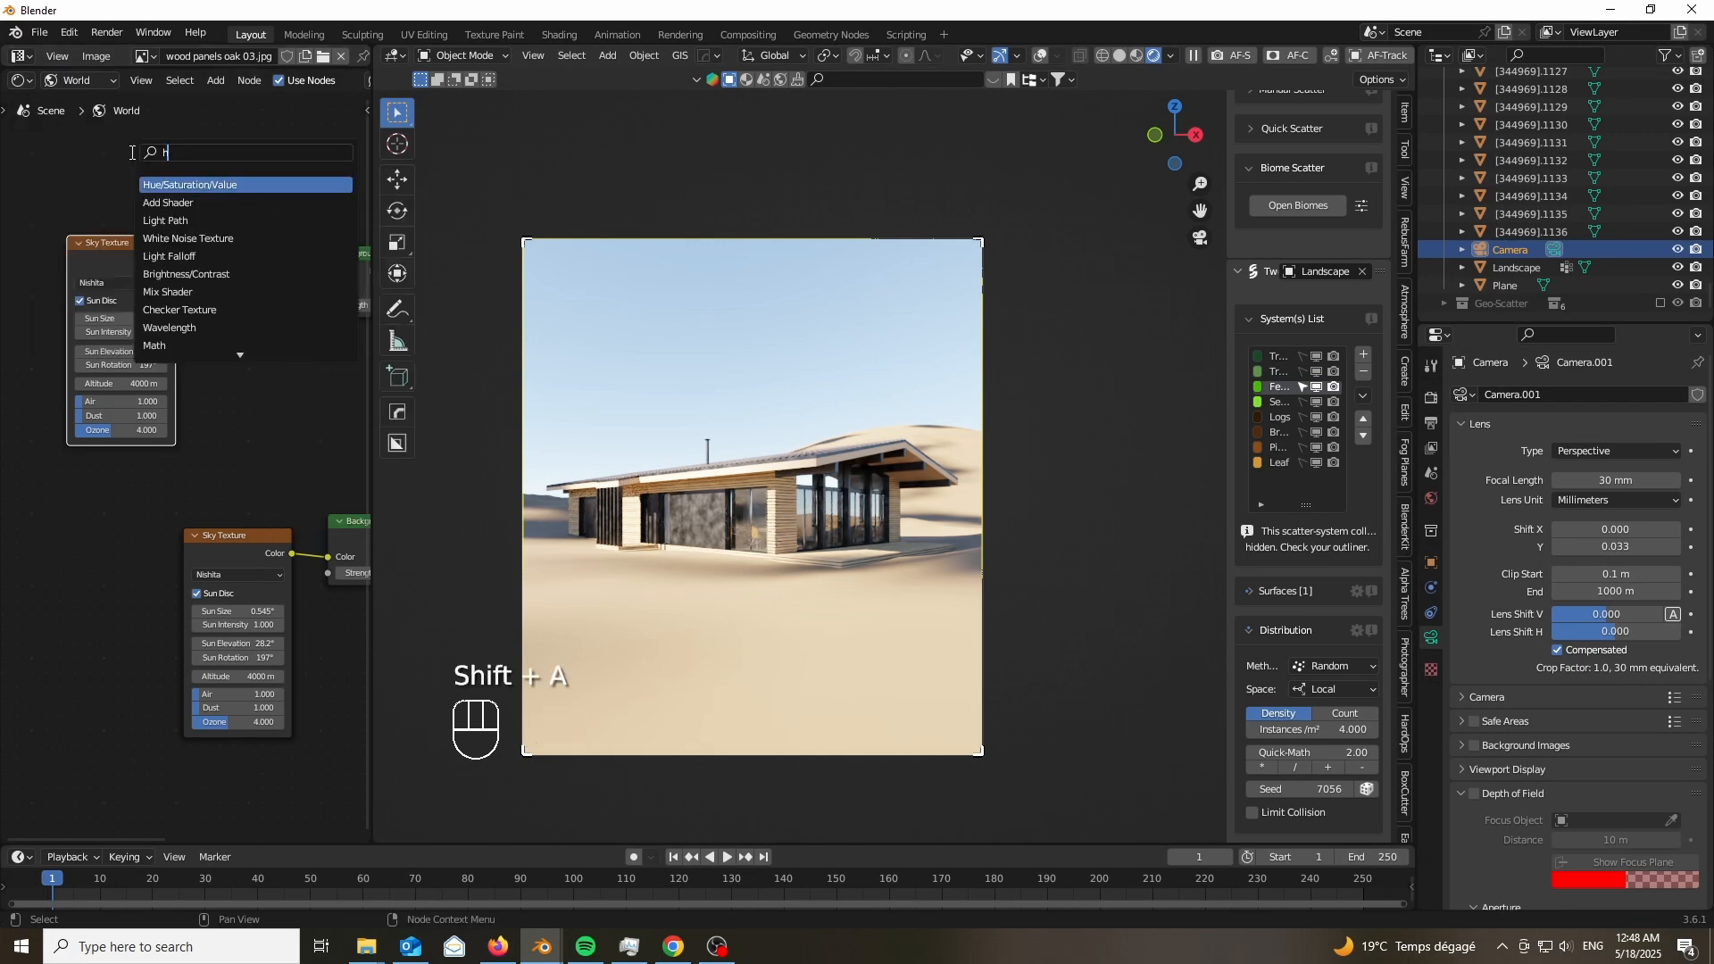
{"action": "left_click", "coordinate": [188, 184]}
{"action": "type", "text": "l"}
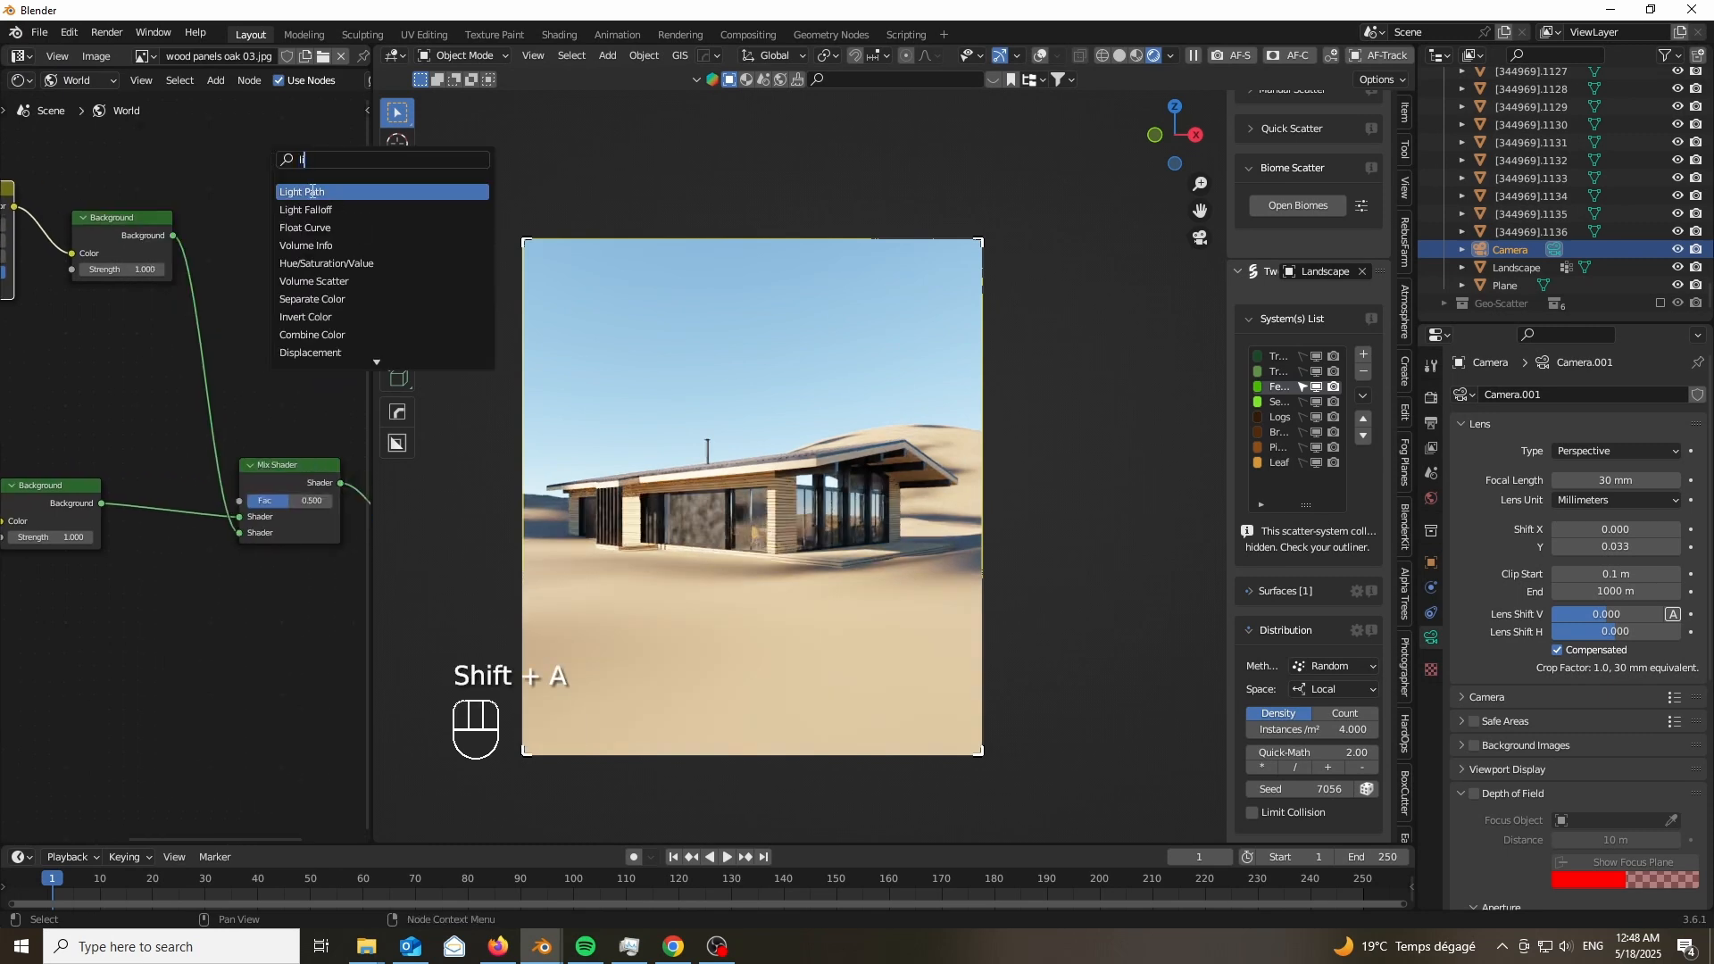
{"action": "left_click", "coordinate": [301, 191]}
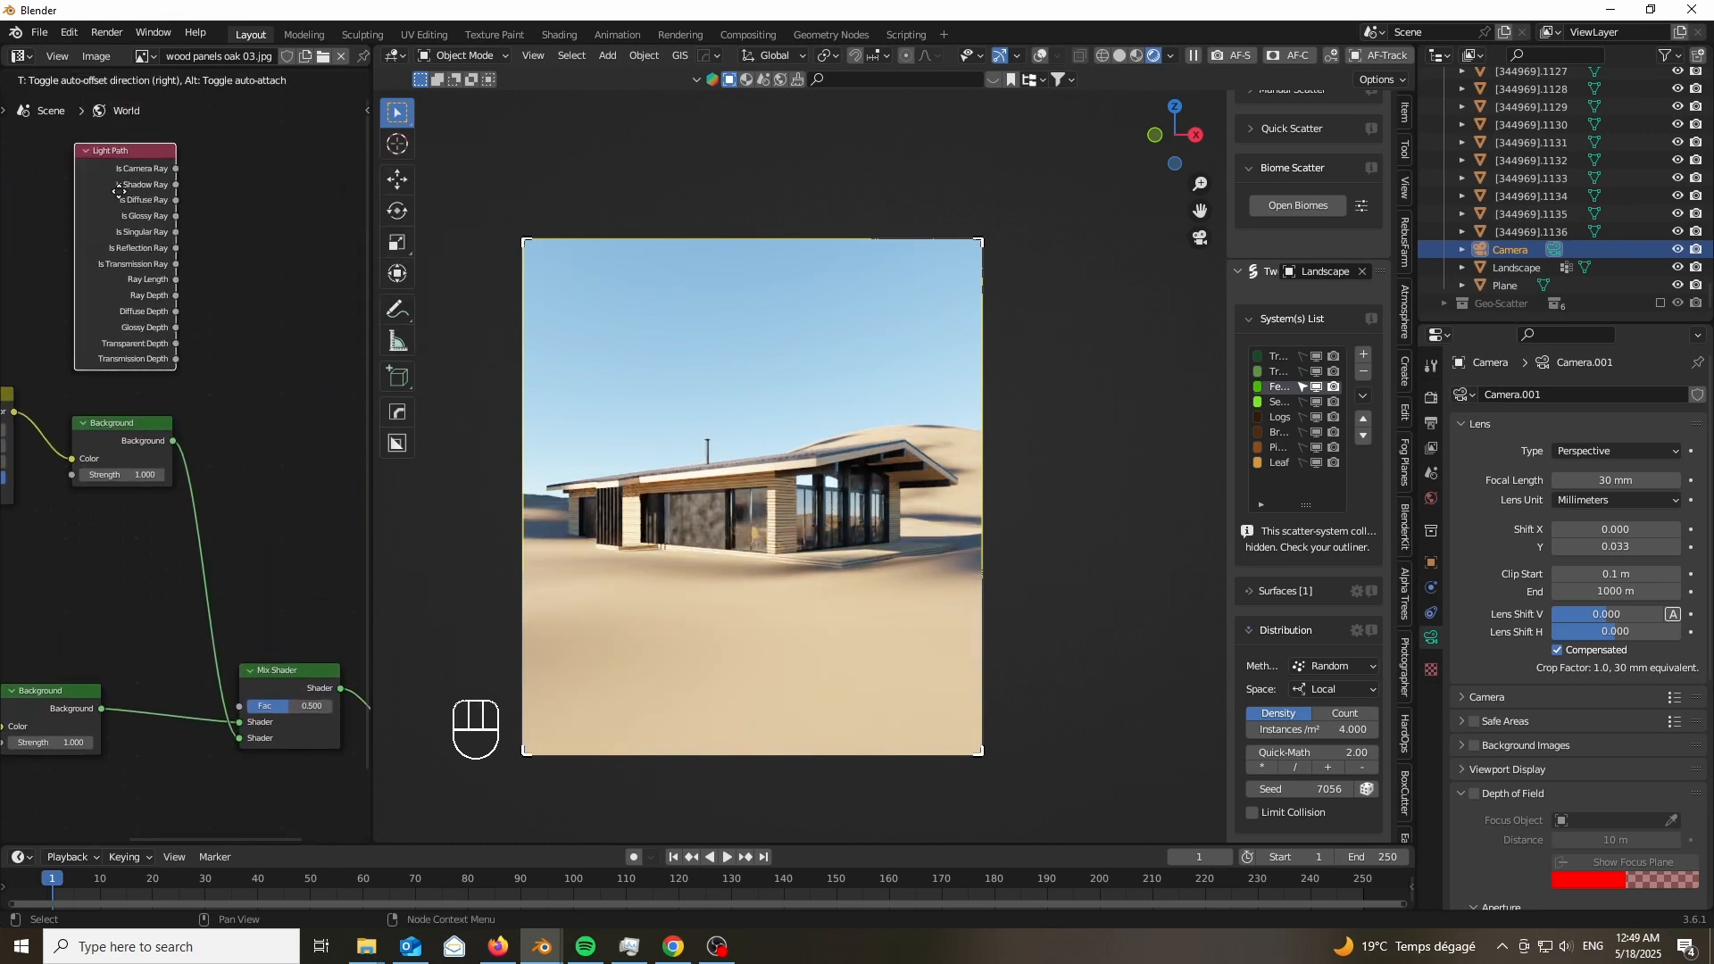
{"action": "left_click_drag", "start_coordinate": [179, 167], "coordinate": [238, 705]}
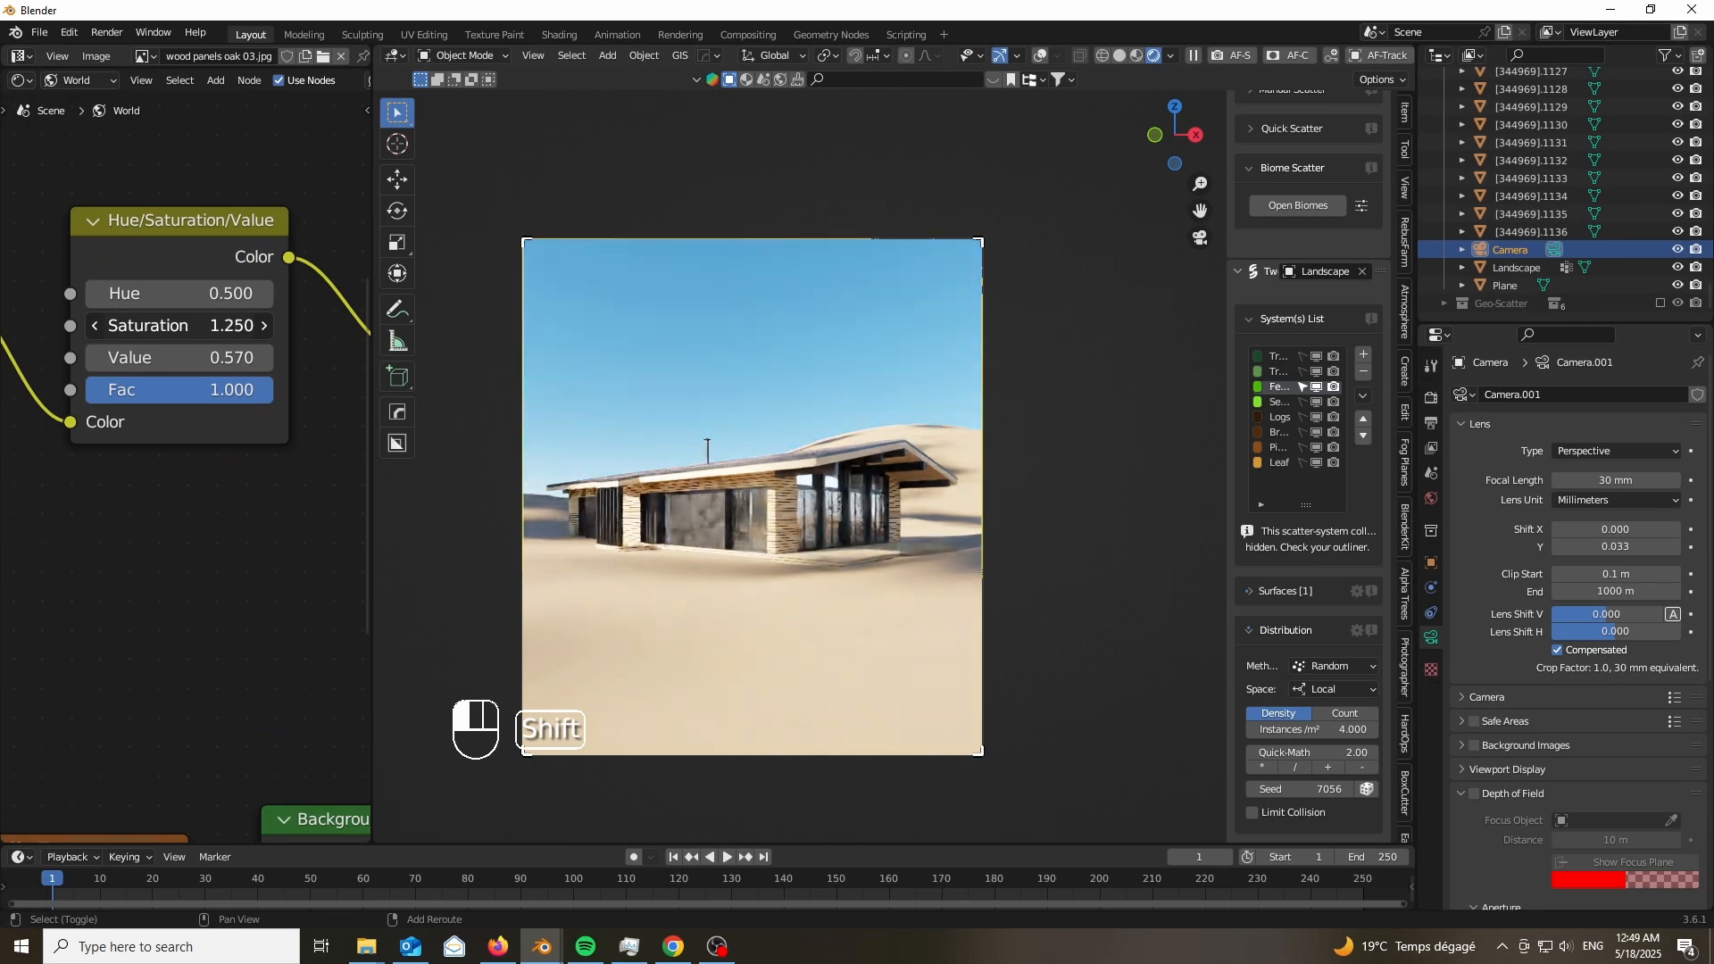
{"action": "left_click_drag", "start_coordinate": [181, 325], "coordinate": [196, 325]}
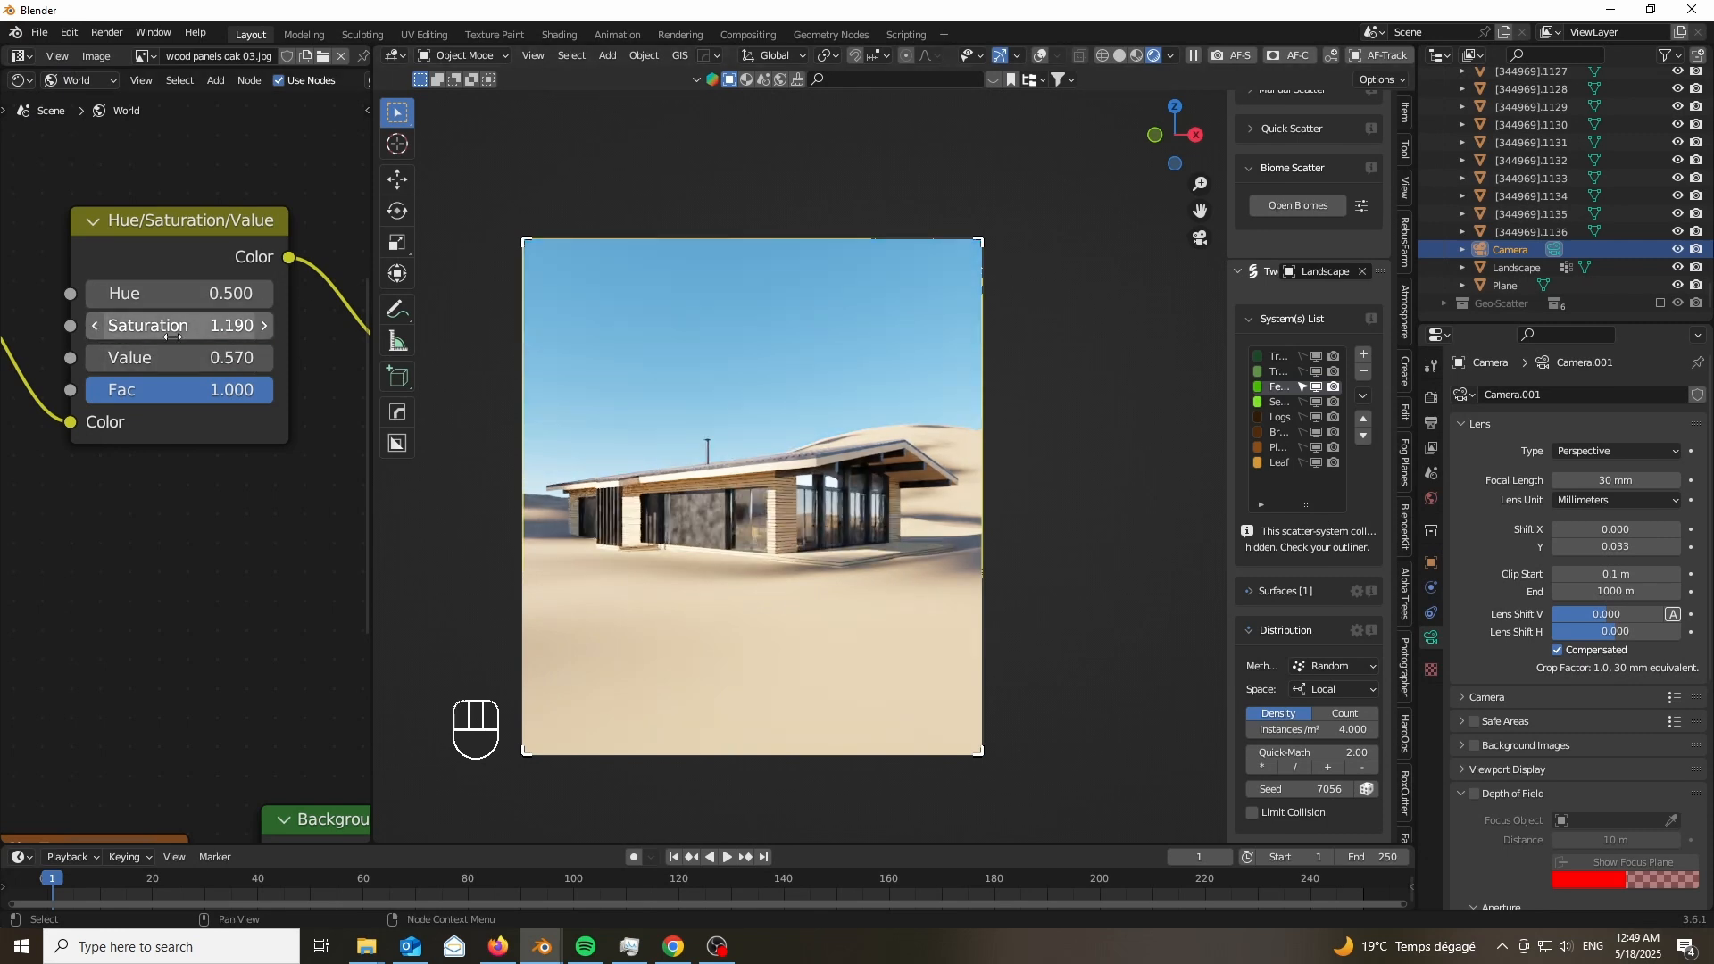
{"action": "key", "text": "Backspace"}
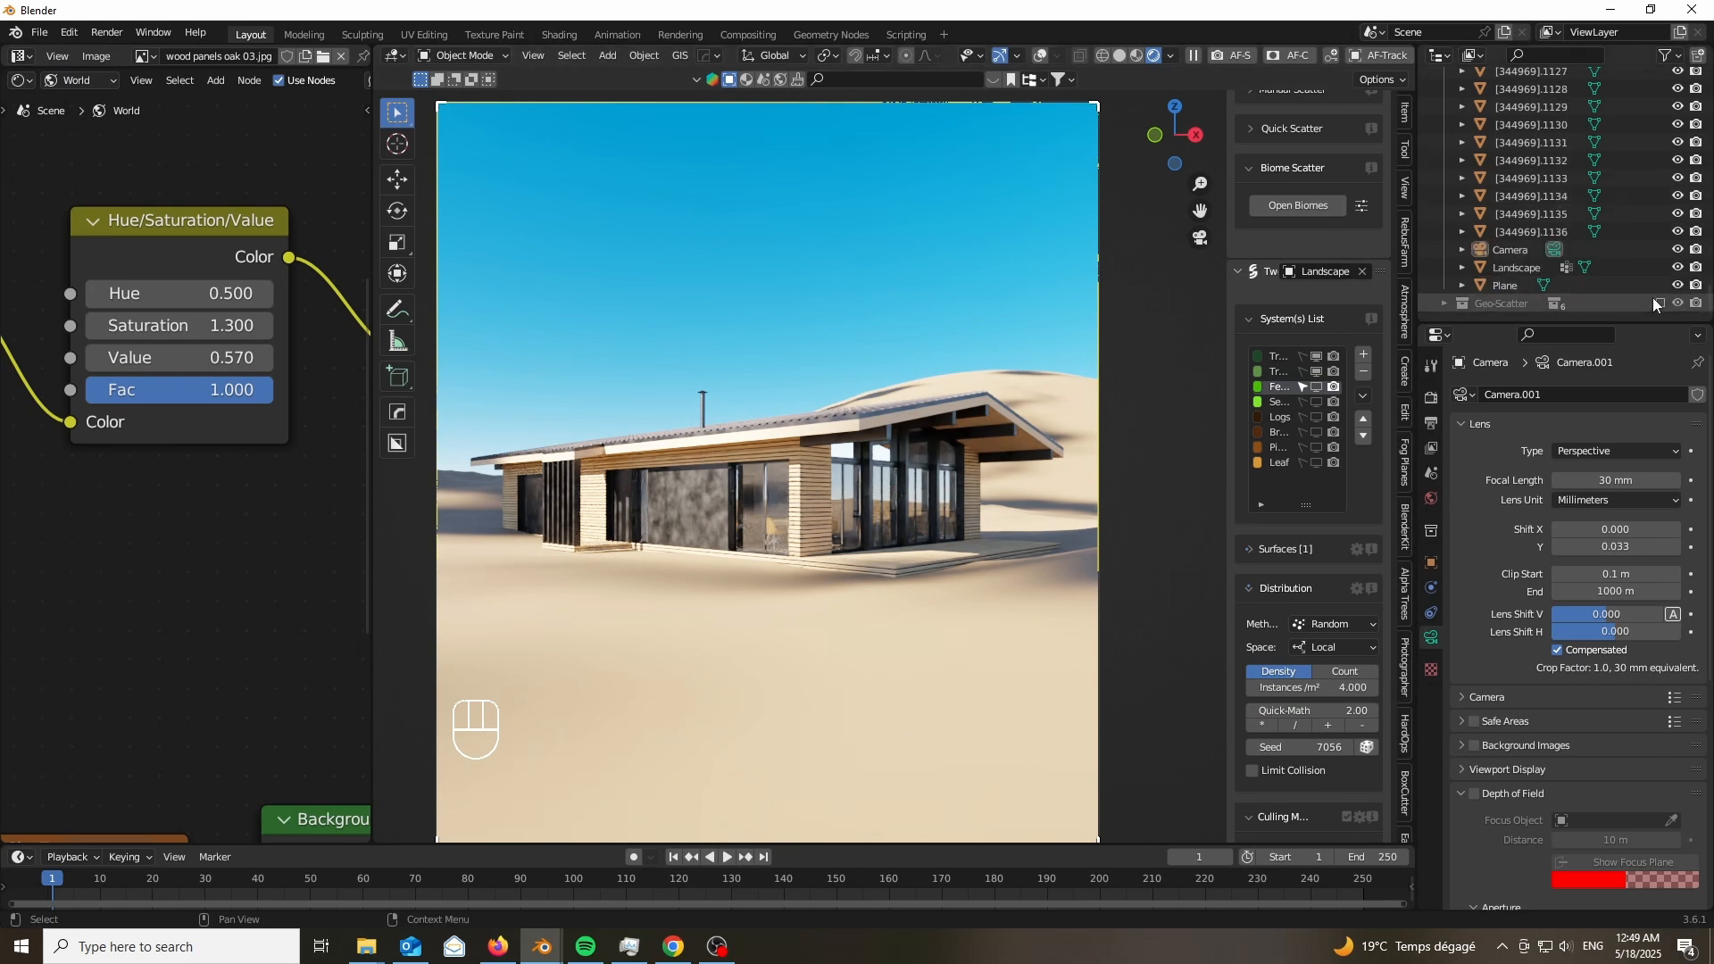
{"action": "mouse_move", "coordinate": [1070, 379]}
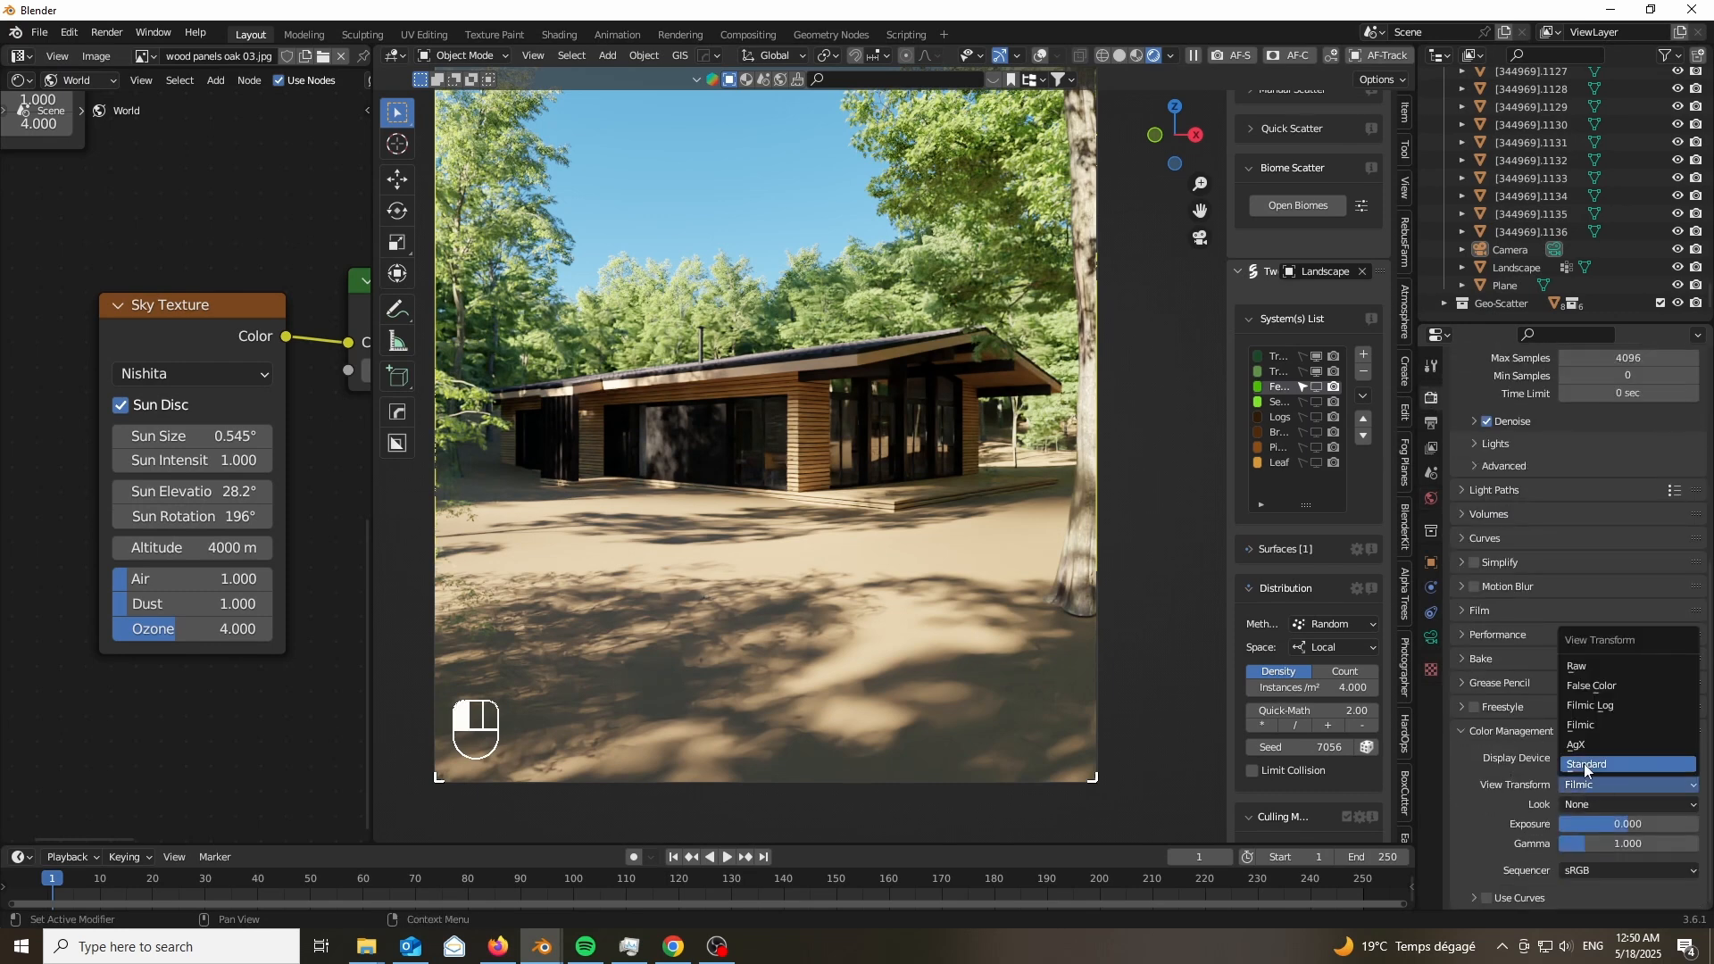
Set the View Transform to AgX with the Medium High Contrast look.
{"action": "left_click", "coordinate": [1575, 744]}
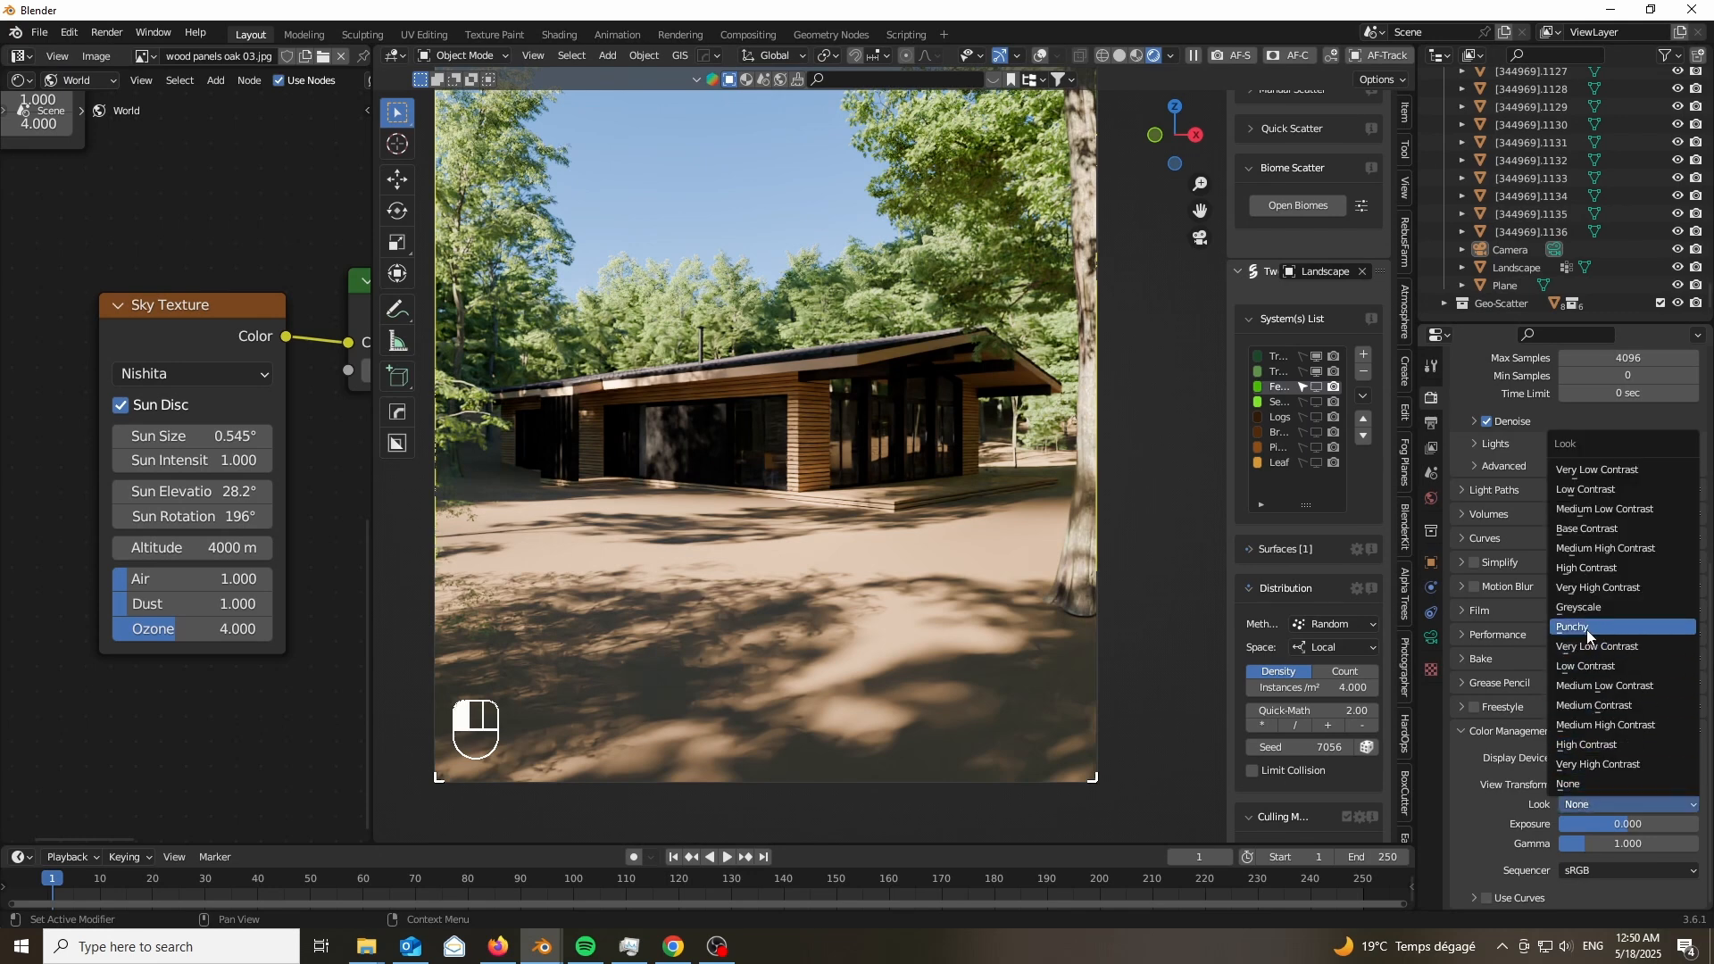
{"action": "left_click", "coordinate": [1588, 627]}
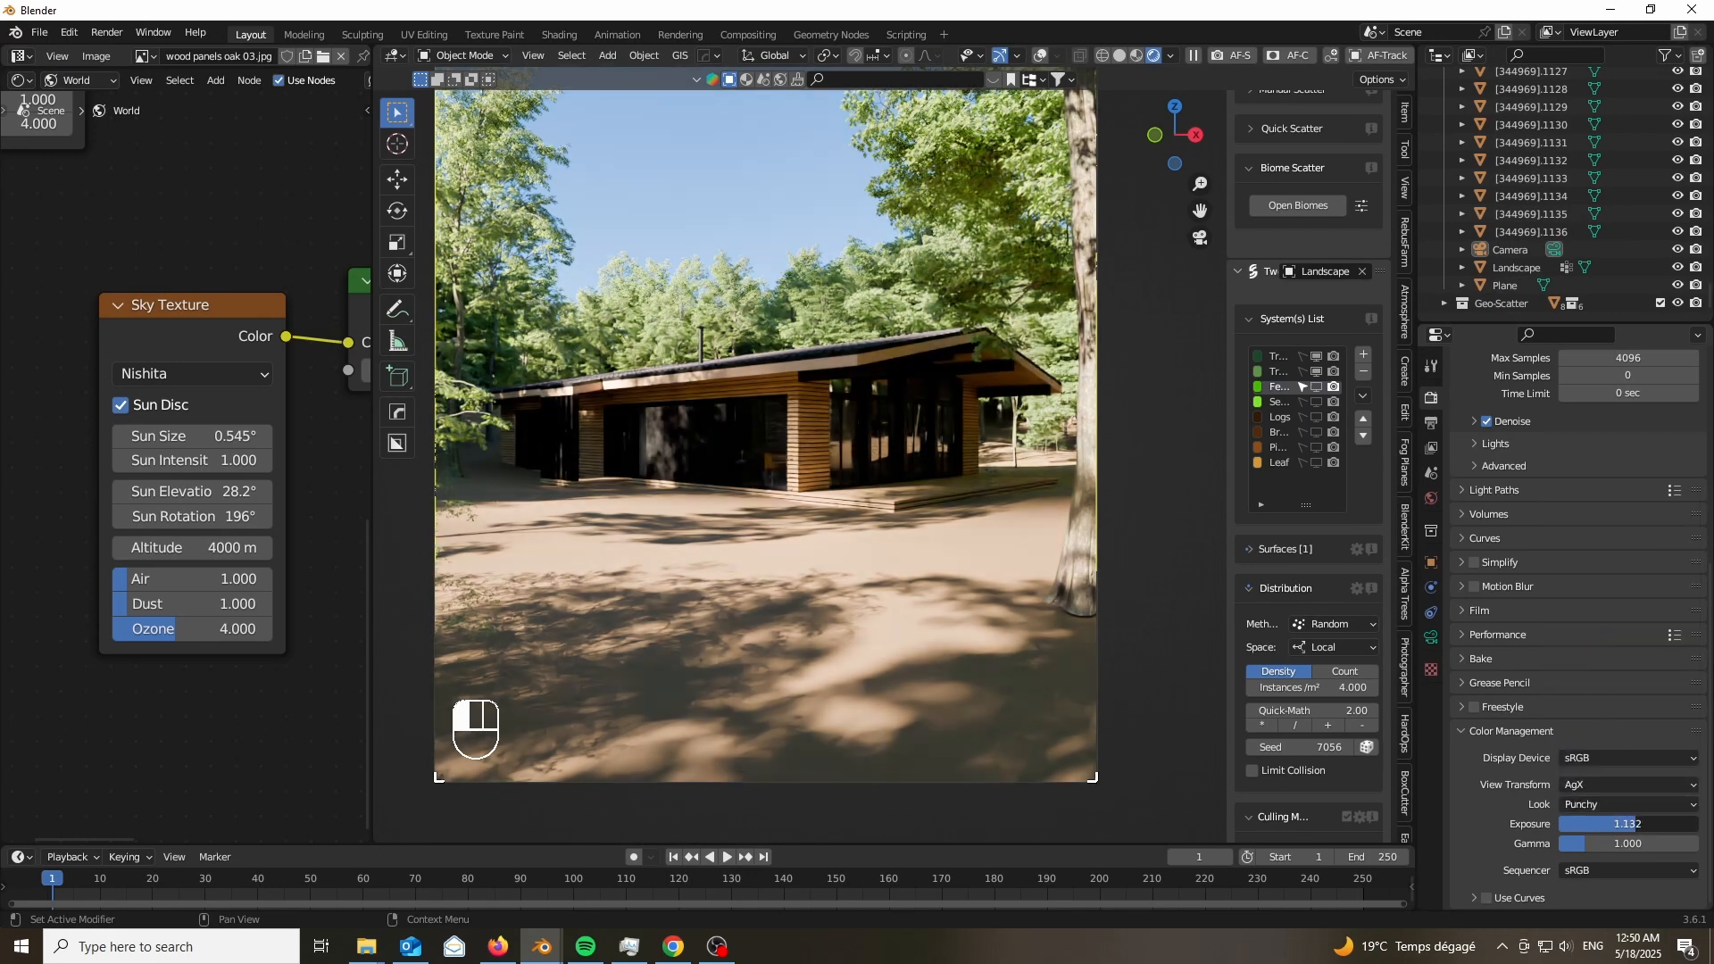
{"action": "left_click", "coordinate": [1626, 804]}
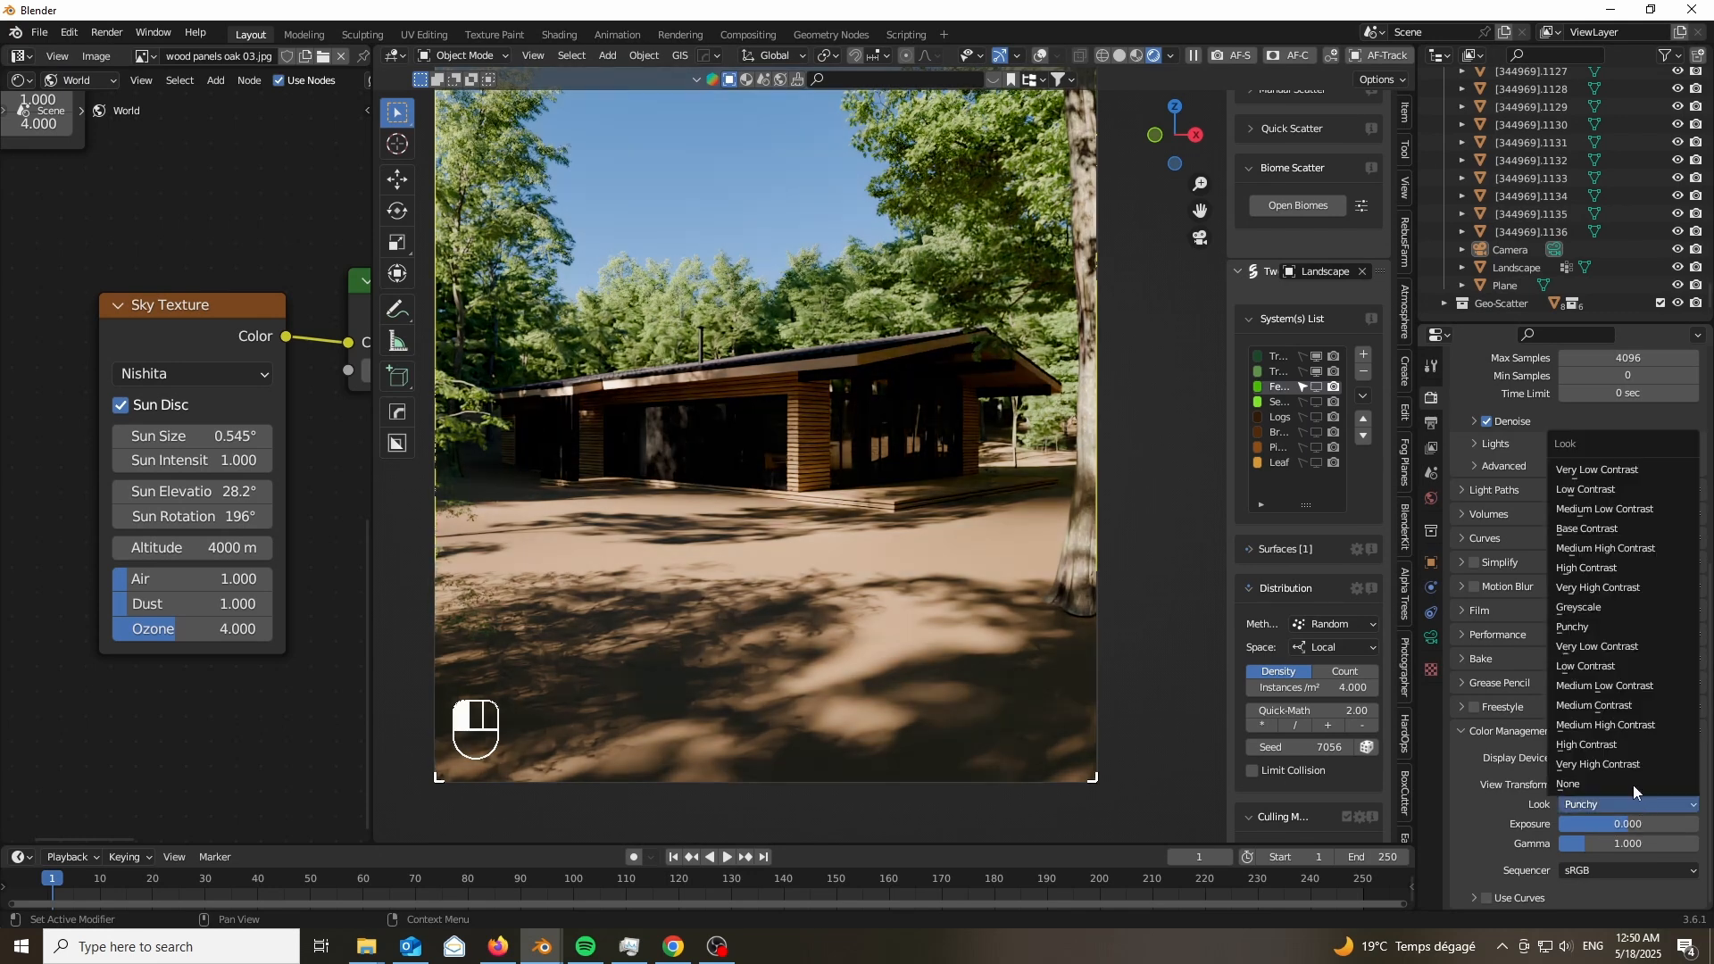
{"action": "left_click", "coordinate": [1604, 725]}
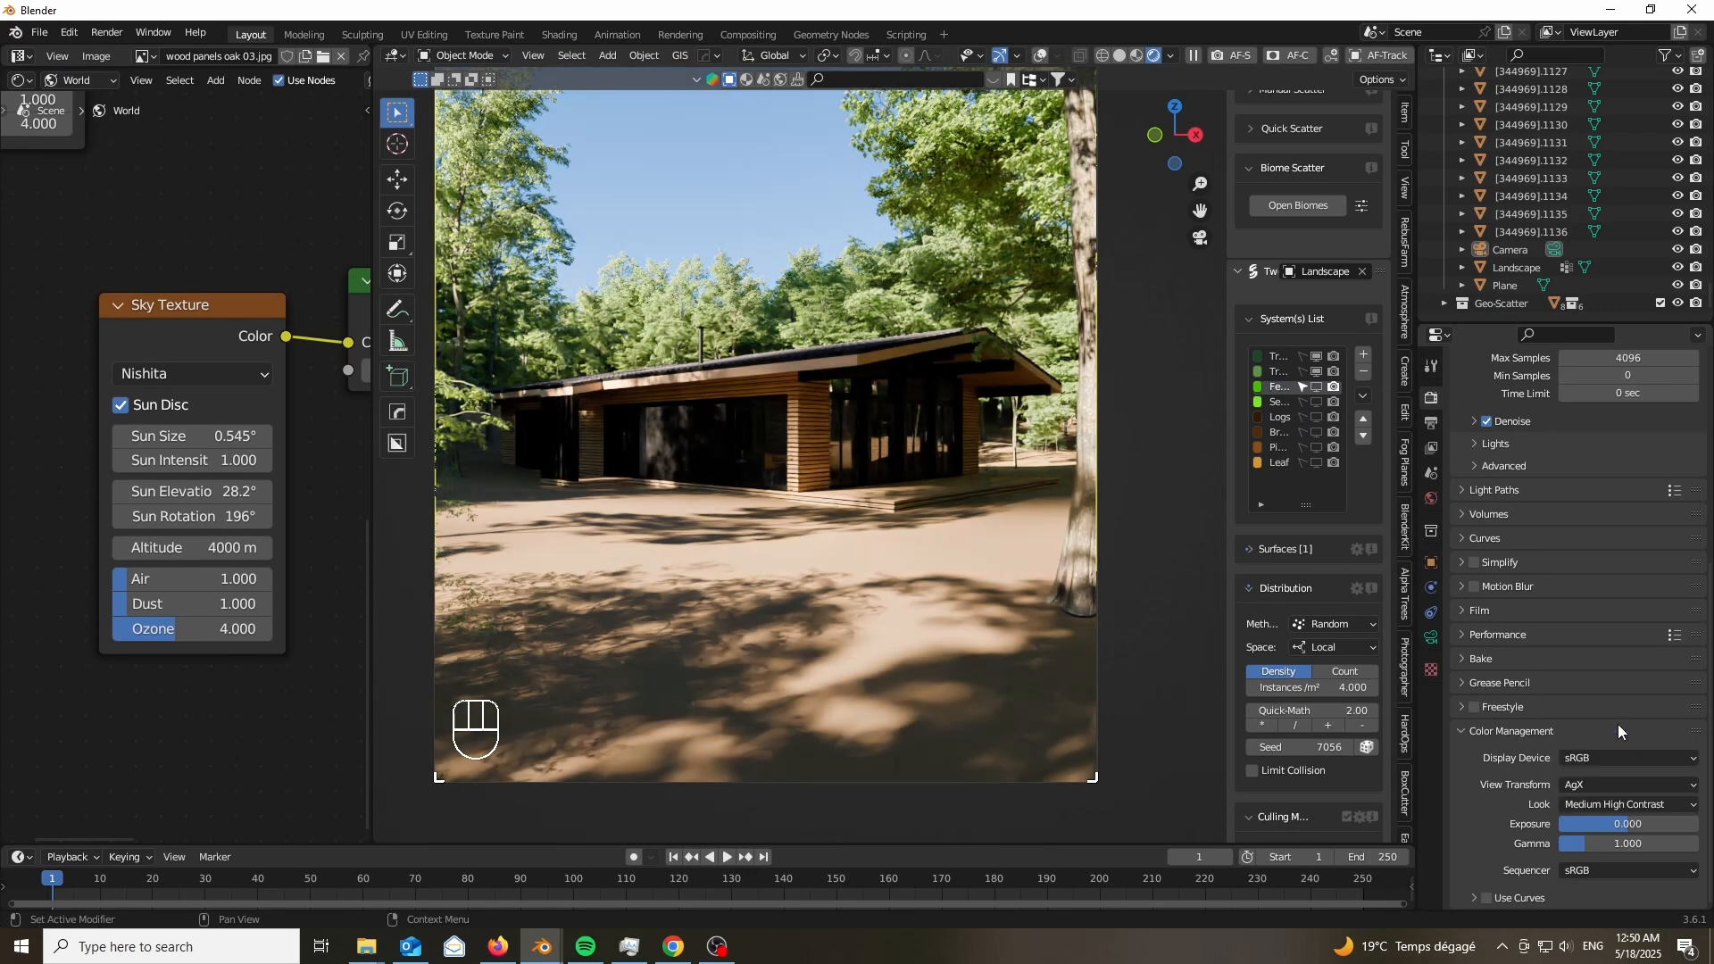
{"action": "left_click", "coordinate": [1628, 803]}
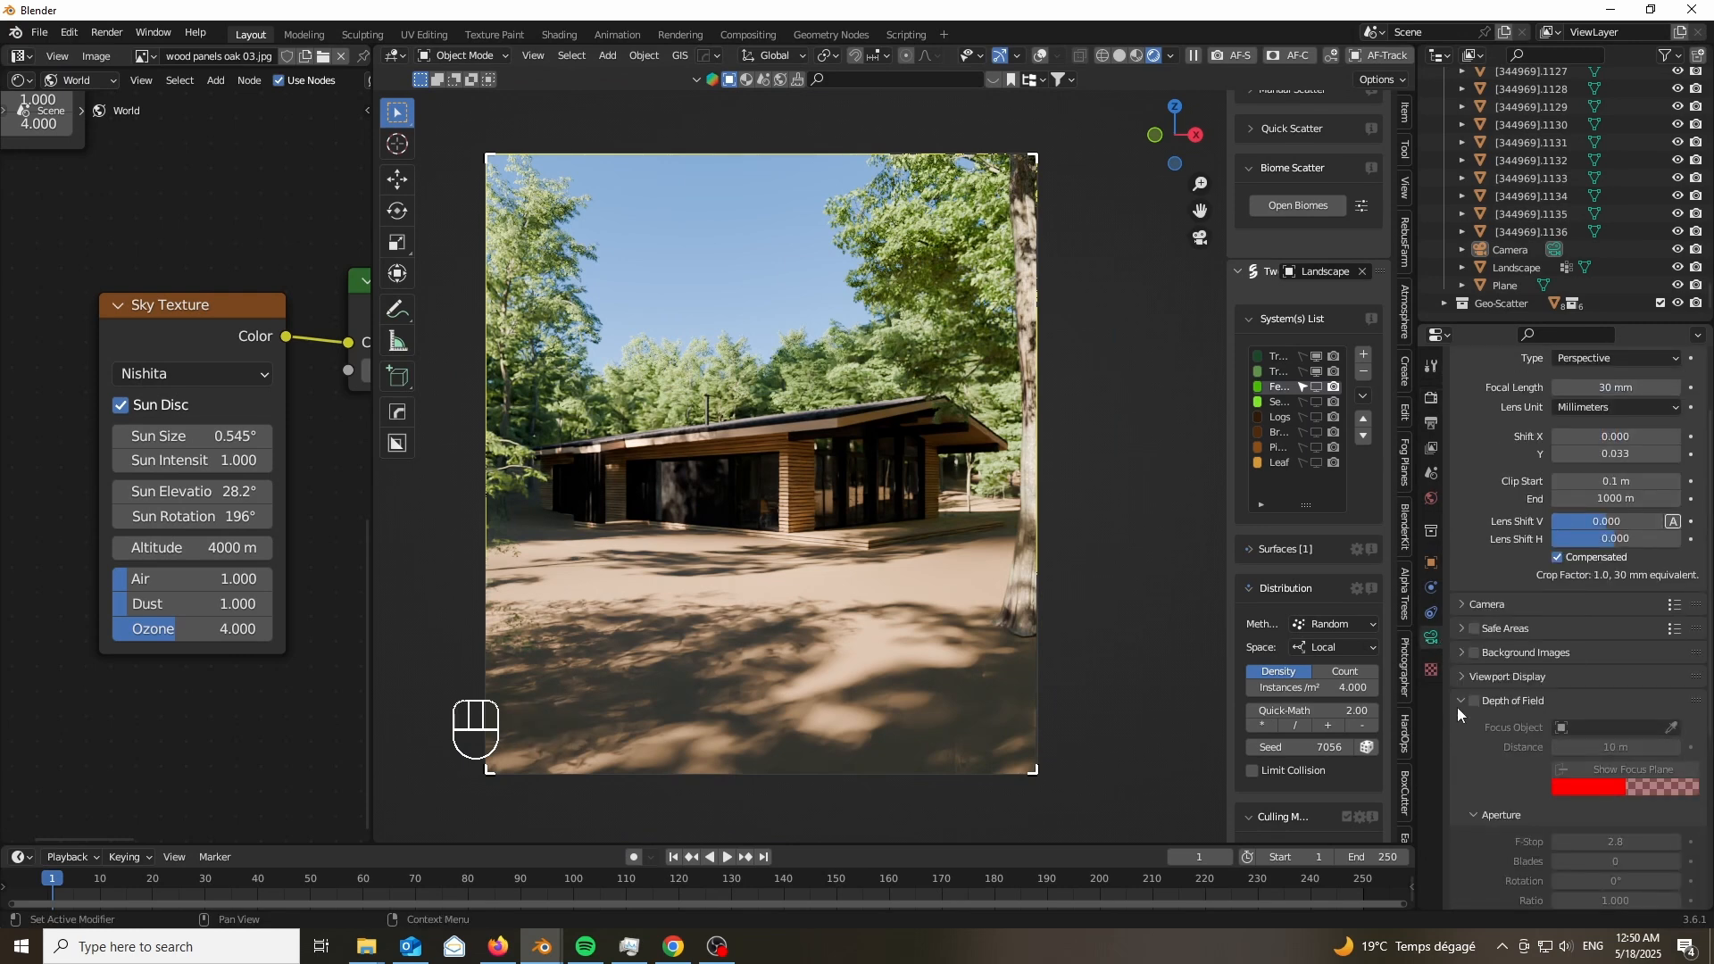
Enable depth of field on the camera.
{"action": "left_click", "coordinate": [1472, 700]}
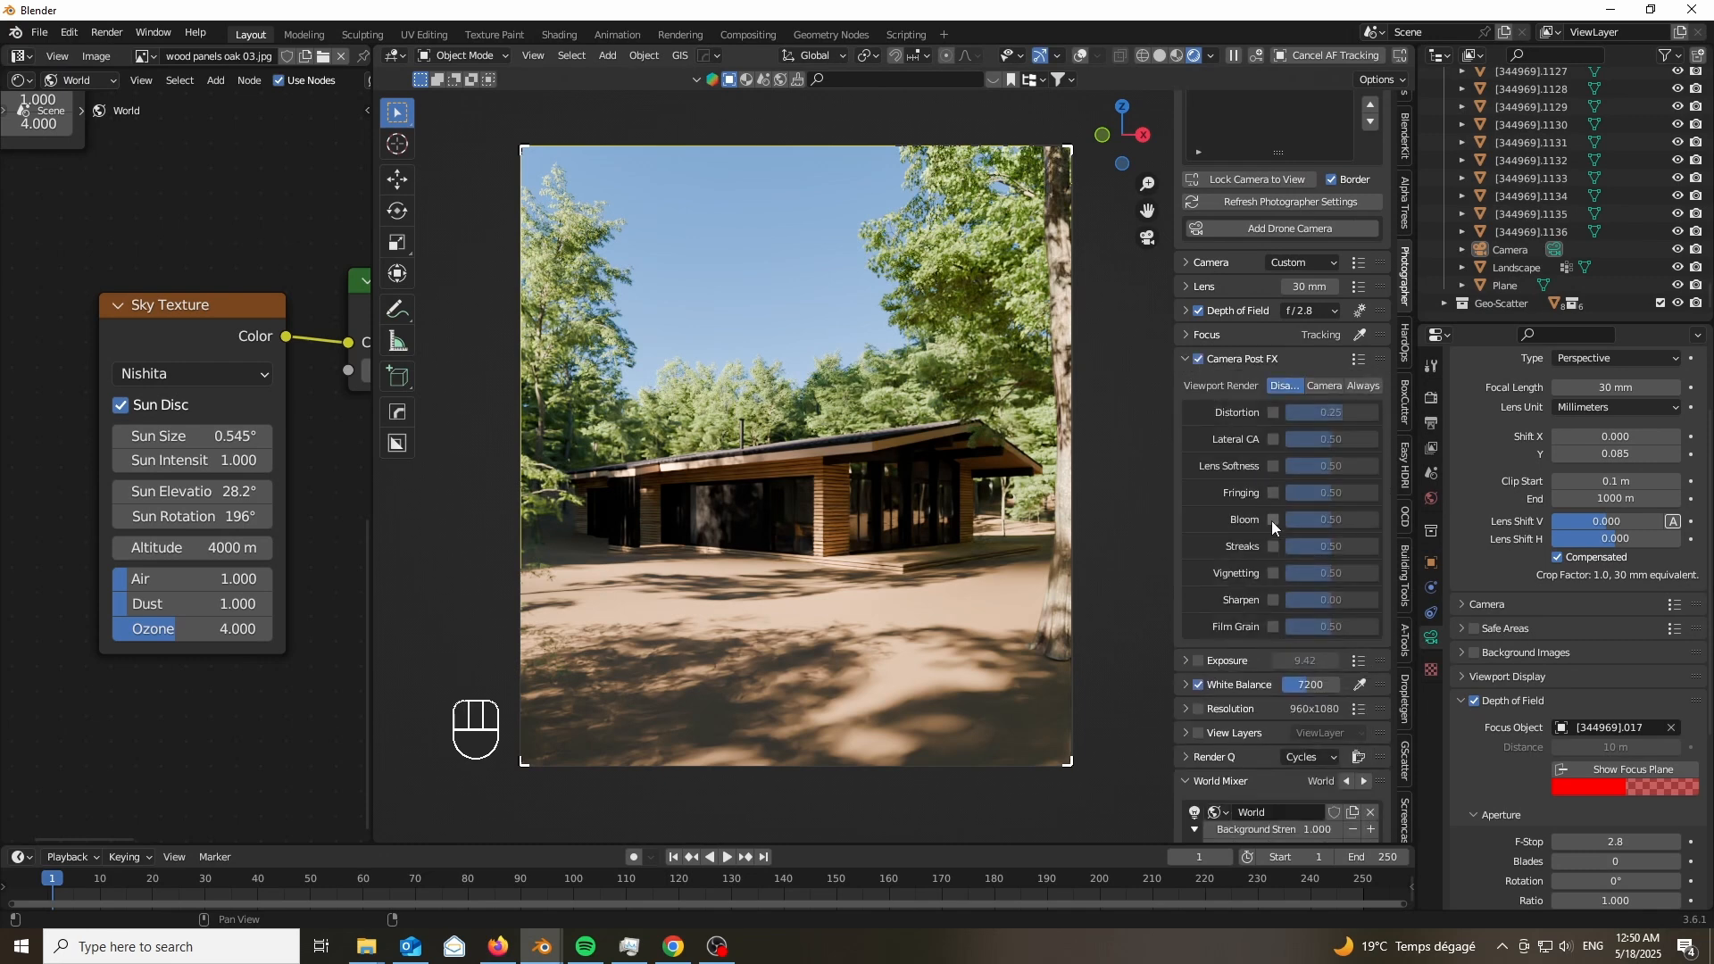
Enable streaks and camera-view post effects, and add vignetting at strength 0.50.
{"action": "left_click", "coordinate": [1273, 545]}
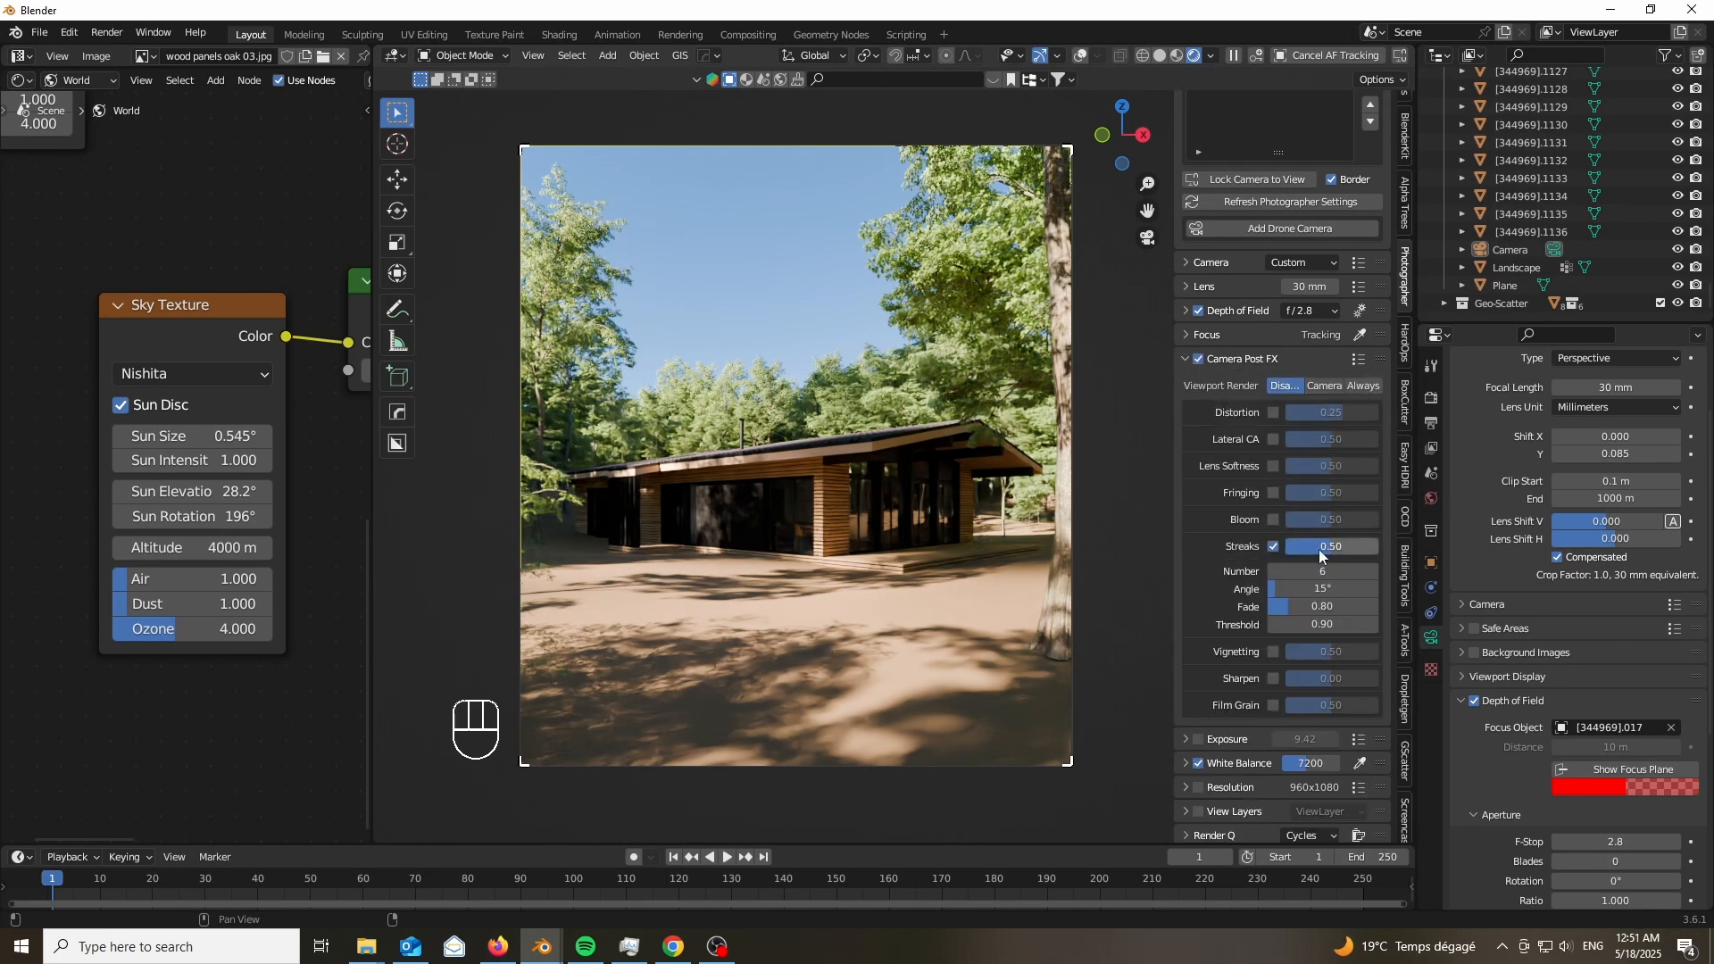
{"action": "left_click", "coordinate": [1324, 385]}
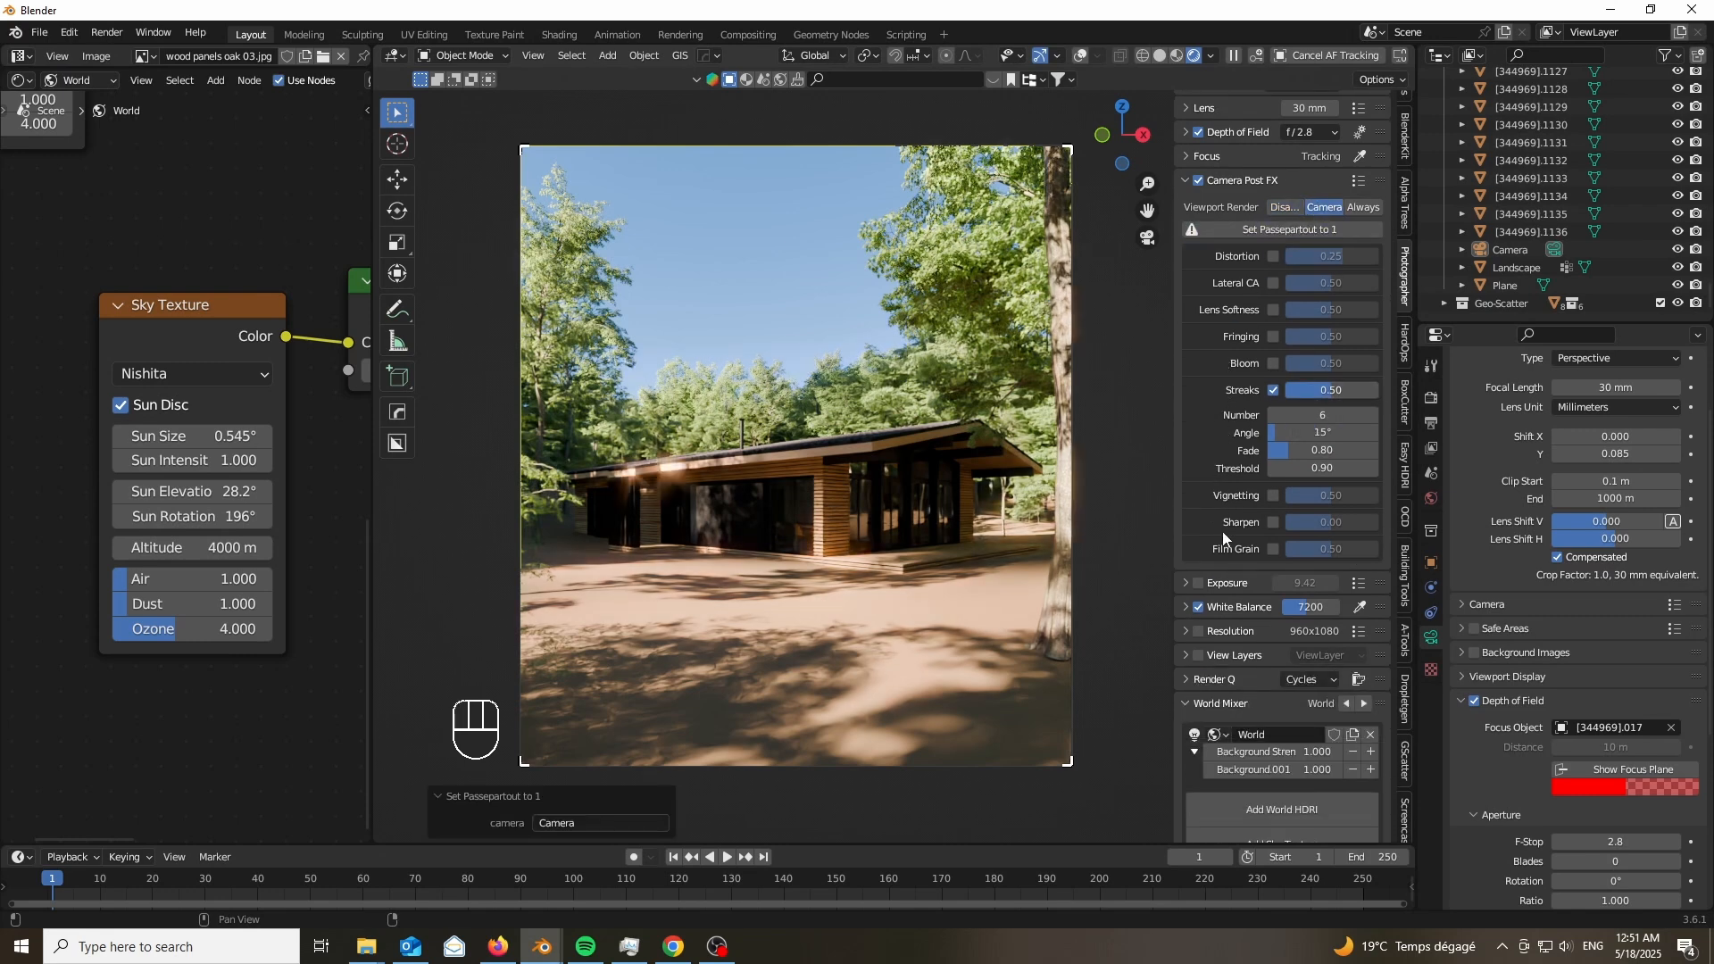
{"action": "left_click", "coordinate": [1271, 496]}
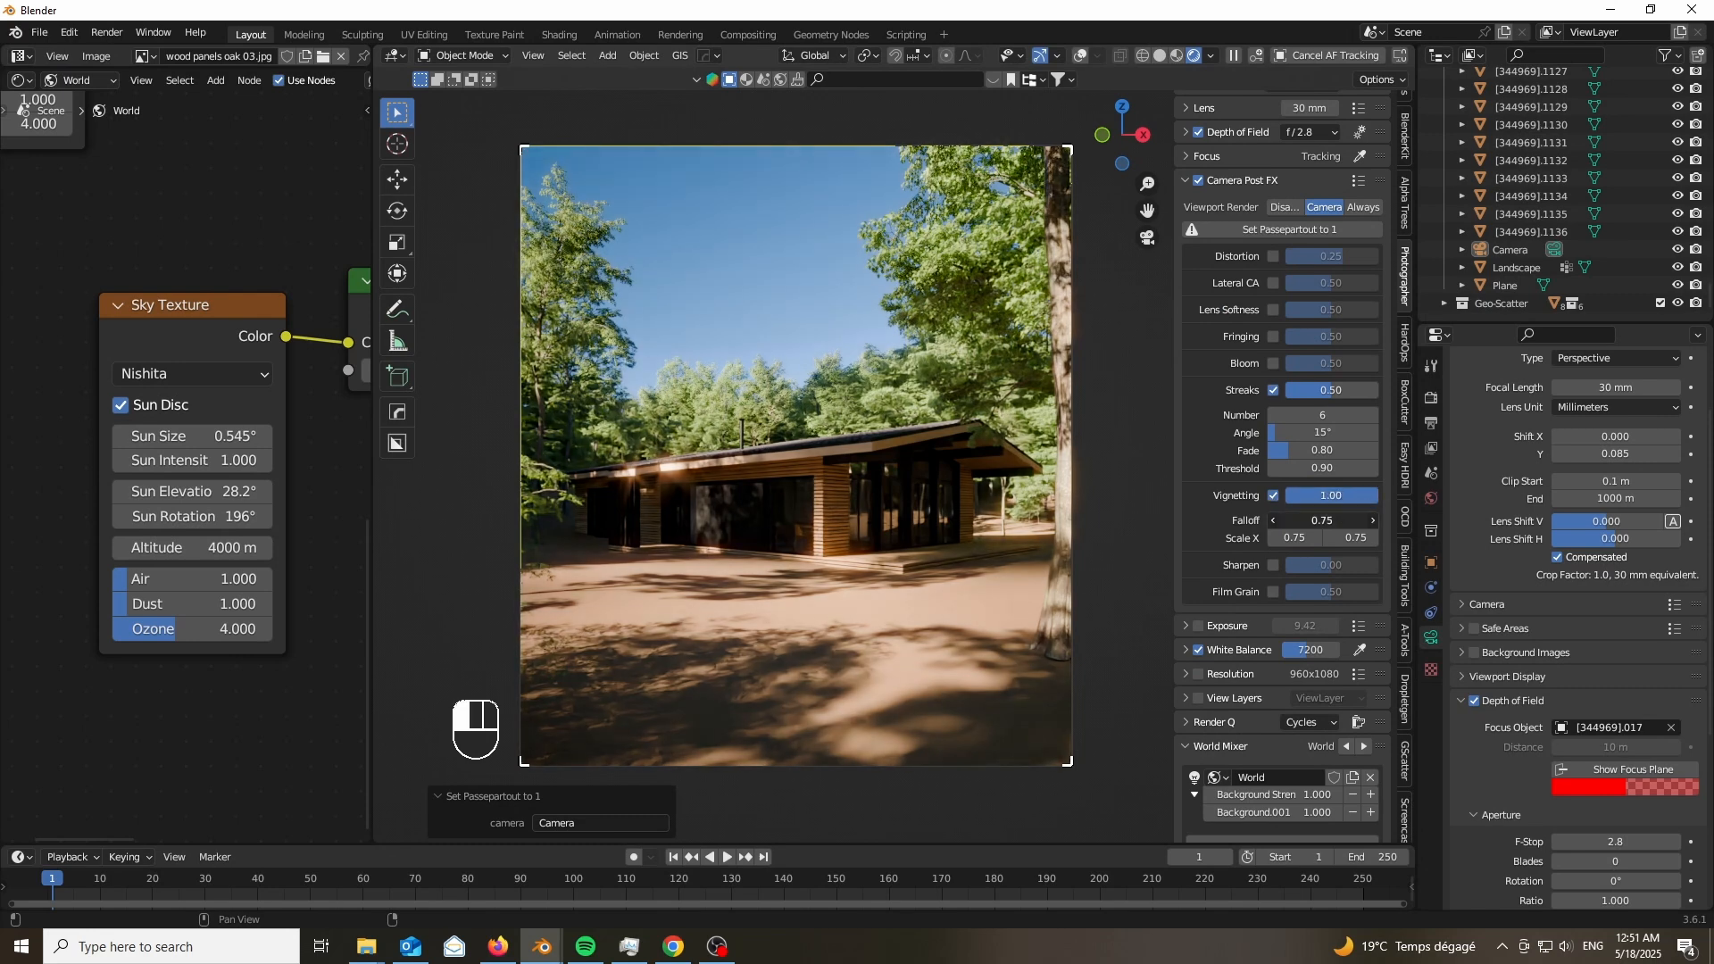
{"action": "left_click", "coordinate": [1330, 520]}
{"action": "type", "text": "0.24"}
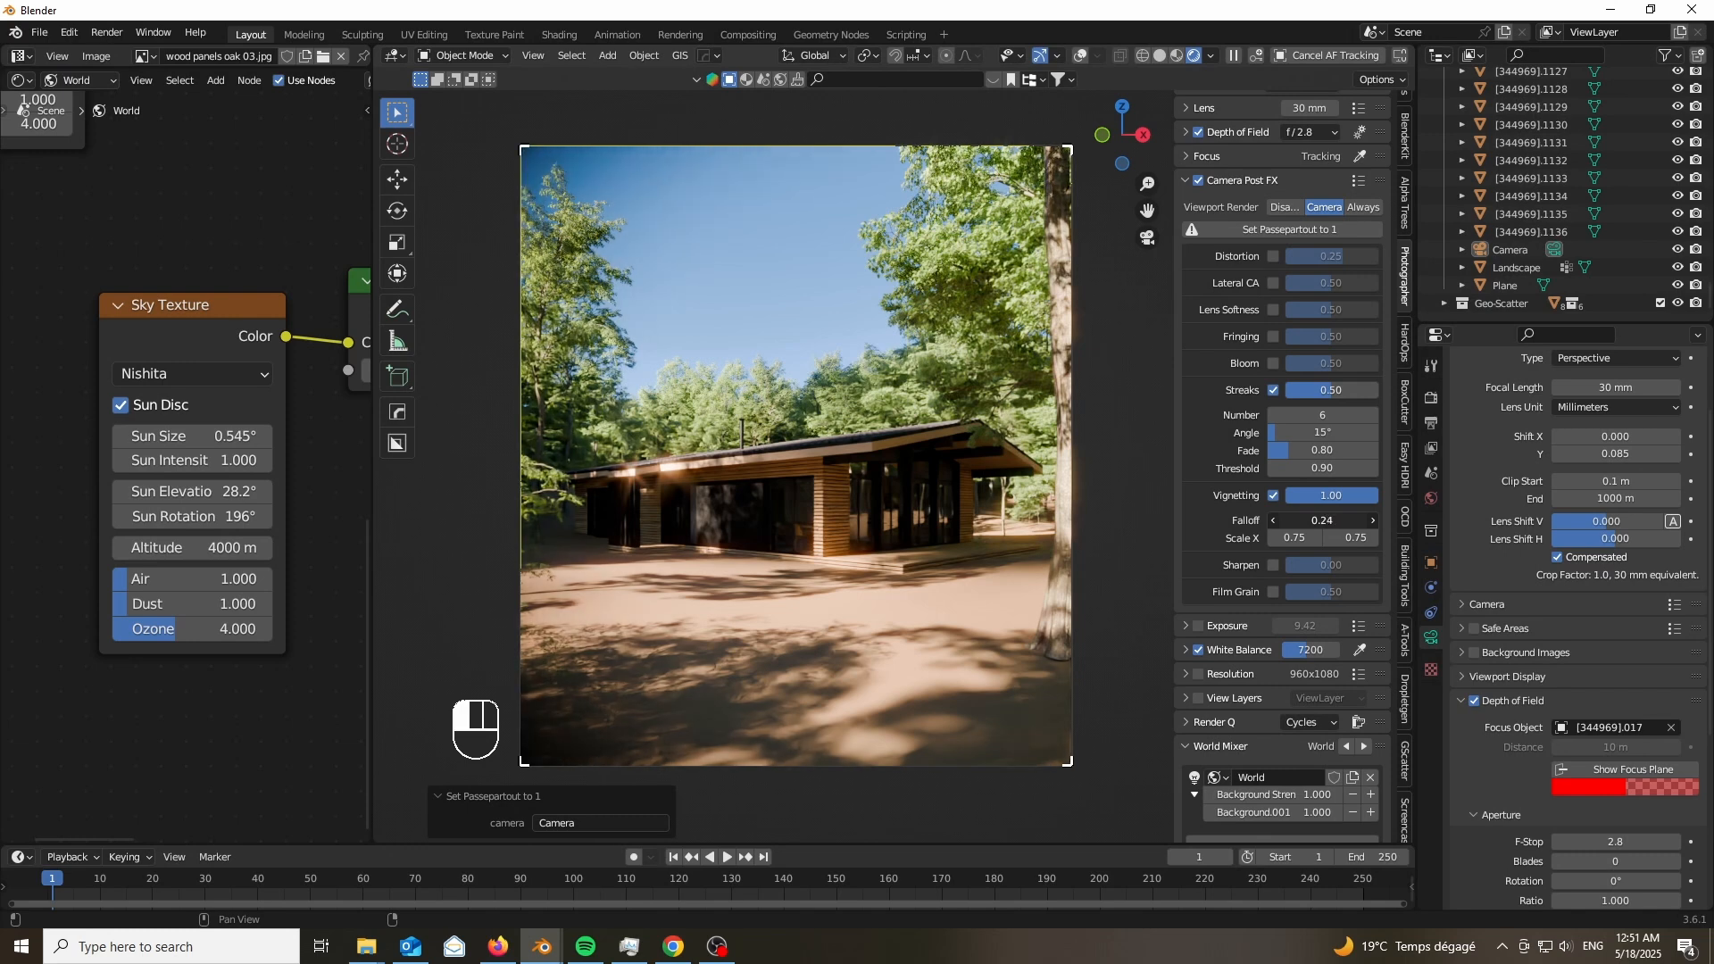
{"action": "left_click_drag", "start_coordinate": [1334, 495], "coordinate": [1312, 496]}
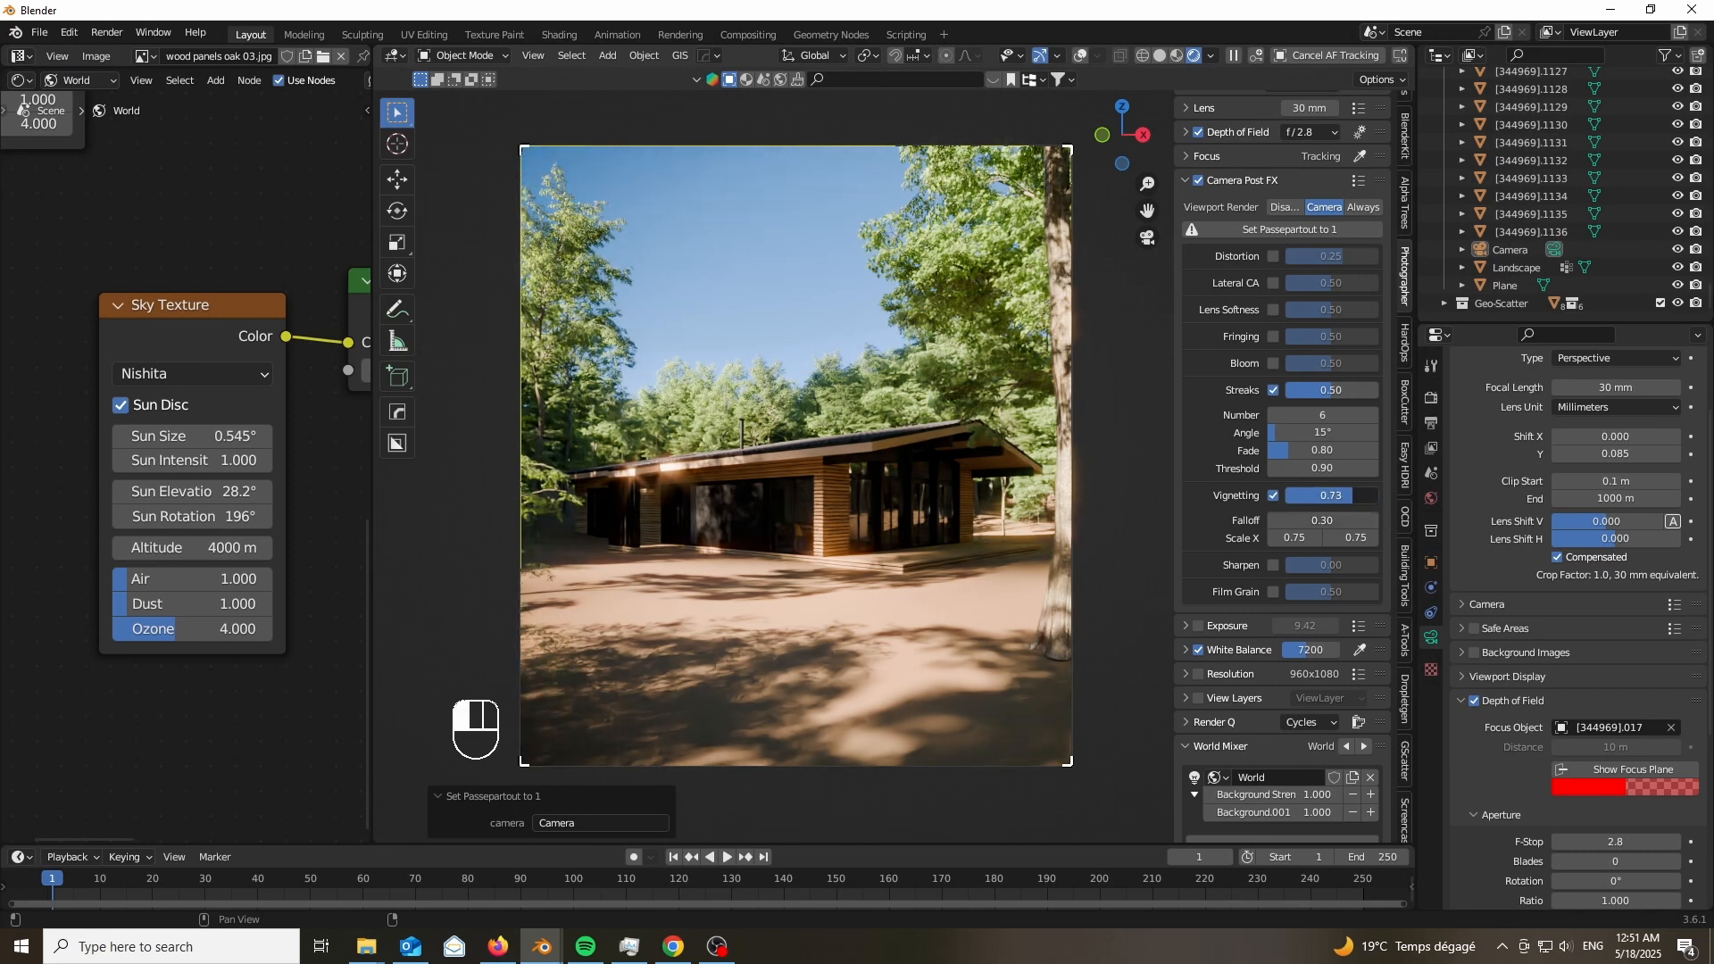
{"action": "left_click_drag", "start_coordinate": [1367, 495], "coordinate": [1311, 496]}
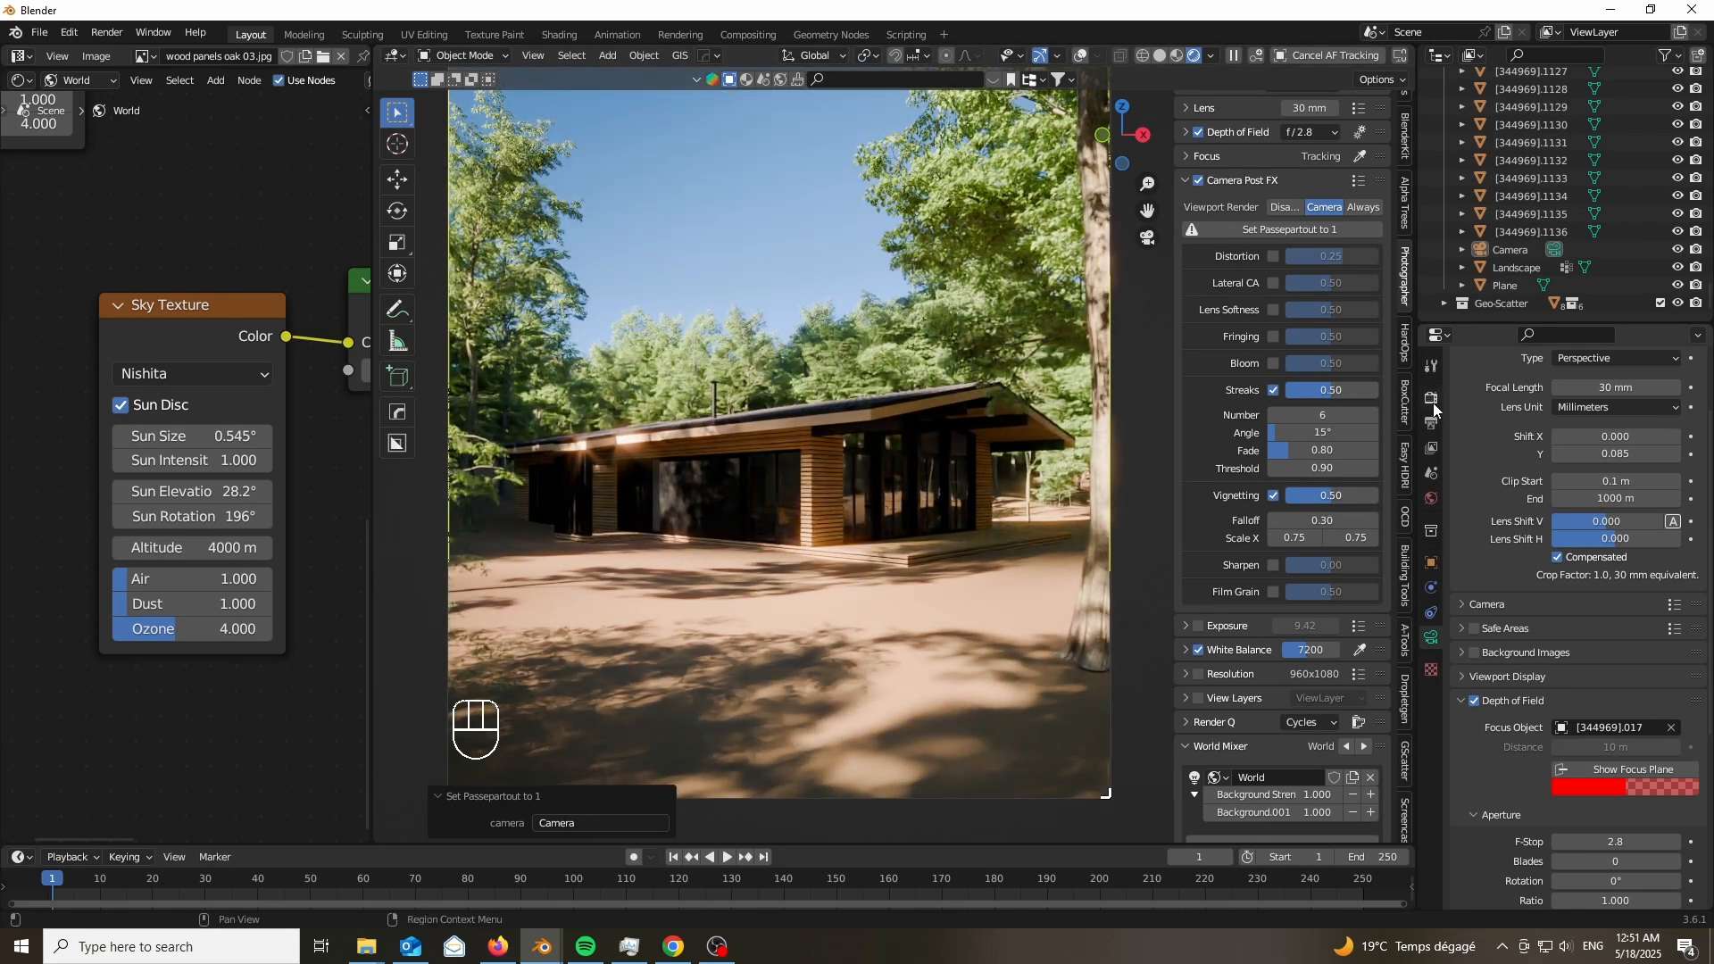
Set the white balance tint to 1 and lower bloom intensity to 0.05.
{"action": "left_click", "coordinate": [1185, 649]}
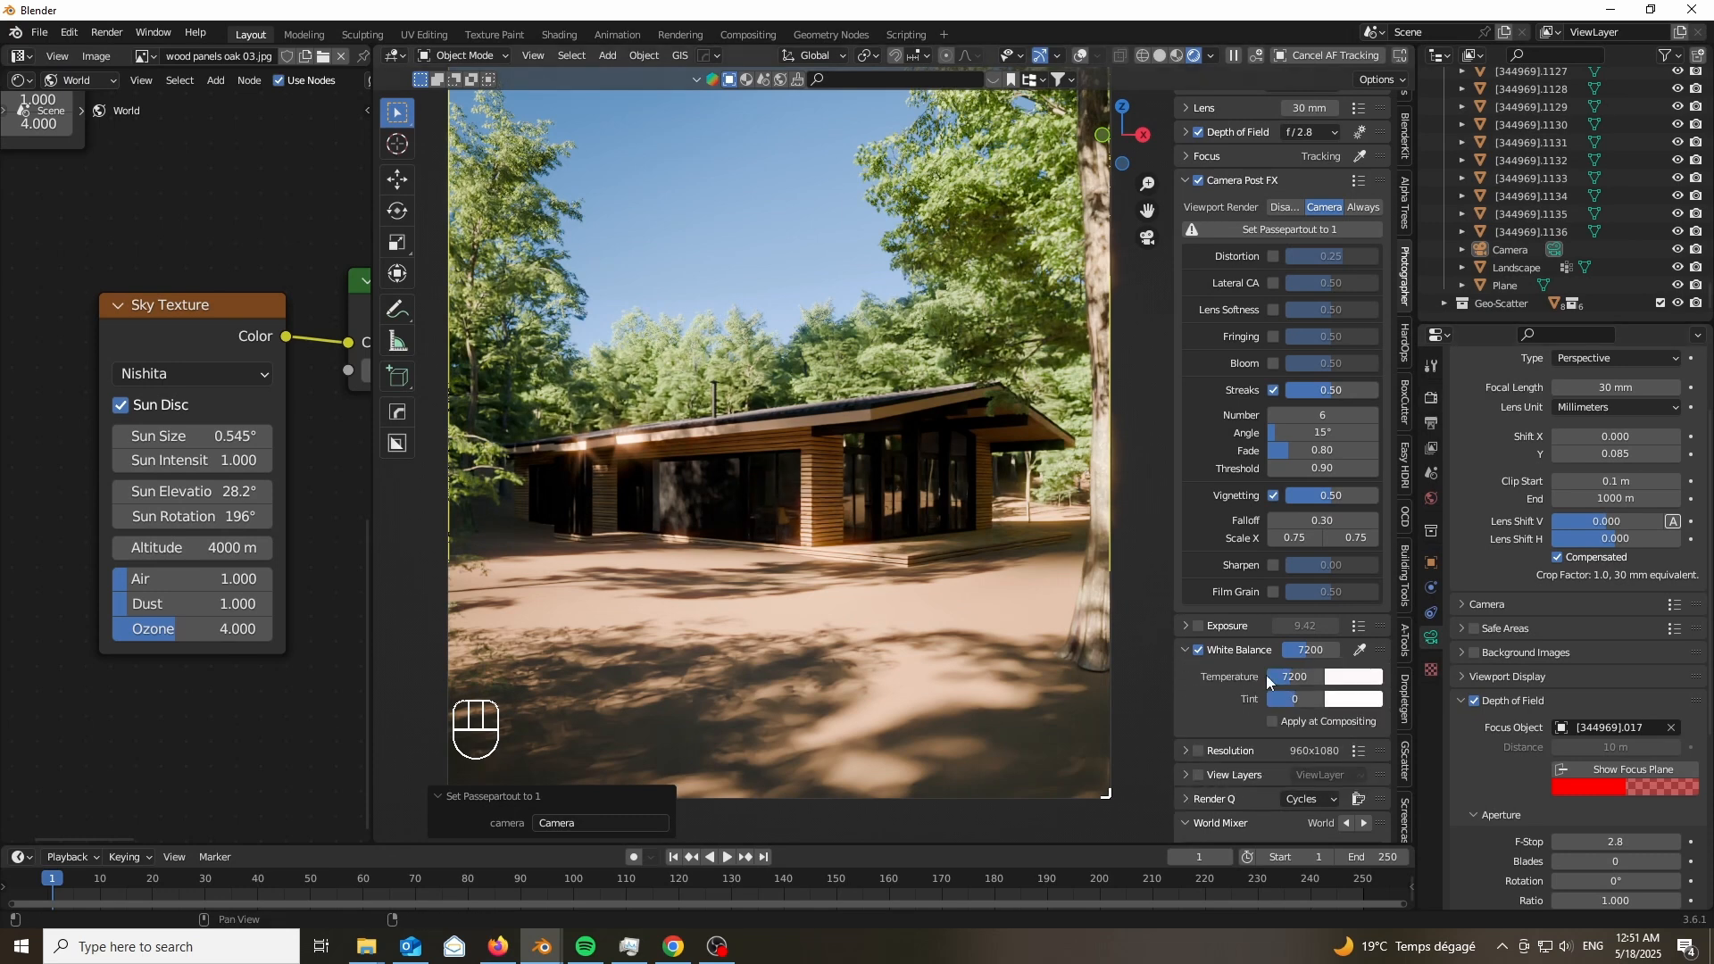
{"action": "key", "text": "shift"}
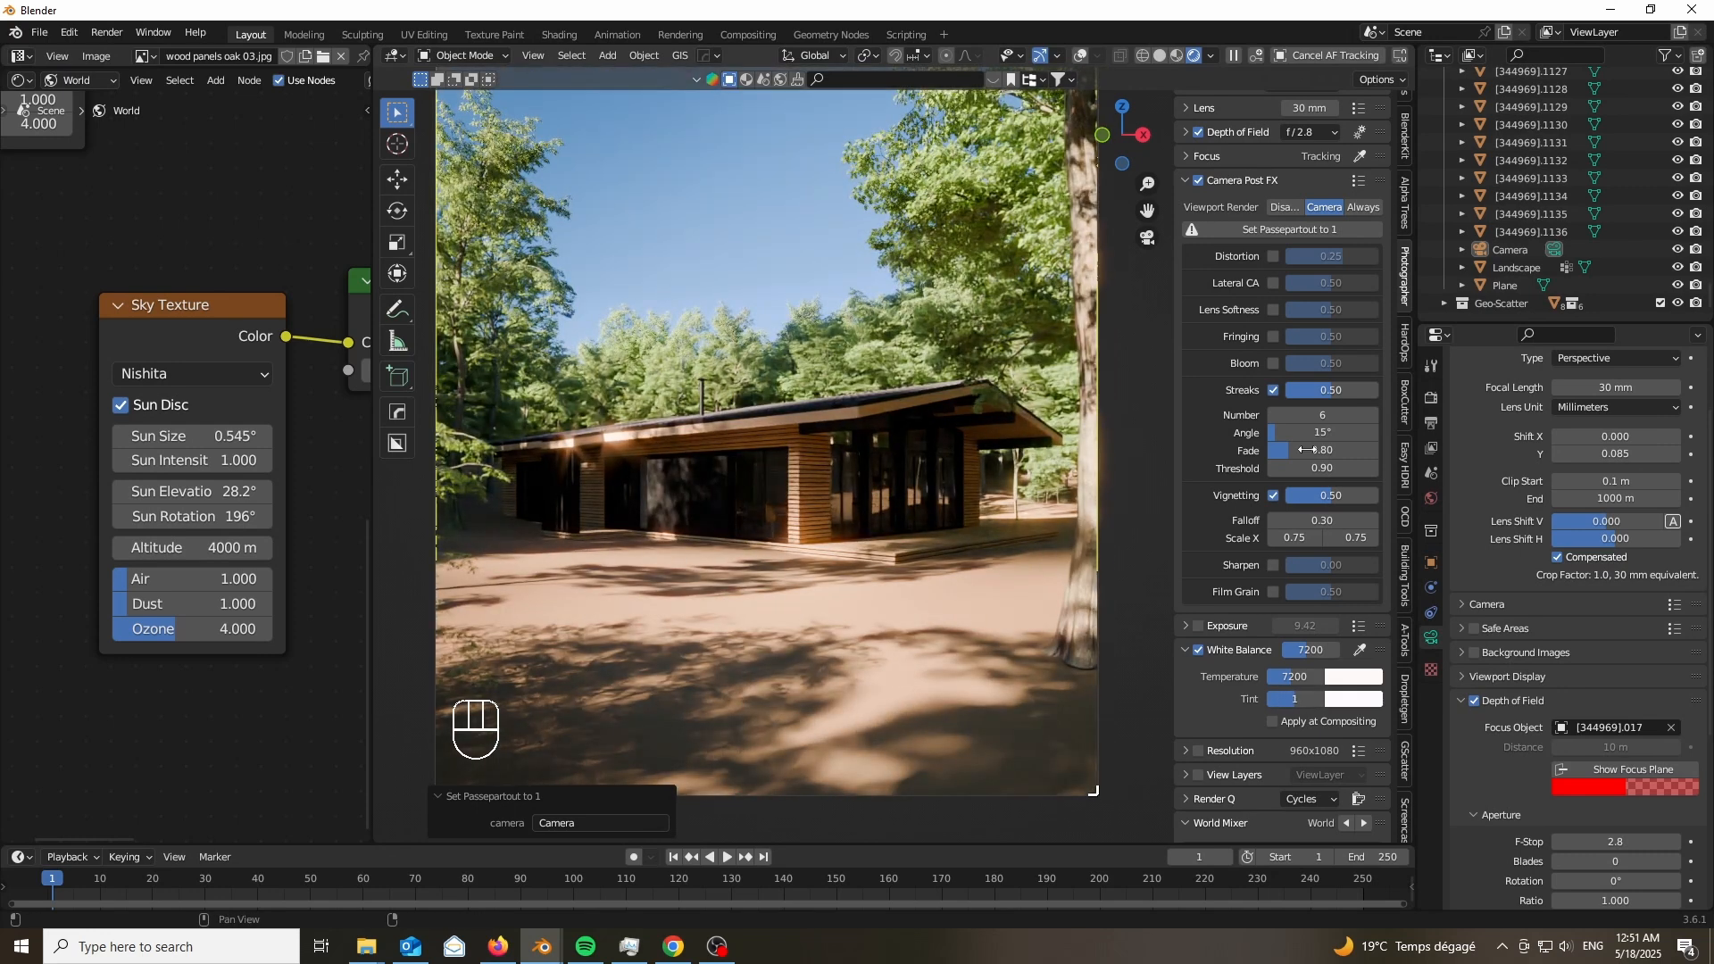
{"action": "mouse_move", "coordinate": [1272, 336]}
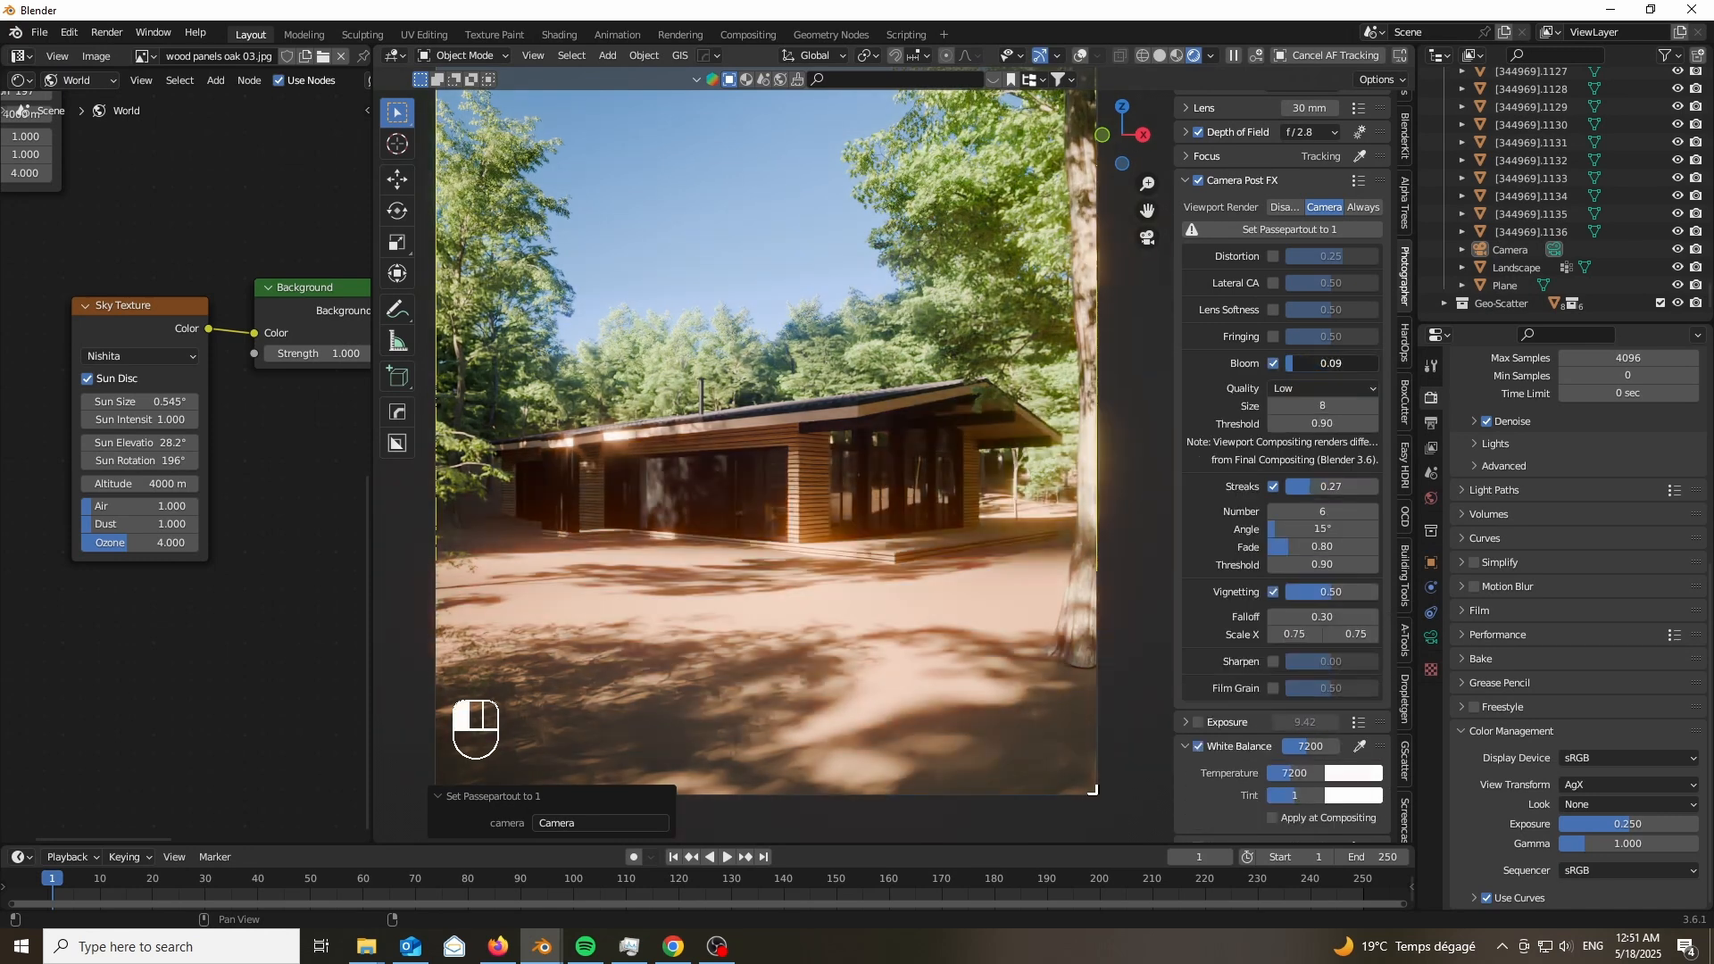
{"action": "left_click_drag", "start_coordinate": [1355, 362], "coordinate": [1312, 361]}
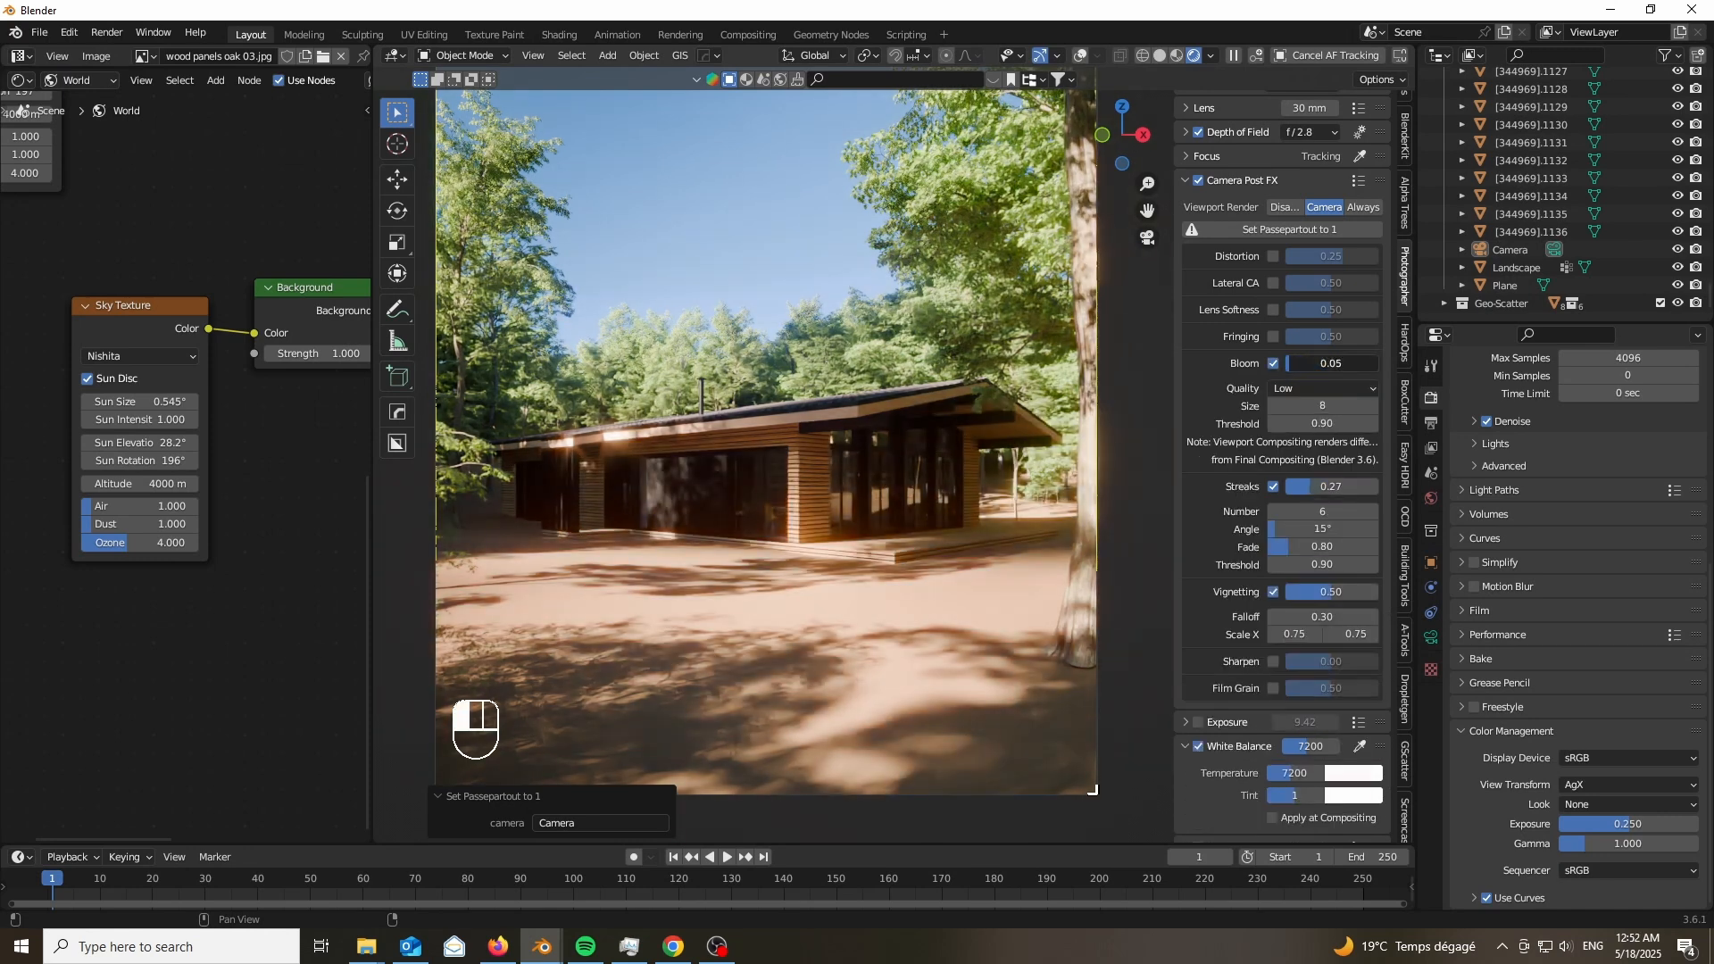
Reduce the camera bloom intensity from 0.05 to 0.03.
{"action": "left_click_drag", "start_coordinate": [1355, 361], "coordinate": [1329, 362]}
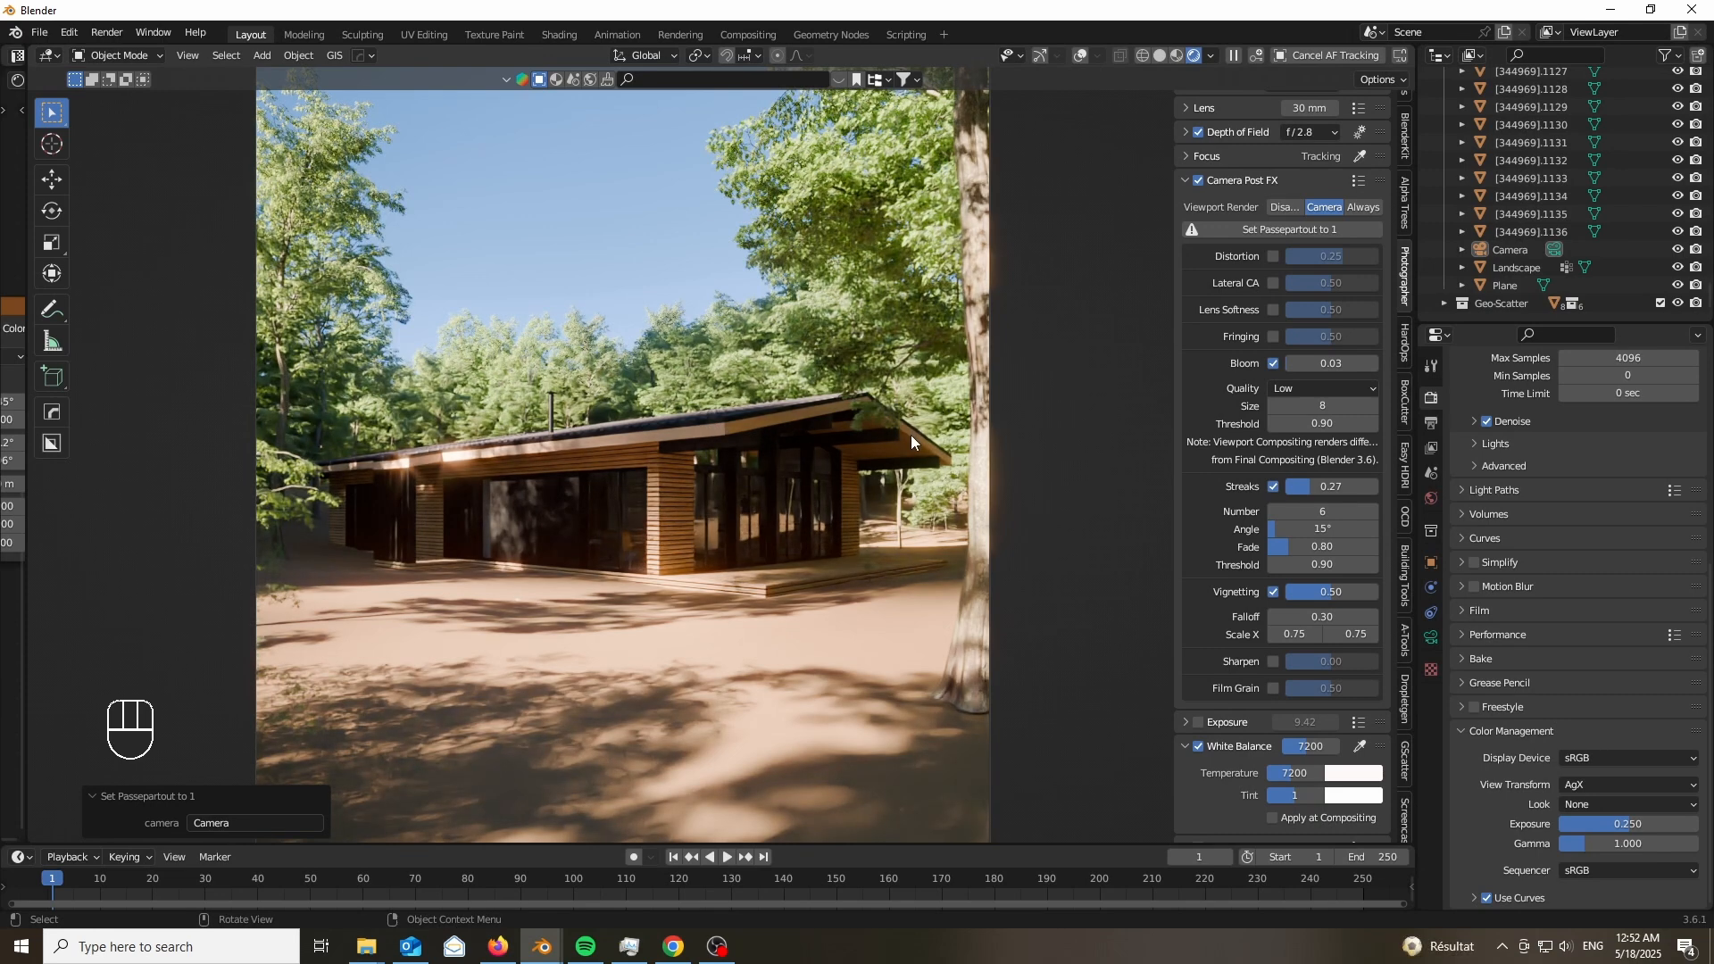
{"action": "mouse_move", "coordinate": [954, 486]}
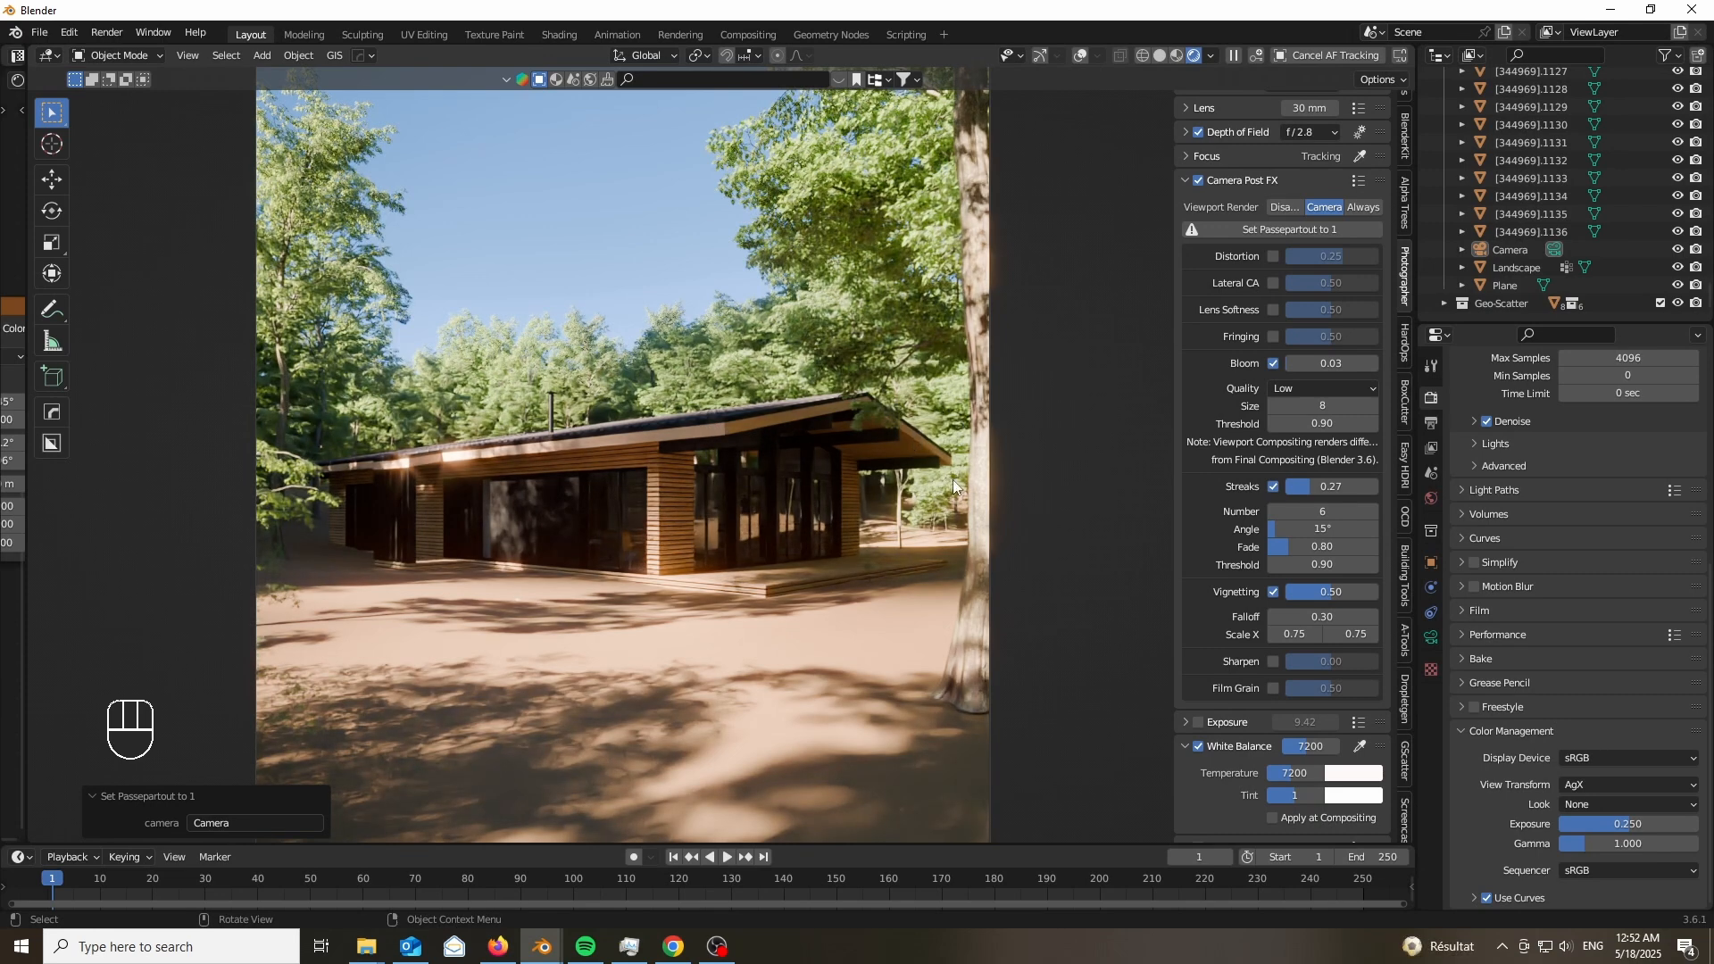